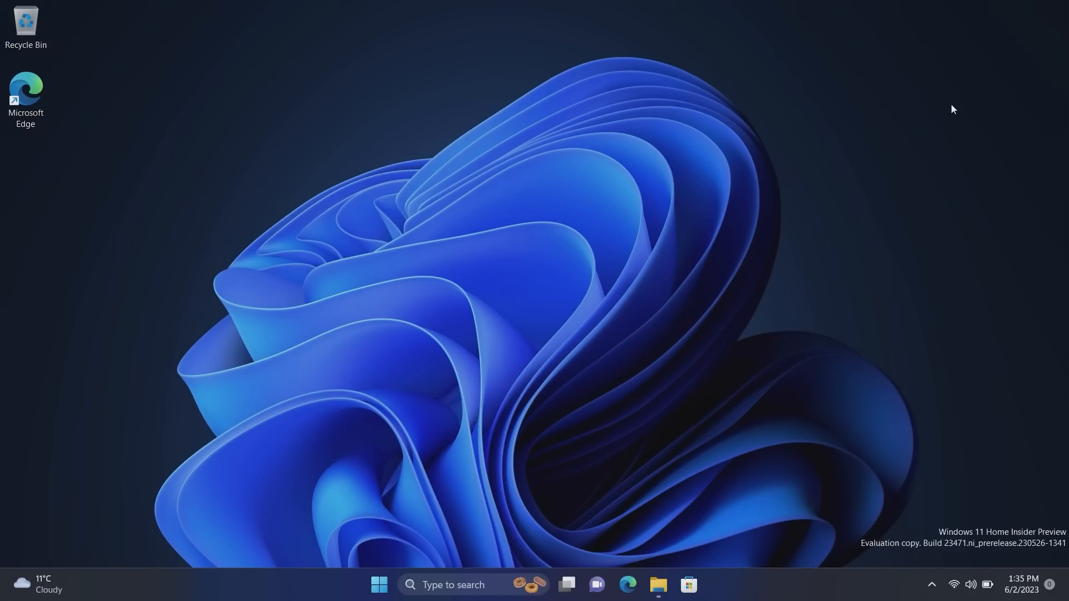
{"action": "mouse_move", "coordinate": [1042, 567]}
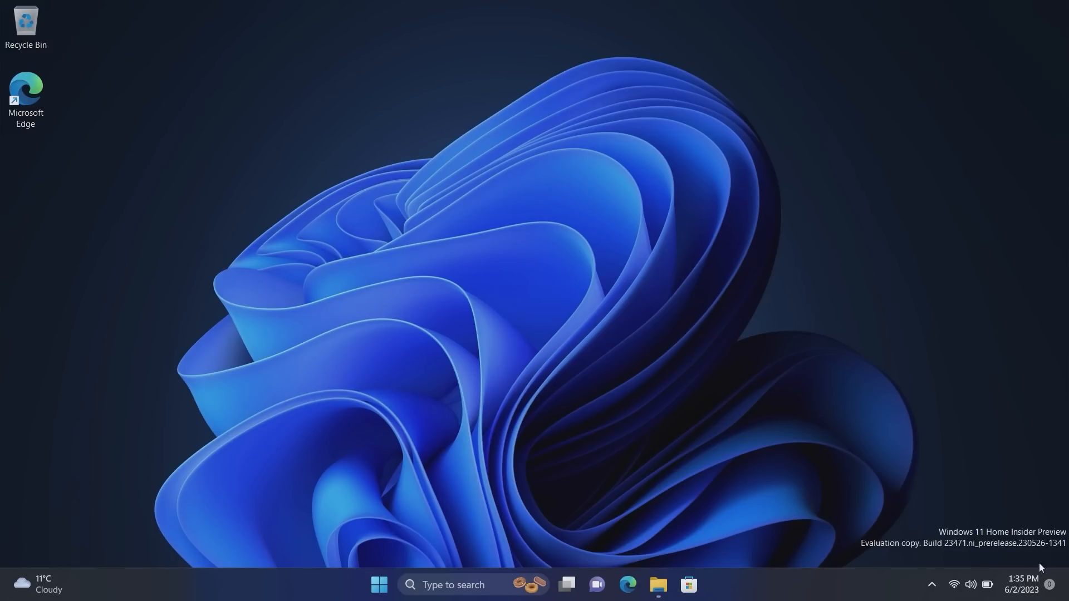
{"action": "mouse_move", "coordinate": [1052, 585]}
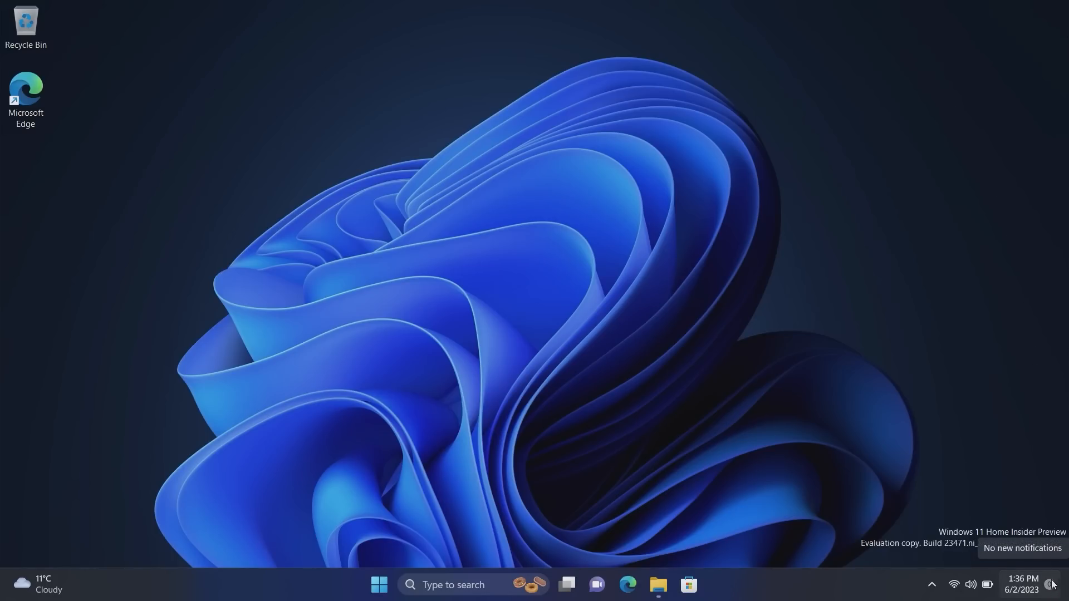
{"action": "mouse_move", "coordinate": [833, 467]}
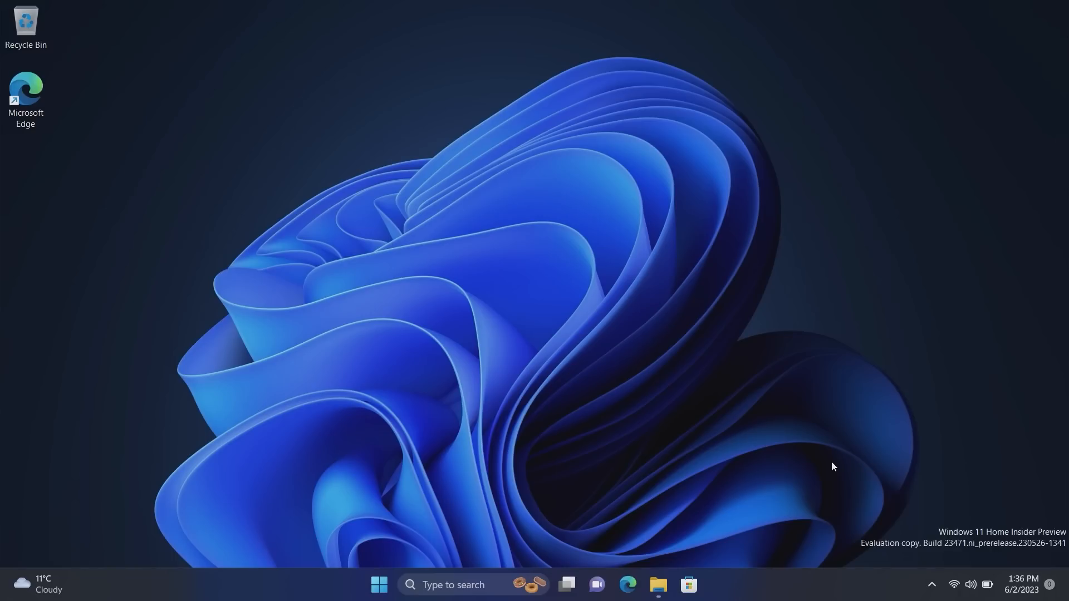
{"action": "mouse_move", "coordinate": [862, 492]}
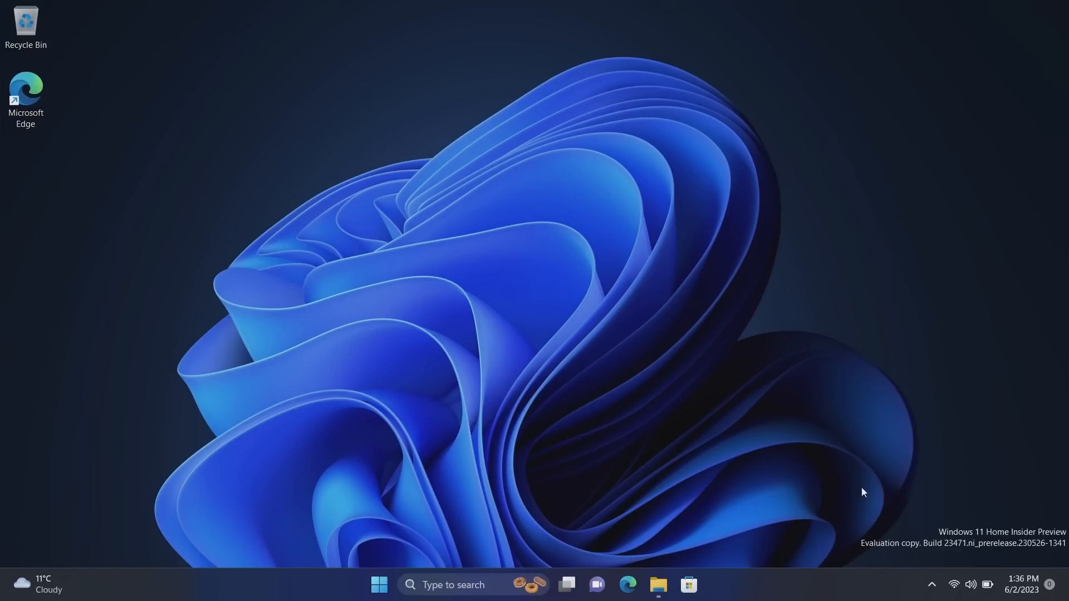
{"action": "mouse_move", "coordinate": [1049, 584]}
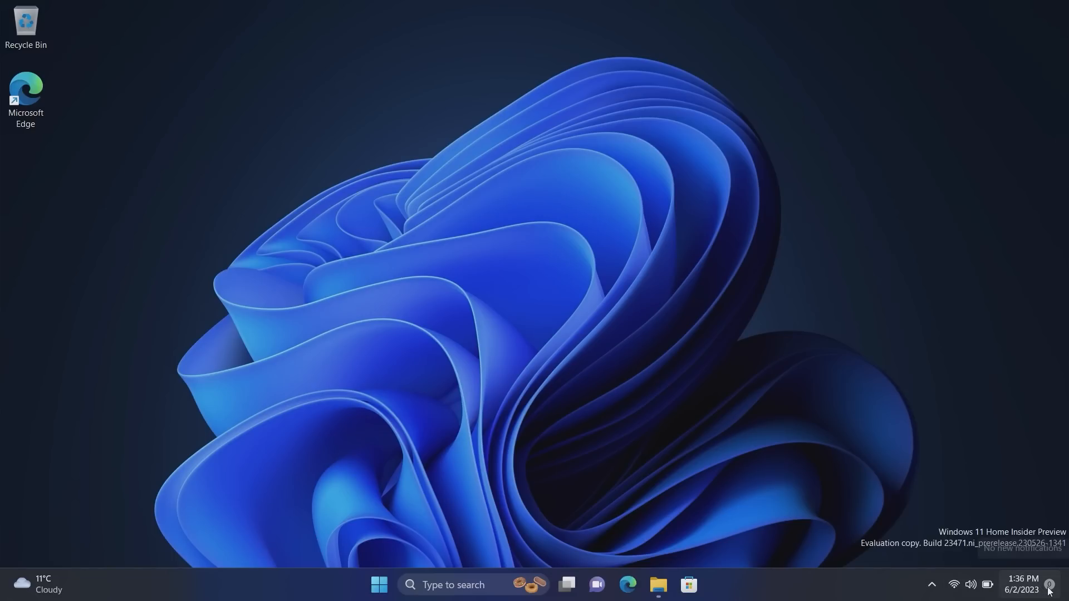
{"action": "mouse_move", "coordinate": [945, 455]}
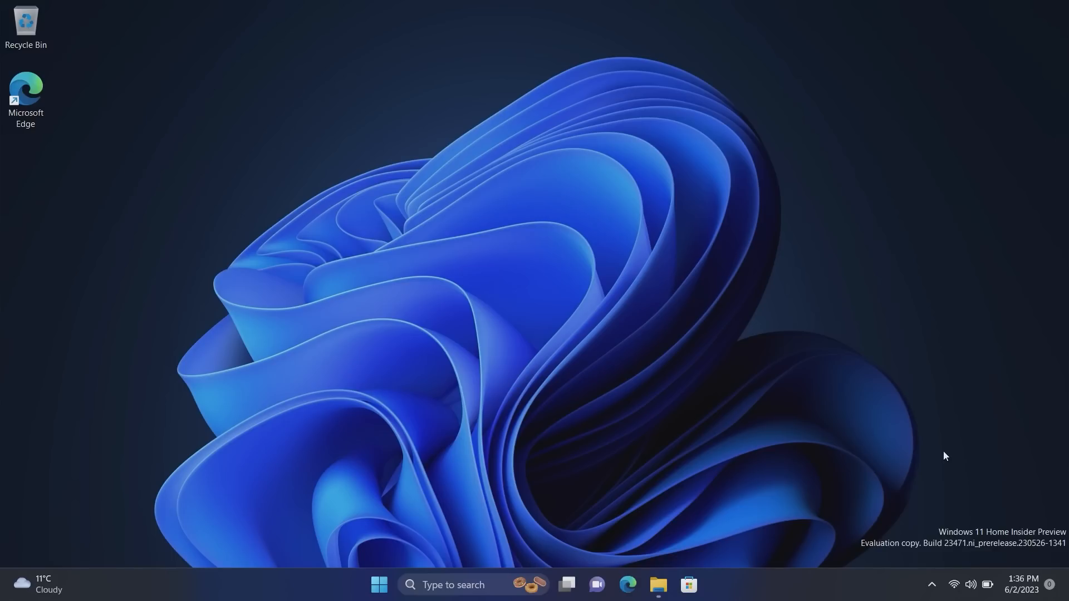
{"action": "mouse_move", "coordinate": [1047, 591]}
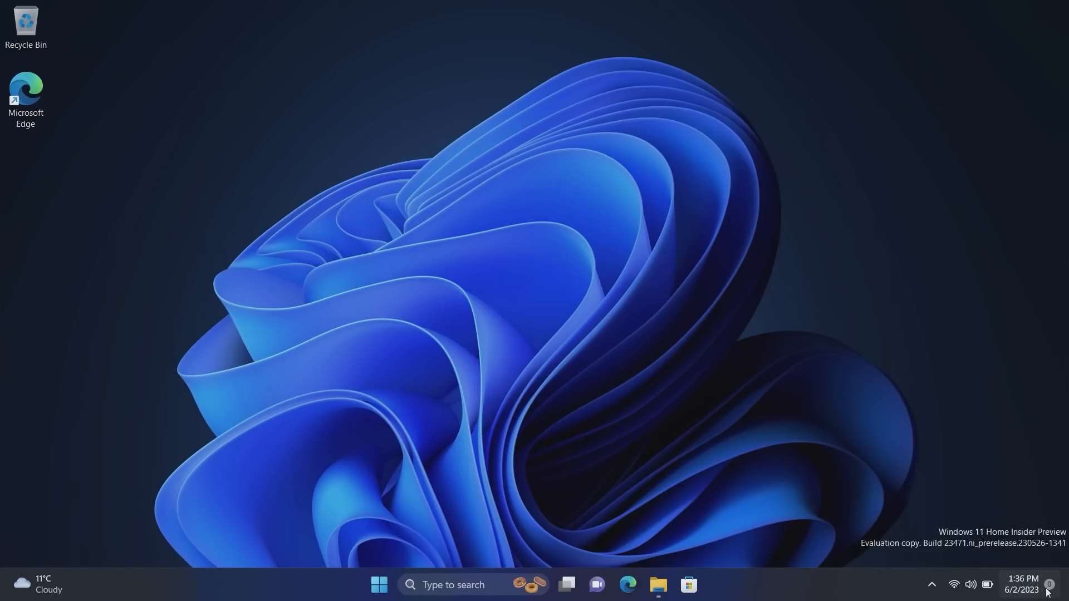
Check the notifications panel and dismiss it
{"action": "left_click", "coordinate": [1025, 584]}
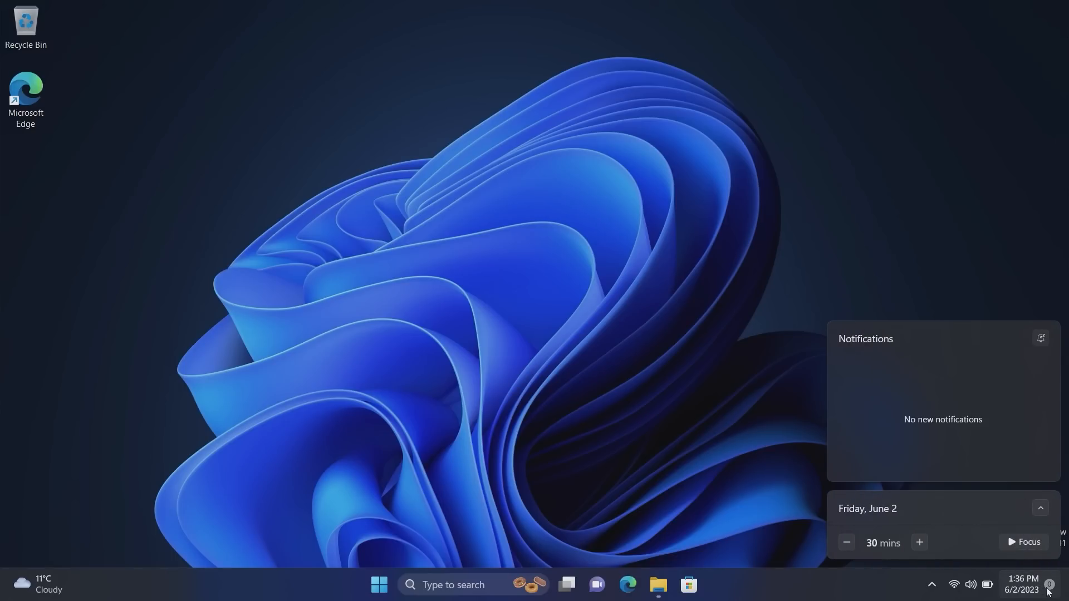
{"action": "left_click", "coordinate": [948, 185]}
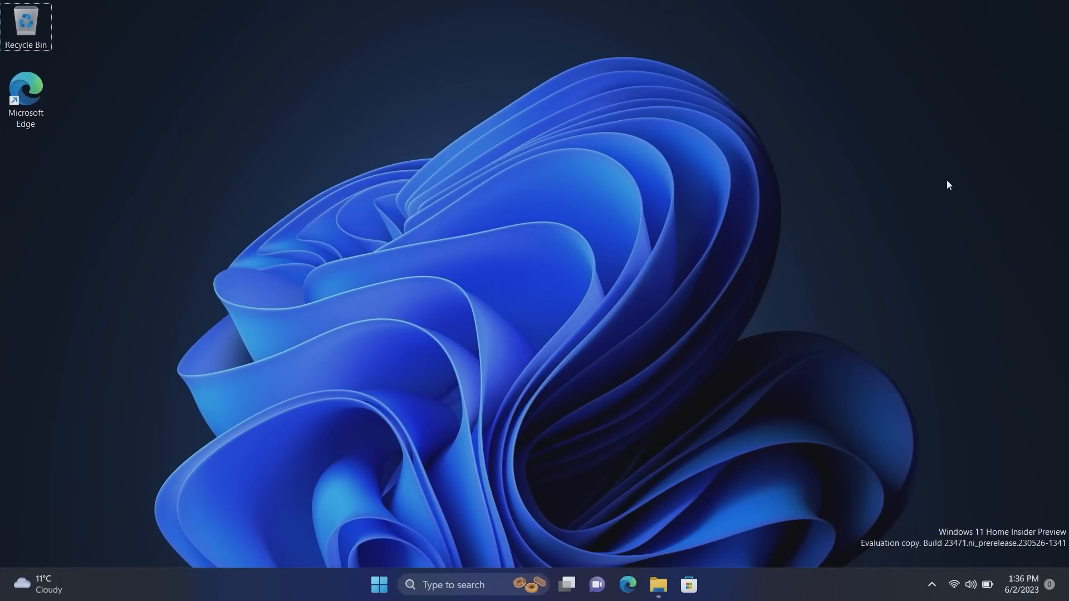
{"action": "mouse_move", "coordinate": [1055, 597]}
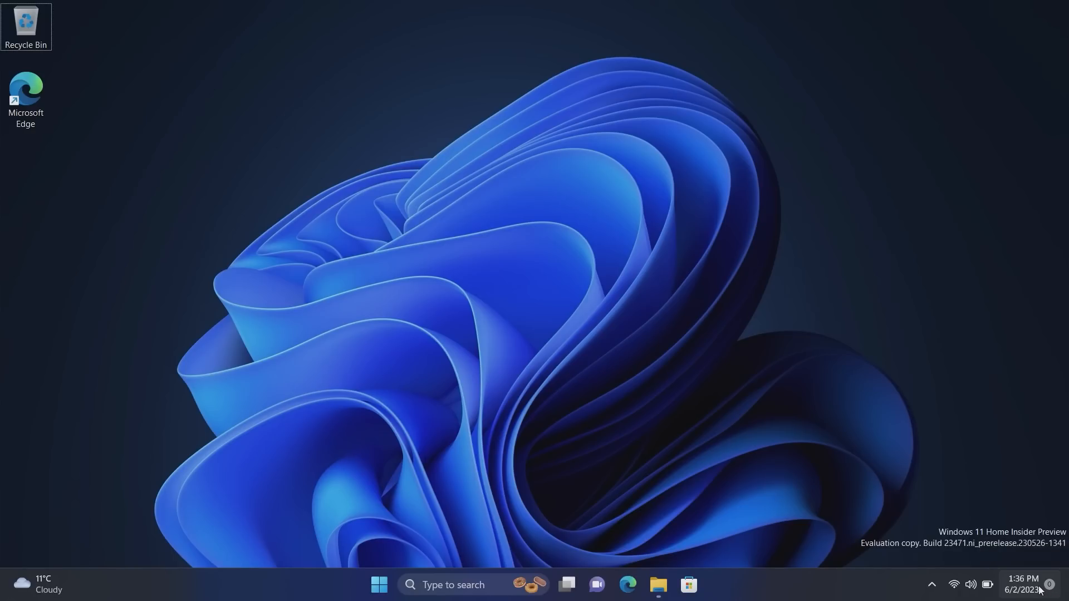
{"action": "mouse_move", "coordinate": [802, 391]}
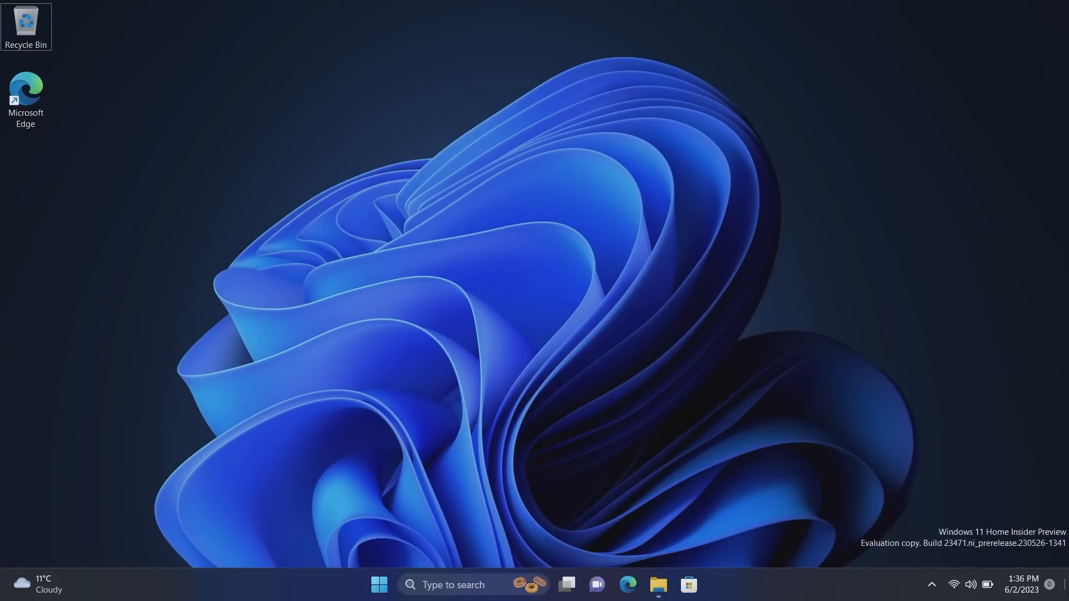
{"action": "mouse_move", "coordinate": [728, 305]}
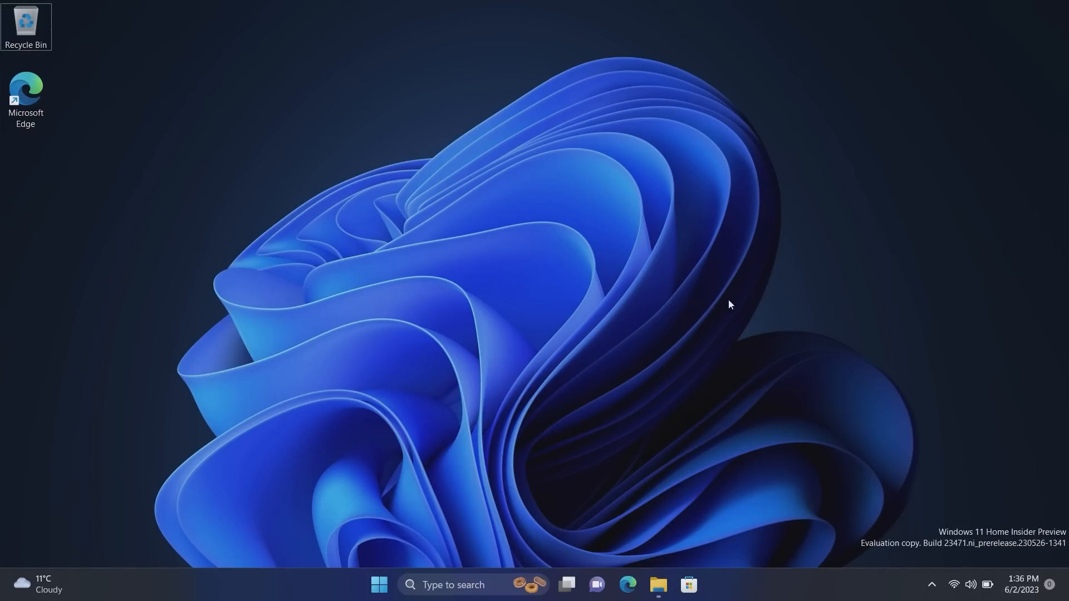
{"action": "mouse_move", "coordinate": [795, 434]}
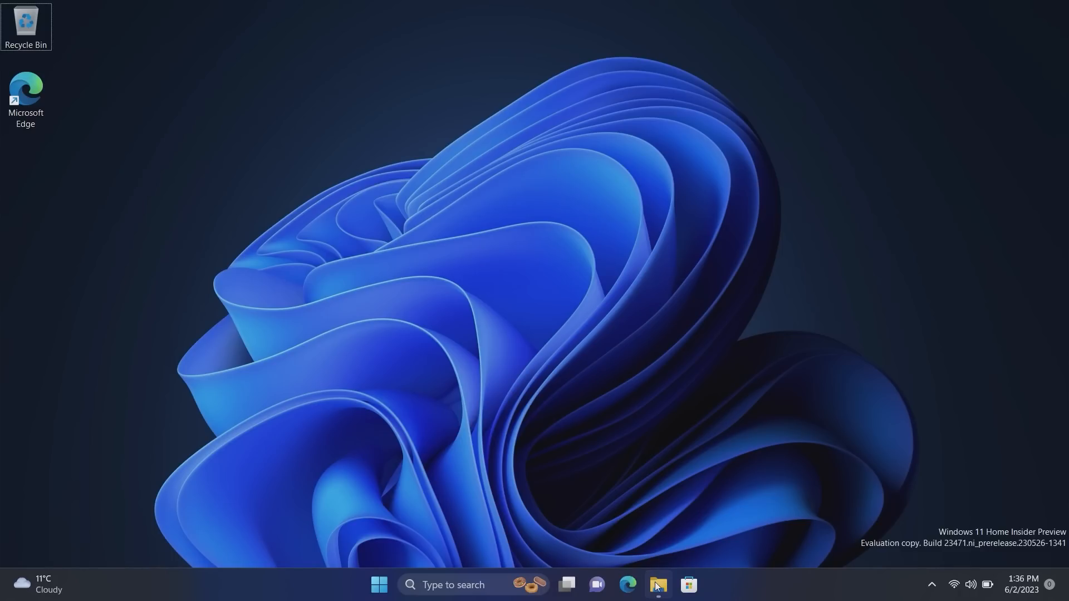
Launch File Explorer and switch to the Gallery view of 16 photos
{"action": "left_click", "coordinate": [657, 585]}
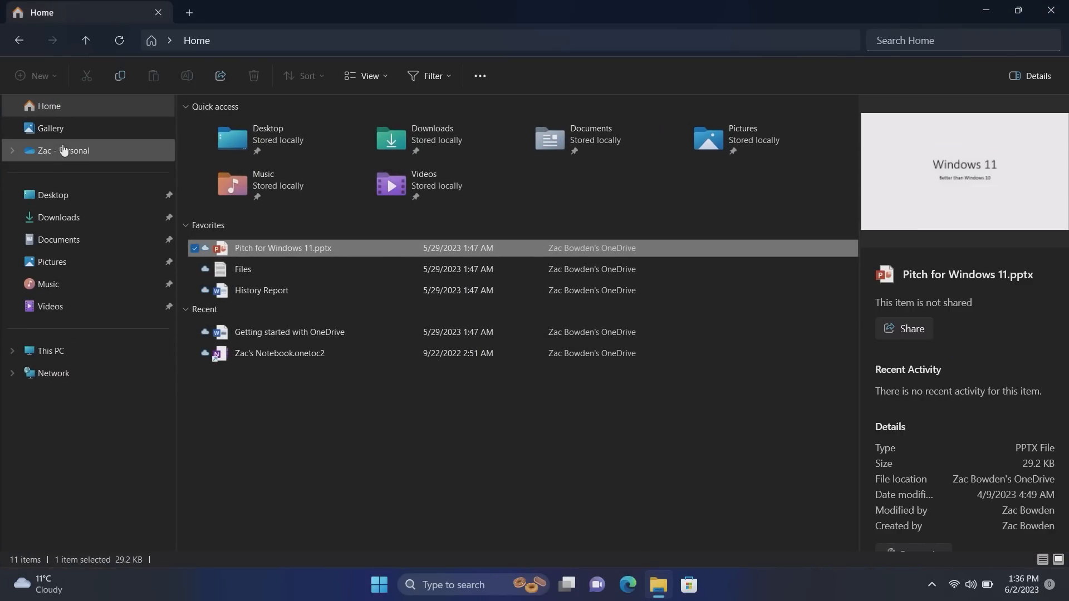
{"action": "left_click", "coordinate": [50, 128]}
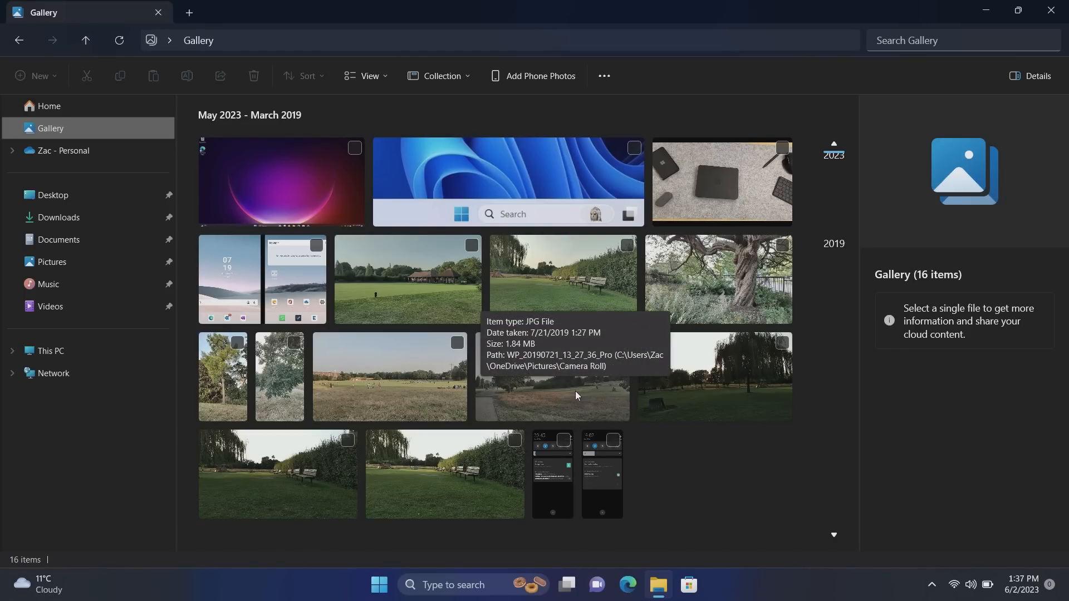
{"action": "mouse_move", "coordinate": [576, 396]}
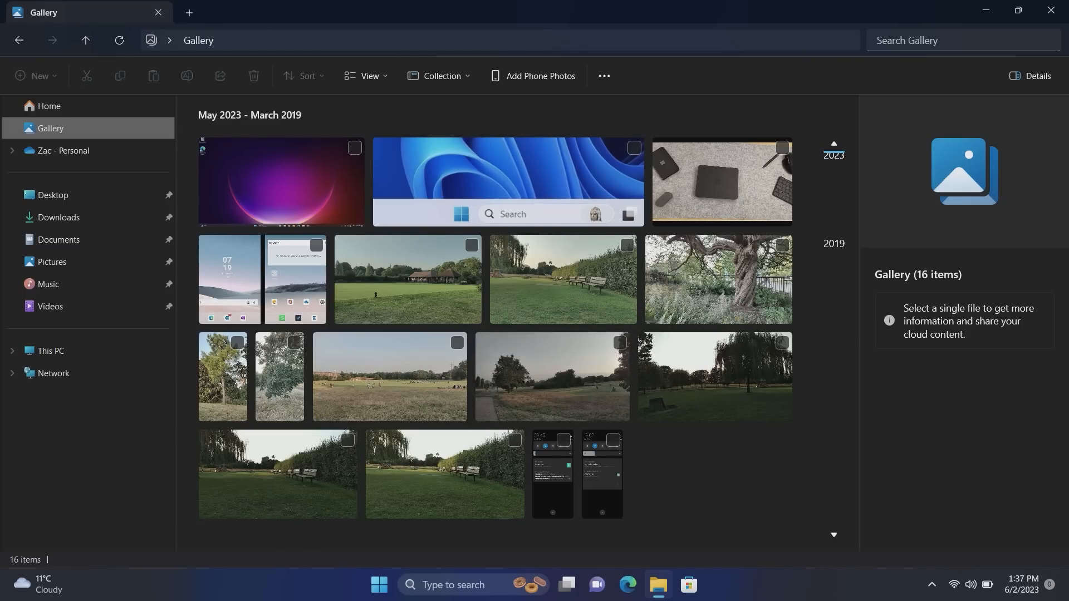
{"action": "mouse_move", "coordinate": [696, 472]}
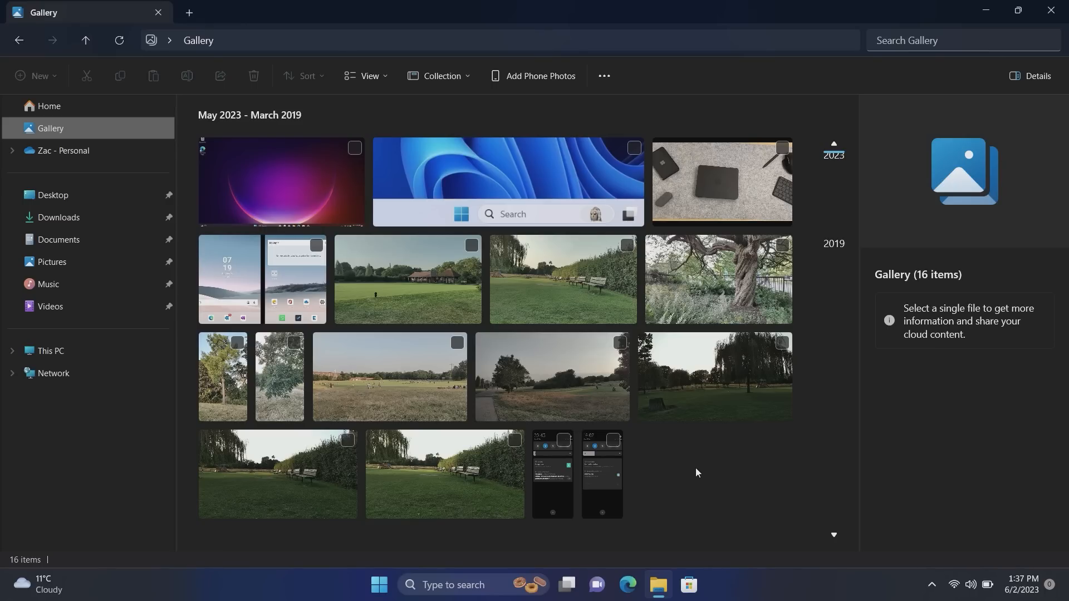
{"action": "mouse_move", "coordinate": [552, 65]}
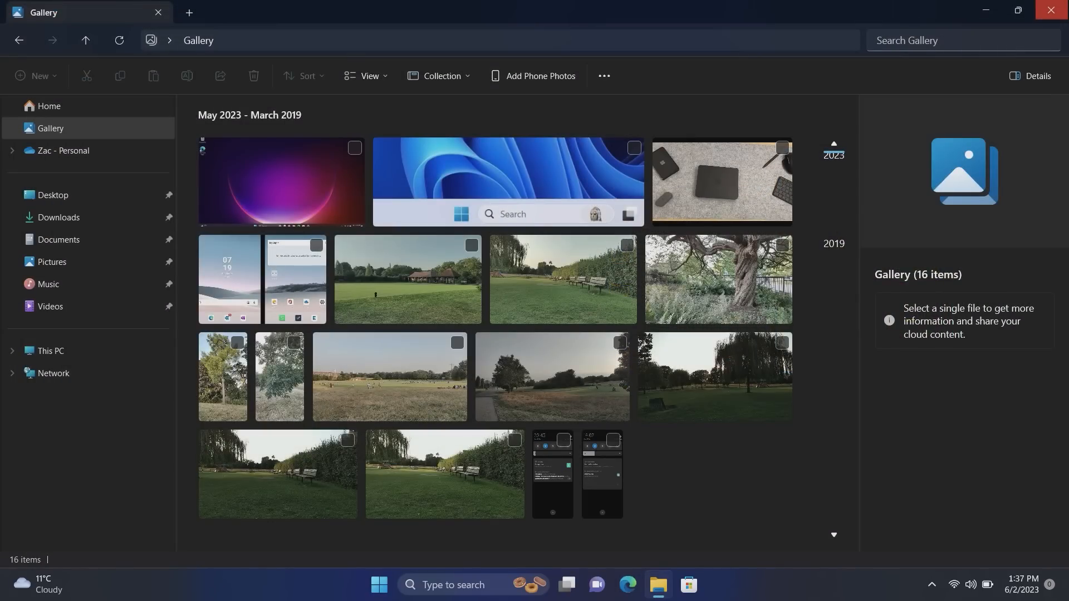
{"action": "mouse_move", "coordinate": [850, 407]}
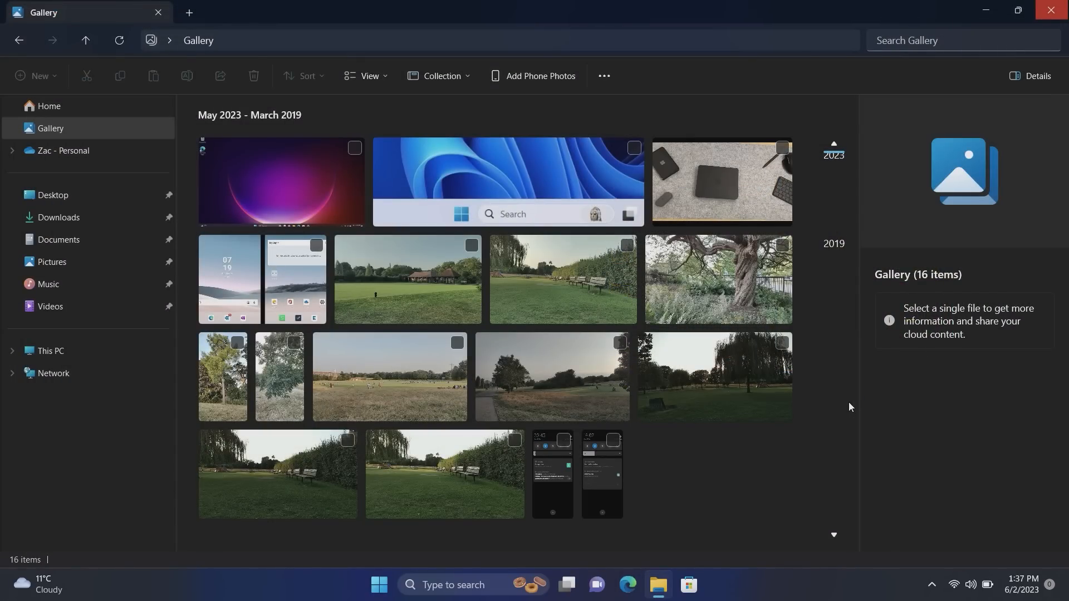
Open Gallery Locations from See more > Options and select the OneDrive Pictures folder
{"action": "left_click", "coordinate": [602, 75]}
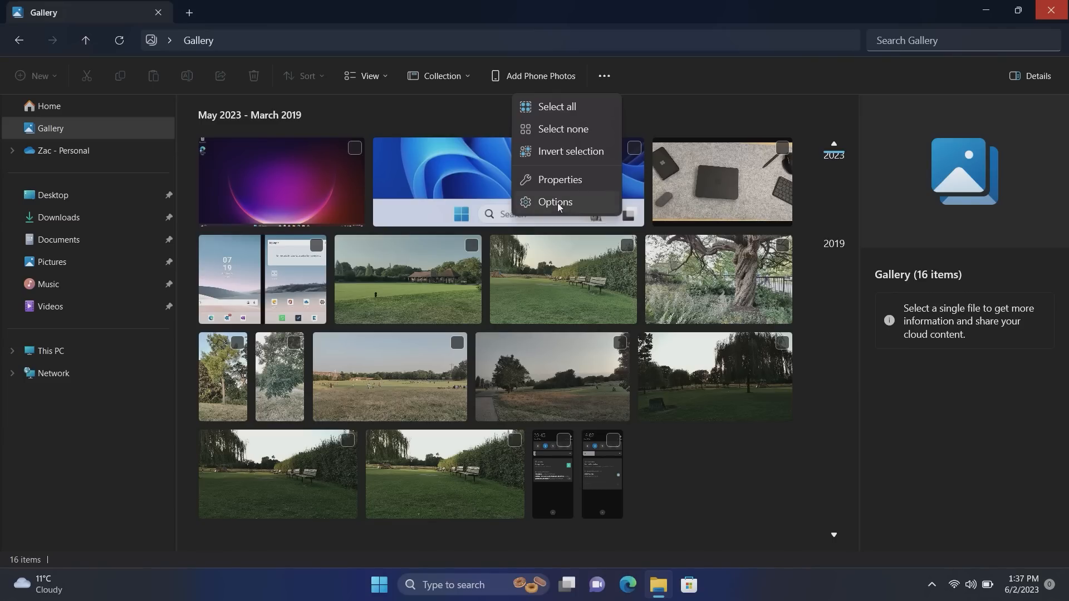
{"action": "left_click", "coordinate": [442, 192]}
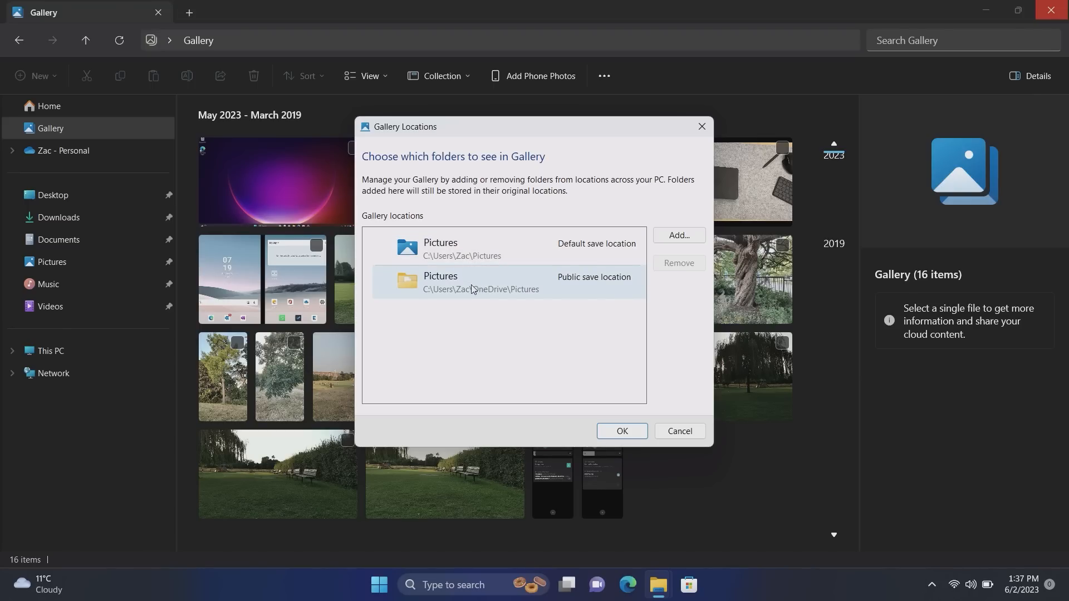
{"action": "left_click", "coordinate": [480, 281]}
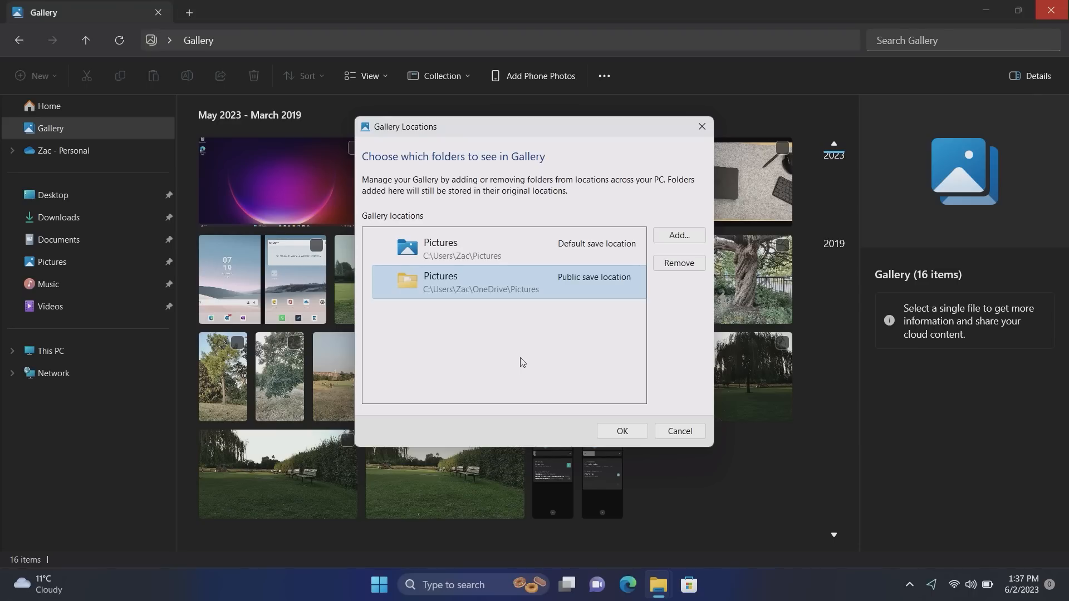
{"action": "mouse_move", "coordinate": [584, 160]}
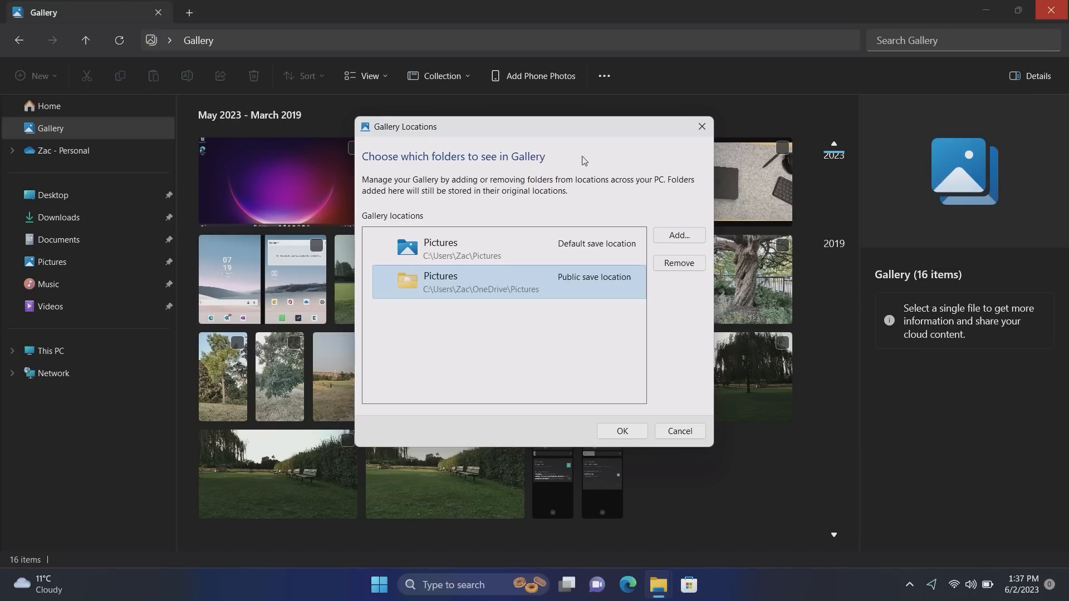
Close Gallery Locations, review the park photo's details, then clear the selection to summarize all 16 items
{"action": "left_click", "coordinate": [620, 431]}
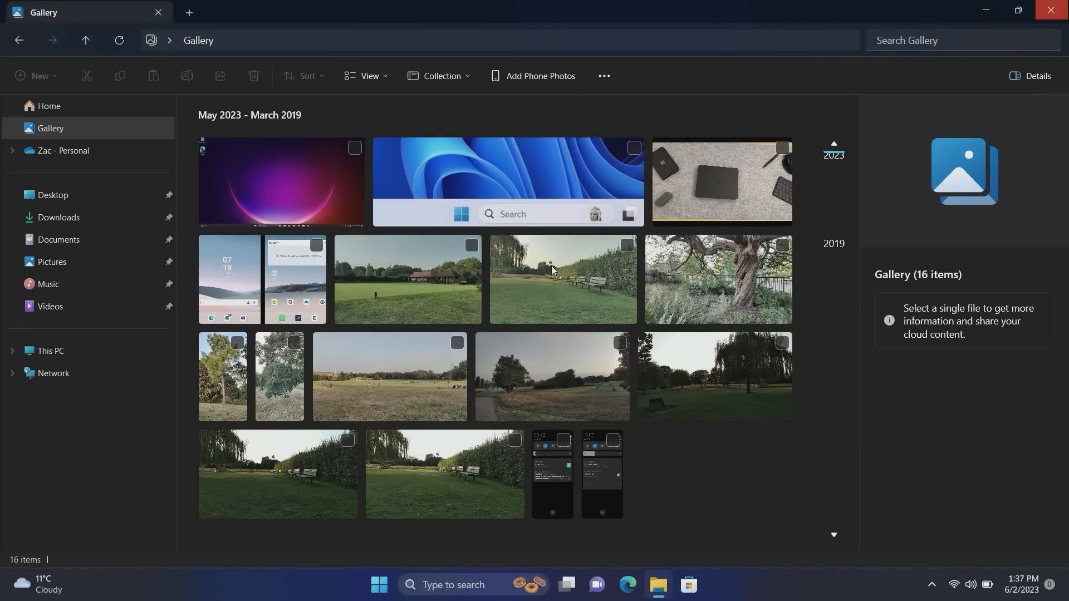
{"action": "mouse_move", "coordinate": [731, 461]}
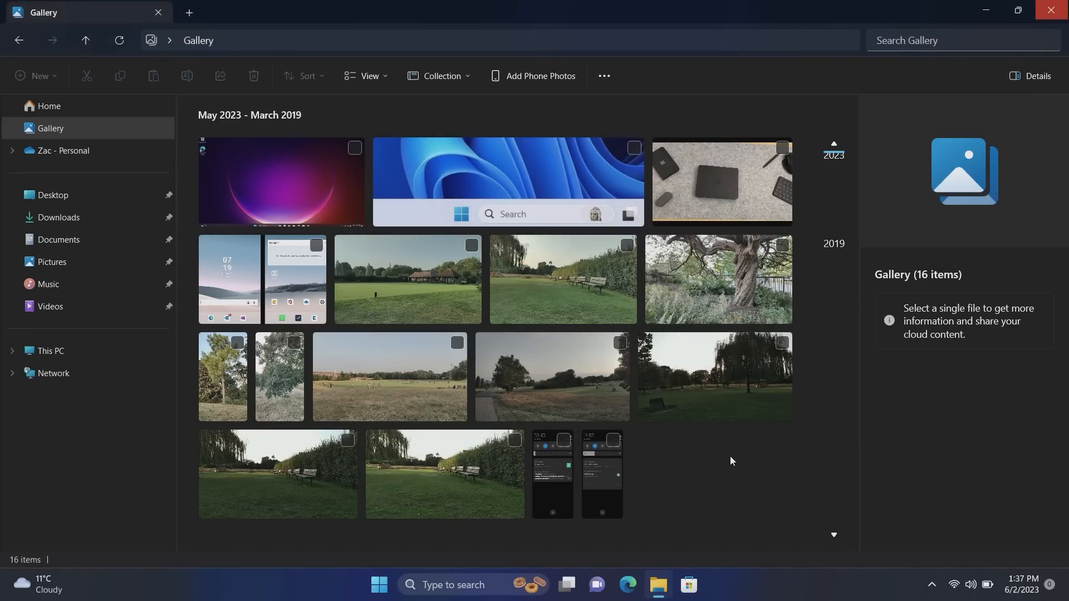
{"action": "left_click", "coordinate": [407, 279]}
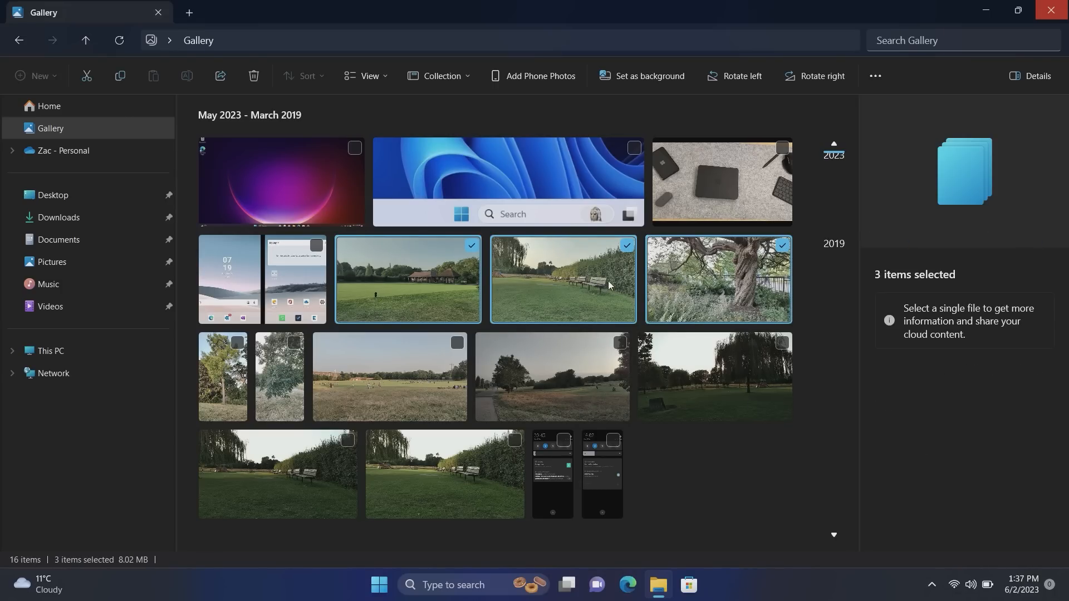
{"action": "left_click", "coordinate": [406, 278]}
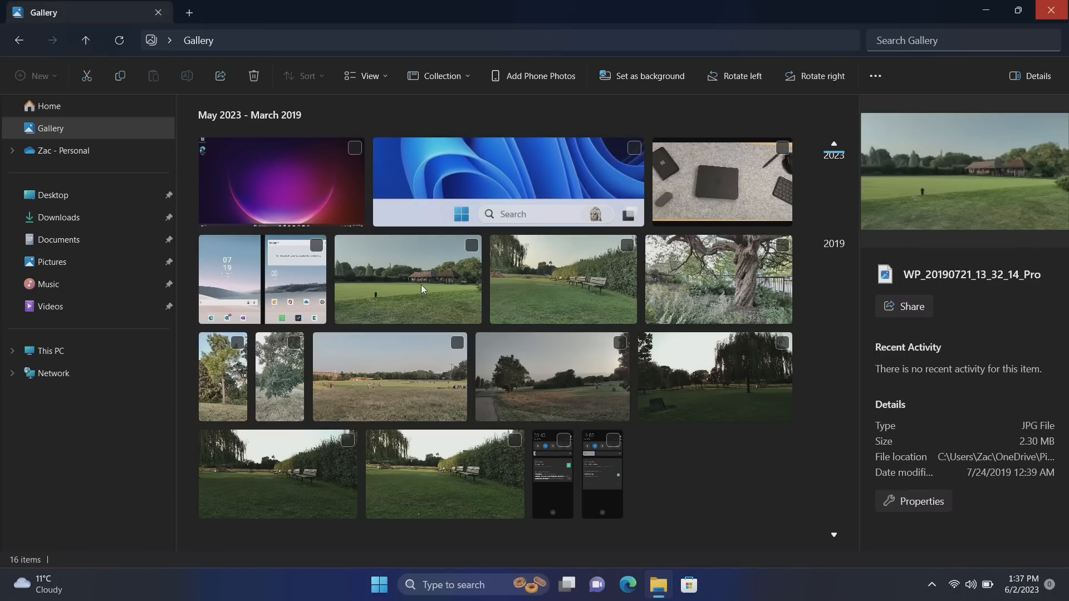
{"action": "left_click", "coordinate": [408, 278]}
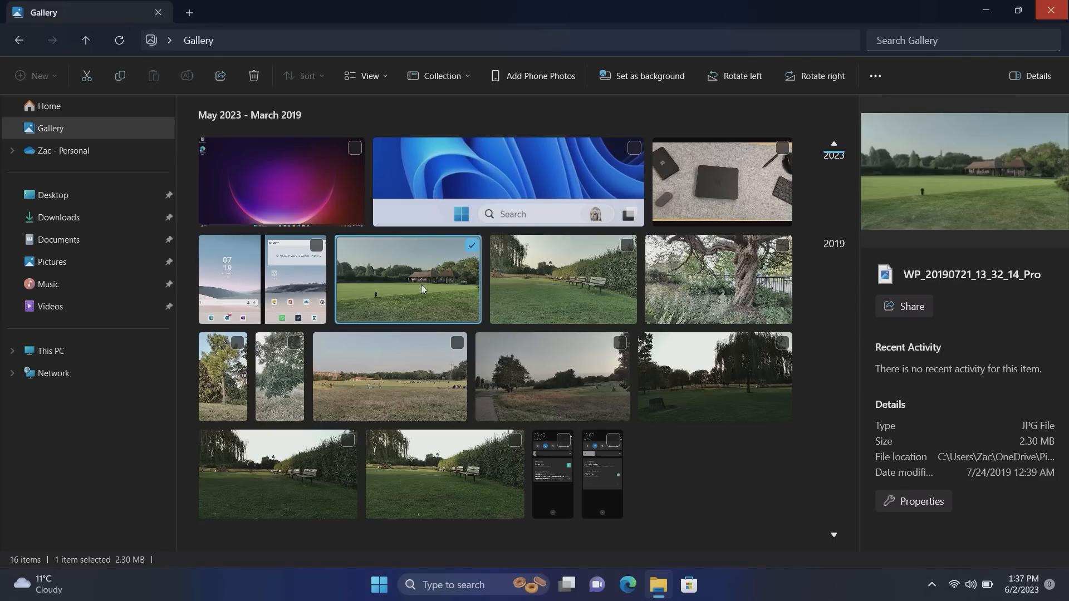
{"action": "mouse_move", "coordinate": [398, 267]}
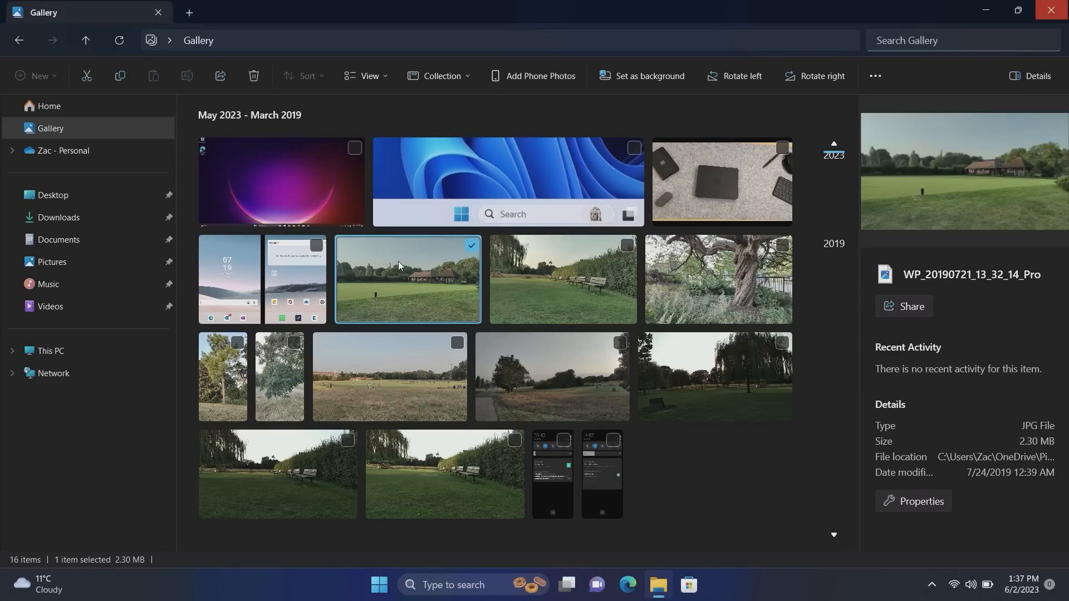
{"action": "left_click", "coordinate": [407, 278]}
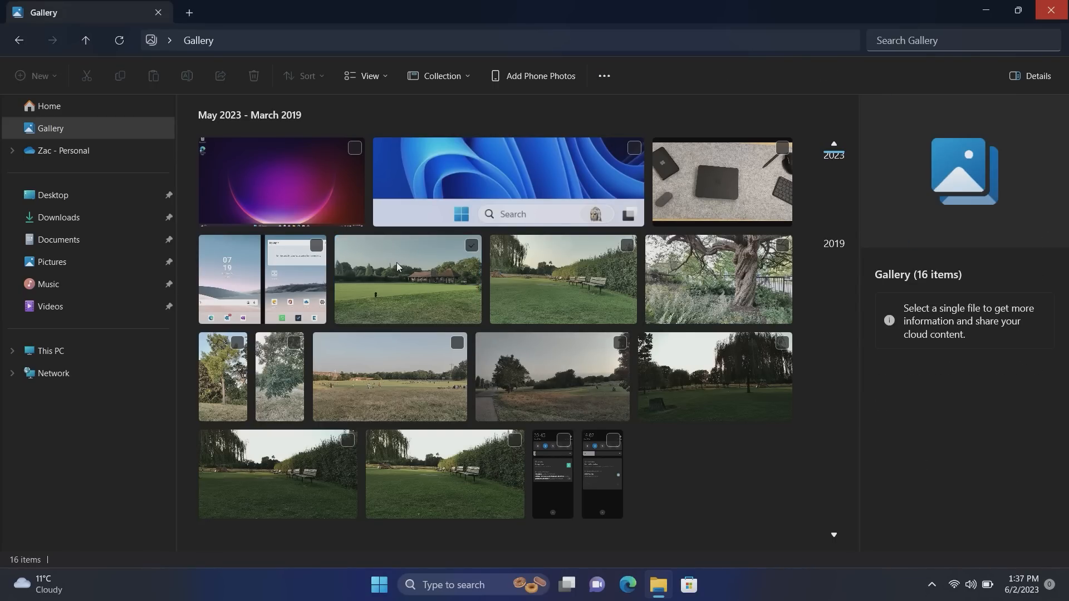
{"action": "left_click", "coordinate": [407, 278]}
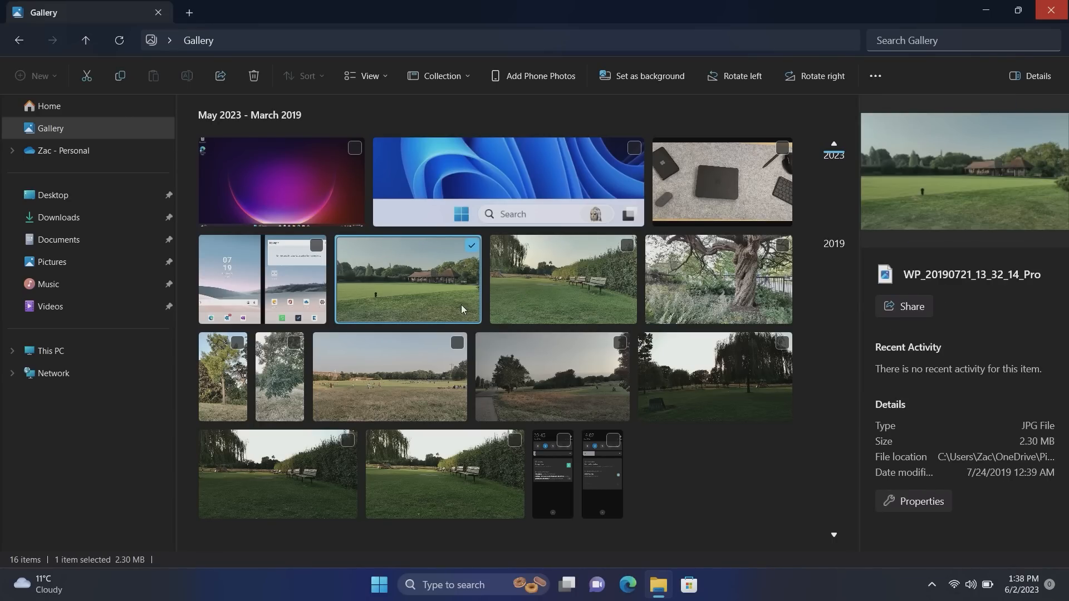
{"action": "mouse_move", "coordinate": [710, 64]}
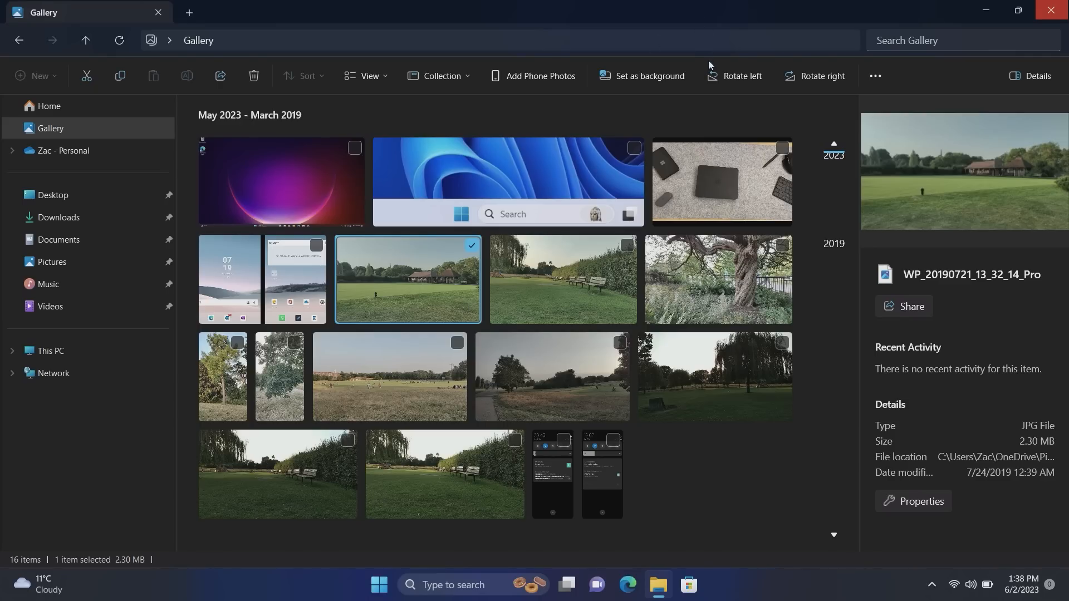
{"action": "mouse_move", "coordinate": [875, 76]}
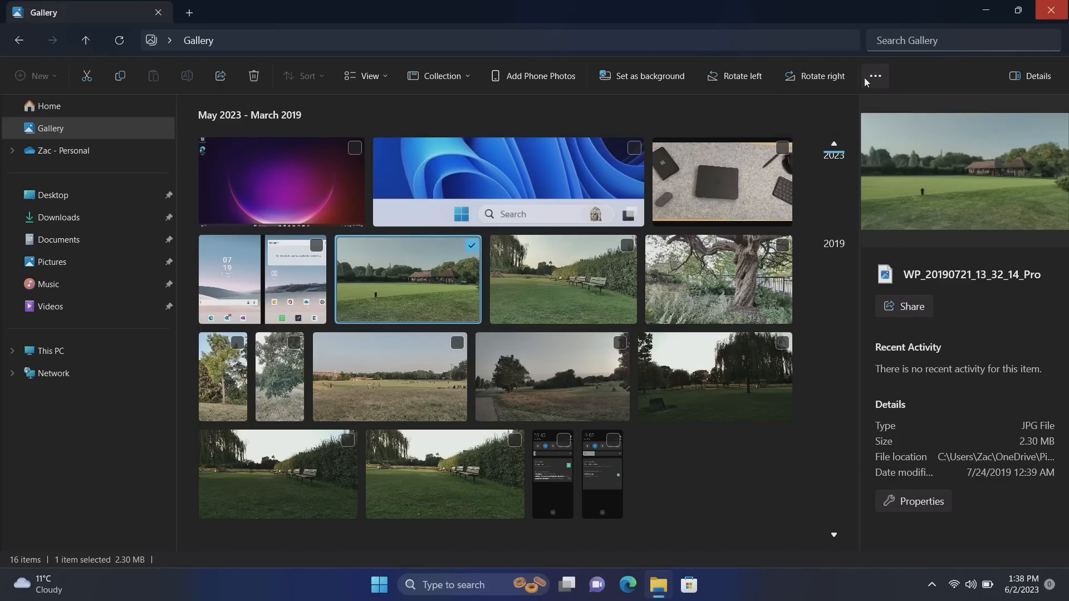
{"action": "mouse_move", "coordinate": [464, 235]}
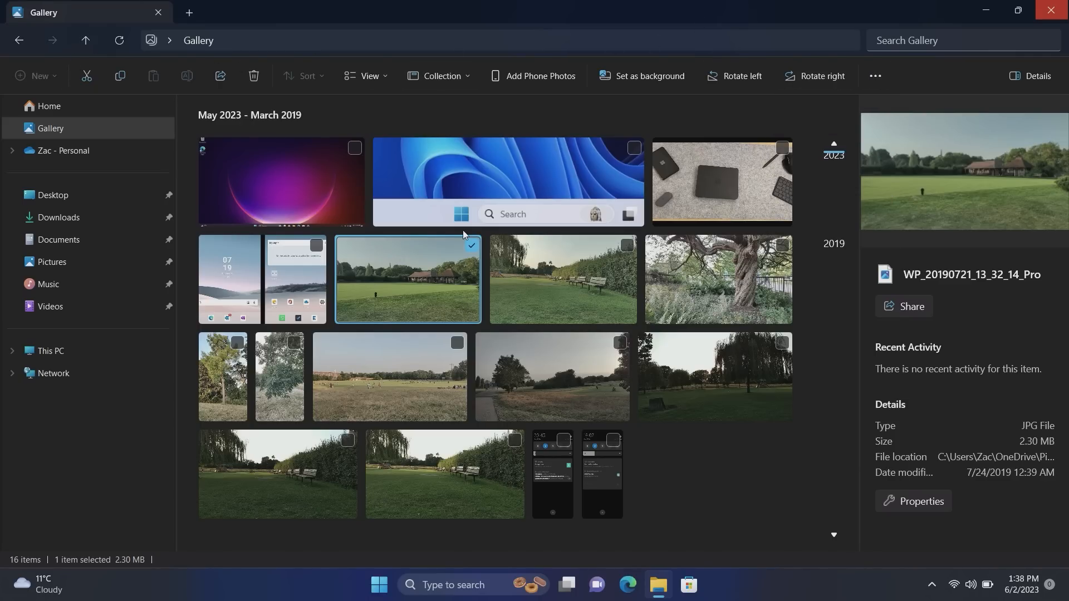
{"action": "mouse_move", "coordinate": [835, 156]}
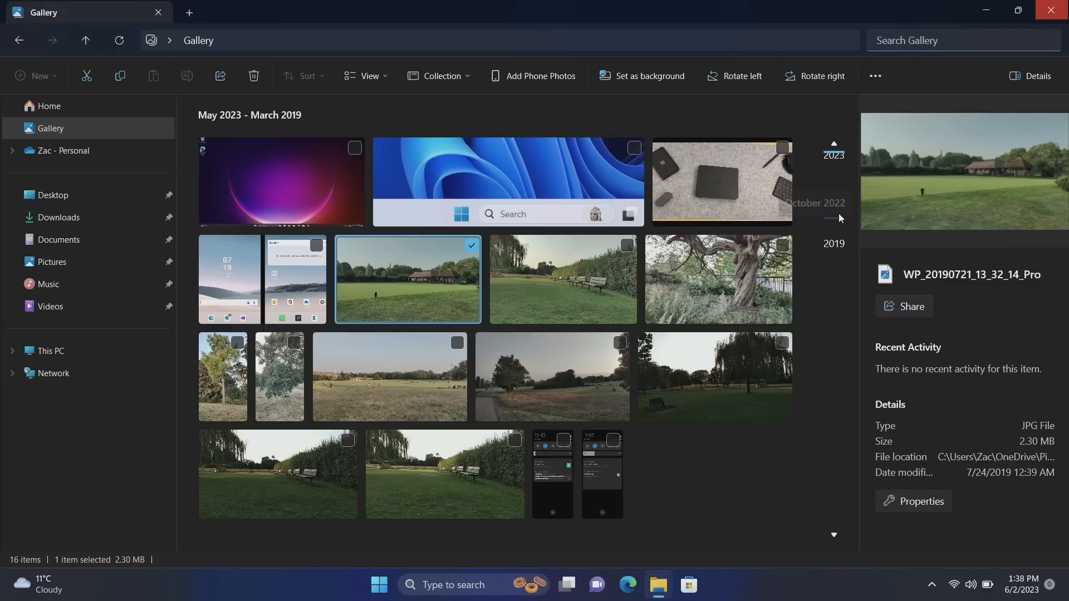
{"action": "mouse_move", "coordinate": [839, 360]}
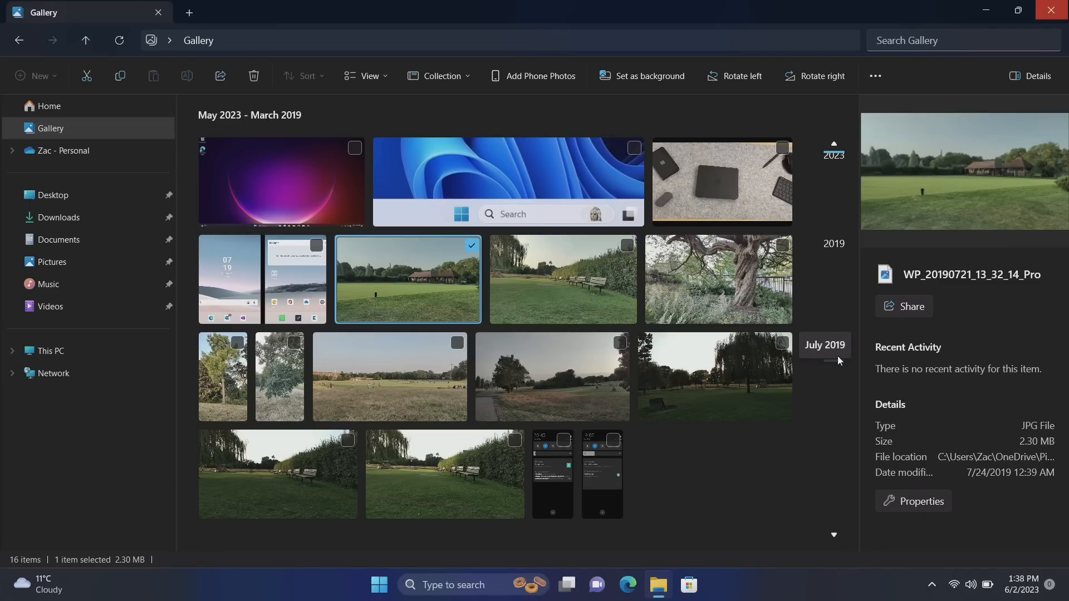
{"action": "mouse_move", "coordinate": [877, 490]}
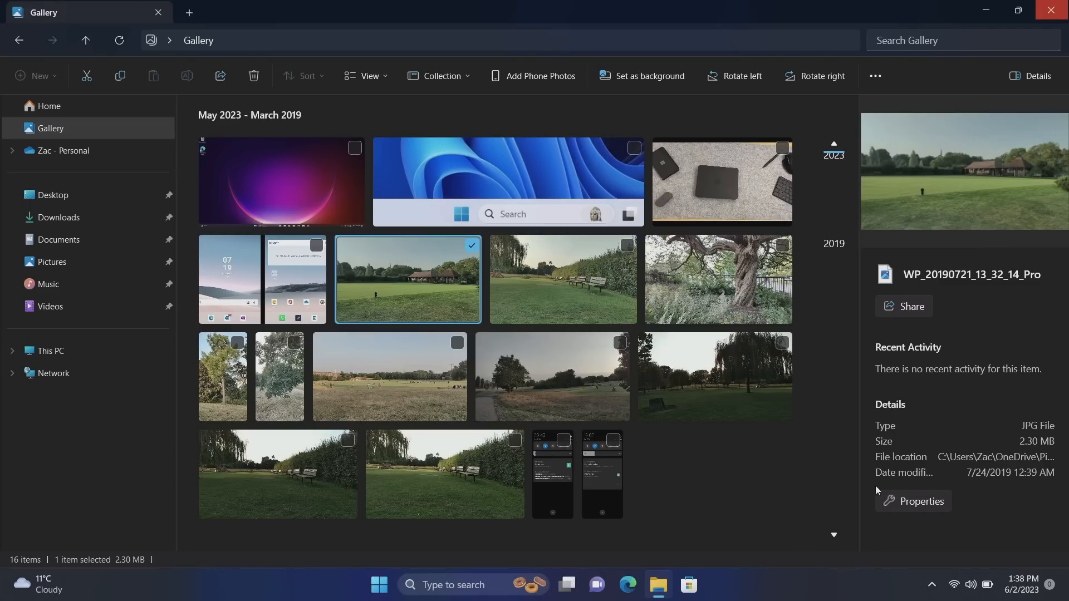
{"action": "mouse_move", "coordinate": [826, 438]}
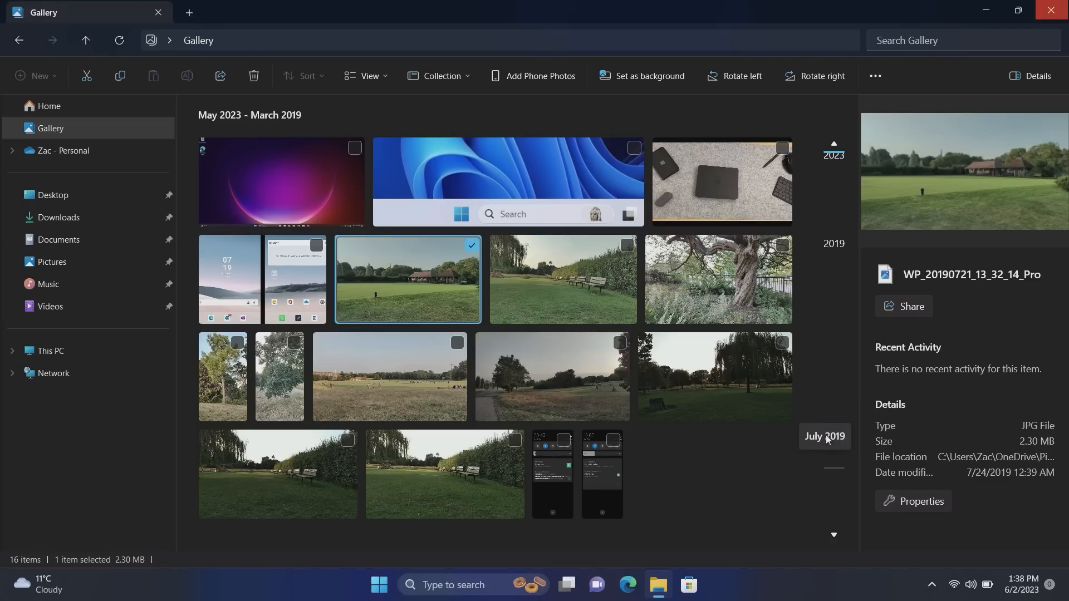
{"action": "mouse_move", "coordinate": [828, 254]}
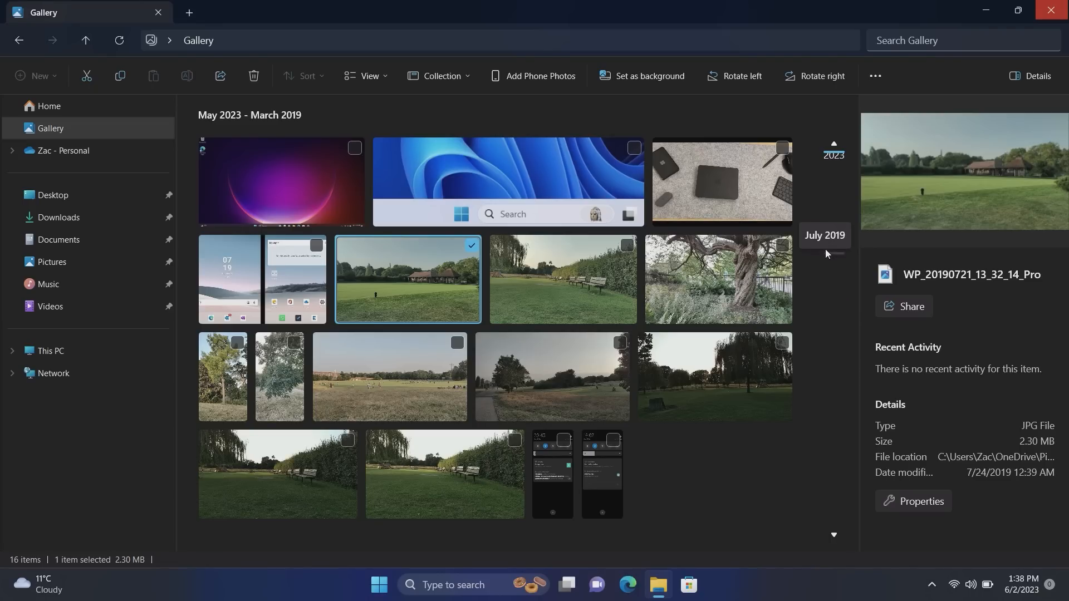
{"action": "mouse_move", "coordinate": [930, 128]}
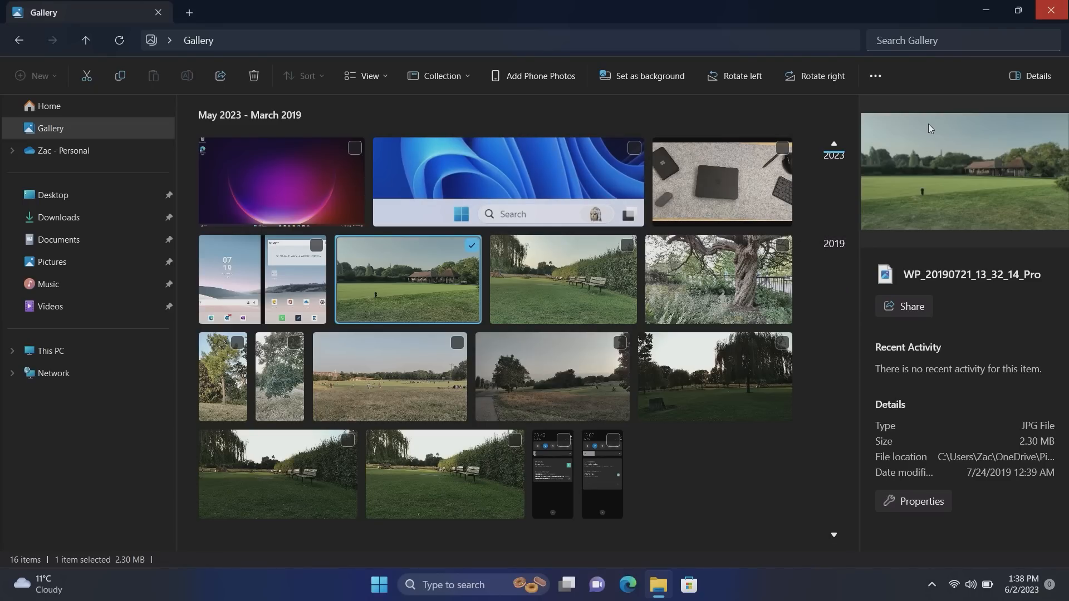
{"action": "left_click", "coordinate": [875, 76]}
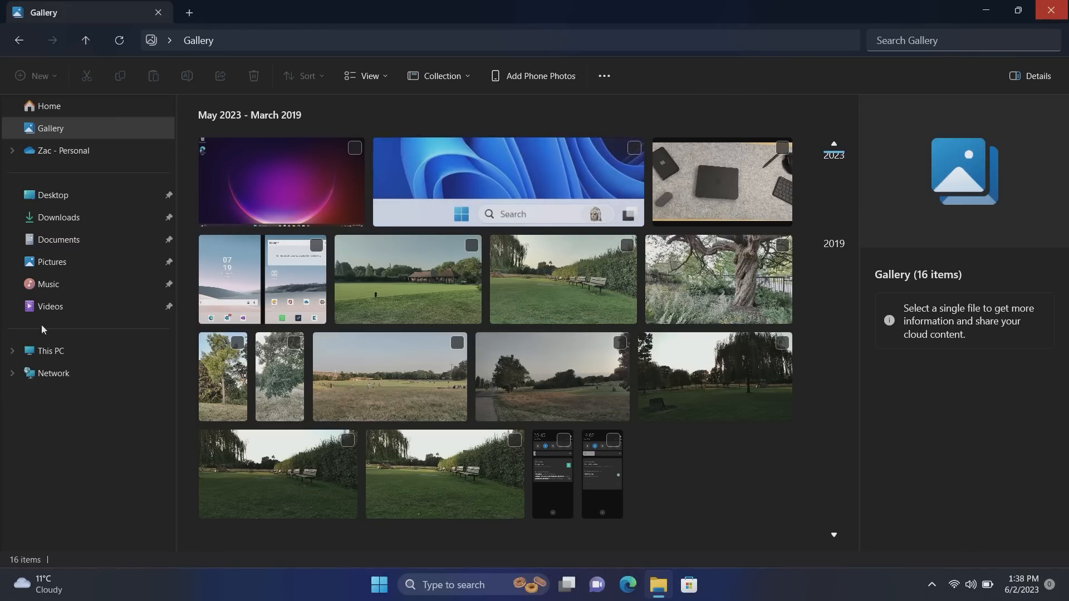
Go to Home with Quick access folders, Favorites and Recent files
{"action": "left_click", "coordinate": [48, 106]}
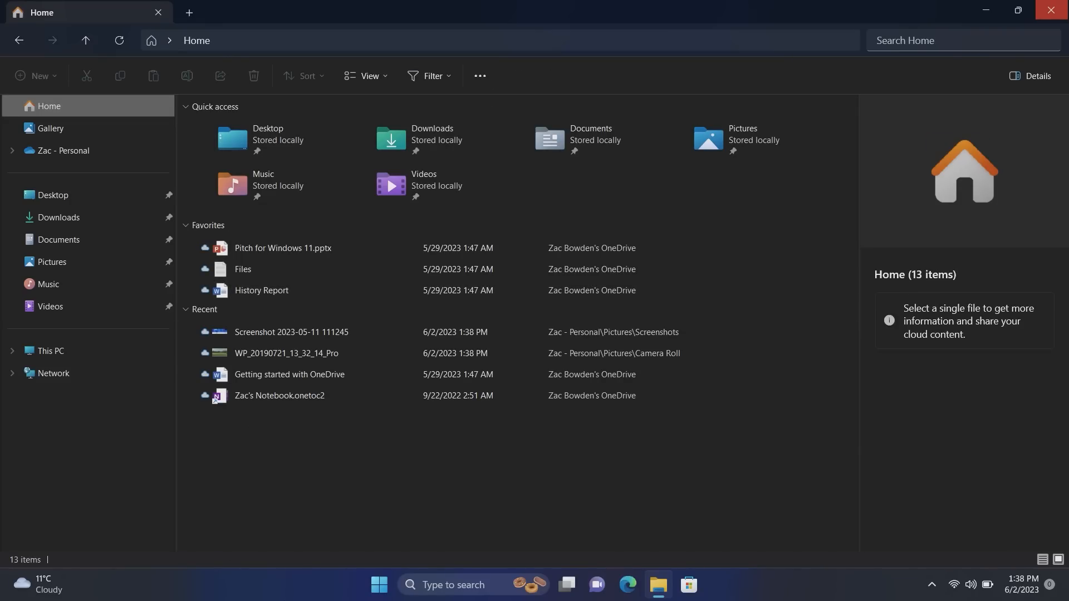
{"action": "mouse_move", "coordinate": [887, 232]}
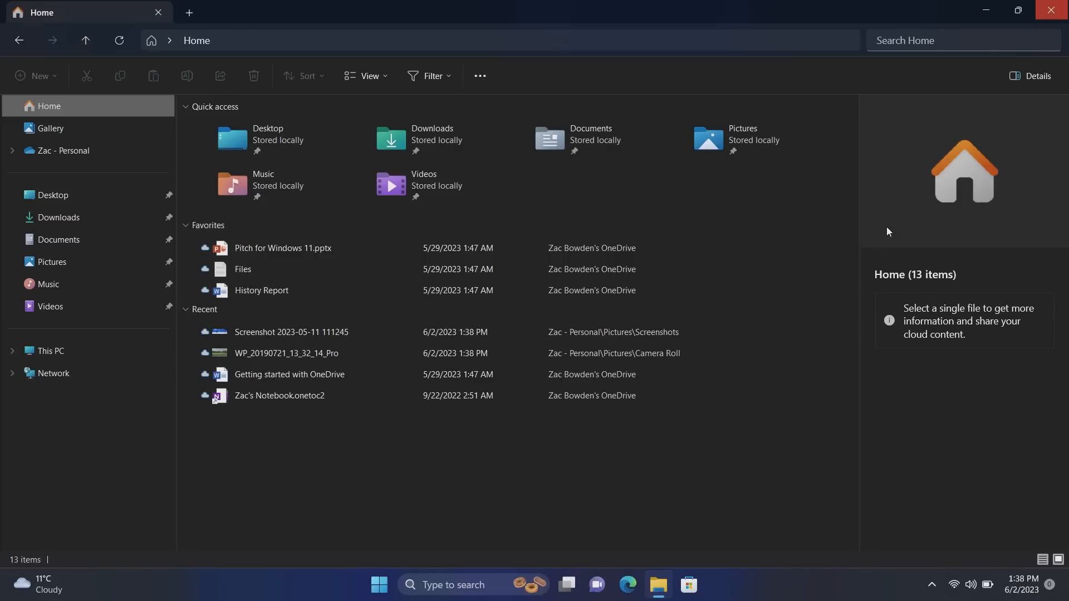
Select Pitch for Windows 11.pptx, view and close its sharing window and its Properties dialog
{"action": "left_click", "coordinate": [282, 247]}
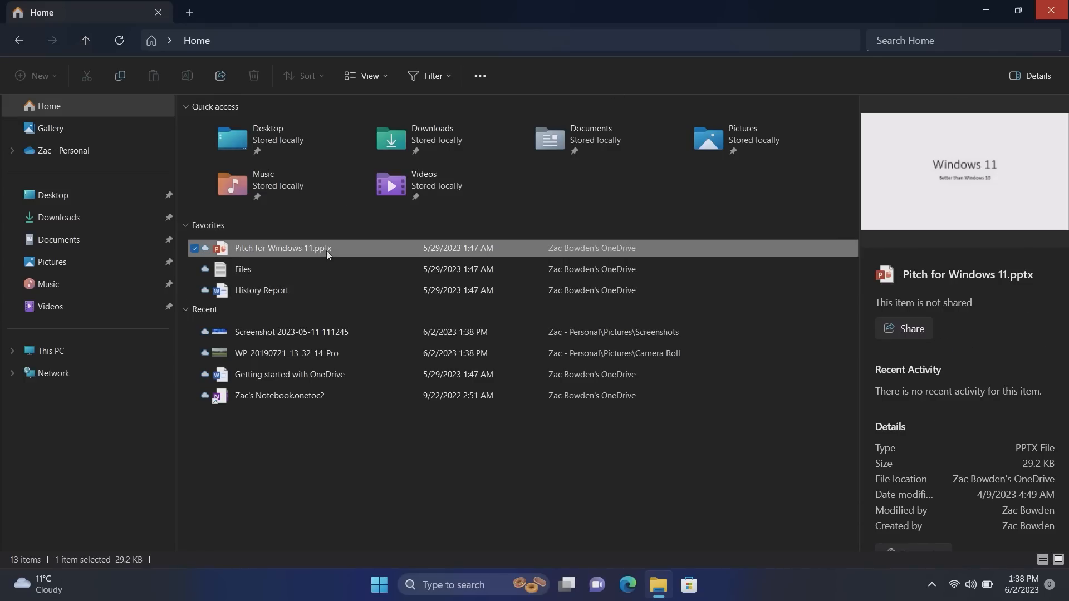
{"action": "mouse_move", "coordinate": [996, 430]}
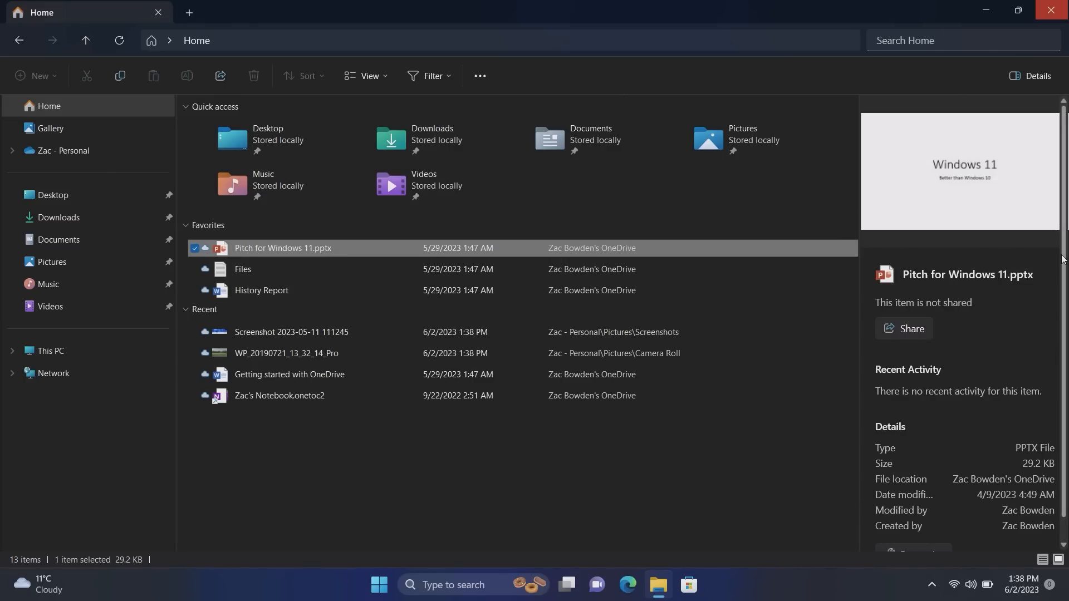
{"action": "scroll", "scroll_direction": "down", "scroll_amount": 3}
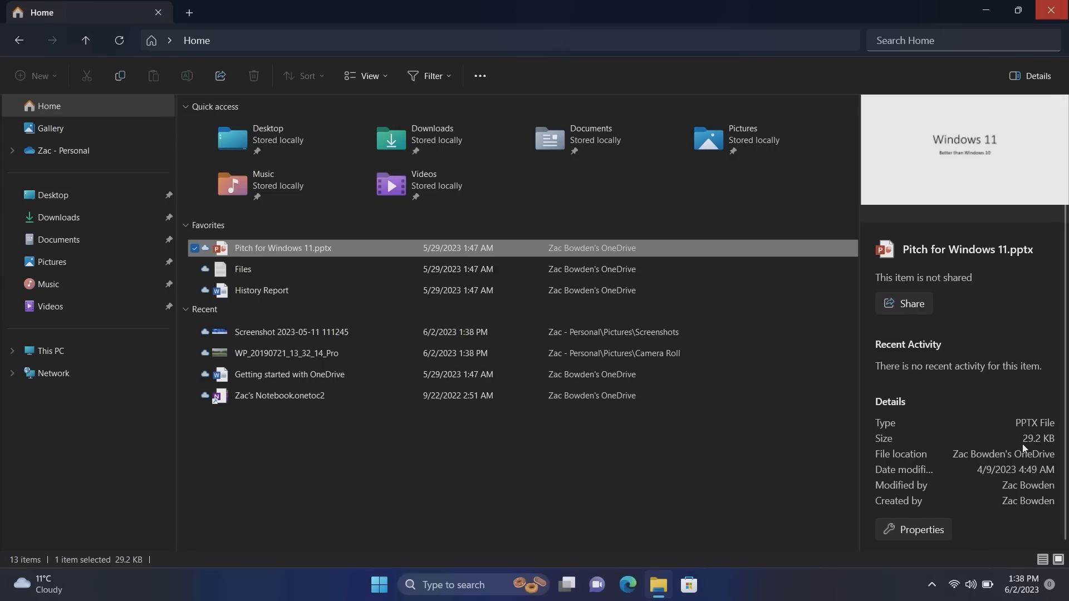
{"action": "left_click", "coordinate": [909, 303]}
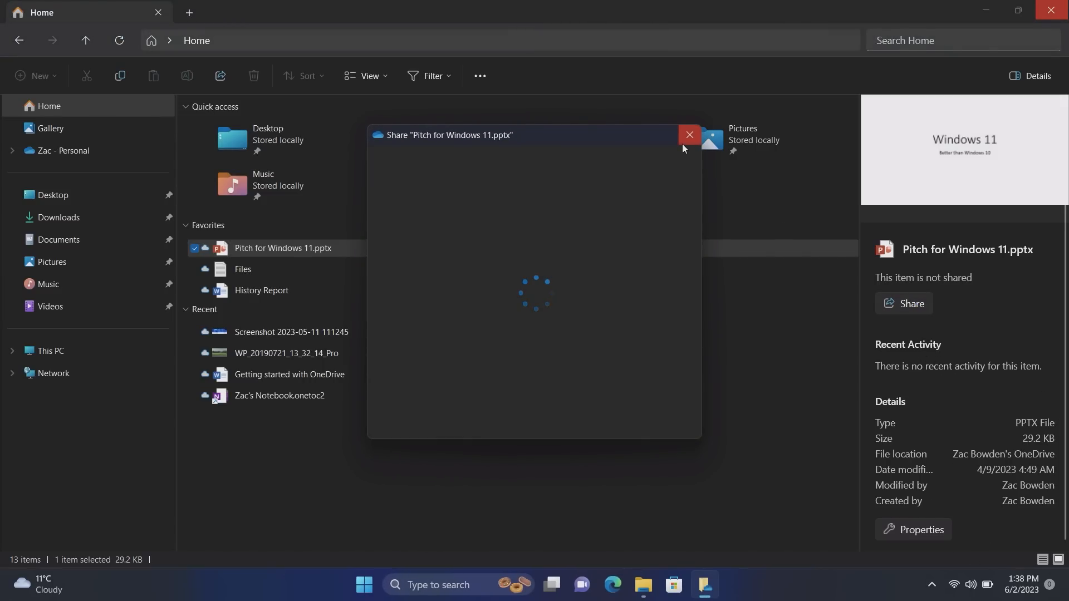
{"action": "left_click", "coordinate": [690, 135]}
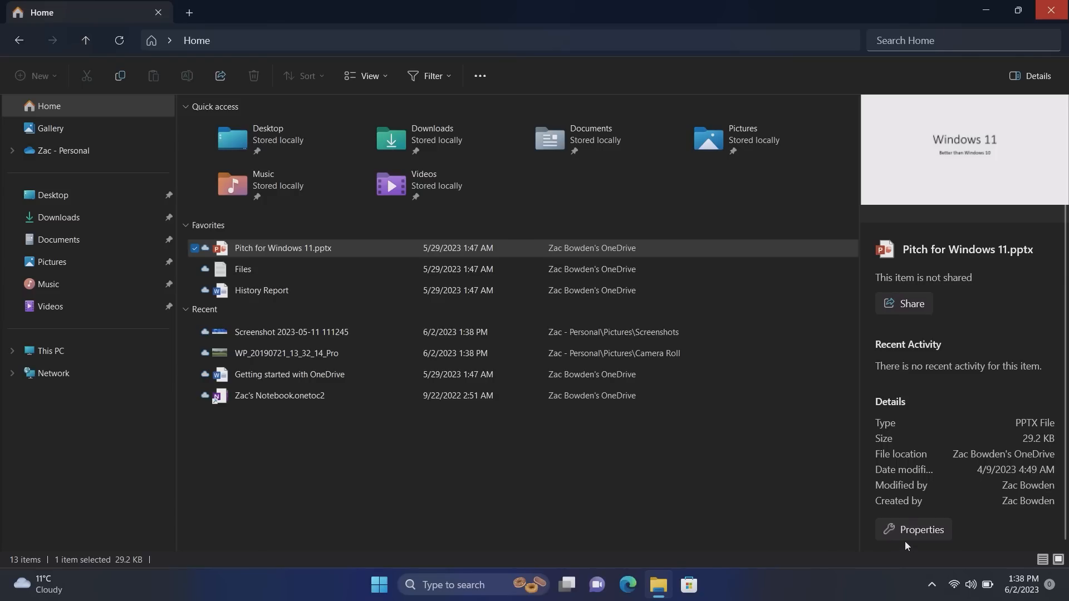
{"action": "left_click", "coordinate": [921, 530]}
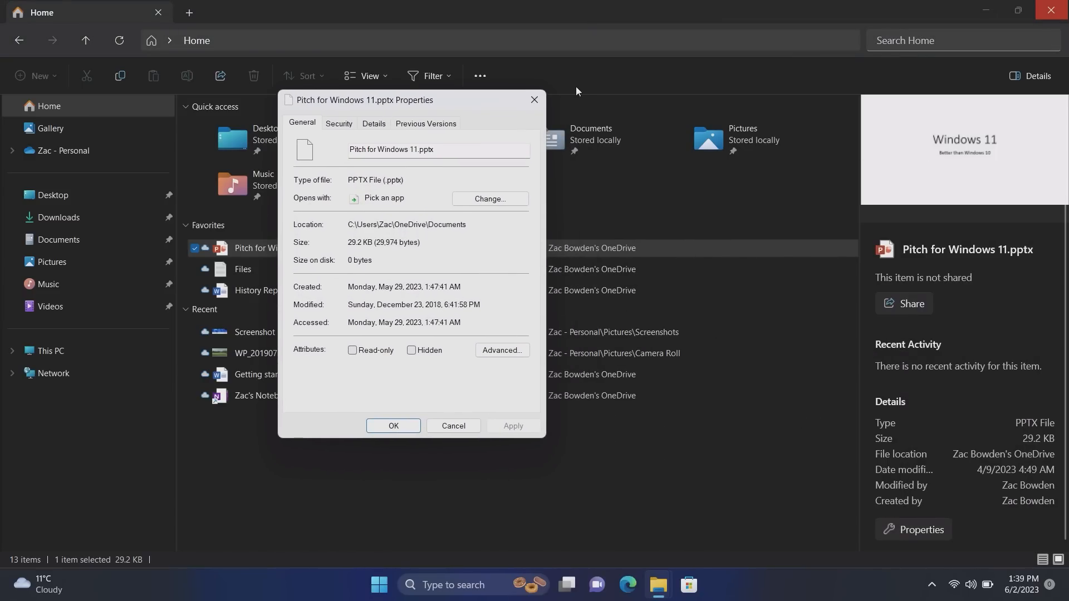
{"action": "mouse_move", "coordinate": [534, 100]}
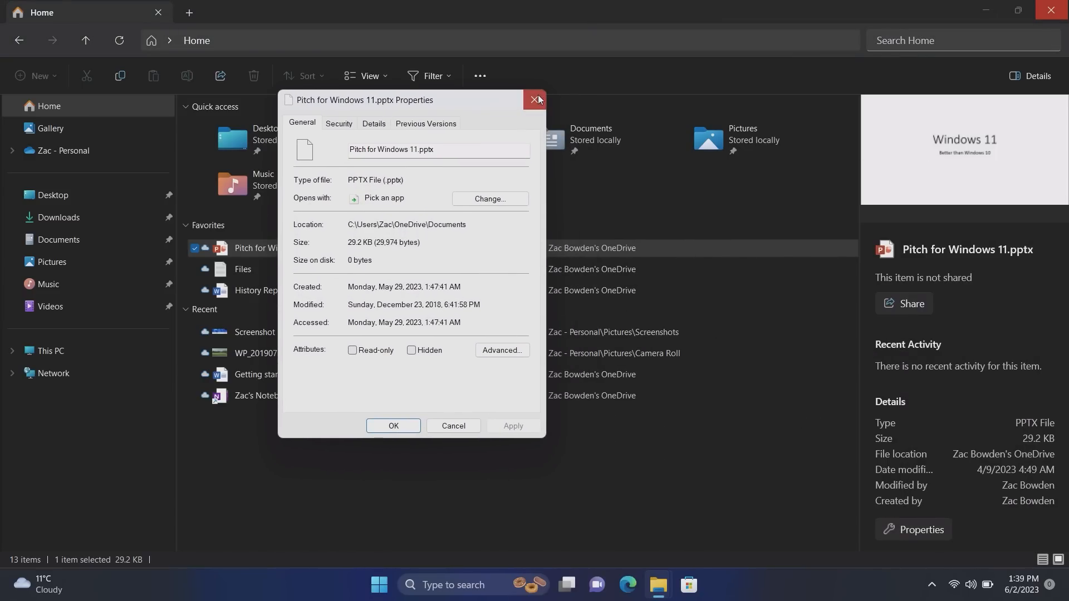
{"action": "left_click", "coordinate": [537, 99]}
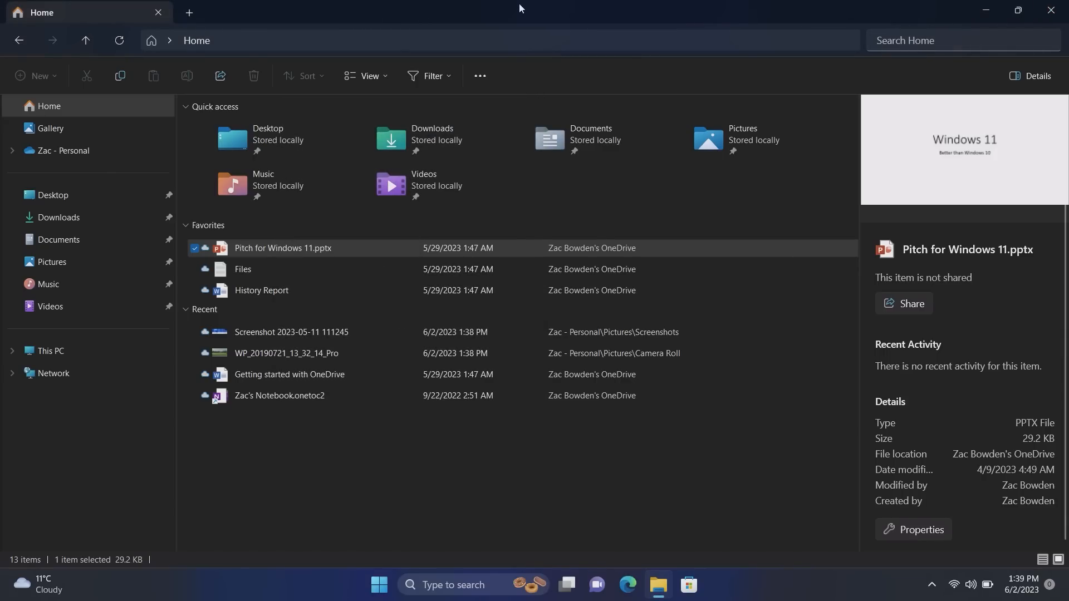
{"action": "mouse_move", "coordinate": [163, 33]}
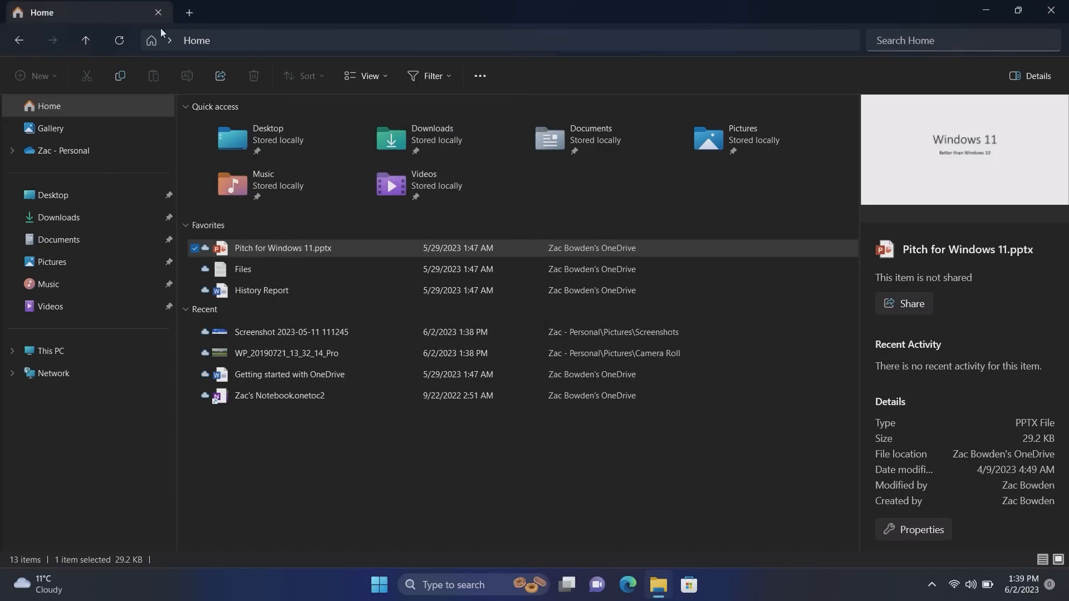
{"action": "mouse_move", "coordinate": [156, 58]}
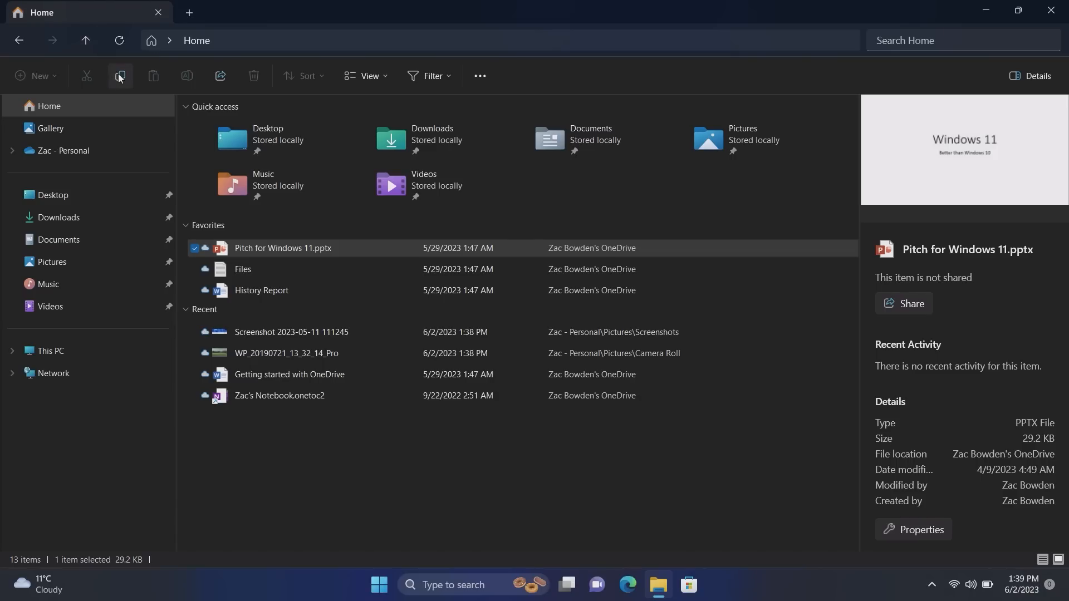
{"action": "mouse_move", "coordinate": [660, 214]}
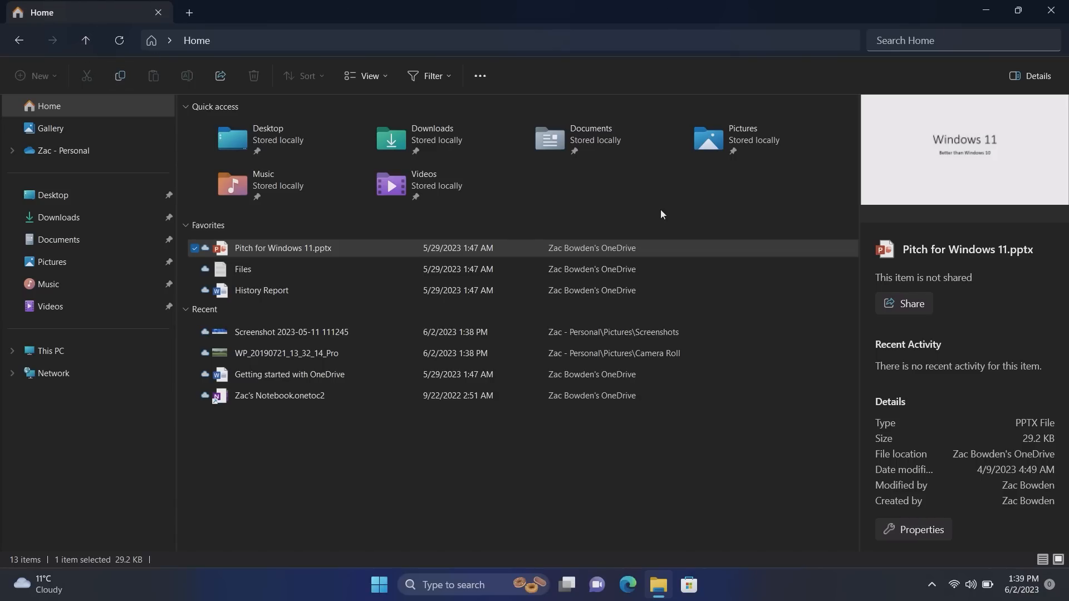
{"action": "mouse_move", "coordinate": [172, 14]}
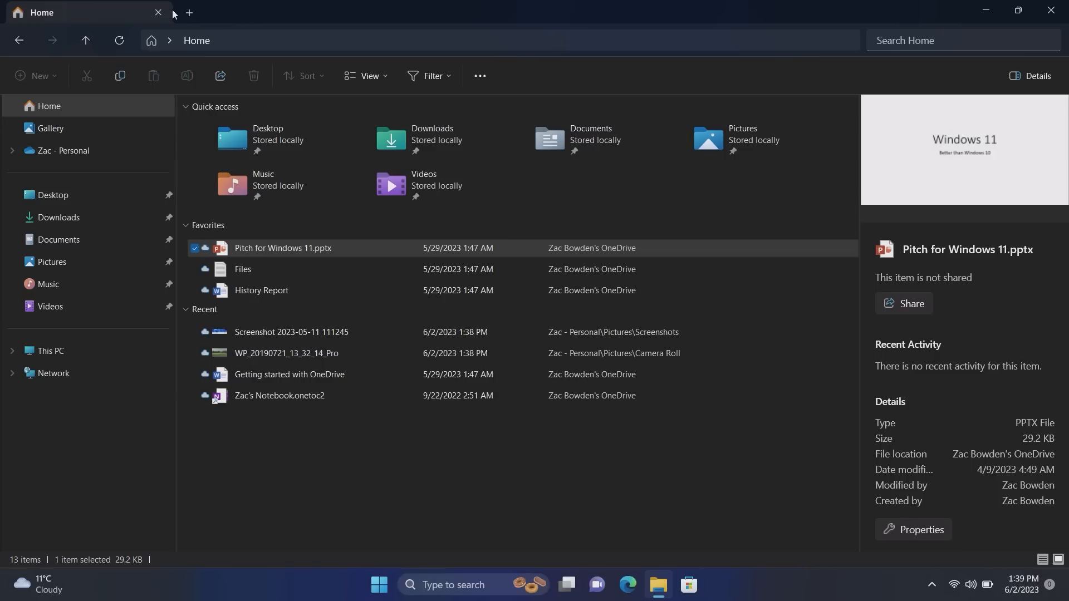
{"action": "mouse_move", "coordinate": [635, 112]}
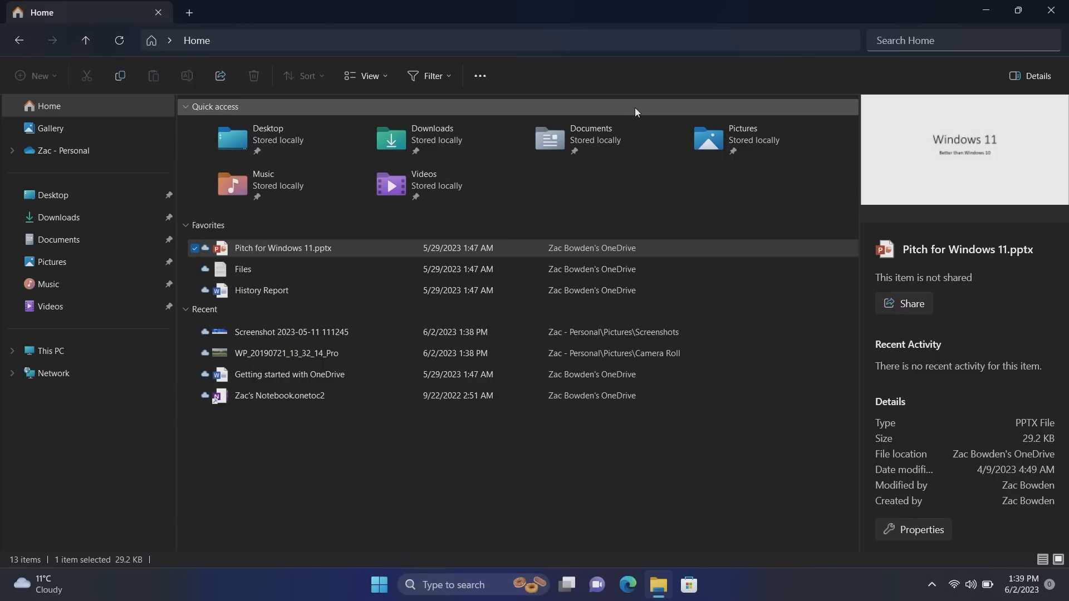
{"action": "mouse_move", "coordinate": [235, 46]}
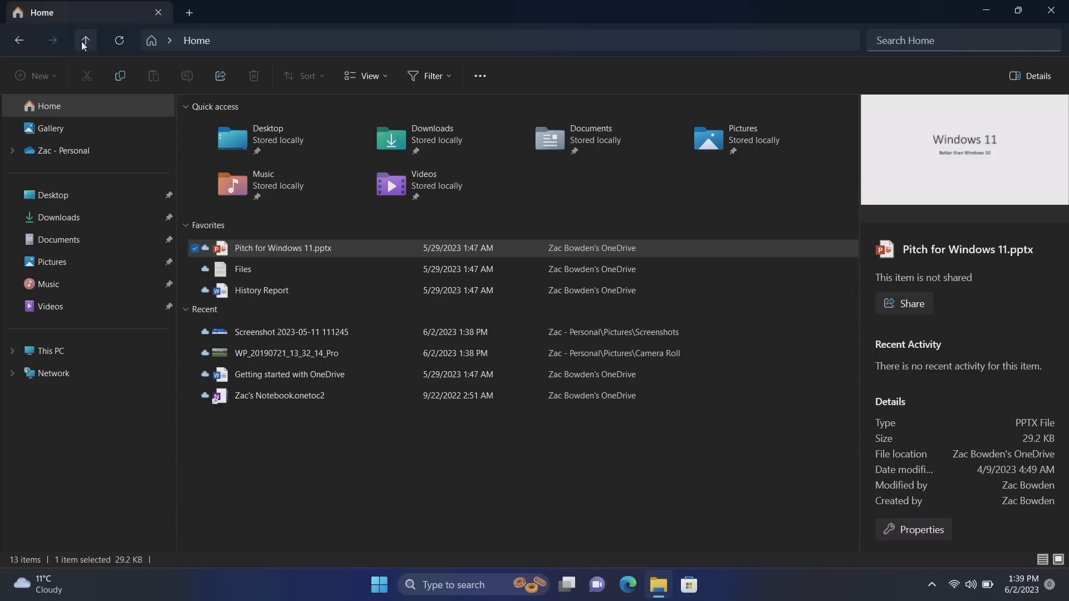
{"action": "mouse_move", "coordinate": [922, 25]}
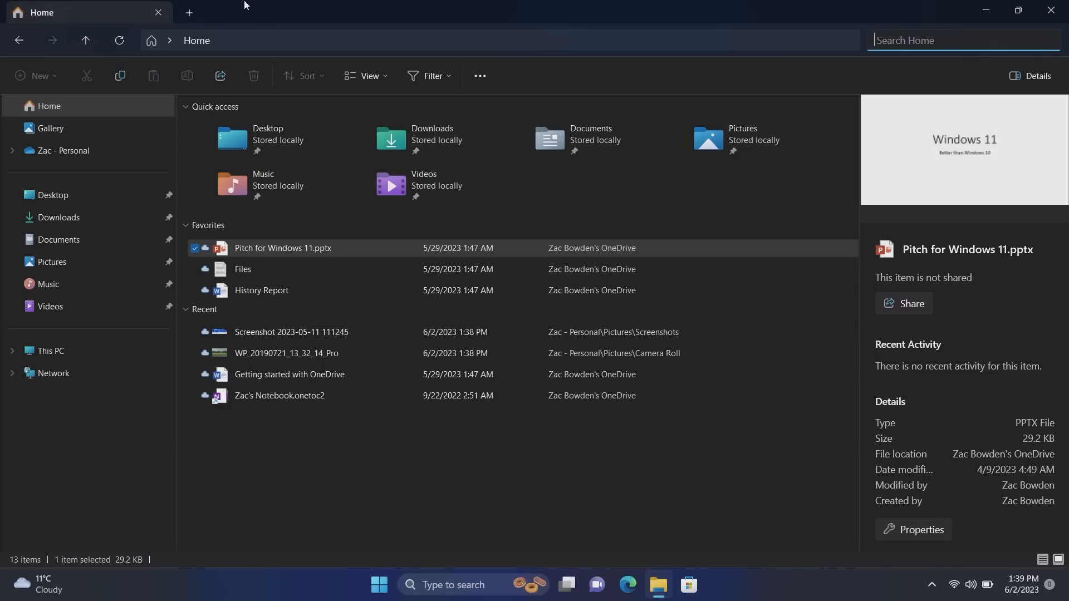
{"action": "mouse_move", "coordinate": [341, 72]}
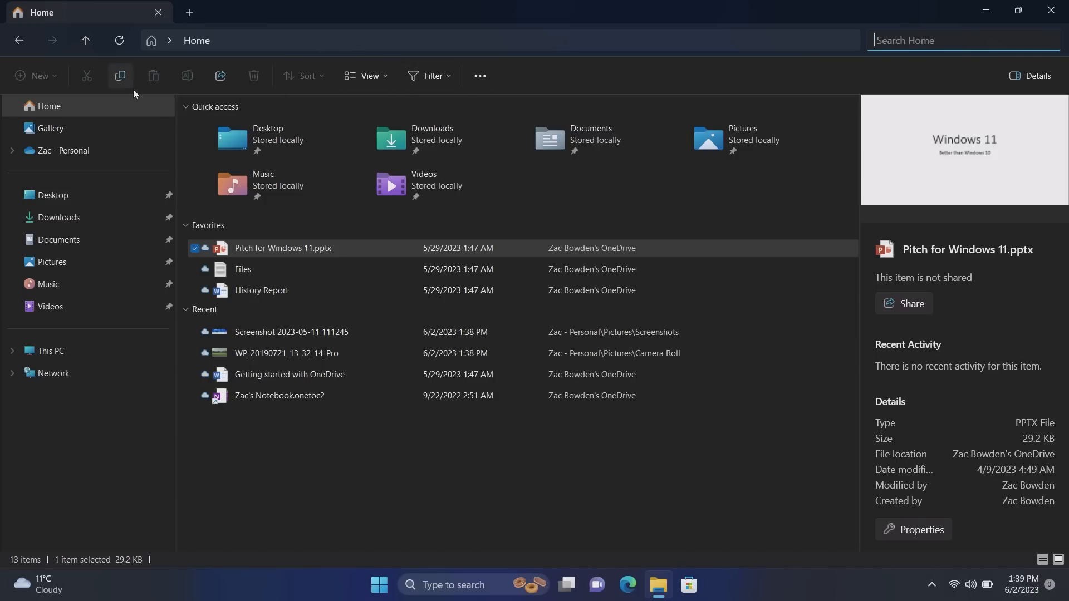
{"action": "mouse_move", "coordinate": [380, 5]}
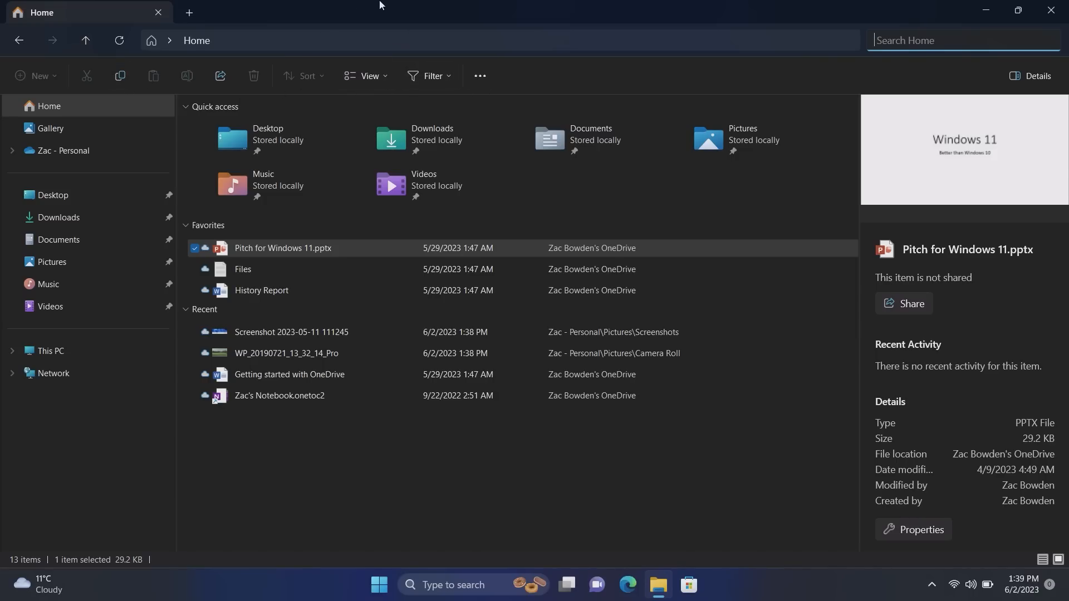
{"action": "mouse_move", "coordinate": [266, 51]}
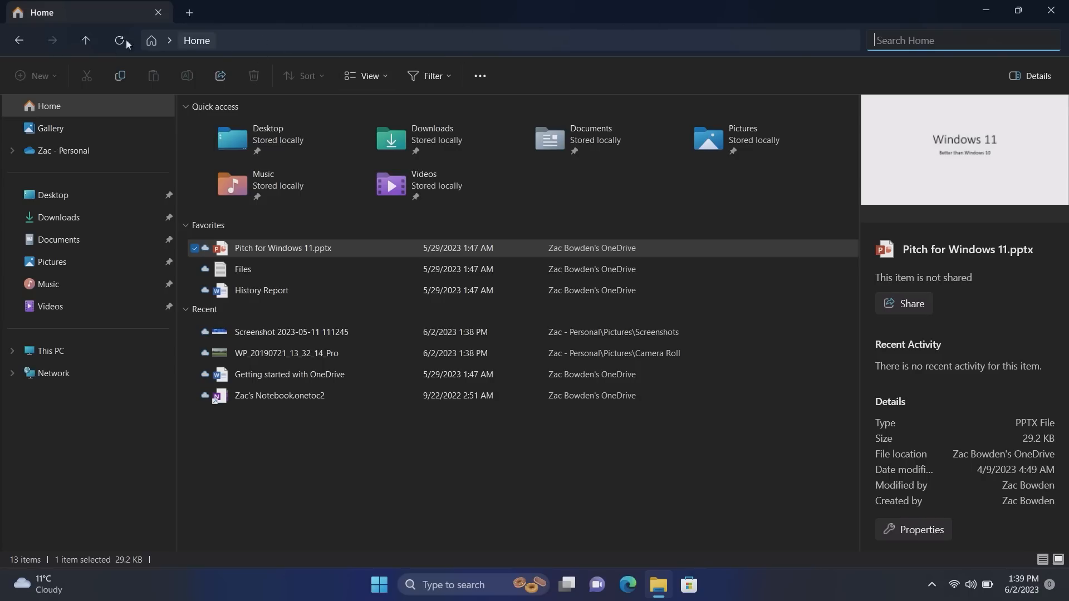
{"action": "mouse_move", "coordinate": [478, 268]}
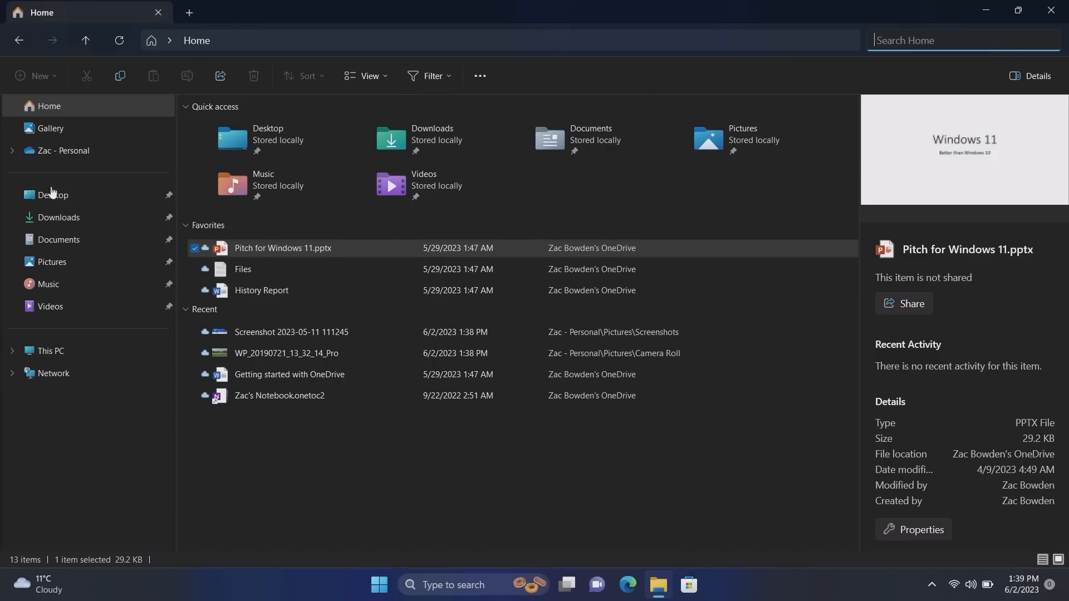
{"action": "mouse_move", "coordinate": [612, 436]}
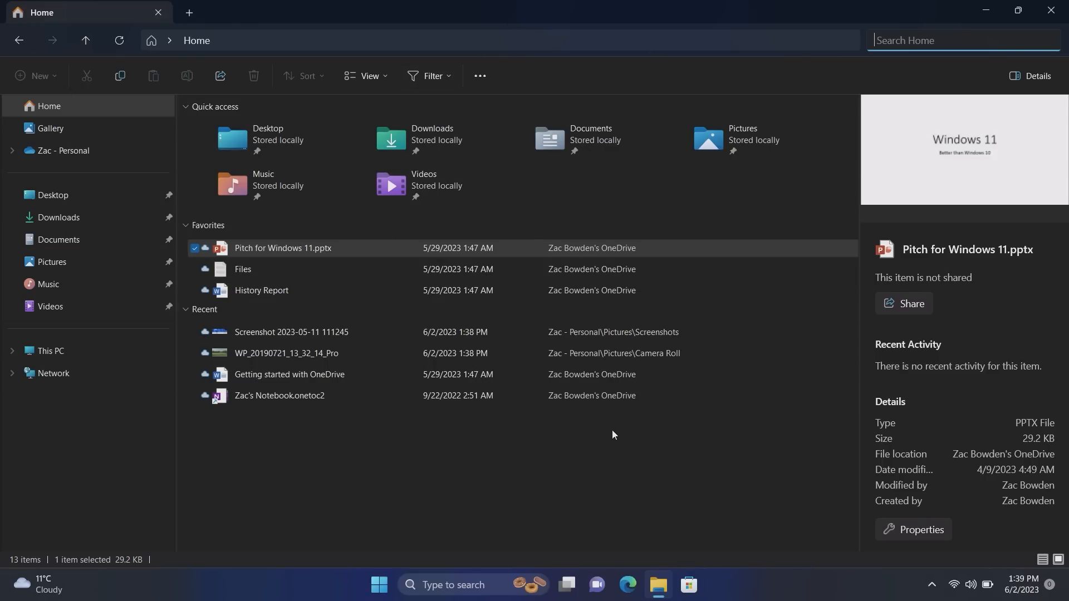
{"action": "mouse_move", "coordinate": [527, 8]}
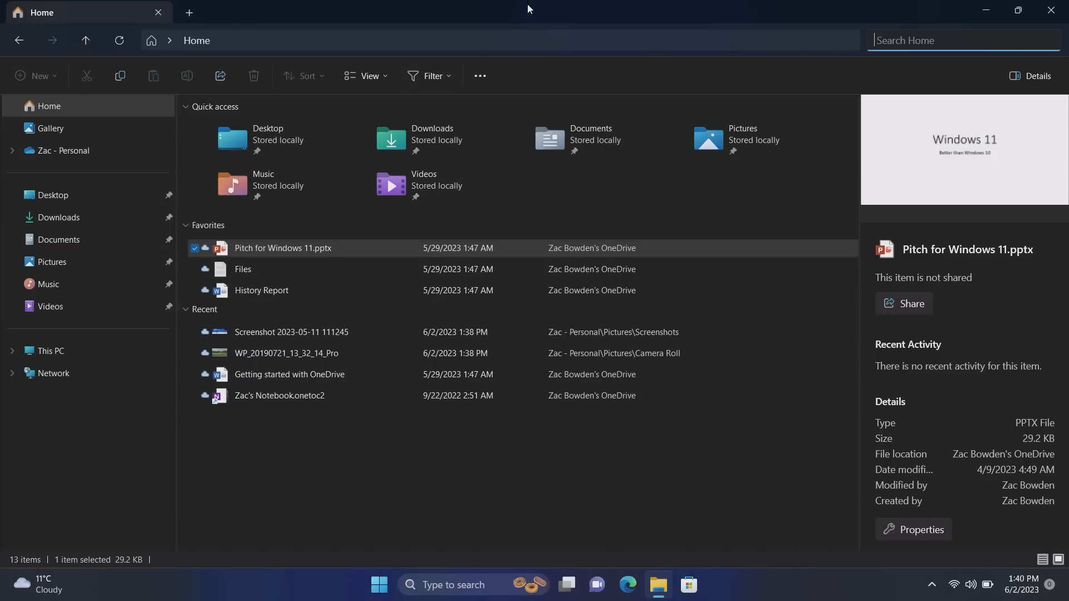
Restore the window down and browse into This PC > Local Disk (C:) > Windows
{"action": "left_click", "coordinate": [1015, 10]}
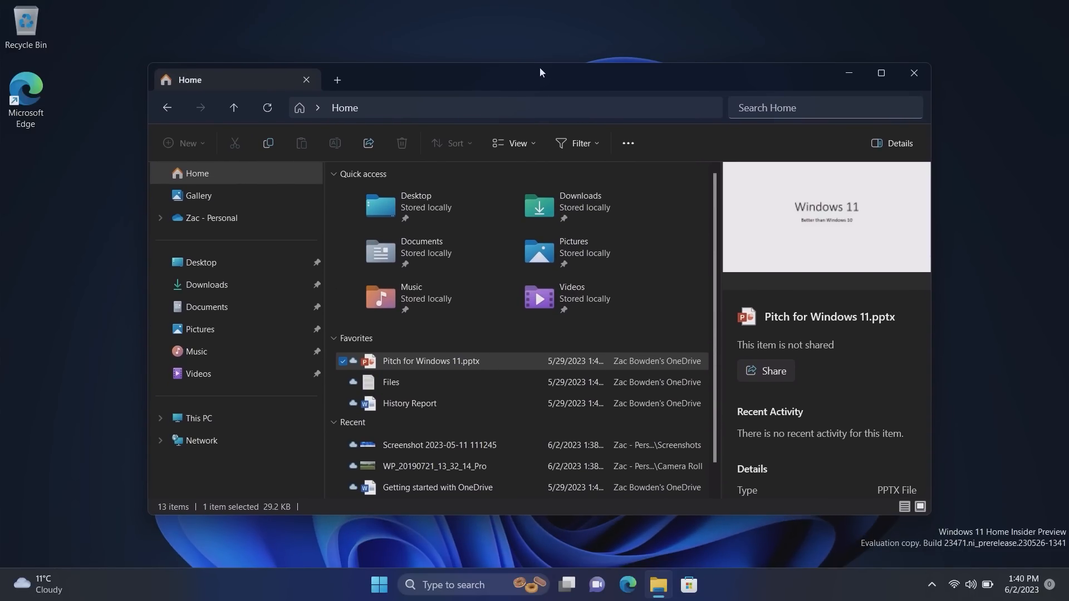
{"action": "mouse_move", "coordinate": [332, 37]}
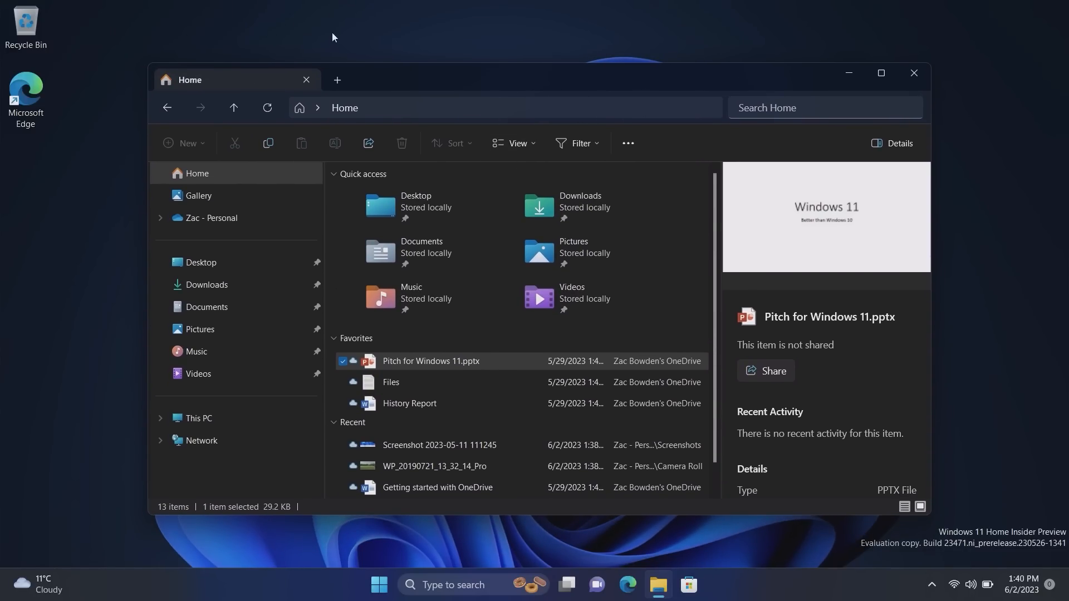
{"action": "left_click", "coordinate": [318, 108]}
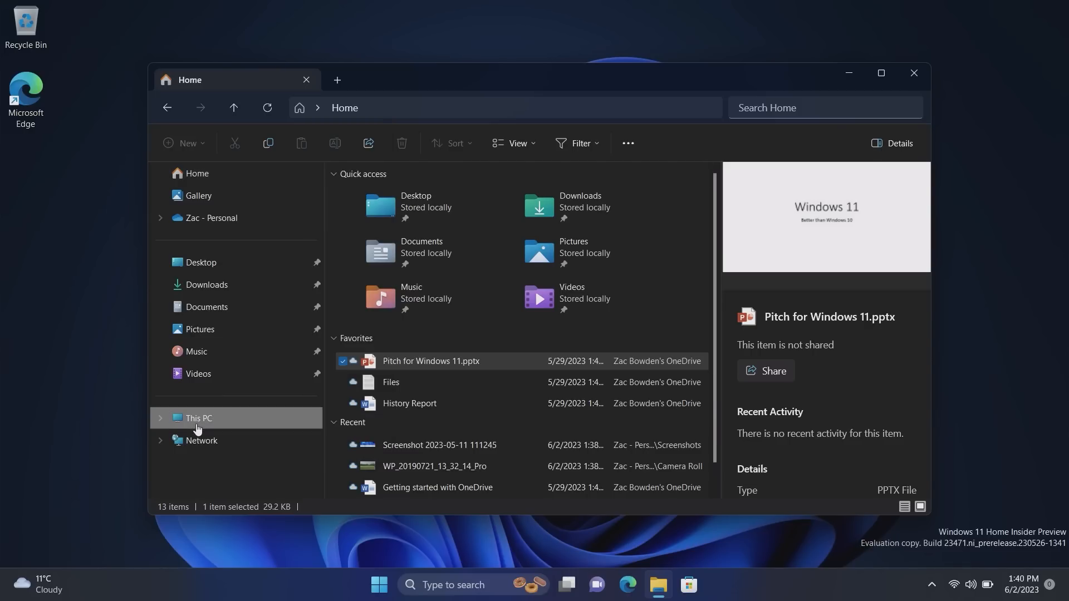
{"action": "double_click", "coordinate": [199, 418]}
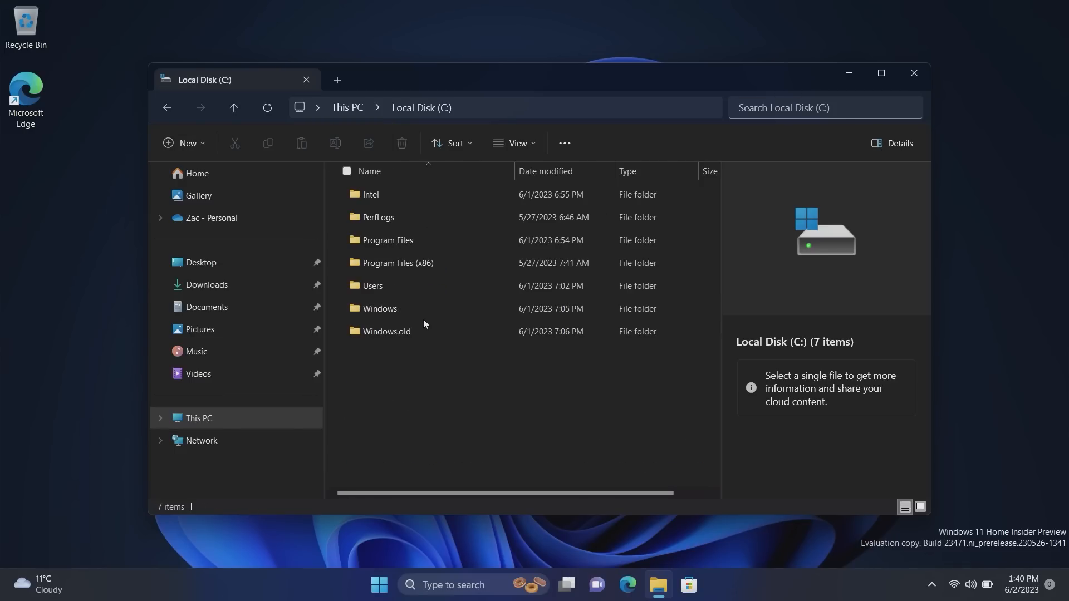
{"action": "double_click", "coordinate": [380, 309]}
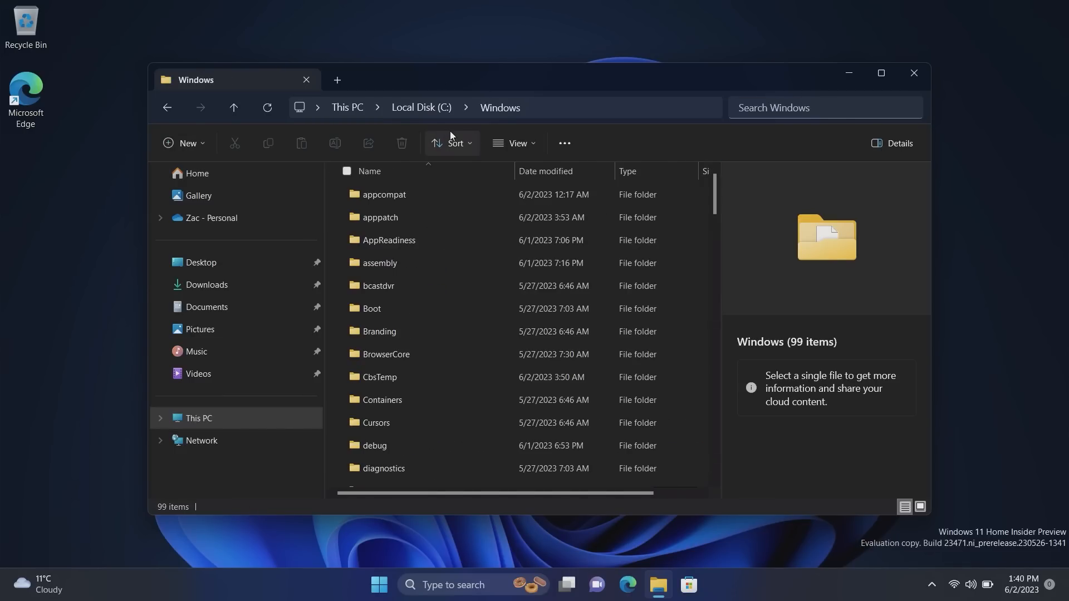
{"action": "left_click", "coordinate": [465, 107]}
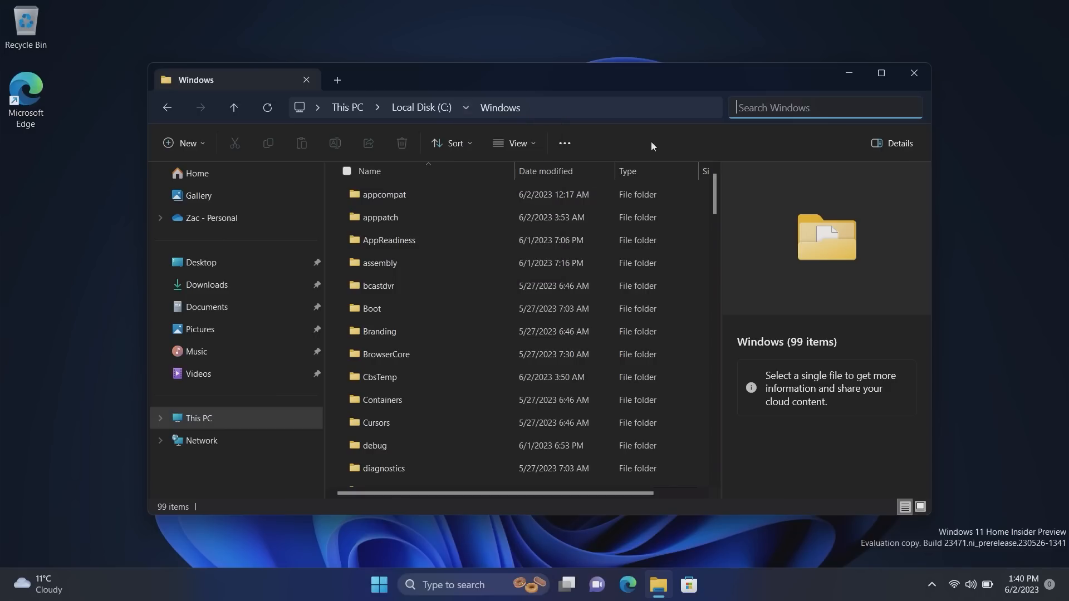
Select the Containers folder, toggle the Details pane off and on, and return to Home
{"action": "left_click", "coordinate": [381, 400]}
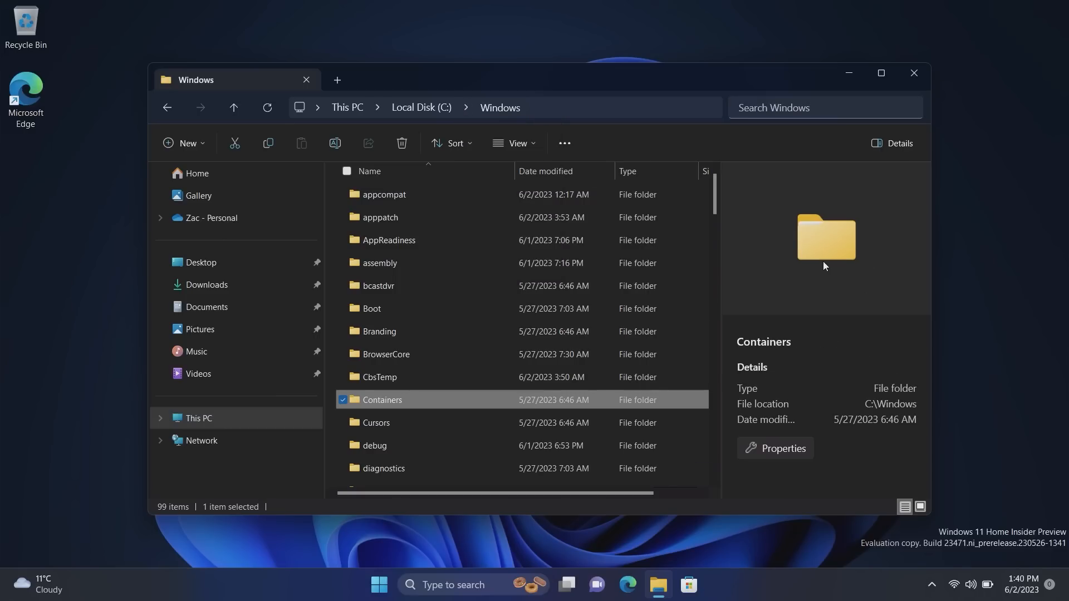
{"action": "left_click", "coordinate": [893, 144]}
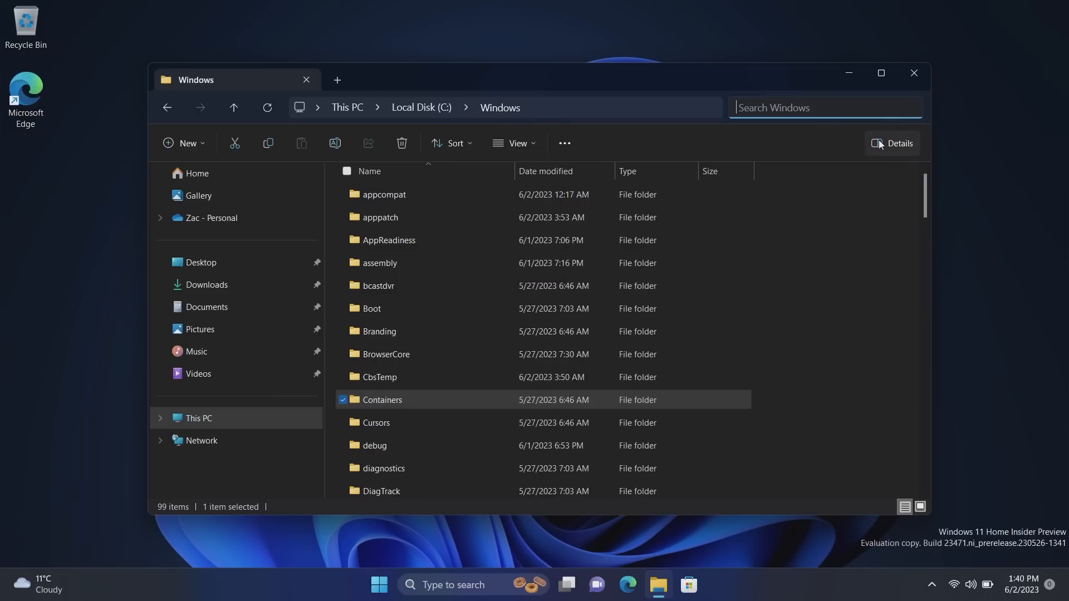
{"action": "mouse_move", "coordinate": [913, 73]}
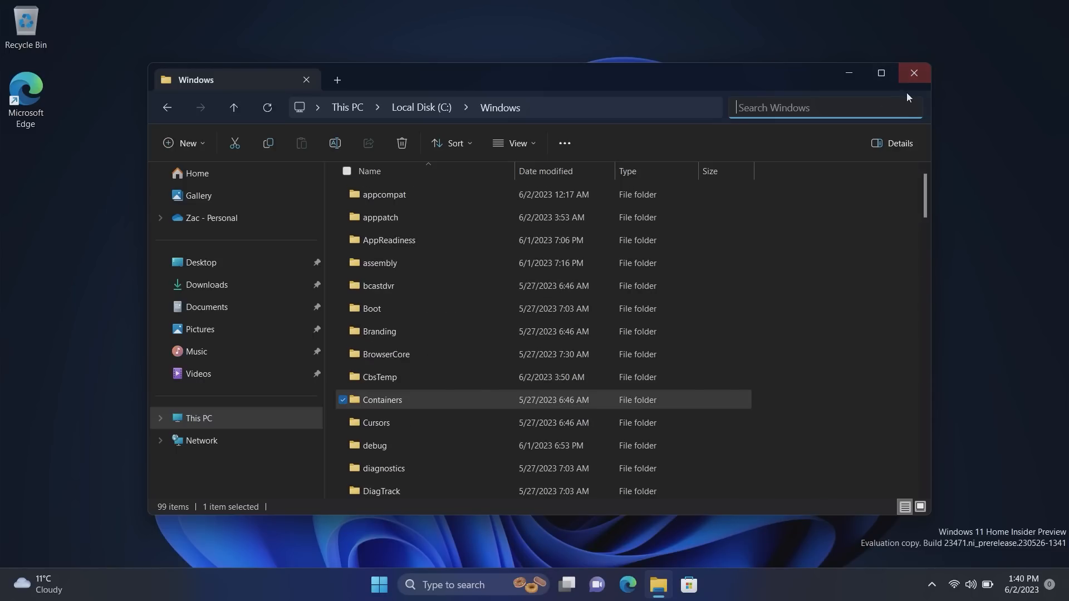
{"action": "left_click", "coordinate": [892, 143]}
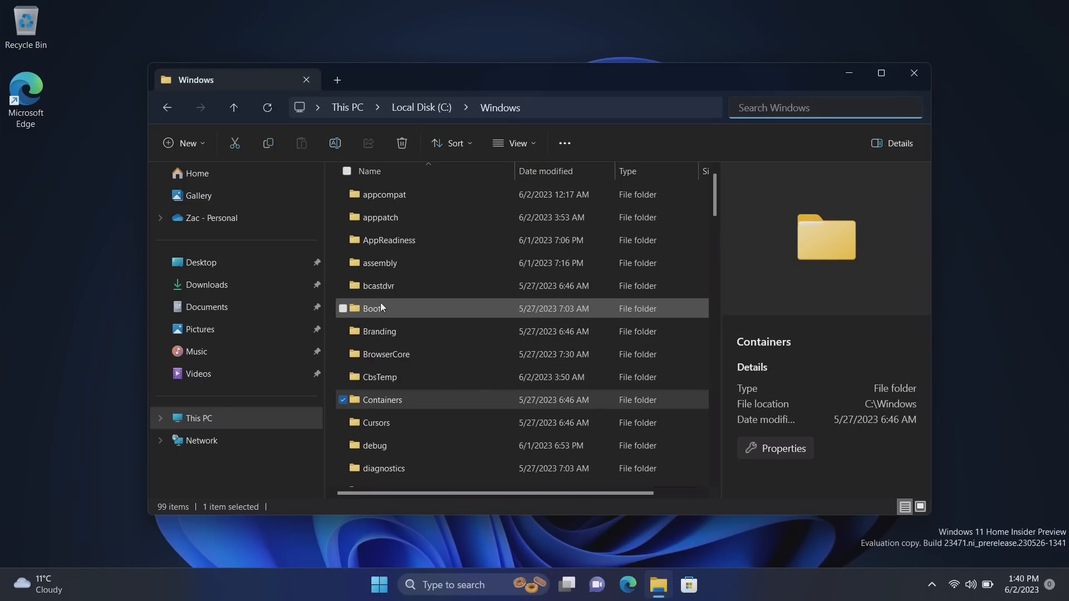
{"action": "mouse_move", "coordinate": [374, 171]}
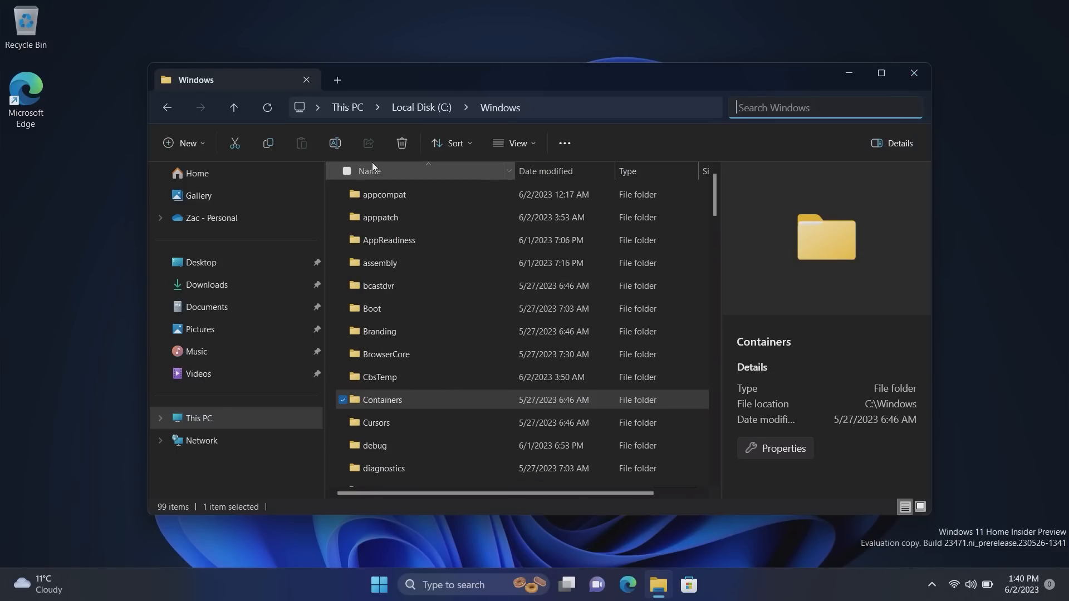
{"action": "left_click", "coordinate": [197, 173]}
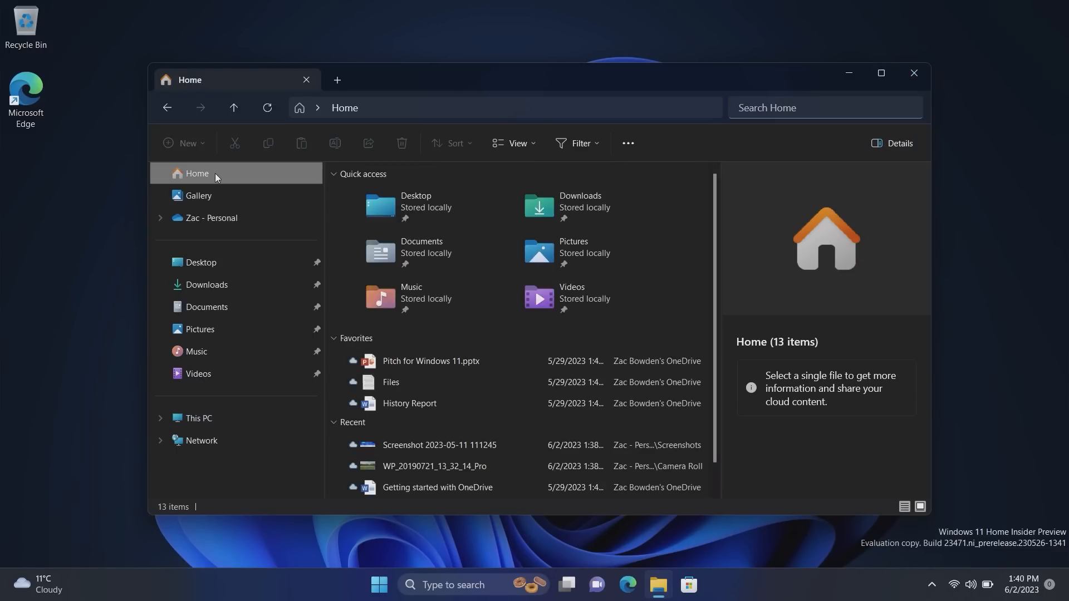
{"action": "mouse_move", "coordinate": [606, 217]}
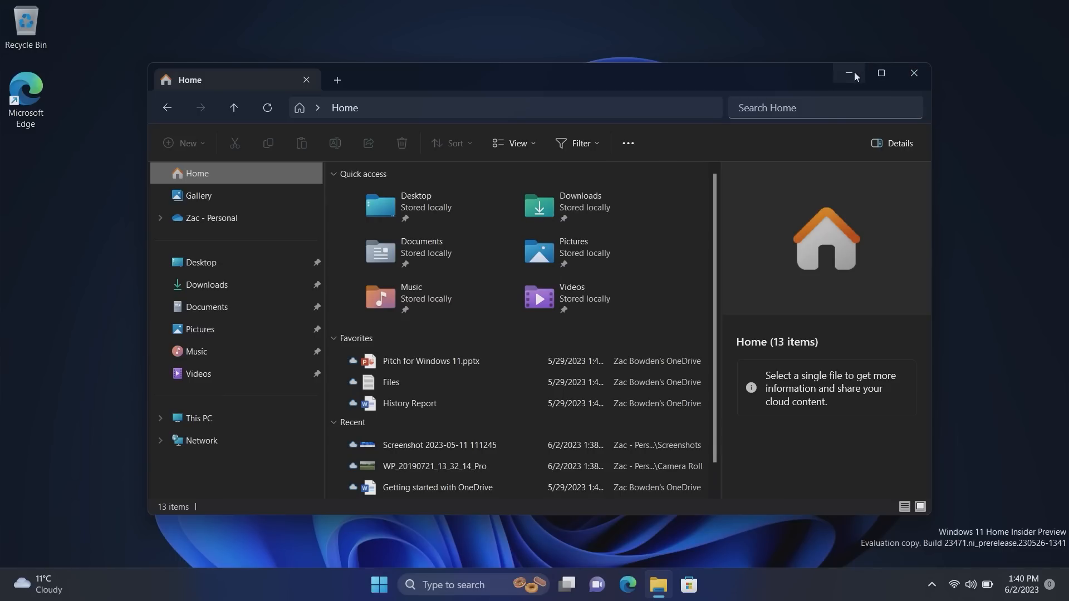
{"action": "mouse_move", "coordinate": [491, 64]}
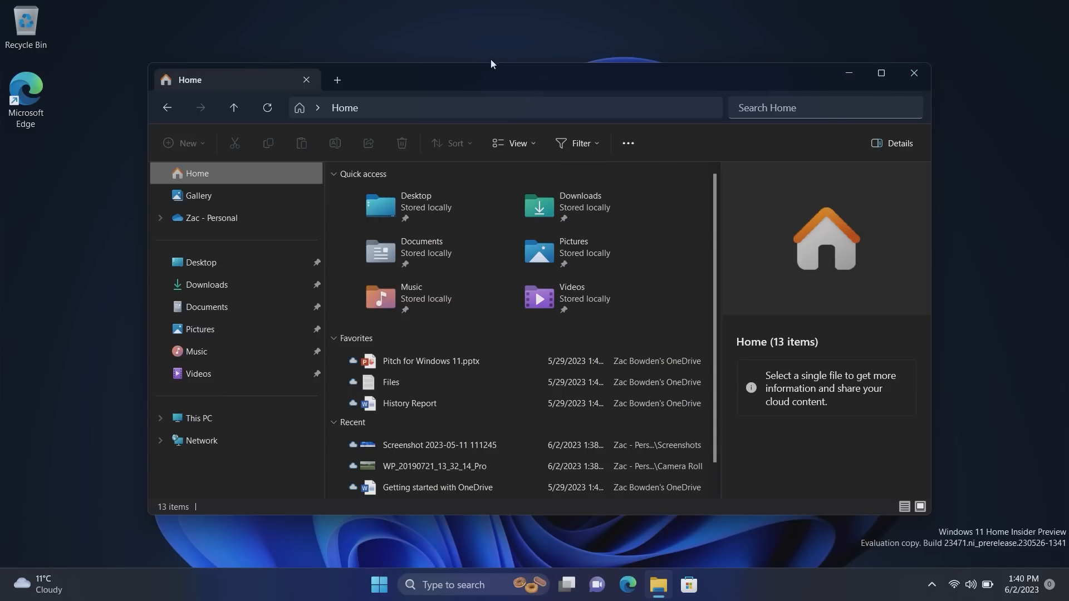
Add a second Home tab, close File Explorer and bring up the Start menu
{"action": "left_click", "coordinate": [336, 80]}
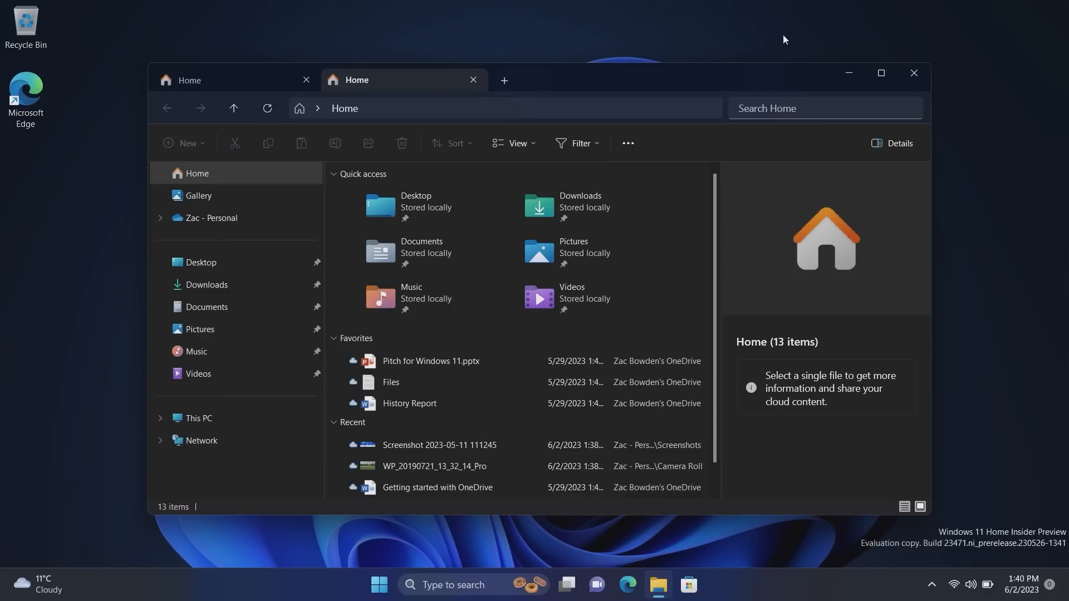
{"action": "left_click", "coordinate": [473, 80]}
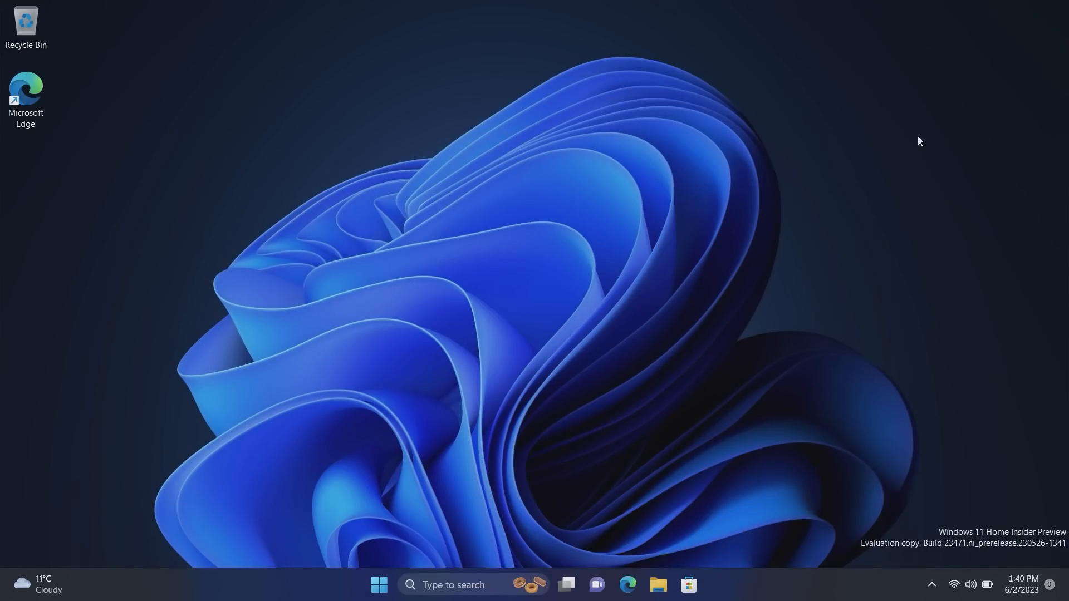
{"action": "mouse_move", "coordinate": [738, 469]}
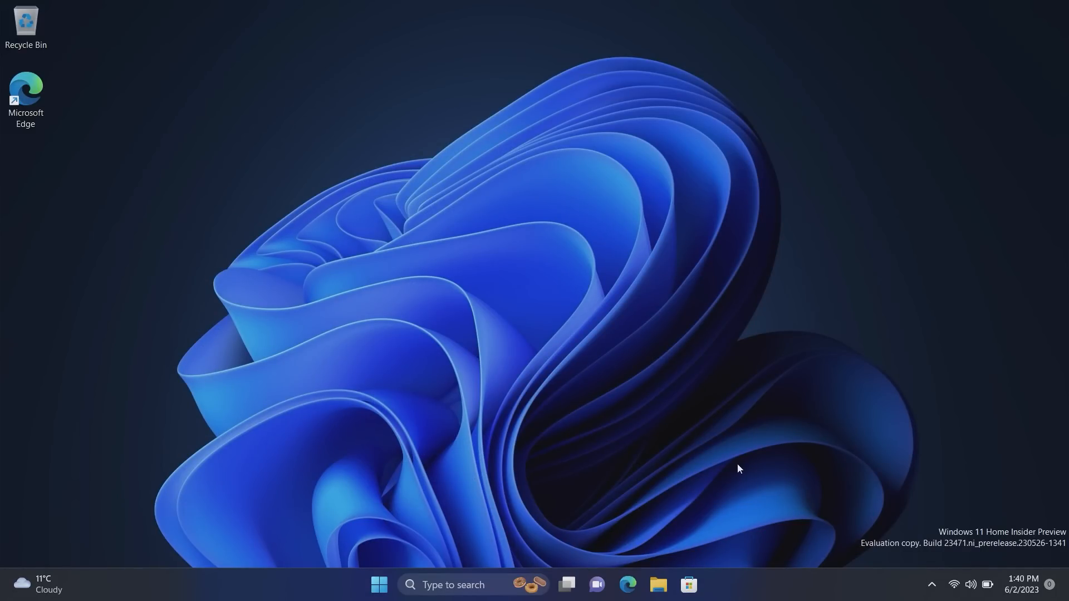
{"action": "left_click", "coordinate": [379, 584]}
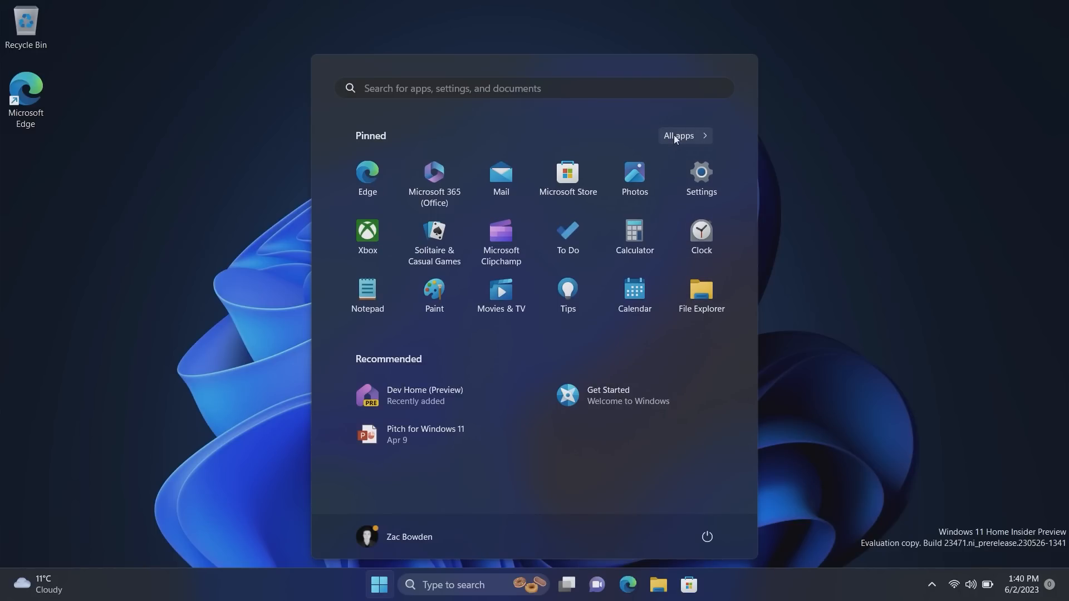
Show All apps in Start and launch Windows Backup
{"action": "left_click", "coordinate": [677, 136]}
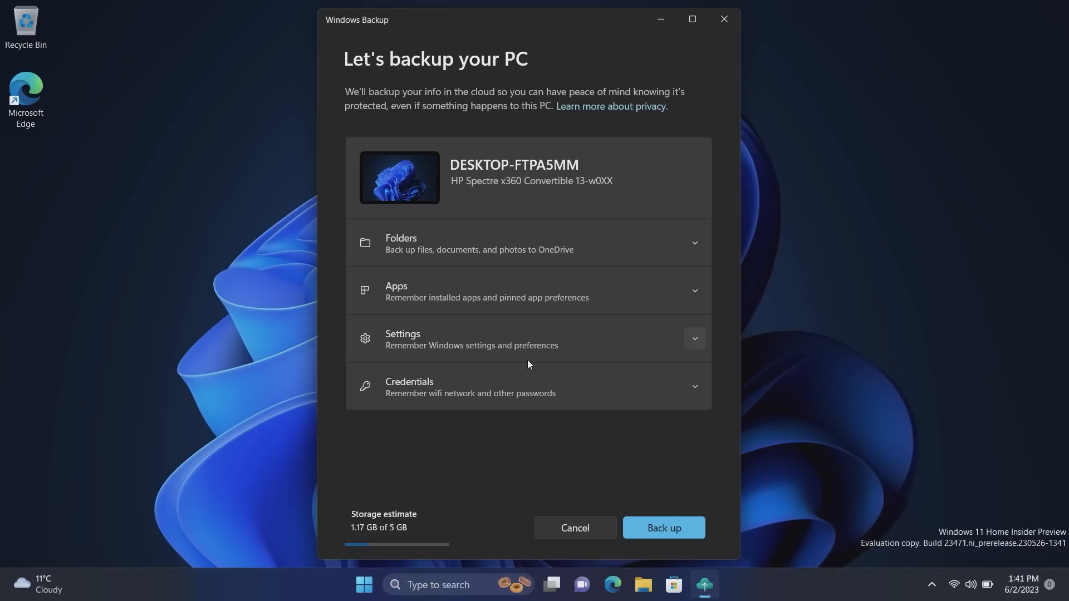
{"action": "mouse_move", "coordinate": [538, 294]}
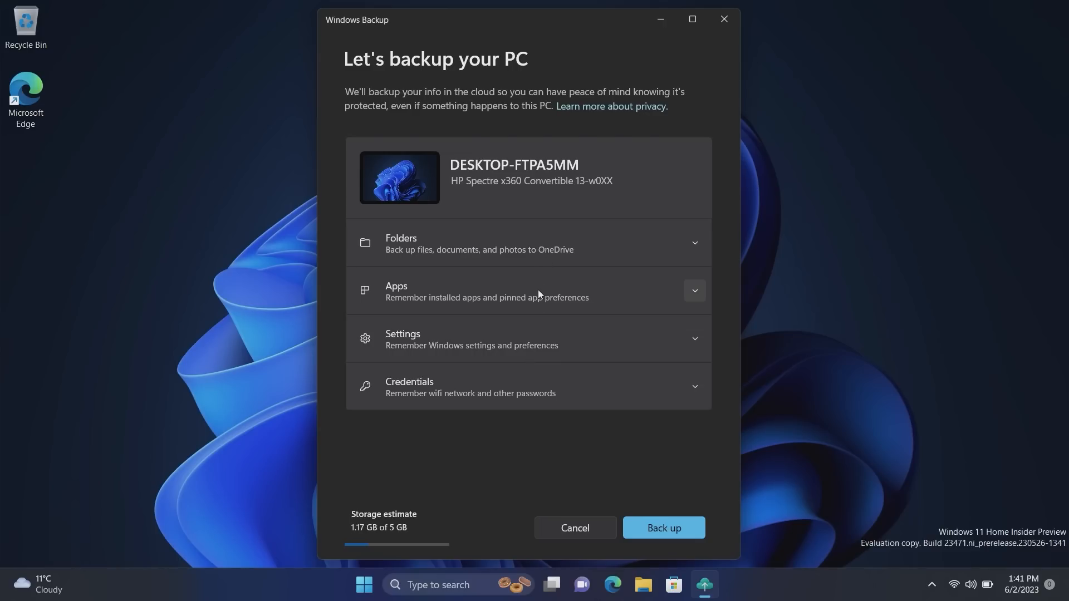
{"action": "mouse_move", "coordinate": [372, 220]}
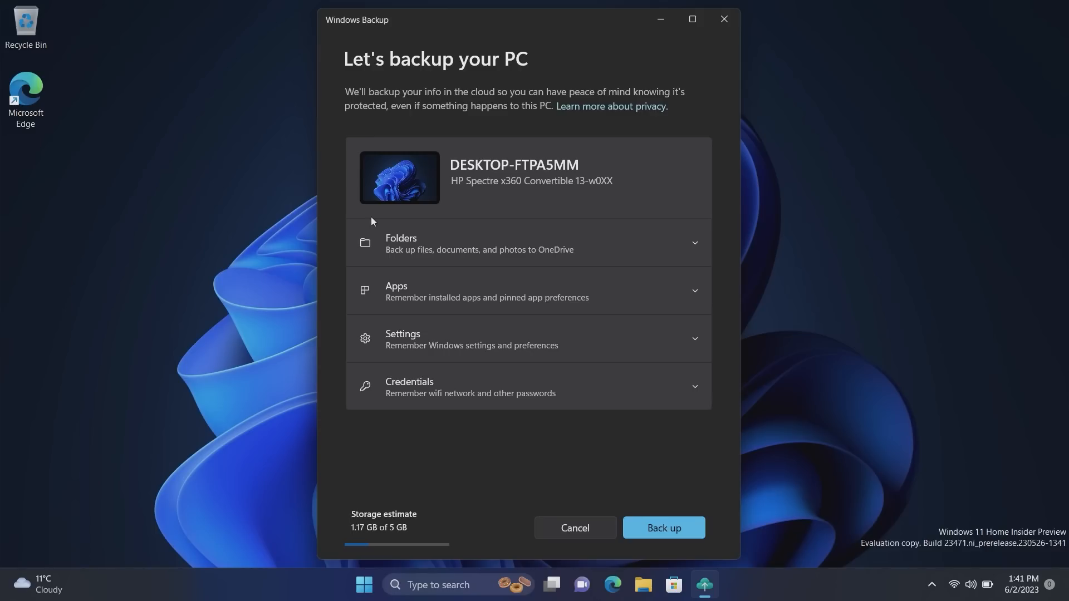
{"action": "mouse_move", "coordinate": [326, 302]}
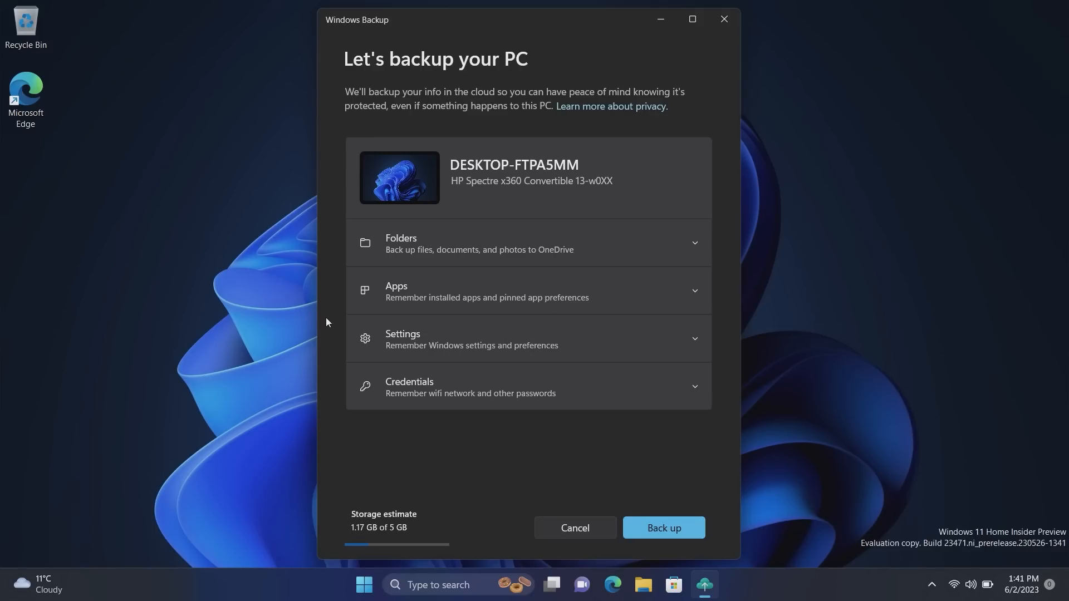
{"action": "mouse_move", "coordinate": [236, 287]}
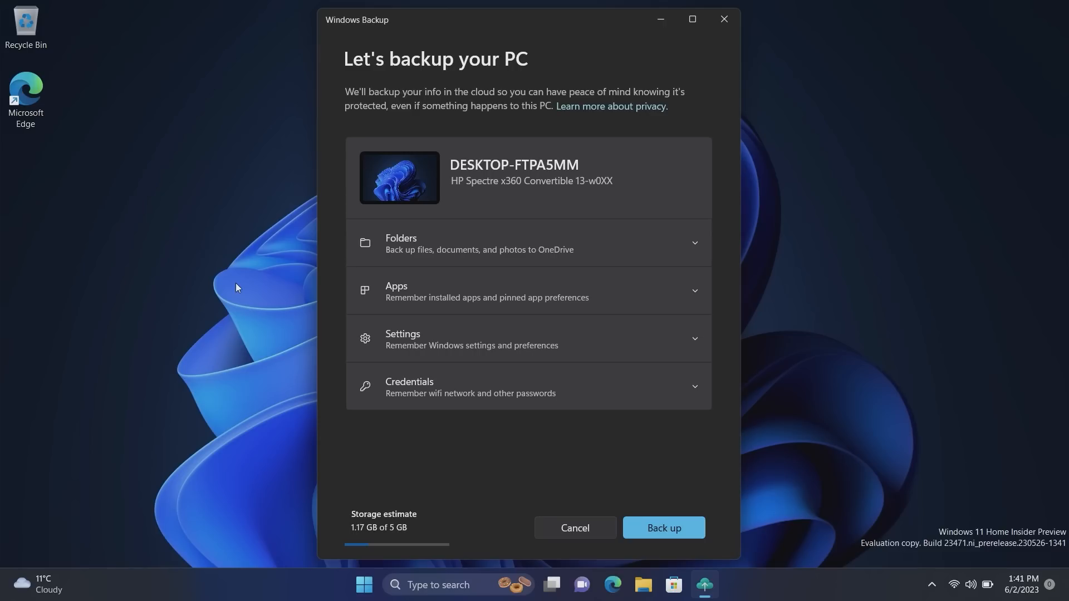
{"action": "mouse_move", "coordinate": [334, 411]}
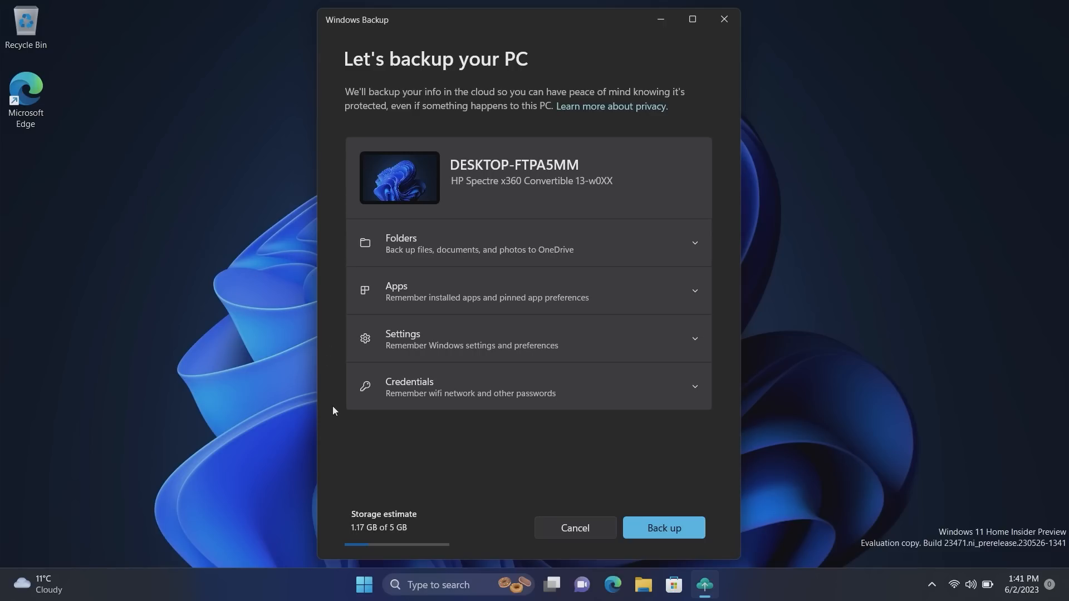
{"action": "mouse_move", "coordinate": [652, 520]}
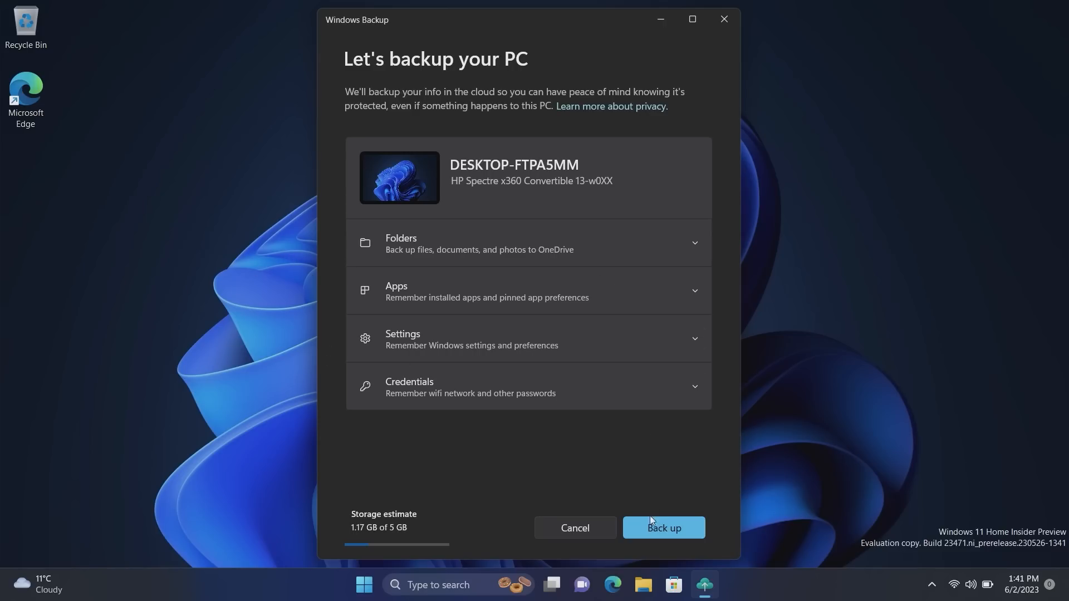
{"action": "mouse_move", "coordinate": [633, 225]}
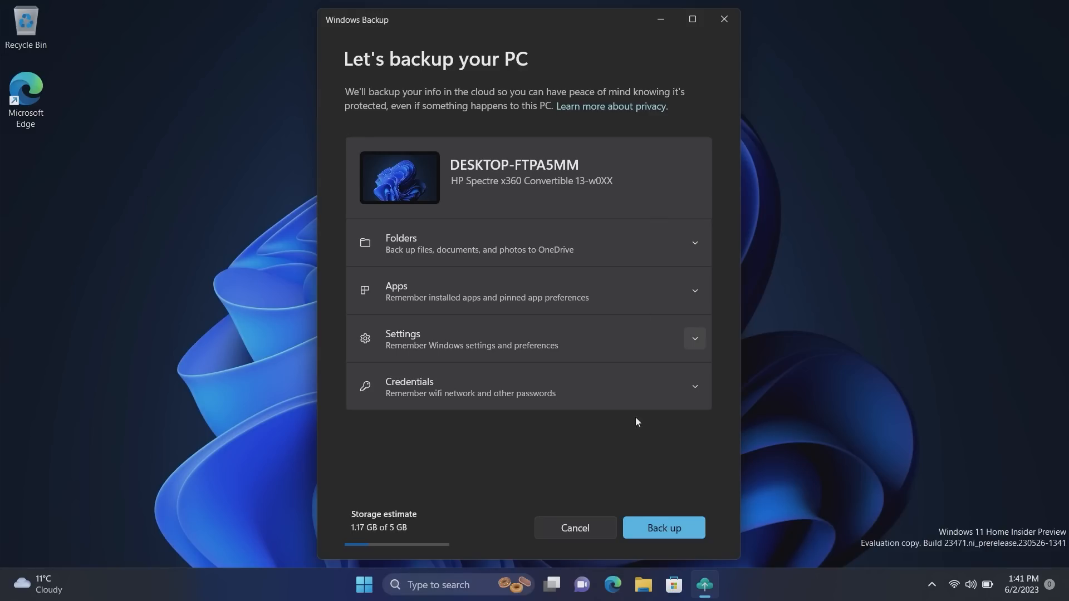
Launch Microsoft Store and search for the Mozilla Firefox app page
{"action": "left_click", "coordinate": [672, 584]}
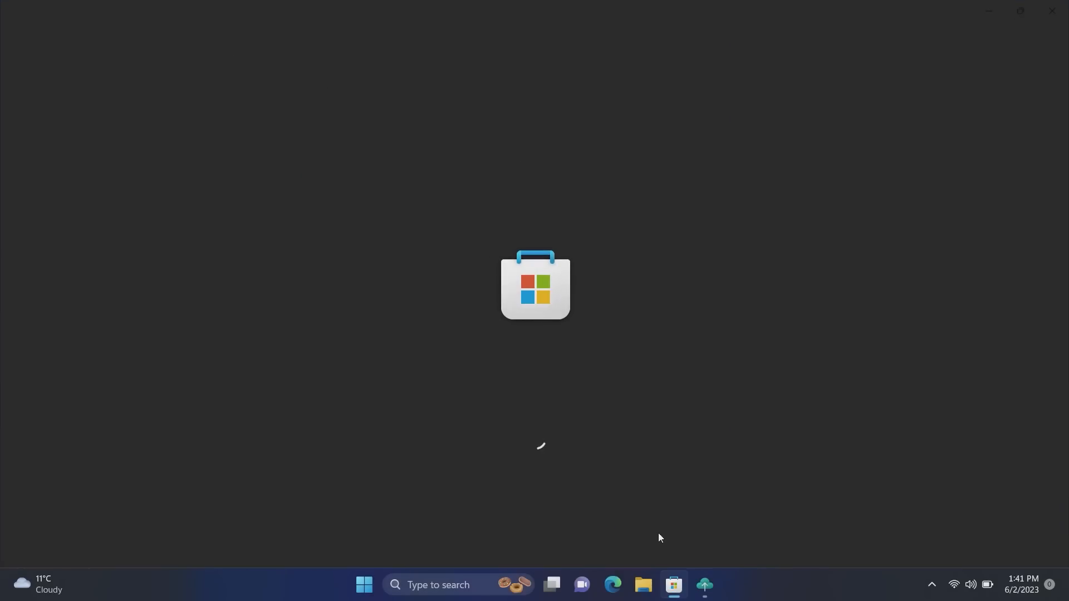
{"action": "mouse_move", "coordinate": [464, 18]}
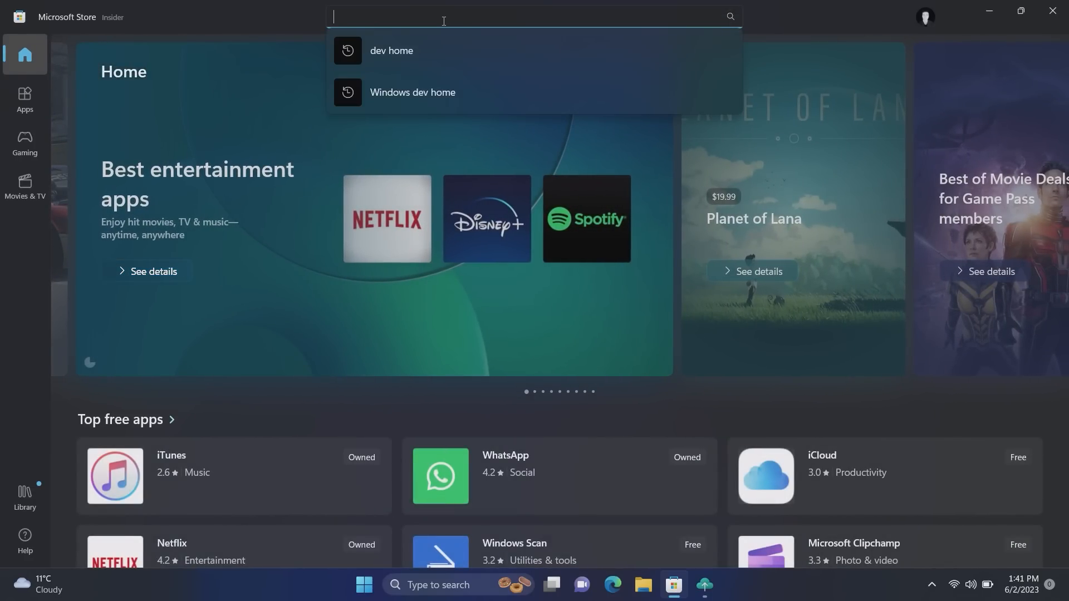
{"action": "type", "text": "Spotif"}
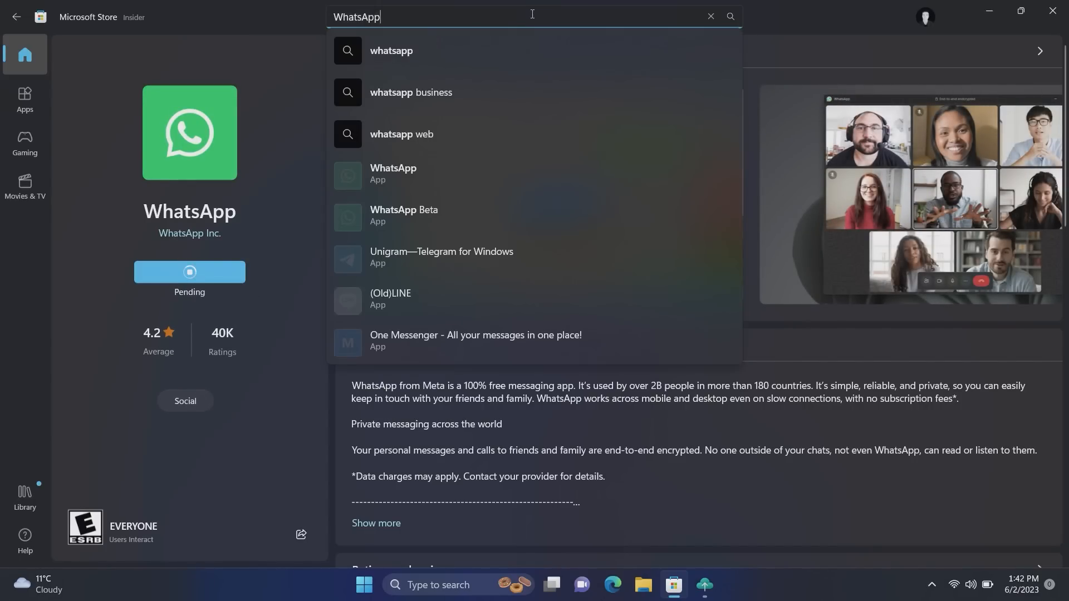
{"action": "type", "text": "Fi"}
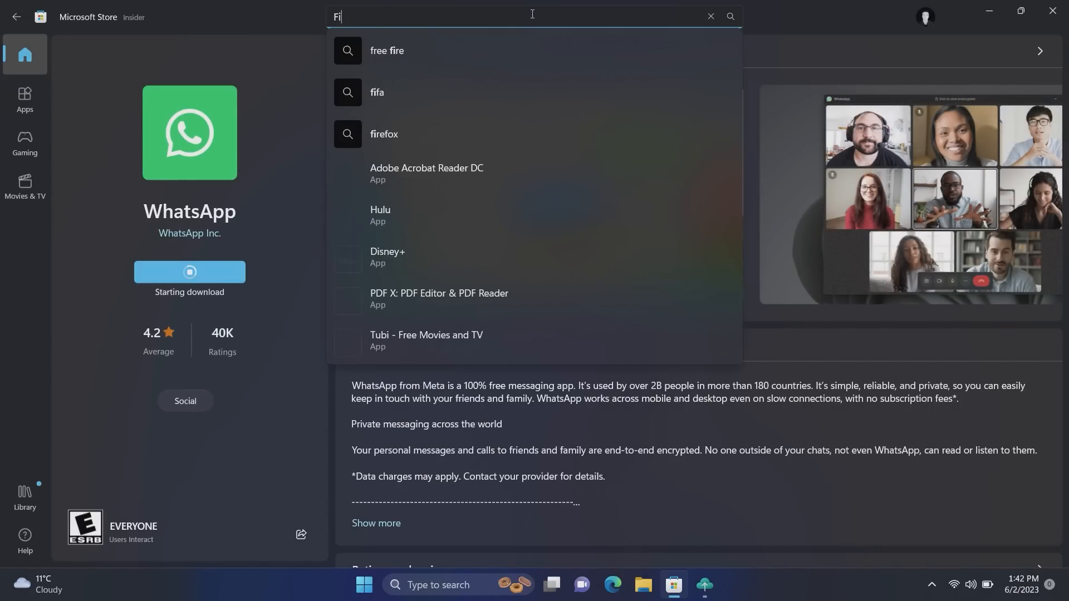
{"action": "left_click", "coordinate": [384, 133]}
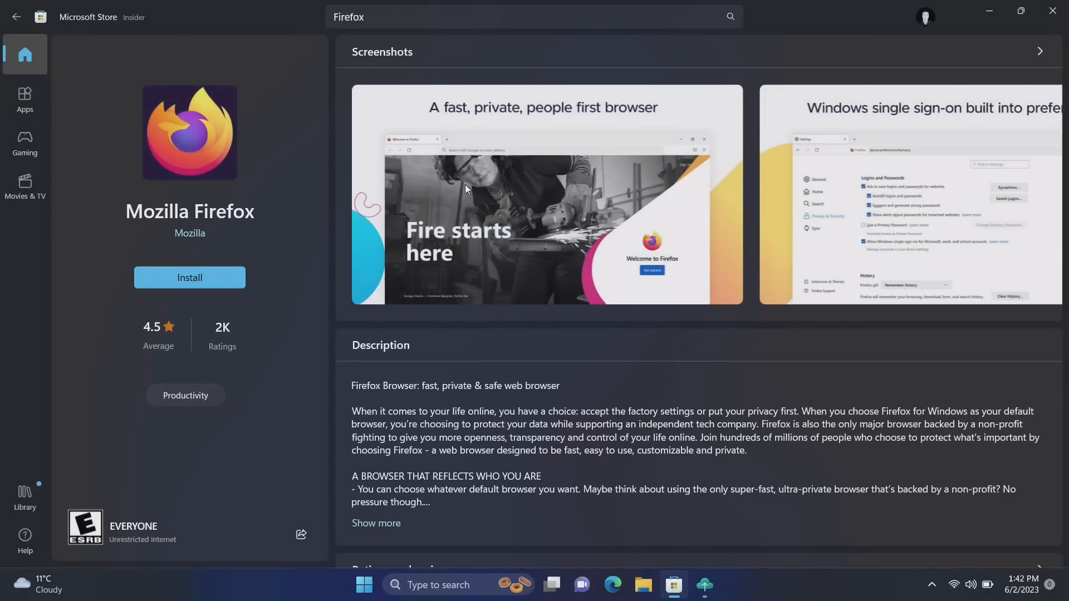
{"action": "scroll", "scroll_direction": "down", "scroll_amount": 3}
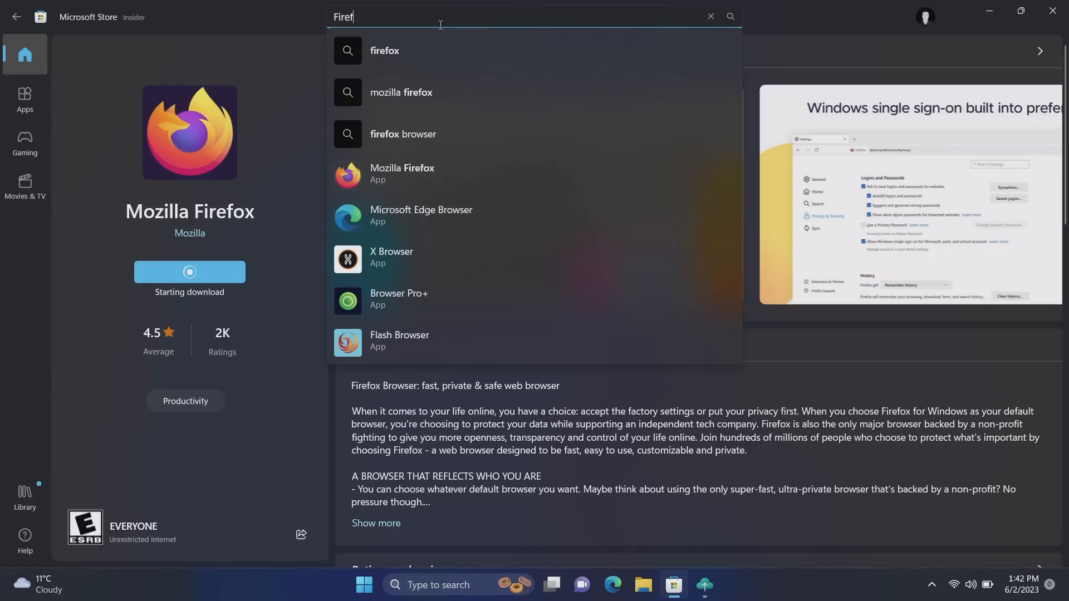
Search for Discord, install it, and view the Library of downloads and updates
{"action": "left_click", "coordinate": [710, 17]}
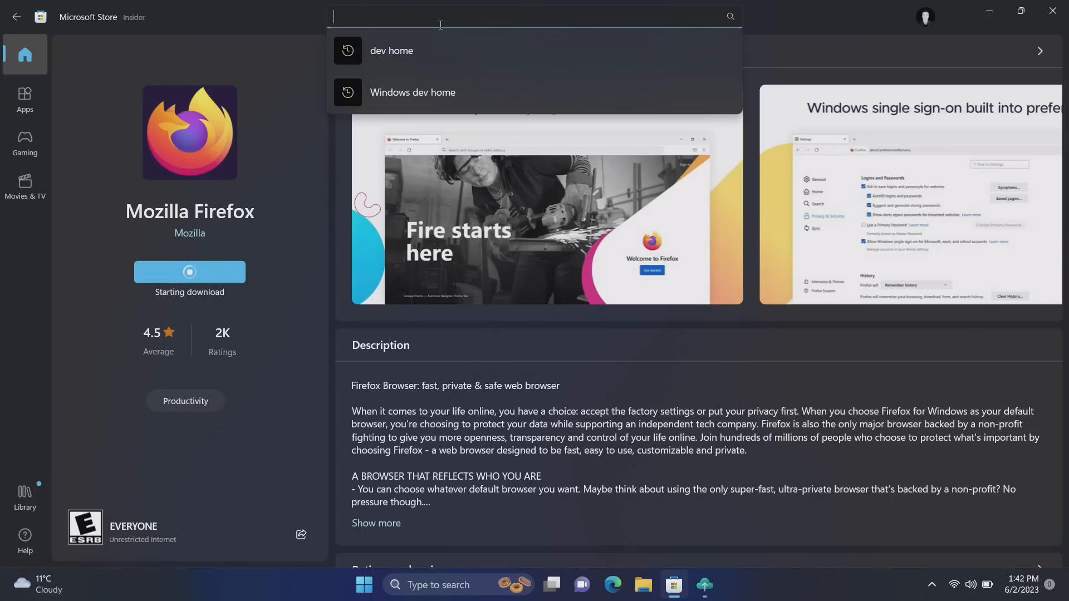
{"action": "type", "text": "F"}
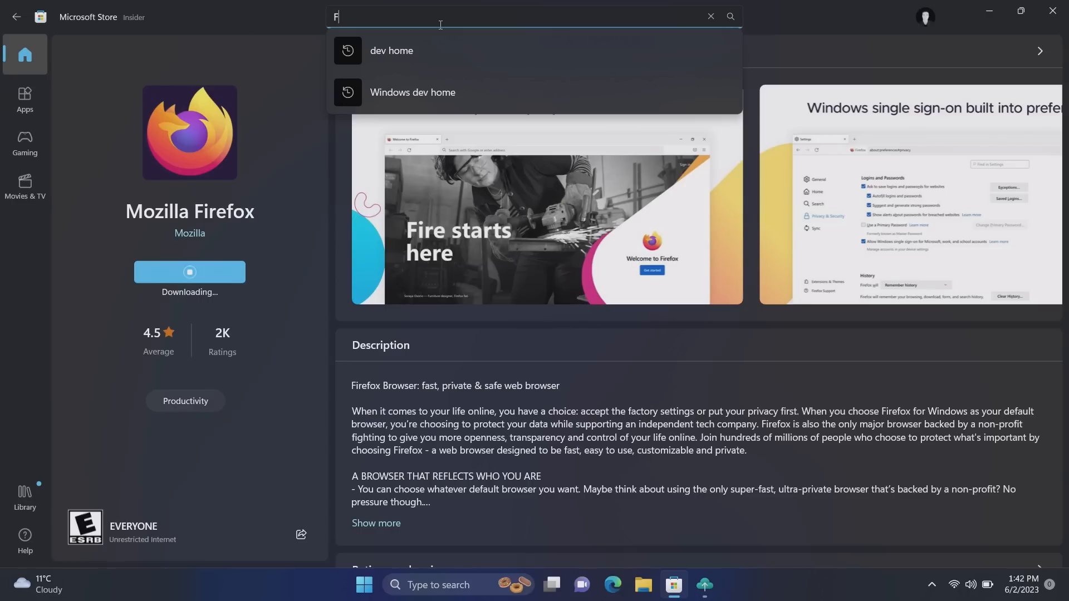
{"action": "type", "text": "discord"}
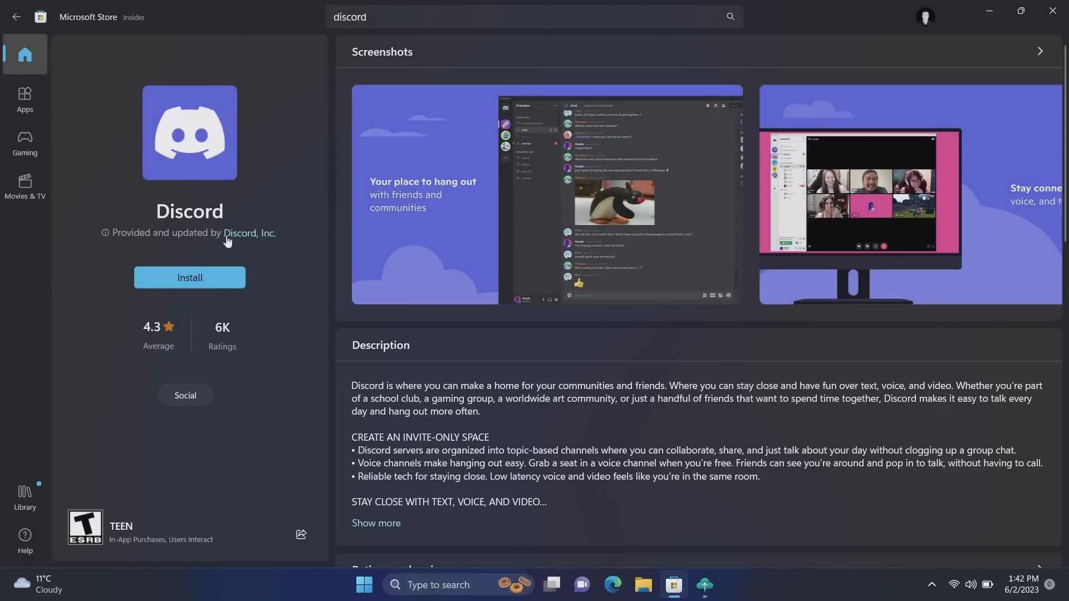
{"action": "left_click", "coordinate": [190, 278]}
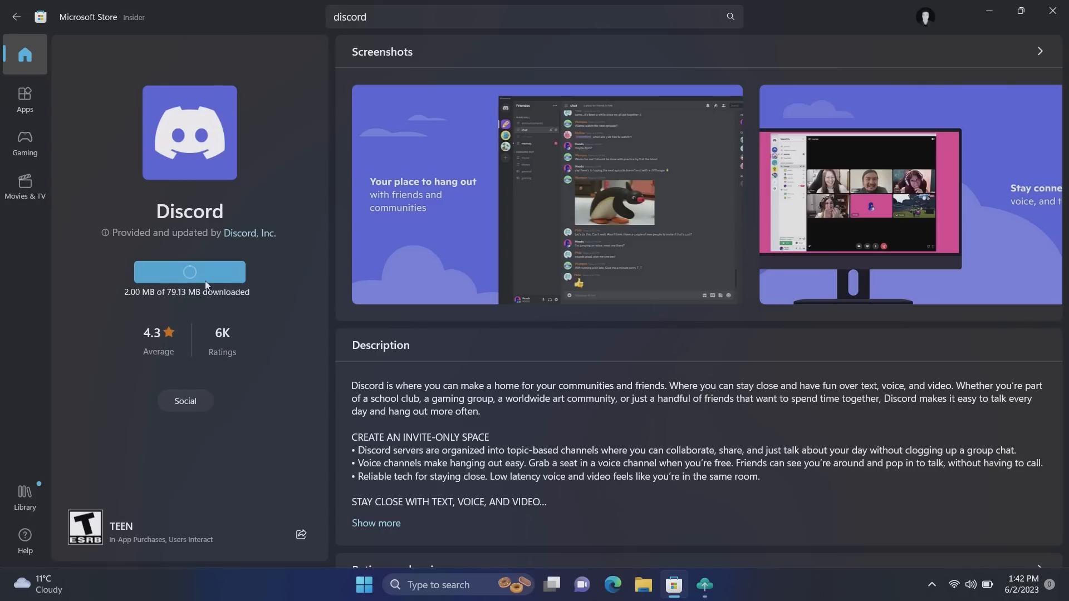
{"action": "mouse_move", "coordinate": [954, 72]}
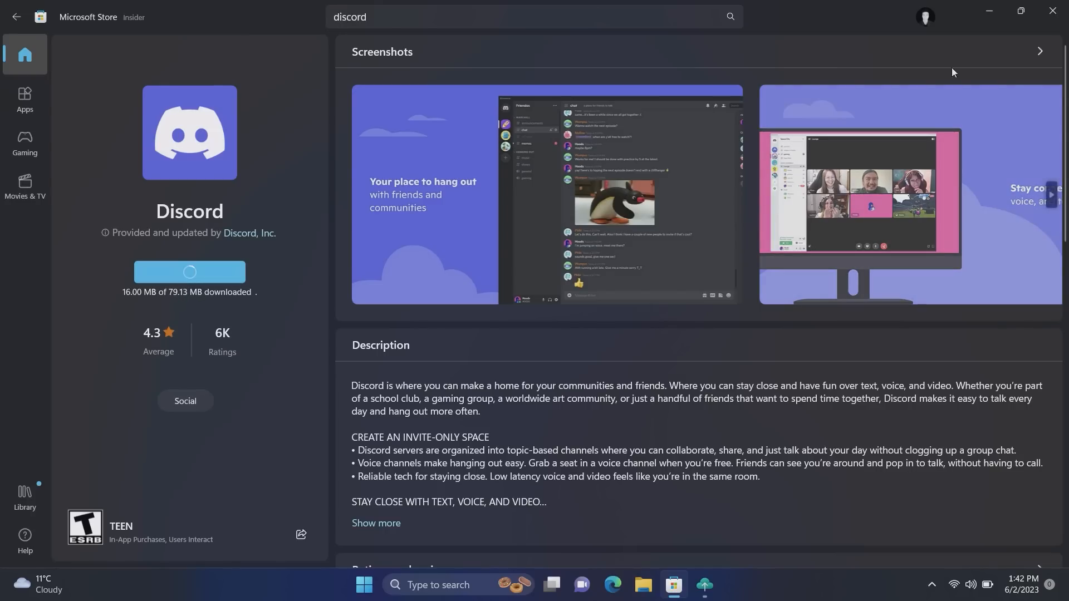
{"action": "mouse_move", "coordinate": [1022, 10]}
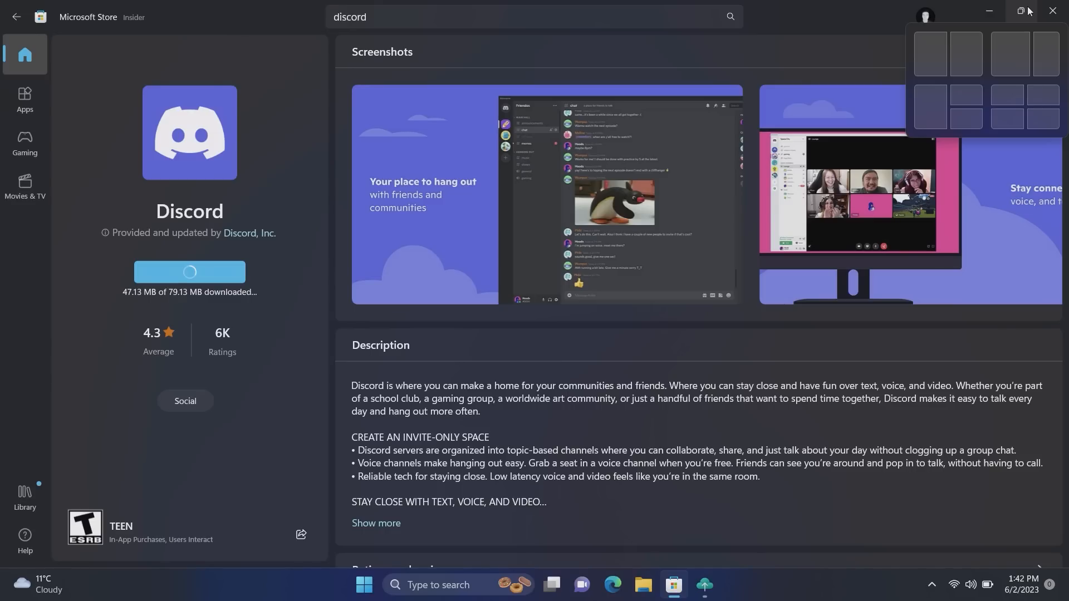
{"action": "mouse_move", "coordinate": [774, 6]}
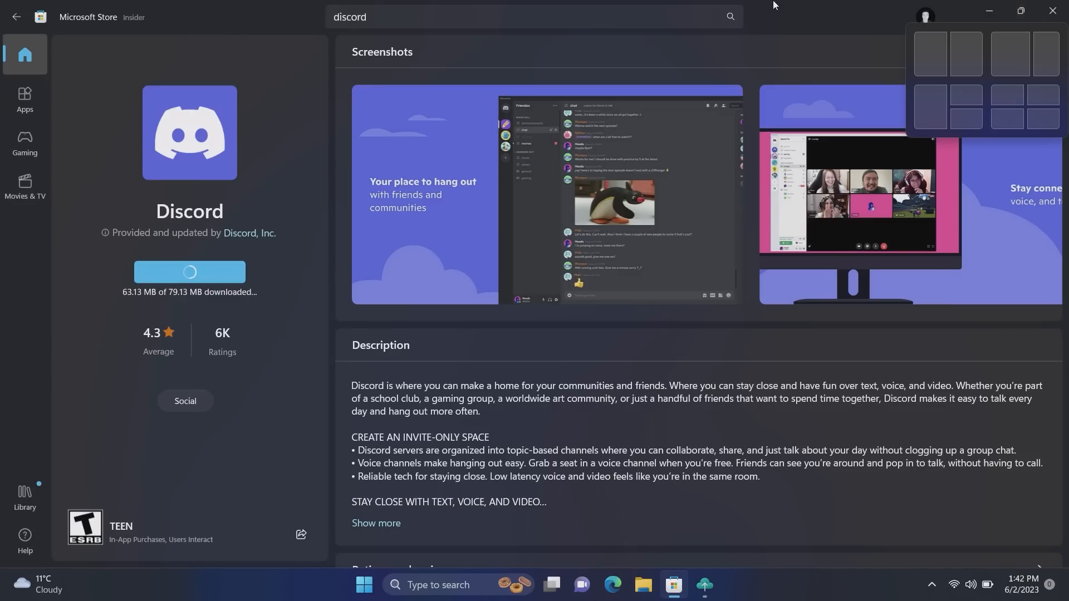
{"action": "left_click", "coordinate": [25, 498]}
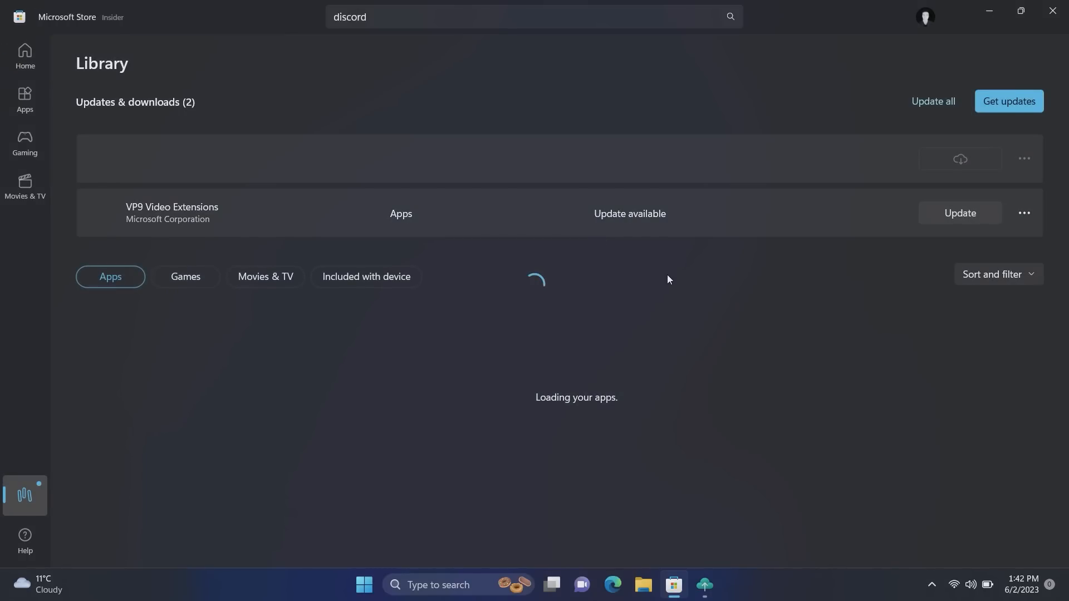
Find Windows Backup via Start search, check the Apps backup coverage, and start backing up the PC
{"action": "left_click", "coordinate": [364, 585]}
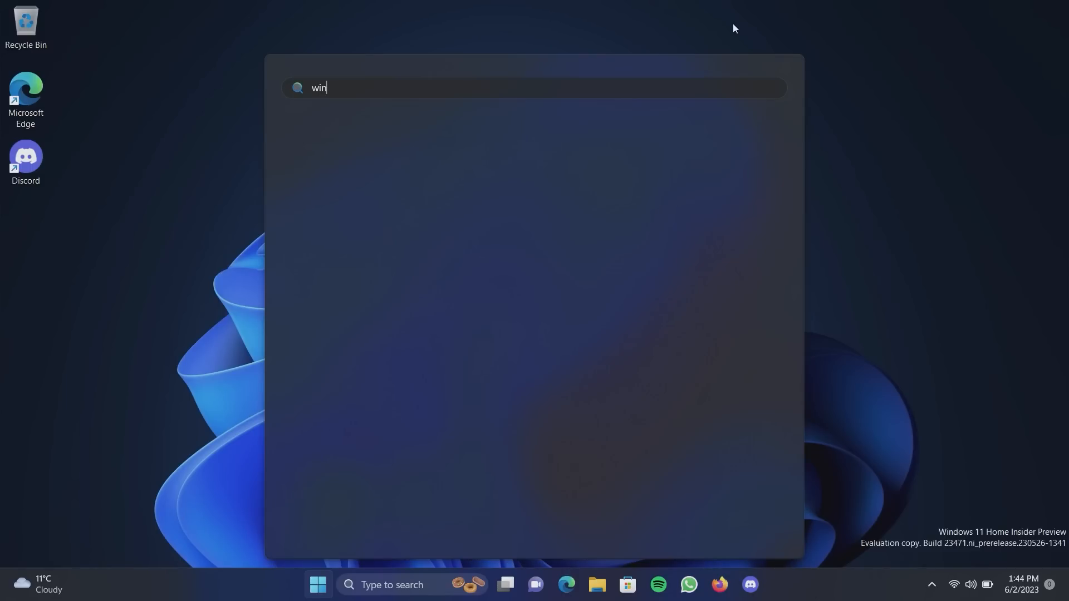
{"action": "type", "text": "dows b"}
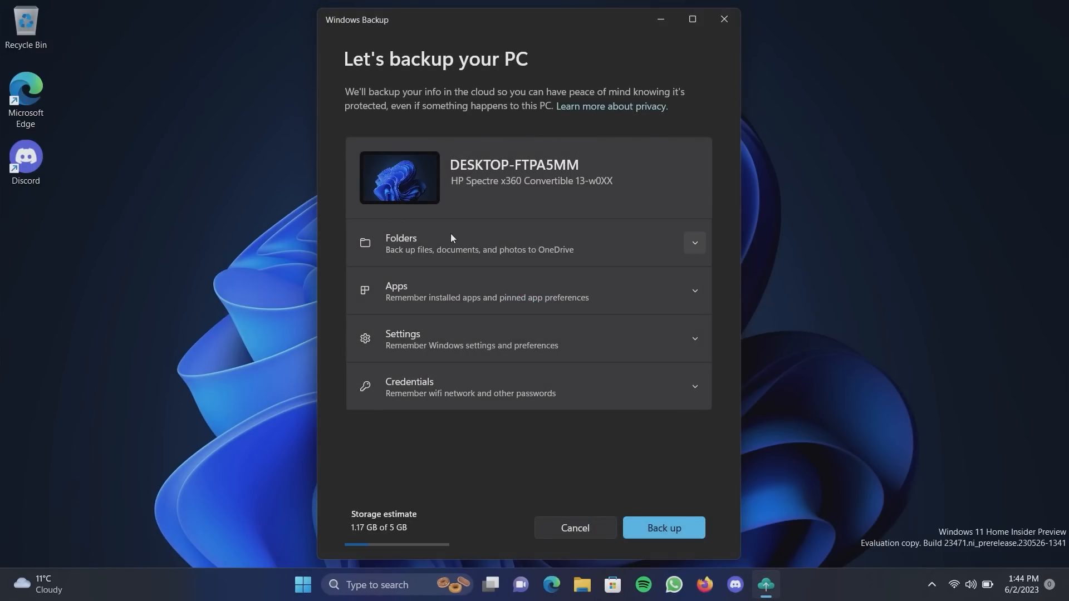
{"action": "left_click", "coordinate": [693, 243]}
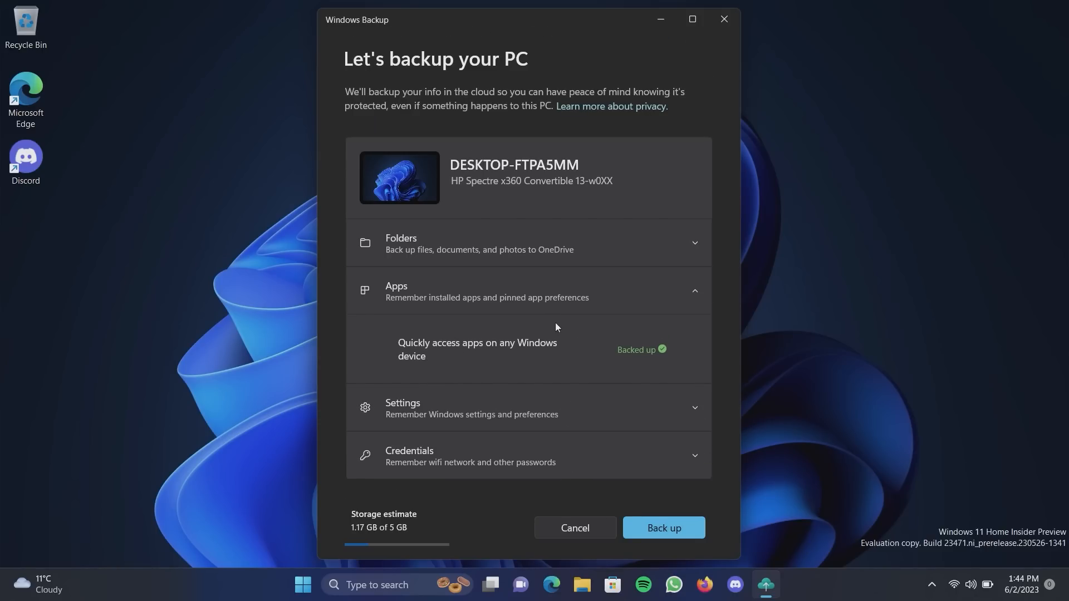
{"action": "mouse_move", "coordinate": [507, 388]}
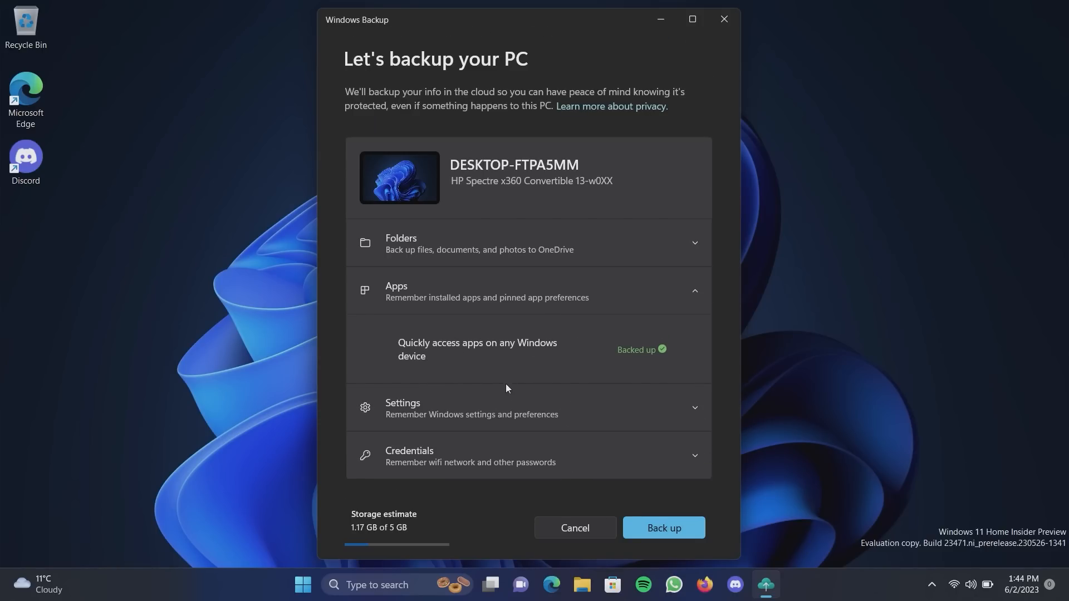
{"action": "mouse_move", "coordinate": [491, 302]}
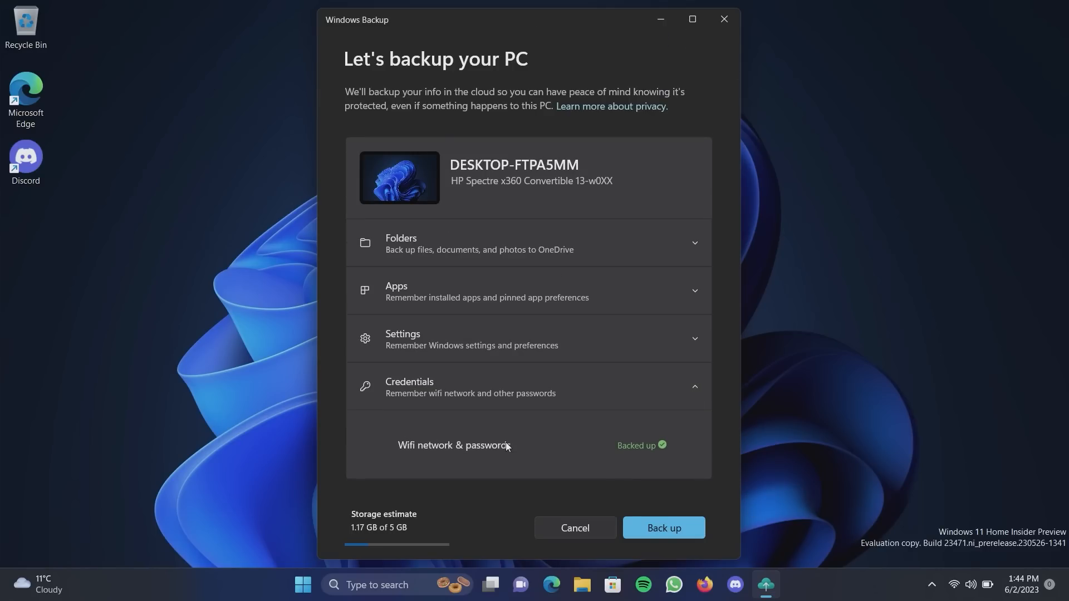
{"action": "mouse_move", "coordinate": [578, 436]}
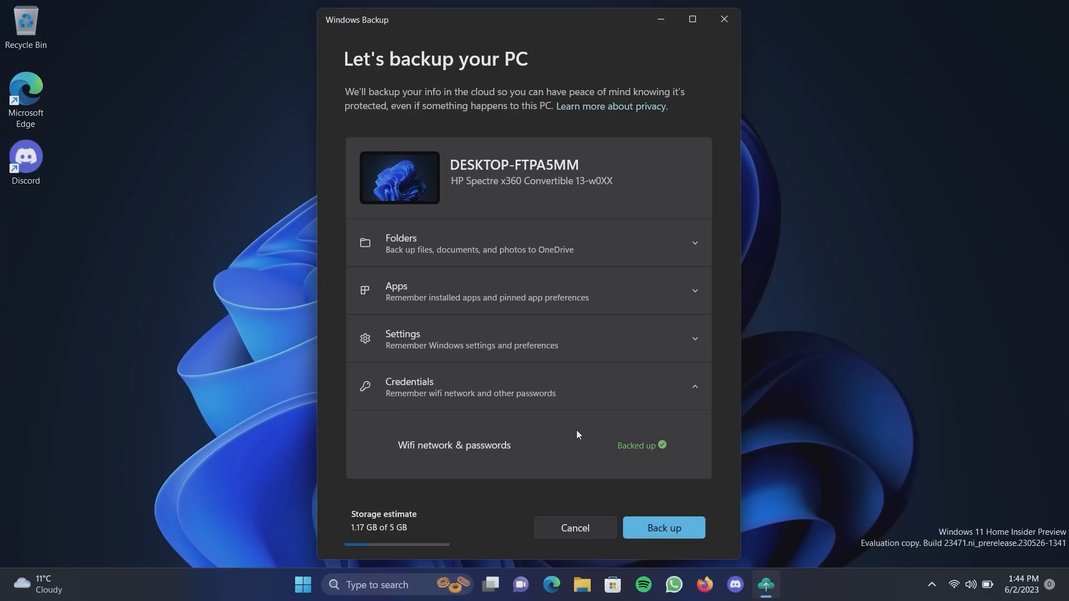
{"action": "mouse_move", "coordinate": [485, 389]}
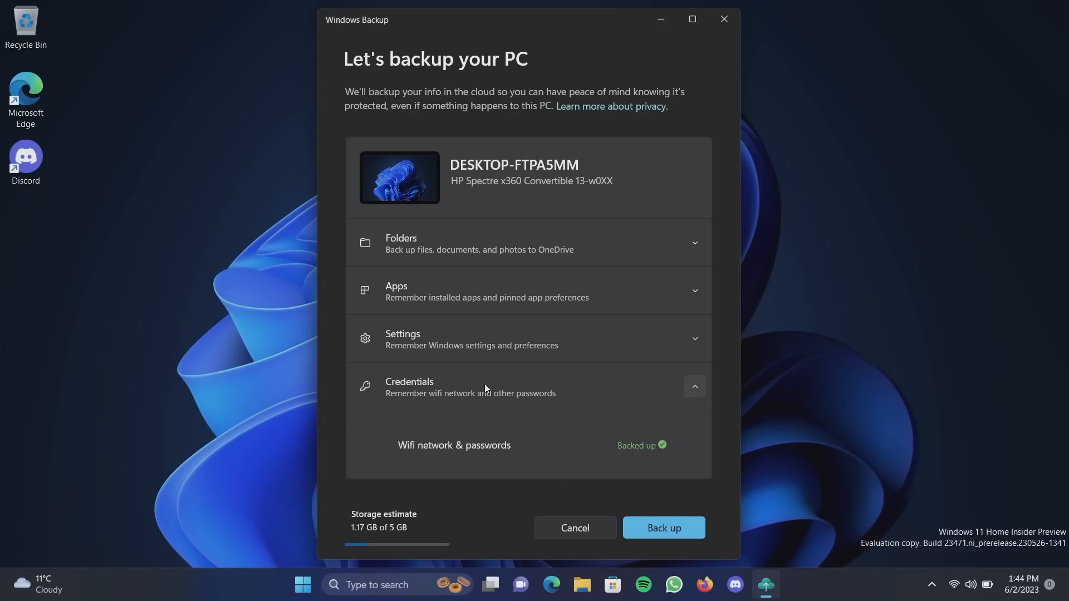
{"action": "mouse_move", "coordinate": [477, 413]}
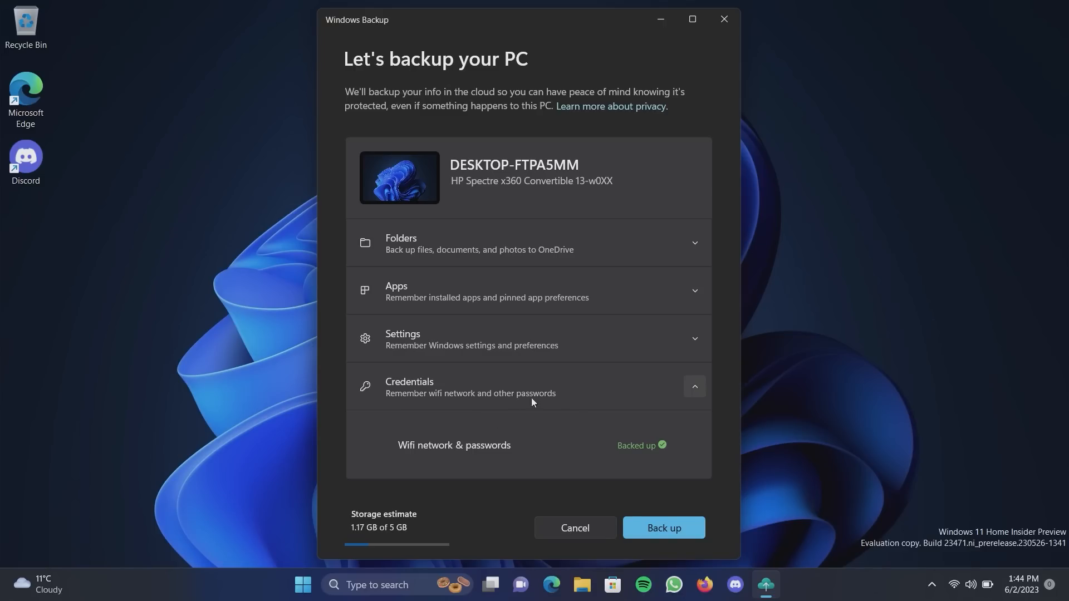
{"action": "left_click", "coordinate": [662, 528]}
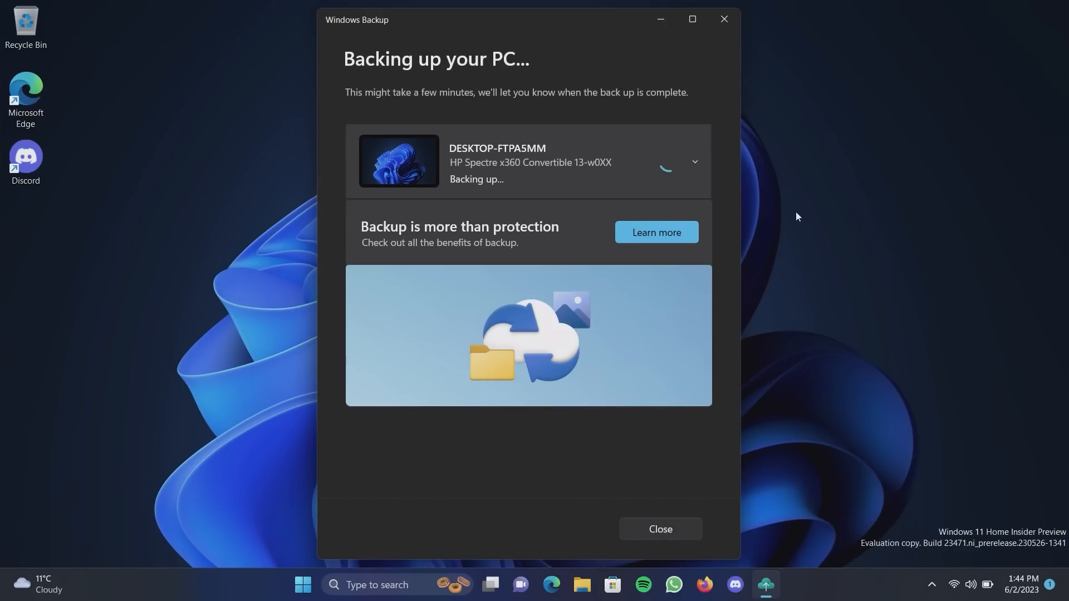
Review the per-category backup progress and the You're all set summary, then close Windows Backup
{"action": "left_click", "coordinate": [693, 163]}
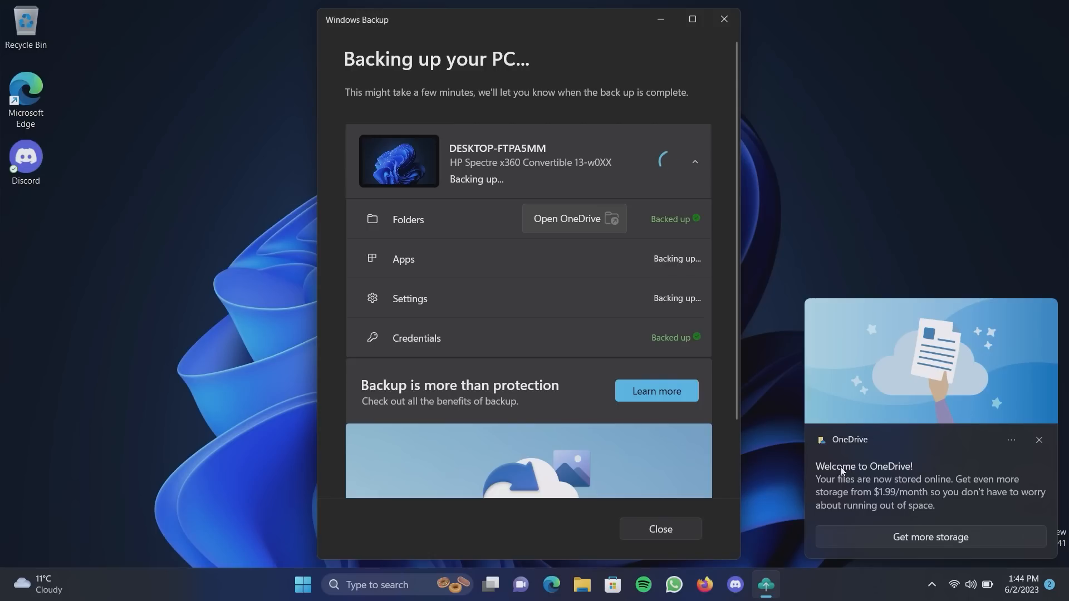
{"action": "left_click", "coordinate": [1038, 439]}
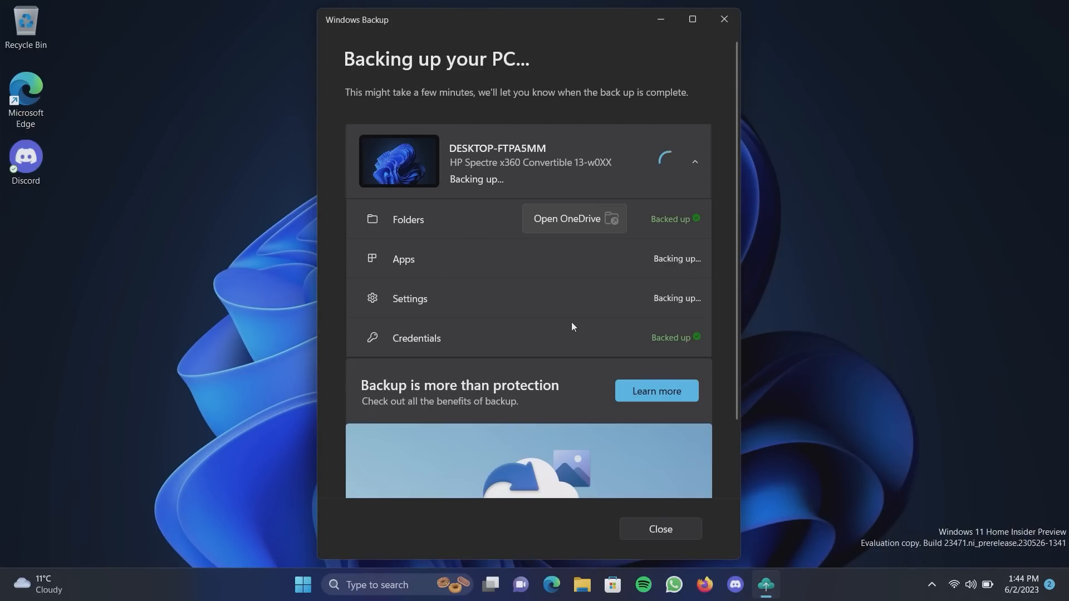
{"action": "mouse_move", "coordinate": [618, 344]}
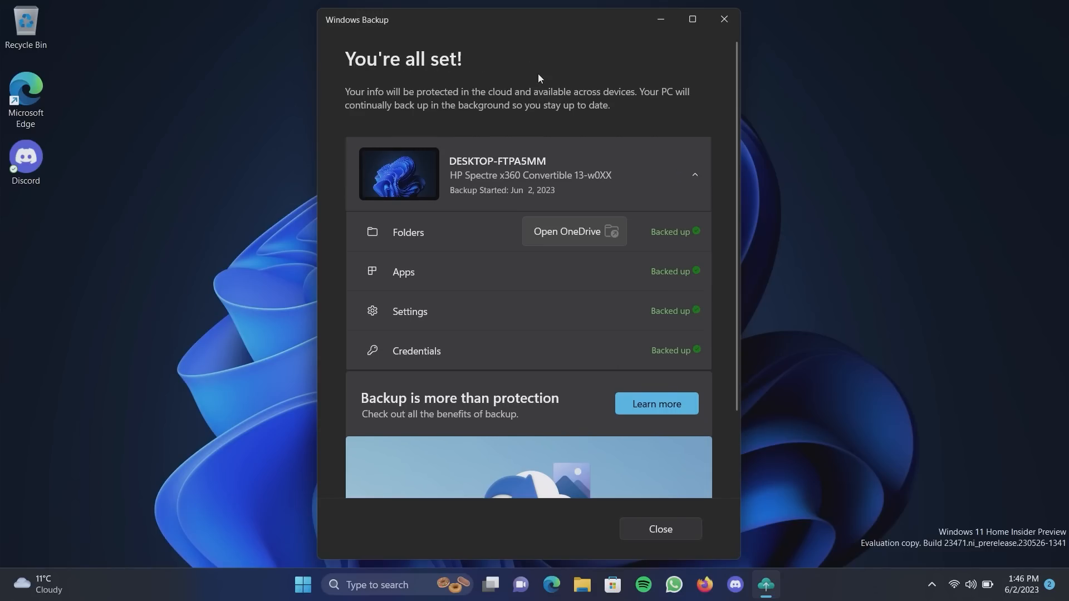
{"action": "scroll", "scroll_direction": "down", "scroll_amount": 3}
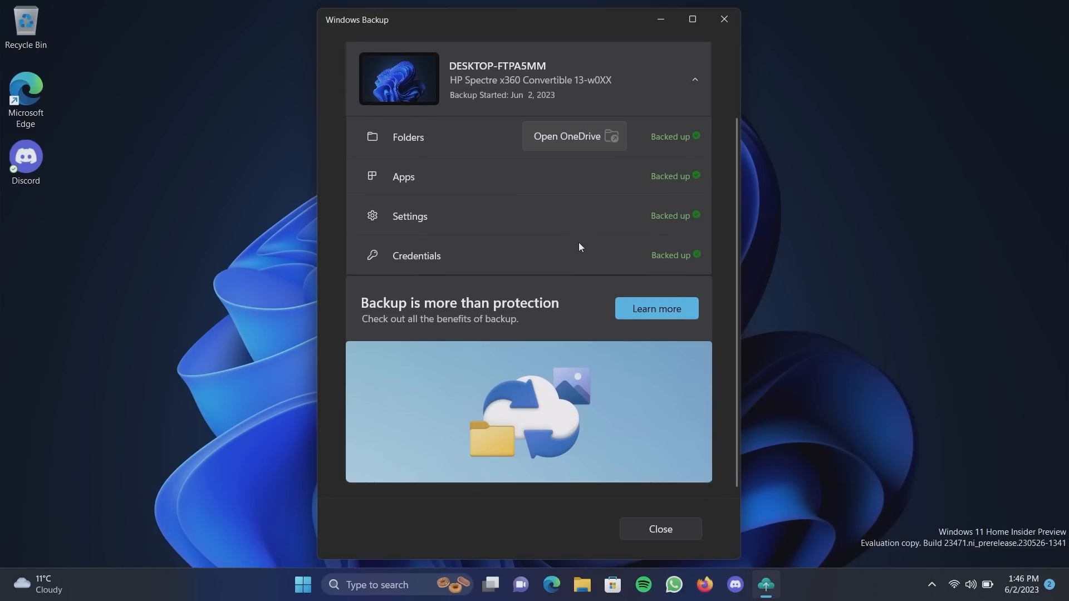
{"action": "scroll", "scroll_direction": "up", "scroll_amount": 3}
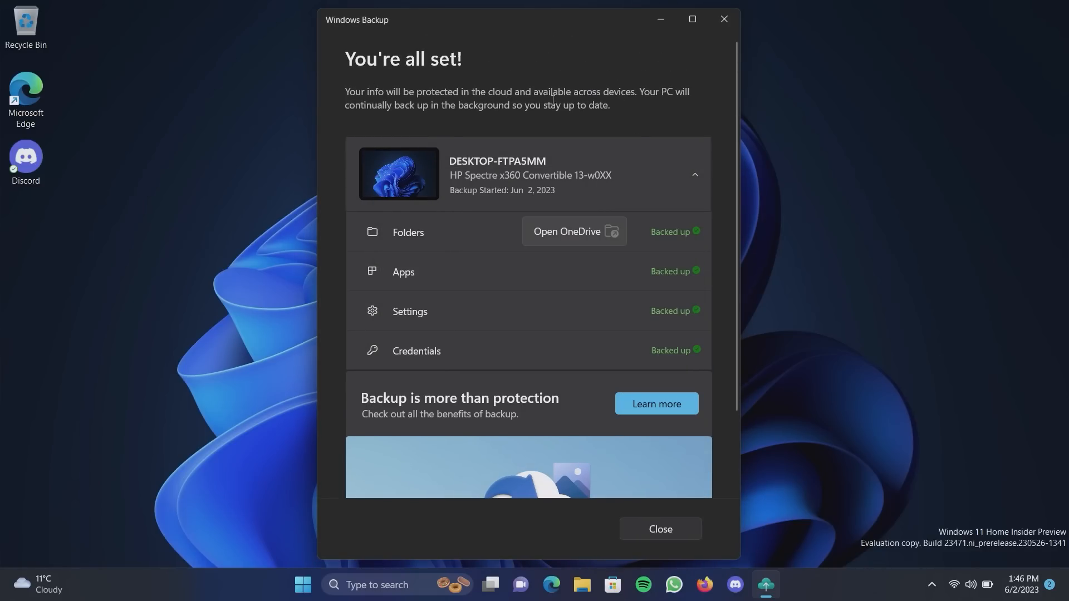
{"action": "mouse_move", "coordinate": [611, 118]}
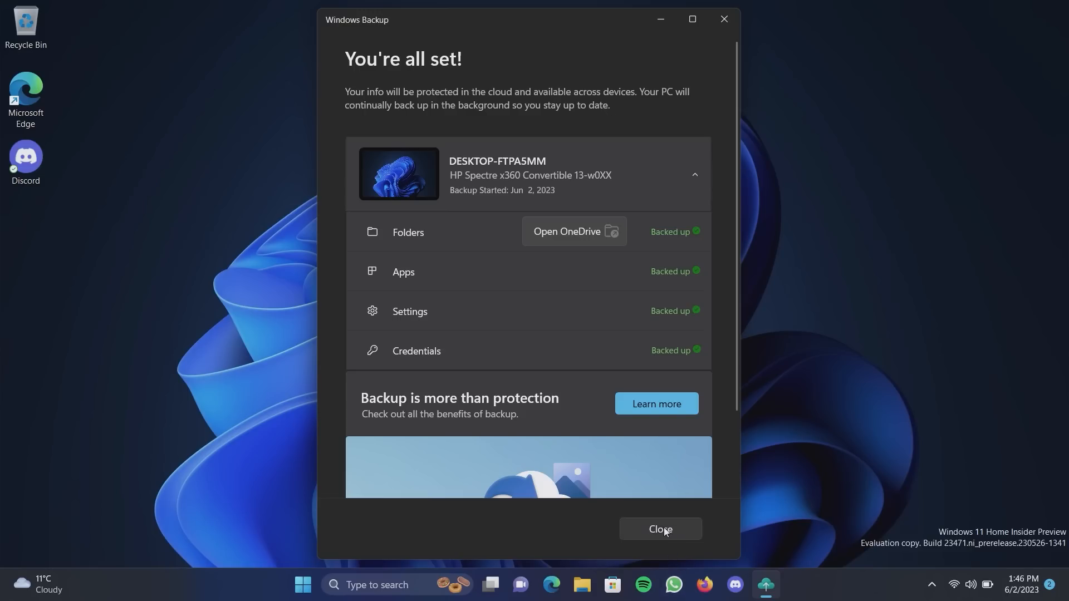
{"action": "mouse_move", "coordinate": [652, 5]}
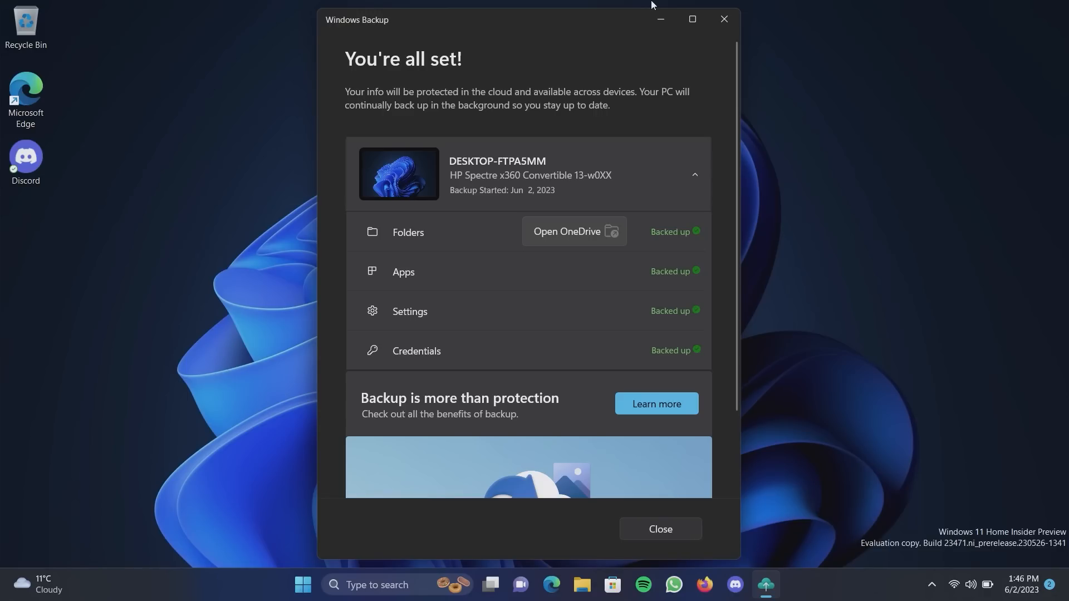
{"action": "mouse_move", "coordinate": [676, 90]}
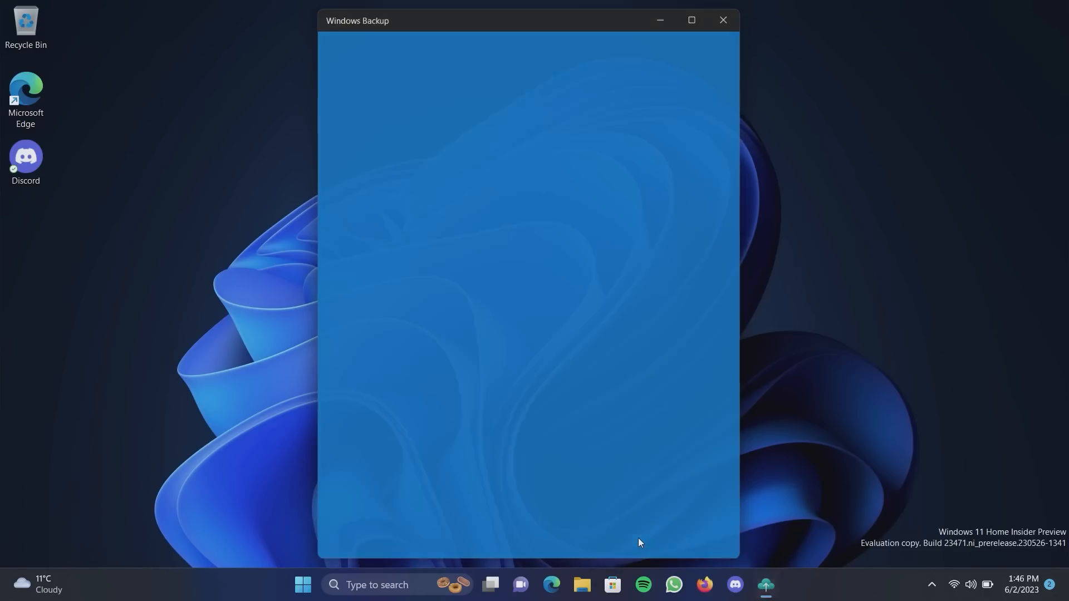
{"action": "left_click", "coordinate": [722, 20]}
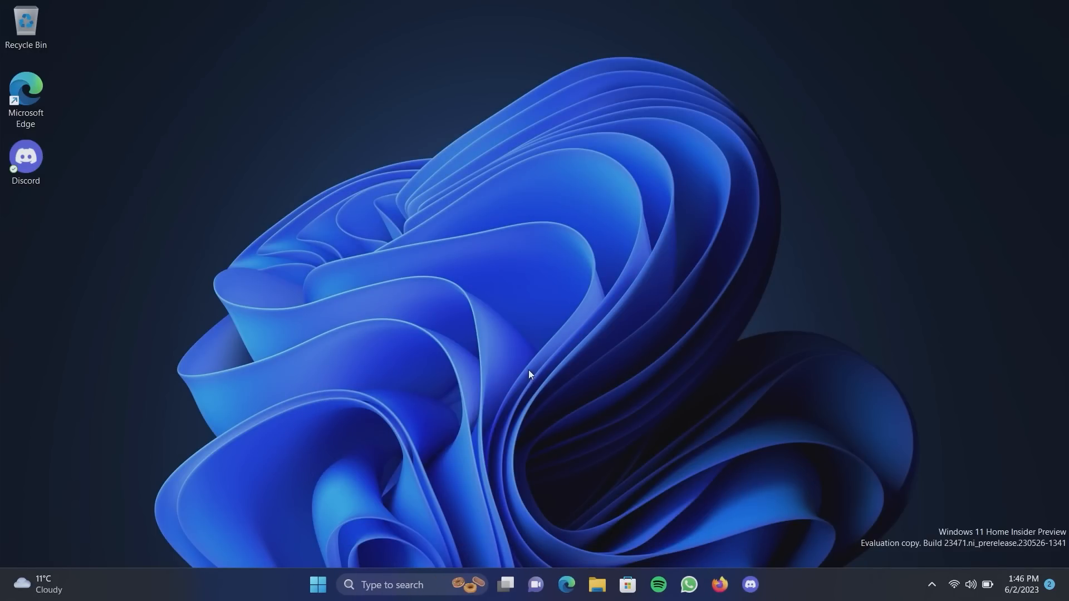
{"action": "mouse_move", "coordinate": [414, 312]}
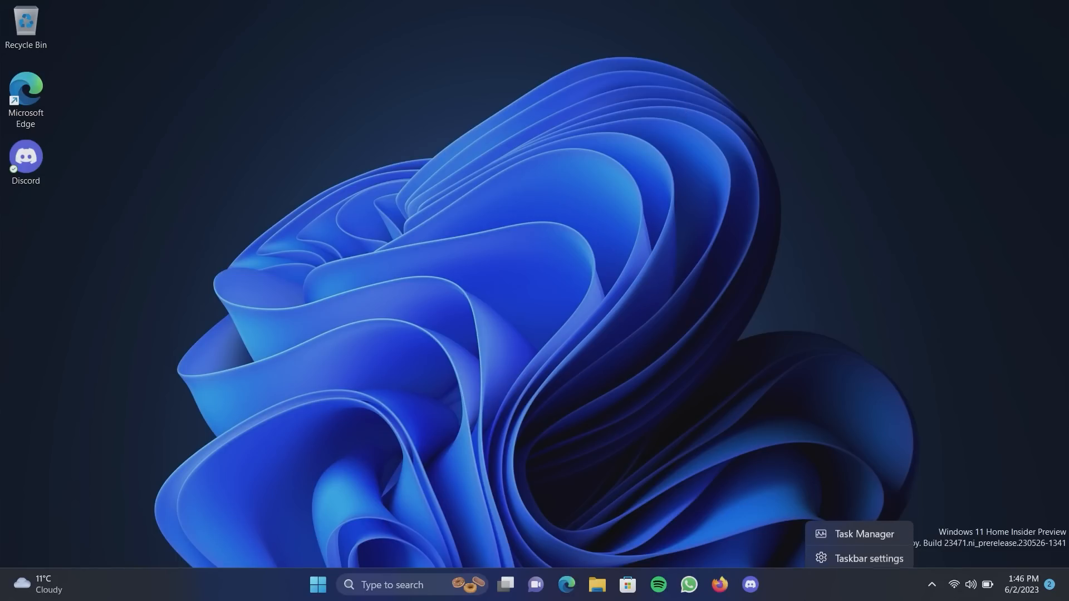
Turn off 'Open search on hover (when available)' on the Taskbar personalization page
{"action": "left_click", "coordinate": [868, 558]}
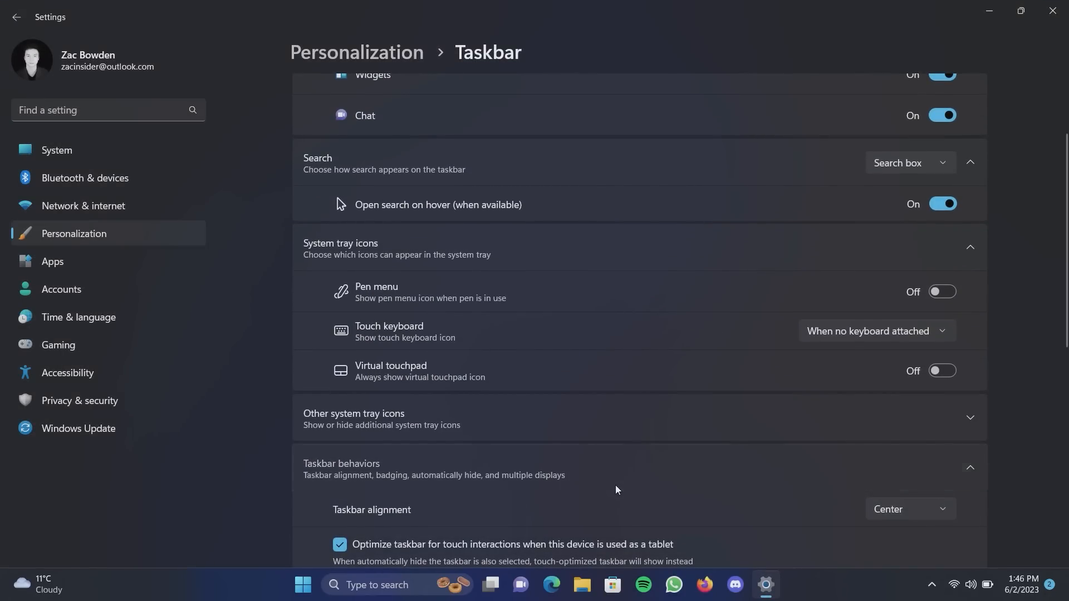
{"action": "scroll", "scroll_direction": "up", "scroll_amount": 3}
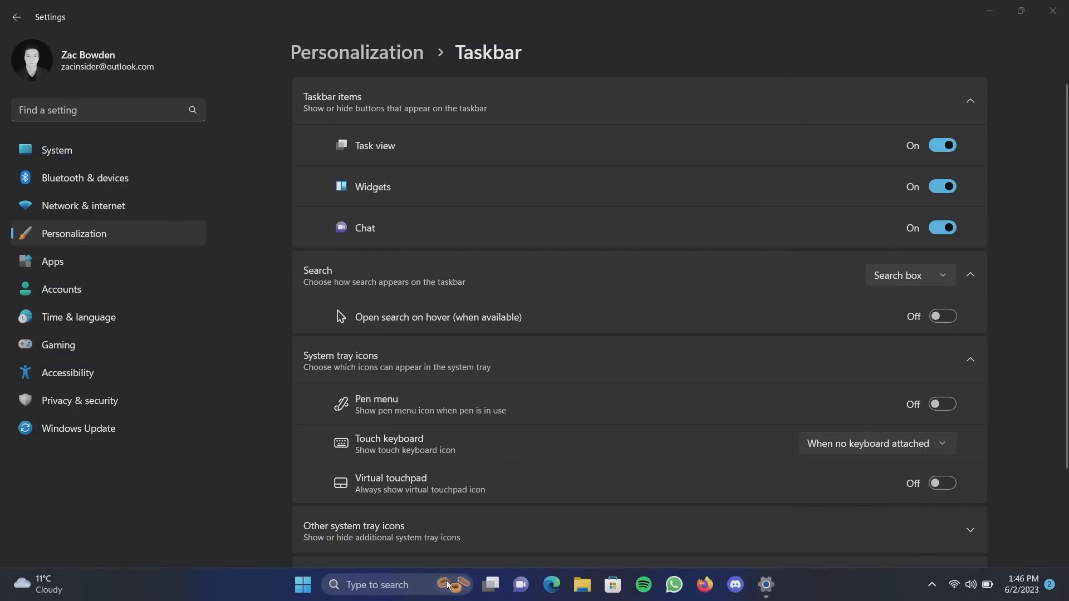
{"action": "mouse_move", "coordinate": [447, 585]}
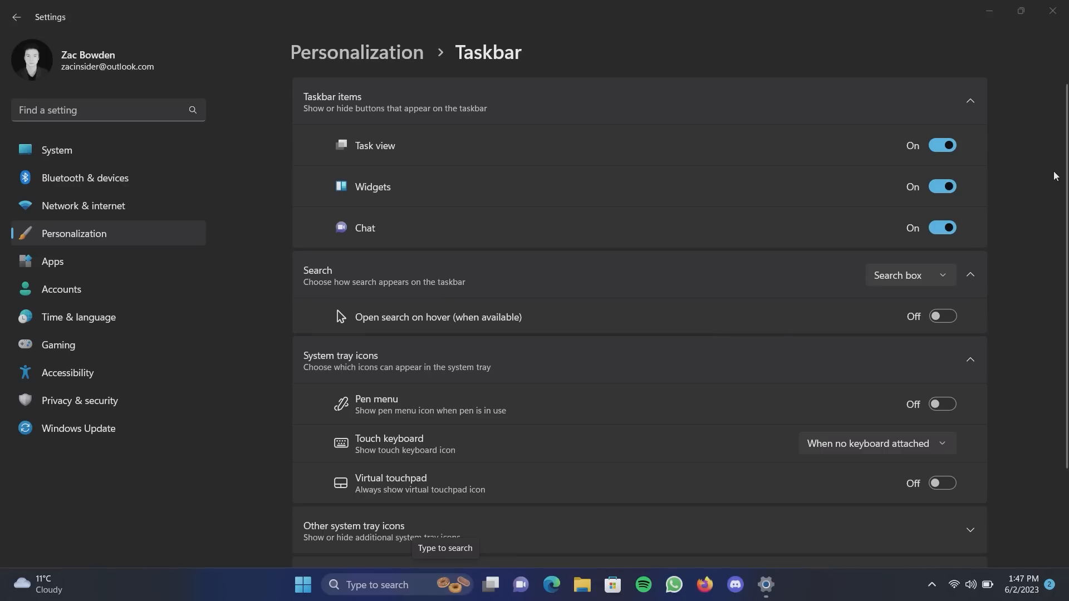
Set 'Combine taskbar buttons and hide labels' to 'When taskbar is full' and launch File Explorer
{"action": "left_click", "coordinate": [943, 315]}
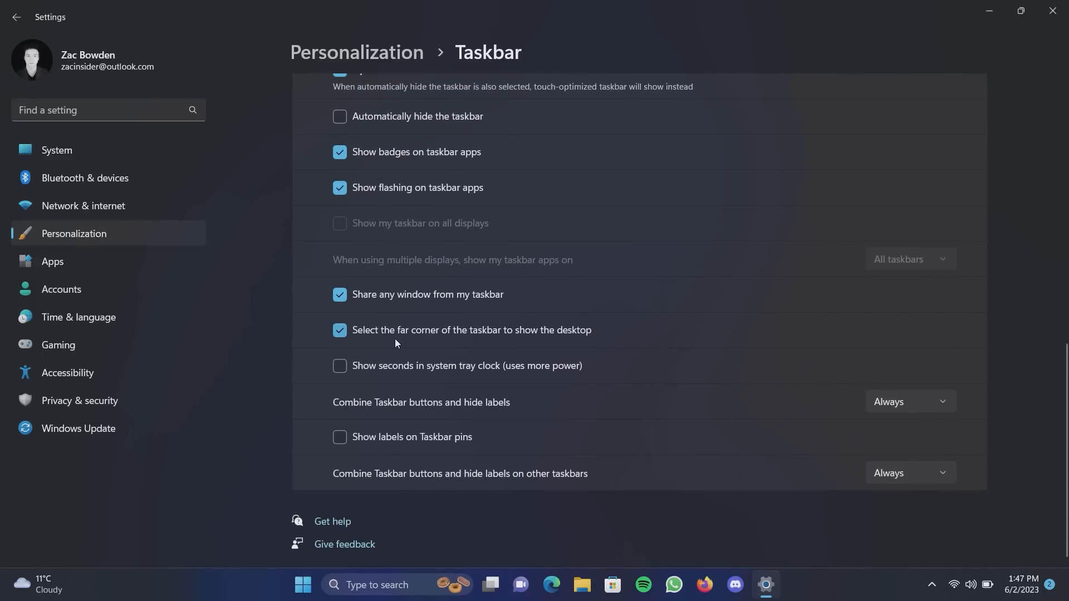
{"action": "mouse_move", "coordinate": [379, 585]}
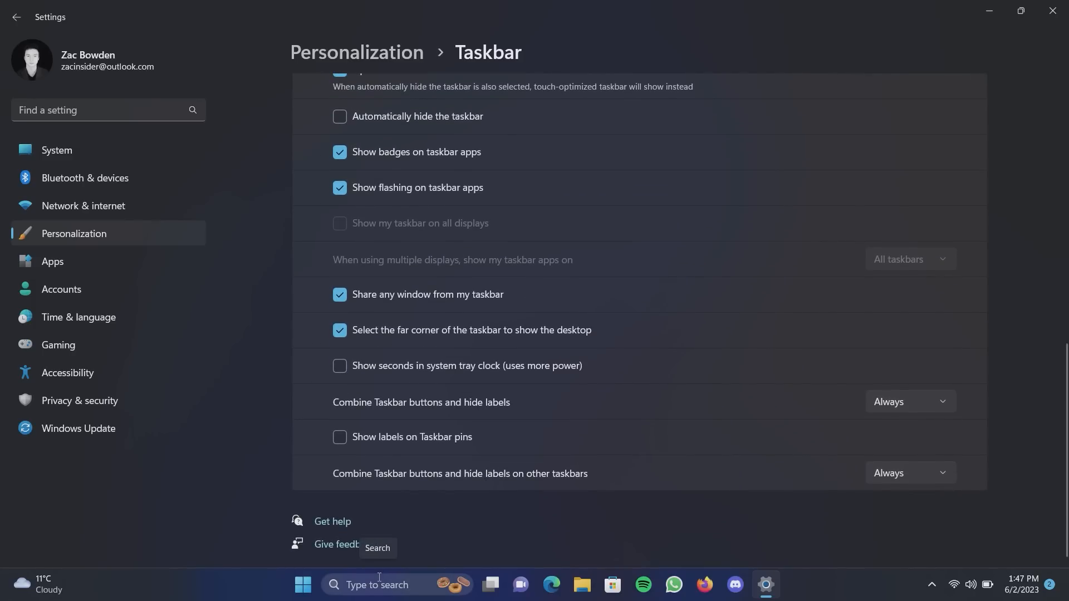
{"action": "mouse_move", "coordinate": [860, 407]}
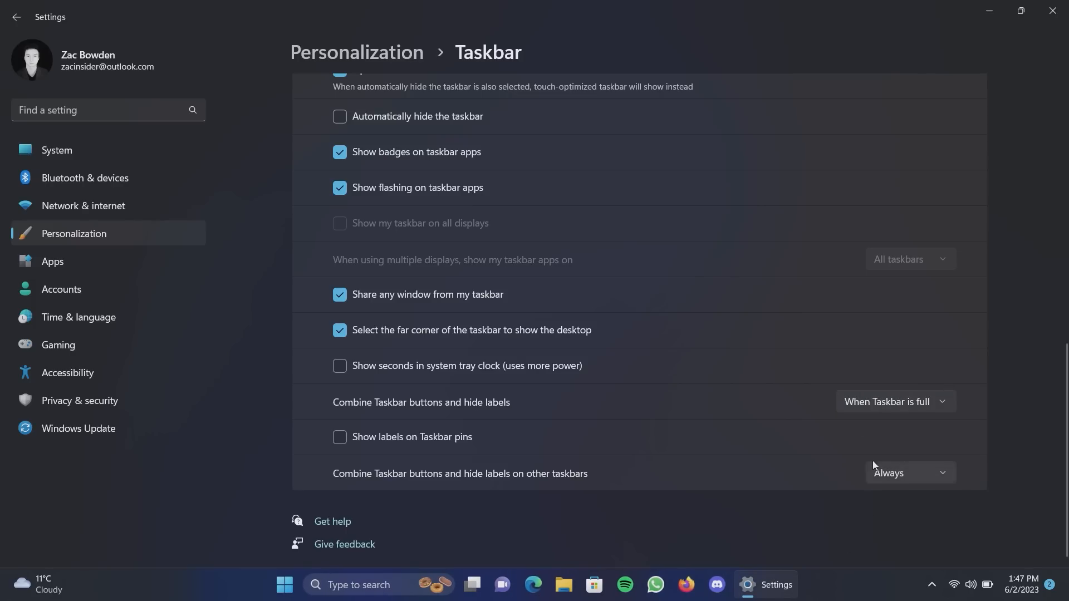
{"action": "mouse_move", "coordinate": [776, 585]}
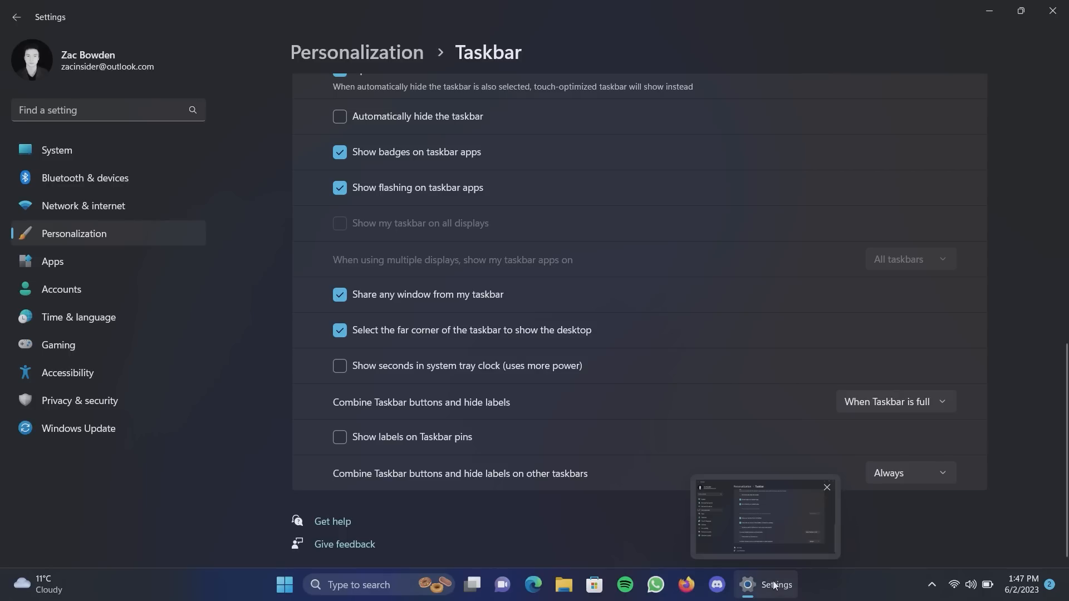
{"action": "mouse_move", "coordinate": [776, 584]}
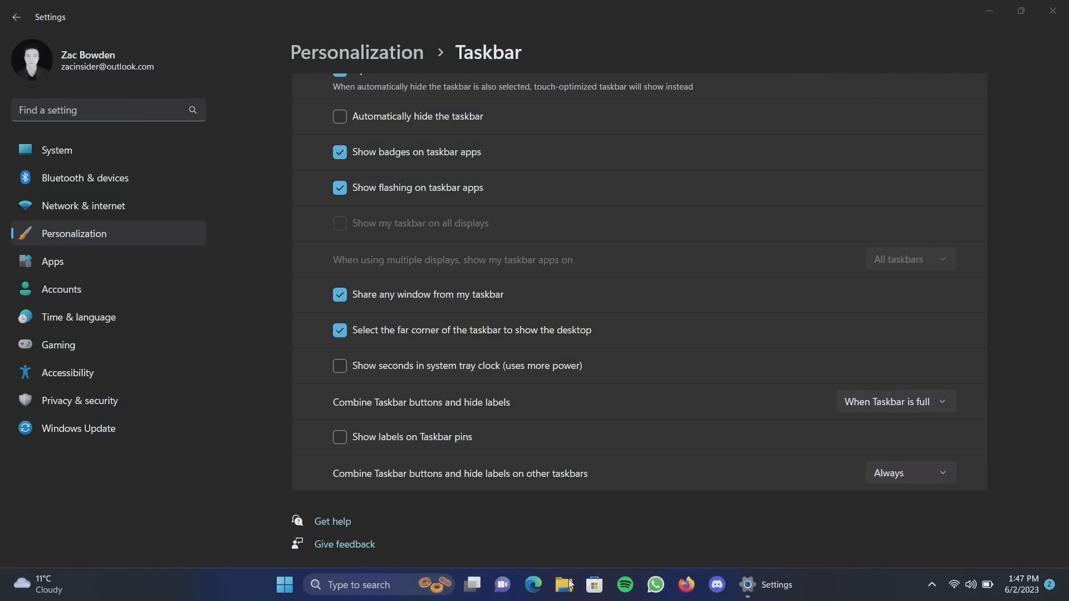
{"action": "left_click", "coordinate": [563, 591]}
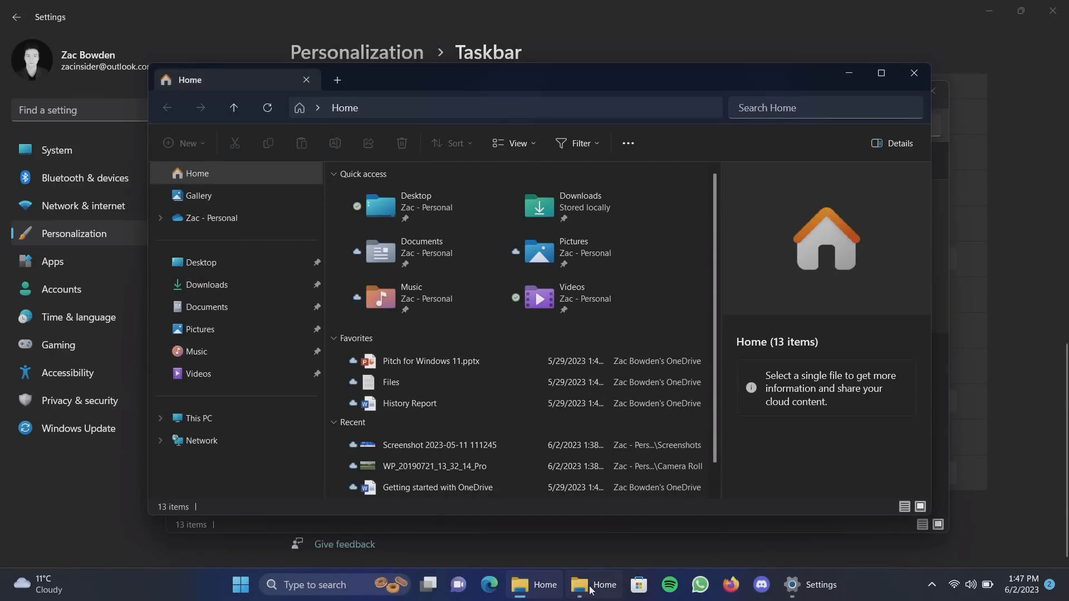
{"action": "mouse_move", "coordinate": [793, 224]}
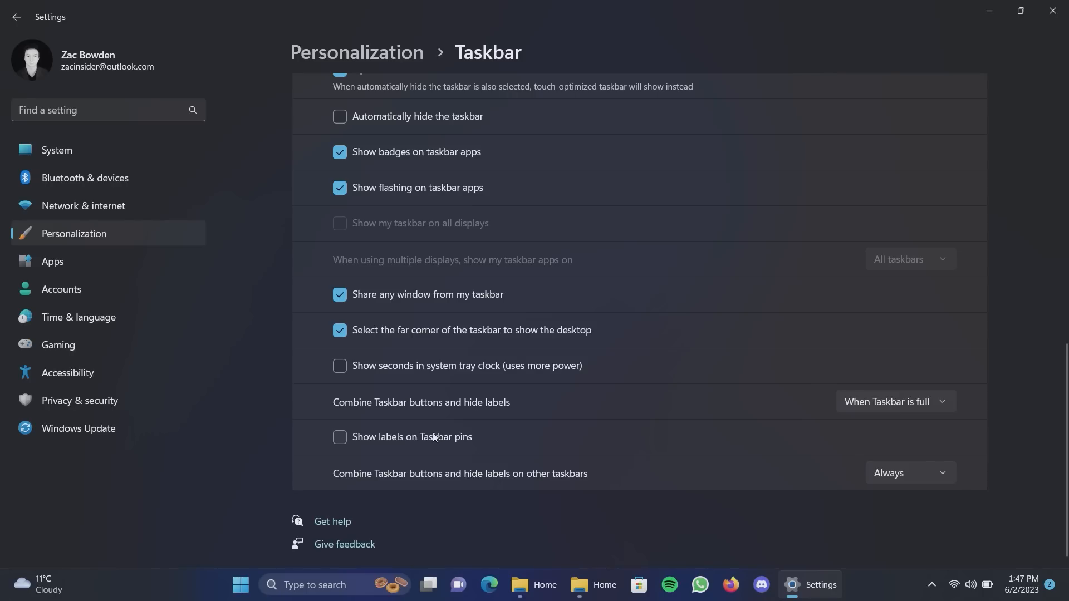
Show labels on pinned taskbar apps and set buttons to always combine
{"action": "left_click", "coordinate": [340, 436]}
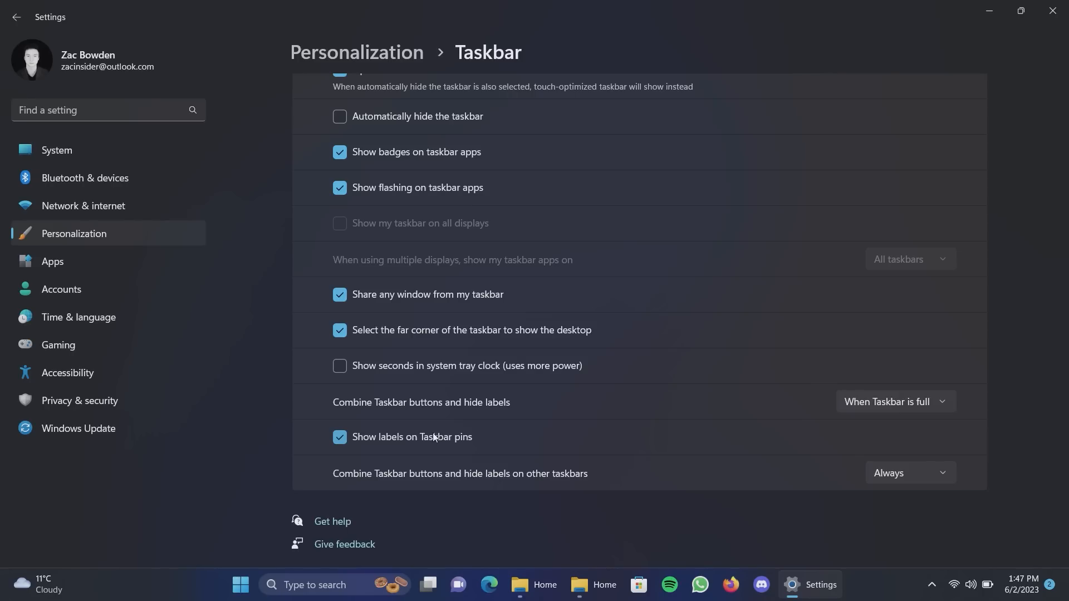
{"action": "left_click", "coordinate": [894, 402]}
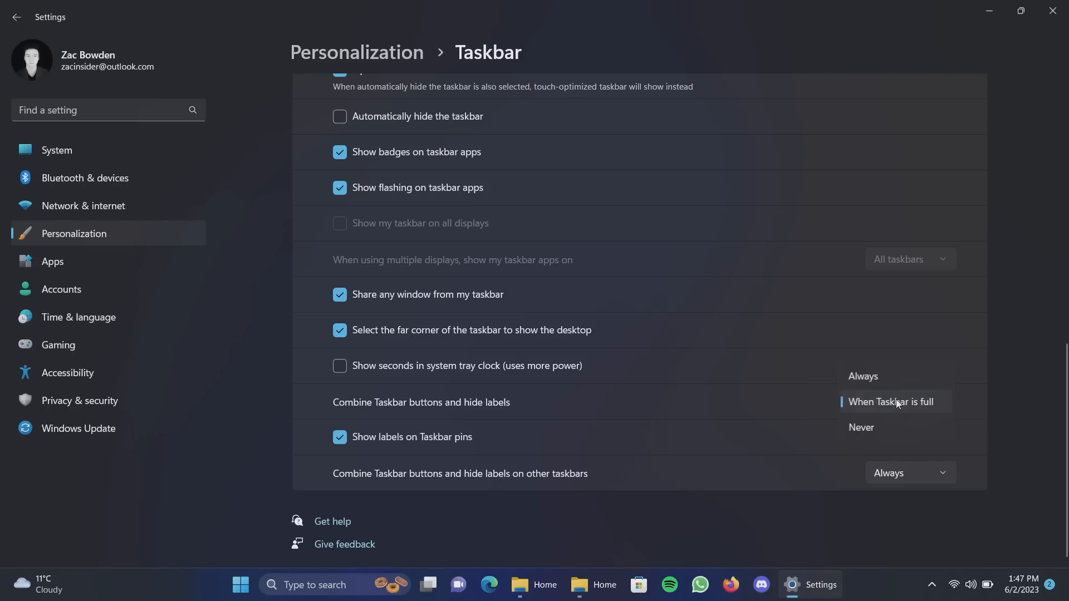
{"action": "left_click", "coordinate": [862, 375]}
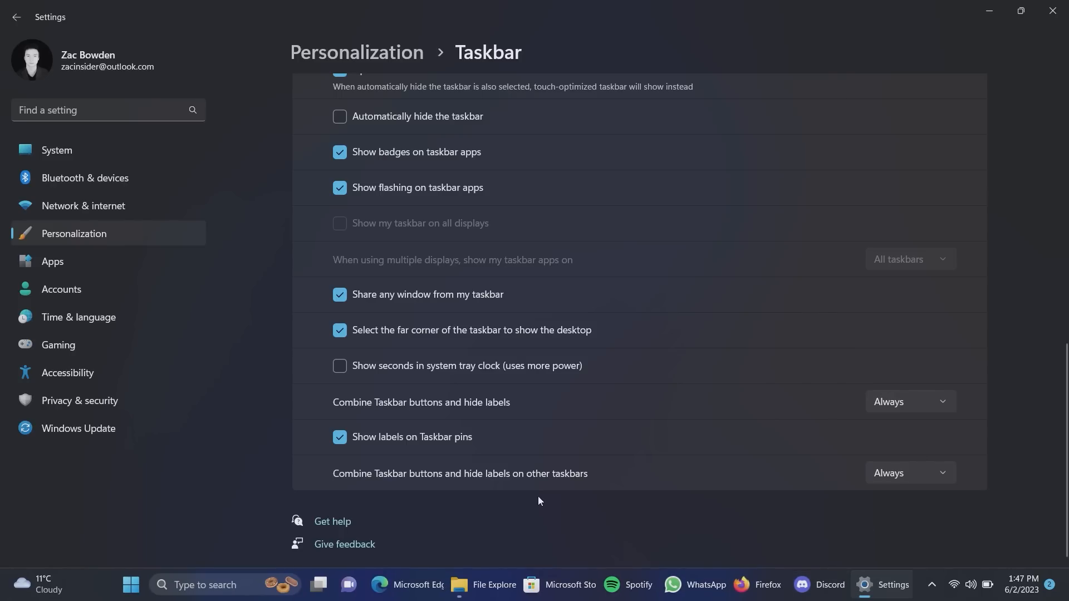
{"action": "mouse_move", "coordinate": [628, 489]}
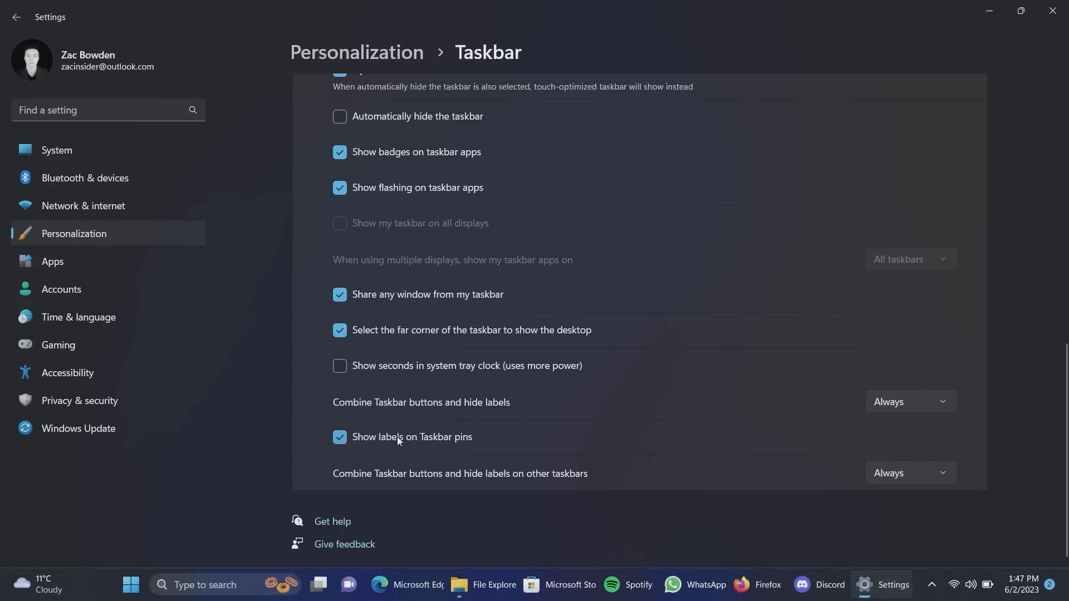
Hide pinned-app labels again and combine buttons only when the taskbar is full
{"action": "left_click", "coordinate": [339, 437]}
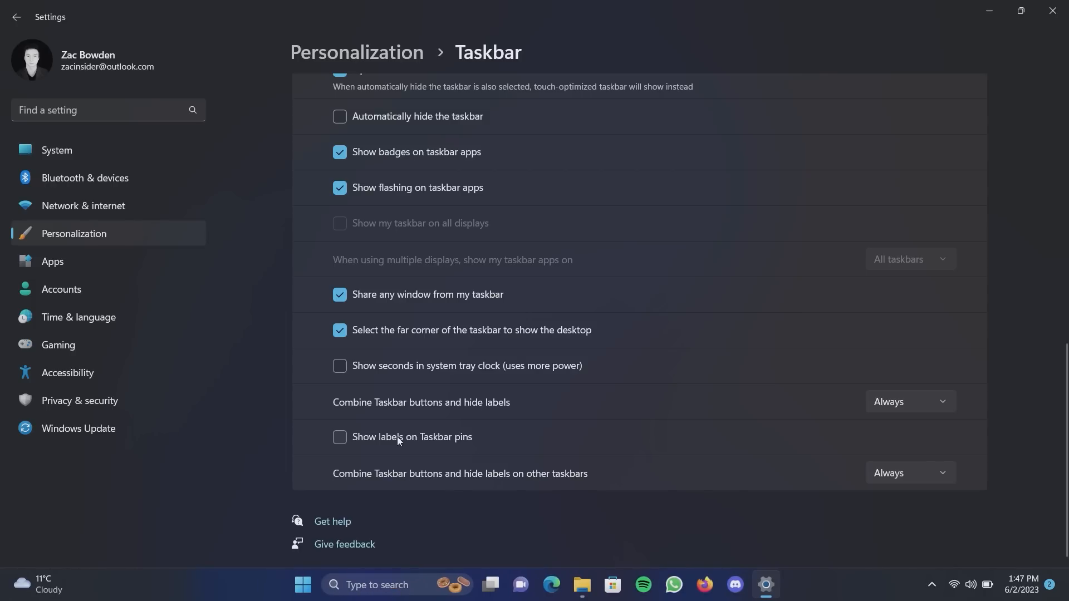
{"action": "left_click", "coordinate": [910, 402]}
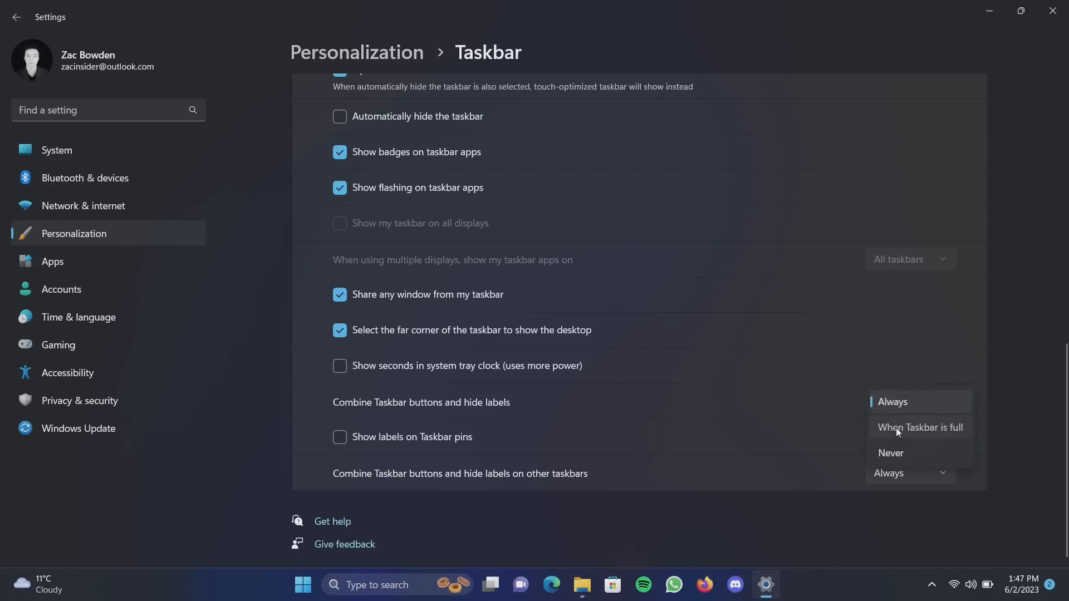
{"action": "left_click", "coordinate": [918, 427]}
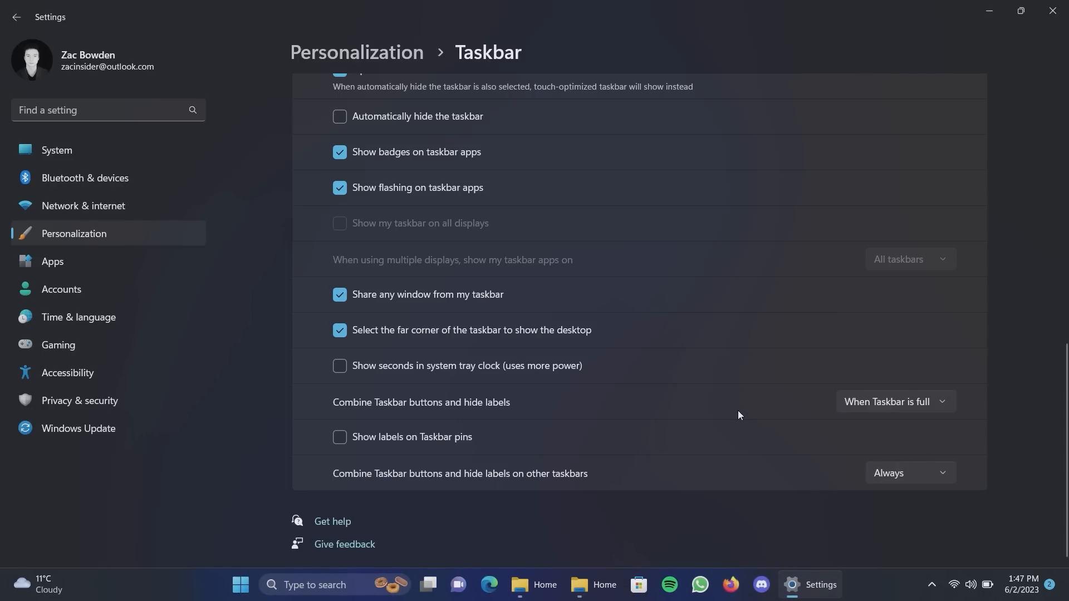
{"action": "mouse_move", "coordinate": [823, 561]}
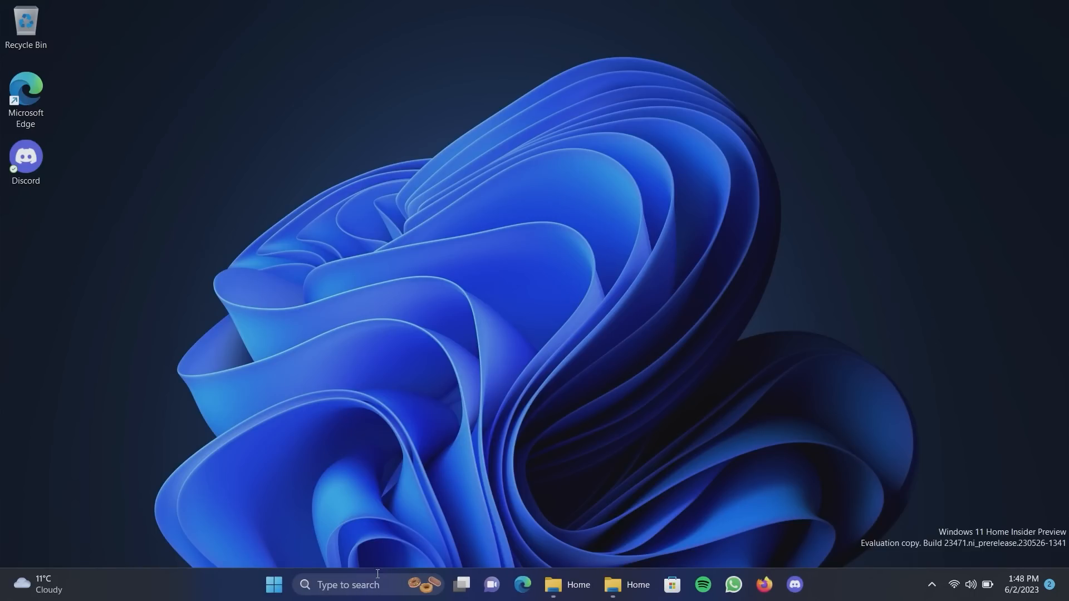
Search 'dev d' to reach Disks & volumes and start Create Dev Drive
{"action": "type", "text": "dev d"}
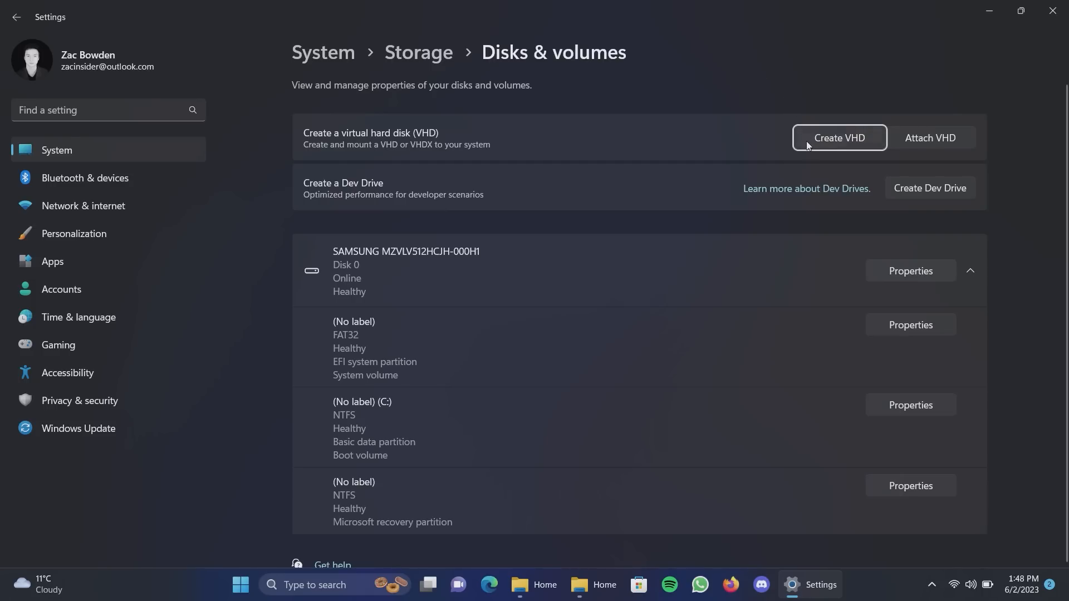
{"action": "mouse_move", "coordinate": [613, 343]}
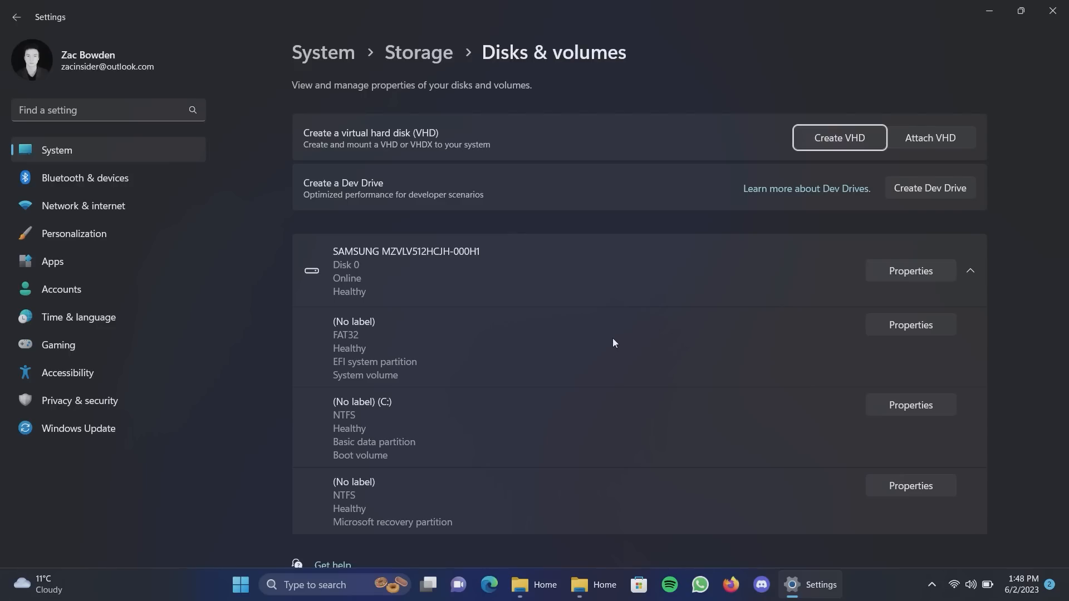
{"action": "left_click", "coordinate": [929, 188]}
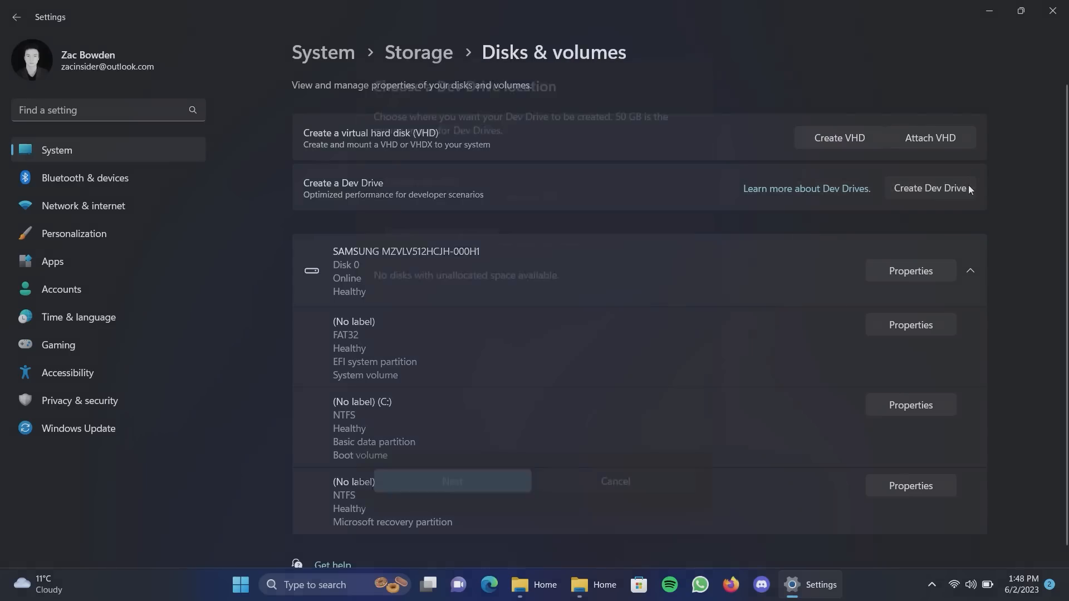
Begin a Dev Drive on a new virtual hard disk named DevDrive with size 5 GB
{"action": "left_click", "coordinate": [929, 188]}
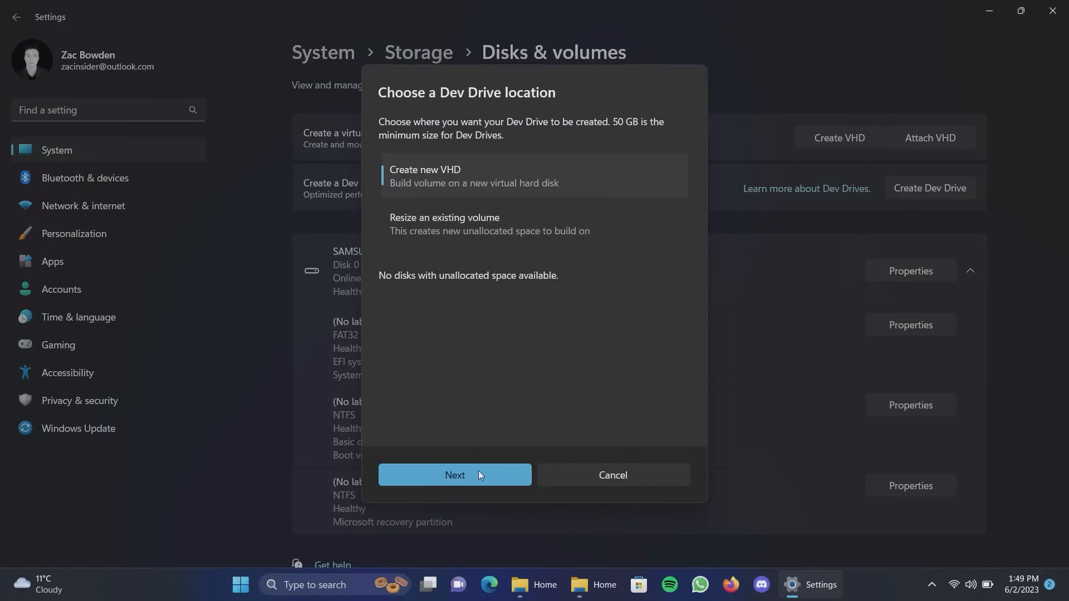
{"action": "left_click", "coordinate": [455, 475]}
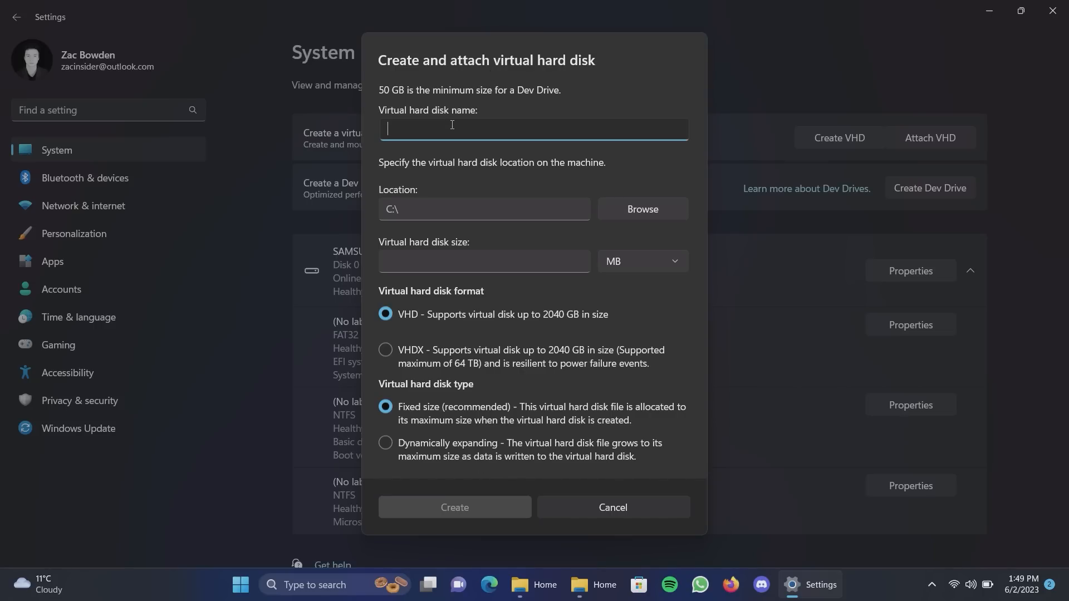
{"action": "type", "text": "DevDrive"}
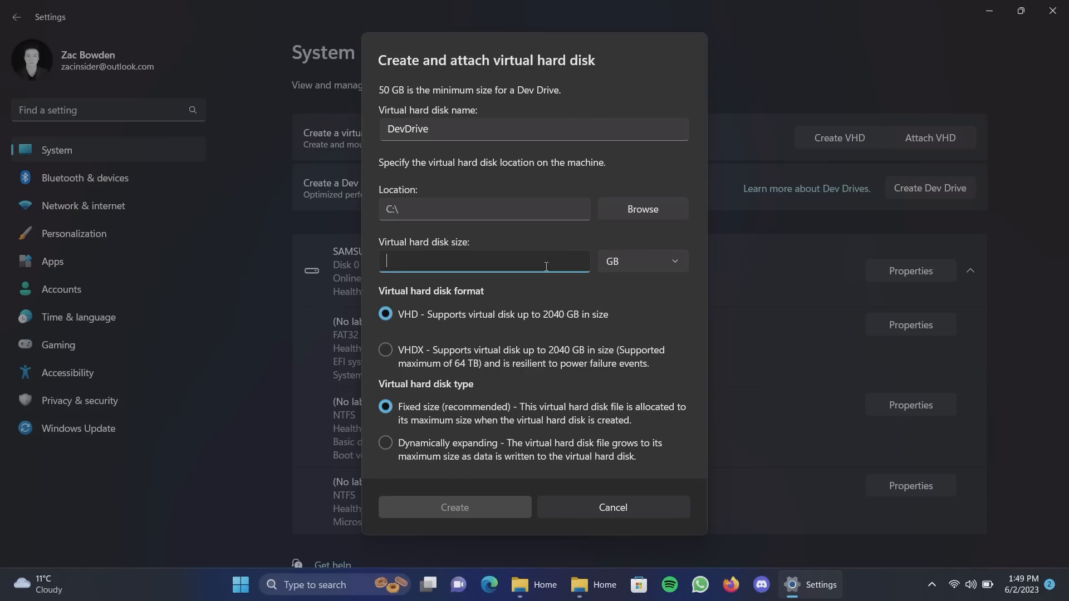
{"action": "type", "text": "5"}
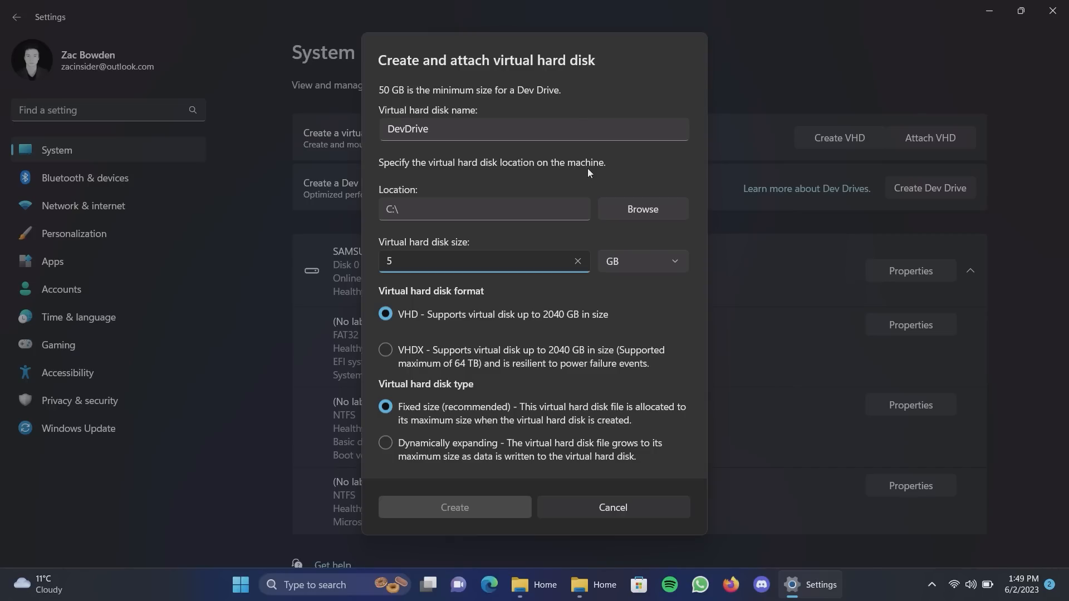
{"action": "mouse_move", "coordinate": [565, 171]}
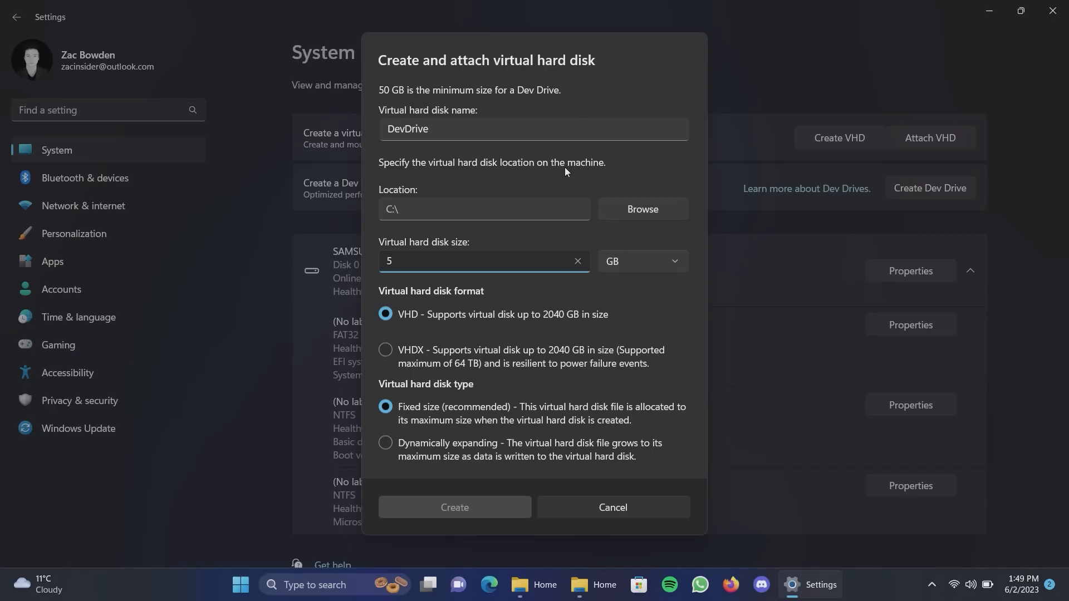
{"action": "mouse_move", "coordinate": [460, 382]}
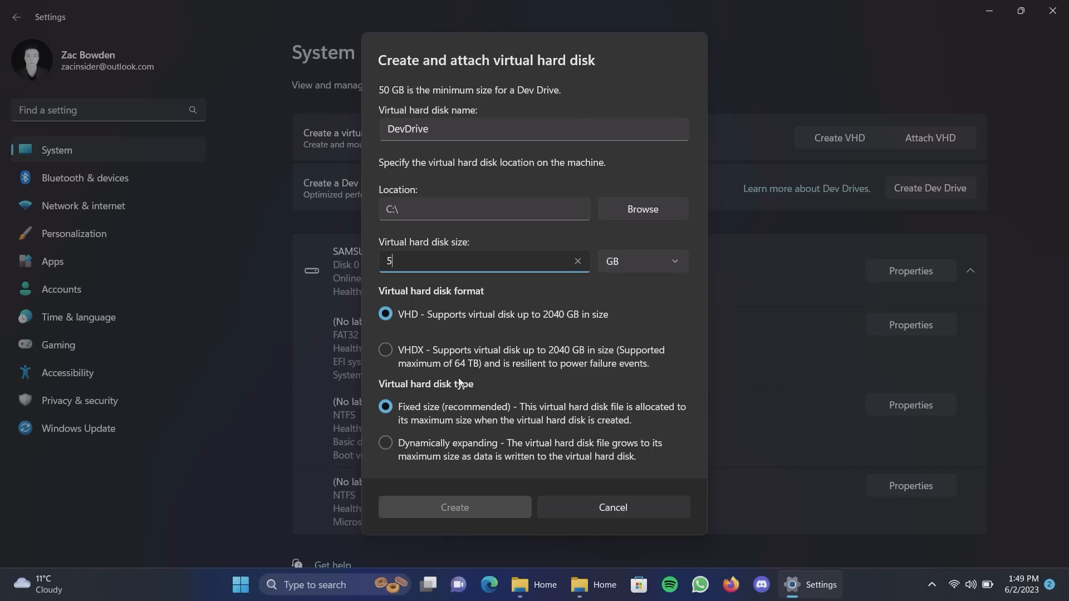
{"action": "mouse_move", "coordinate": [444, 520]}
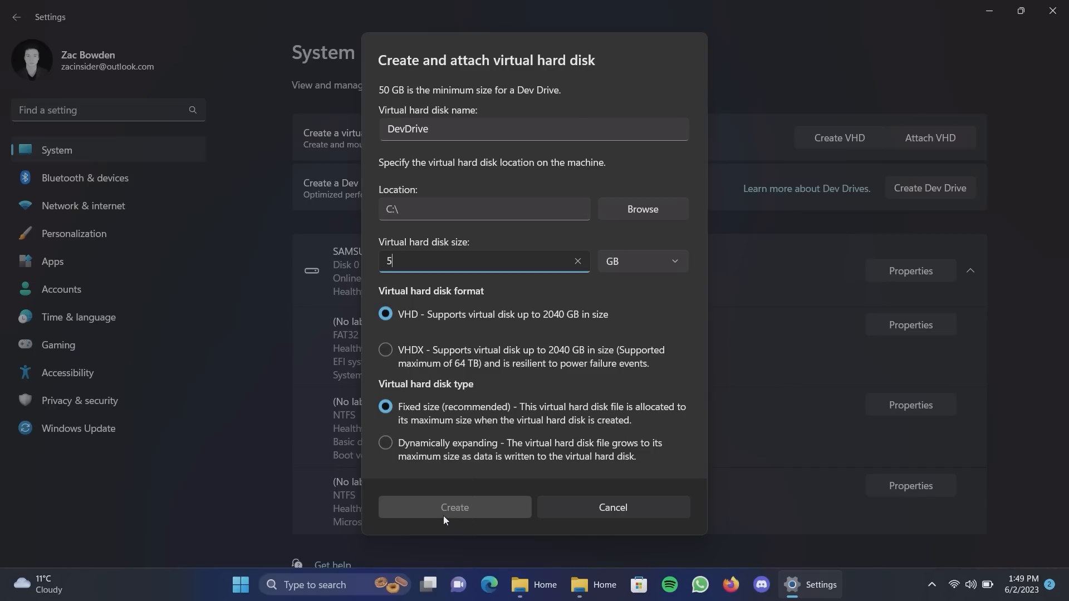
{"action": "mouse_move", "coordinate": [435, 471]}
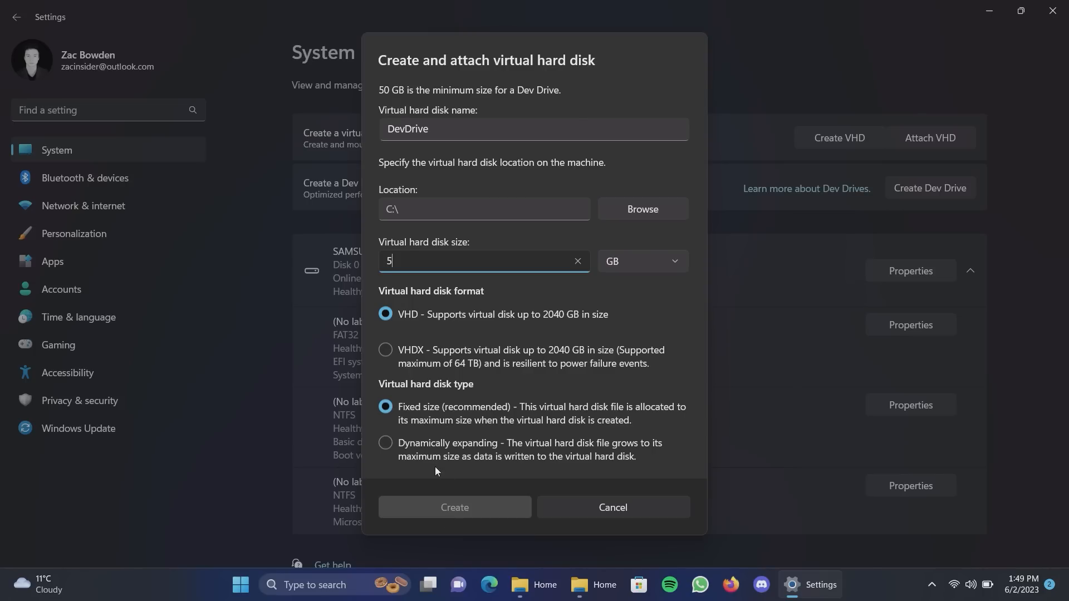
{"action": "mouse_move", "coordinate": [472, 298]}
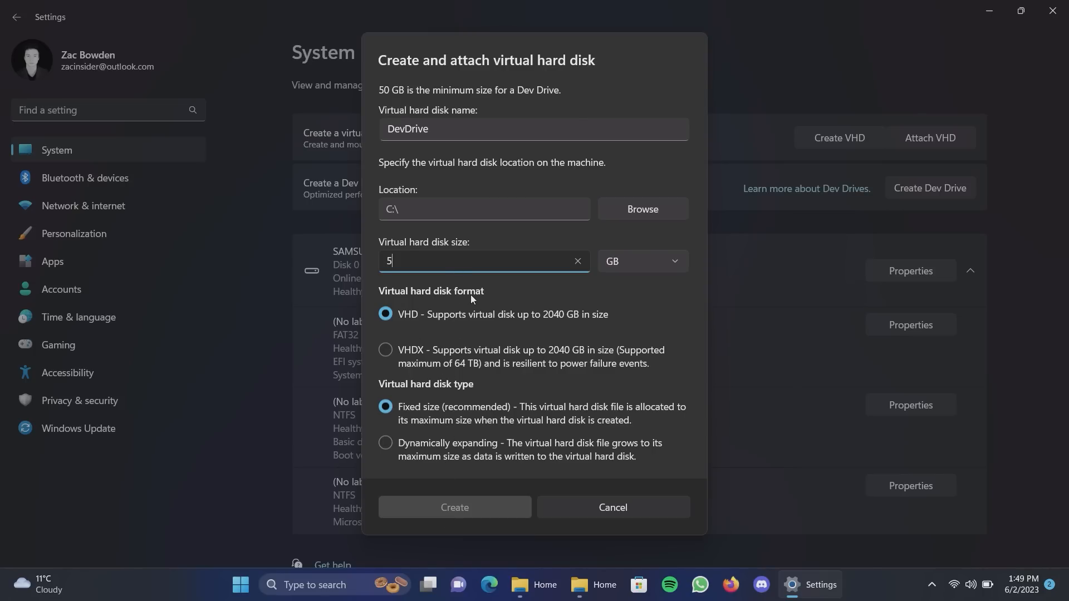
{"action": "mouse_move", "coordinate": [440, 373]}
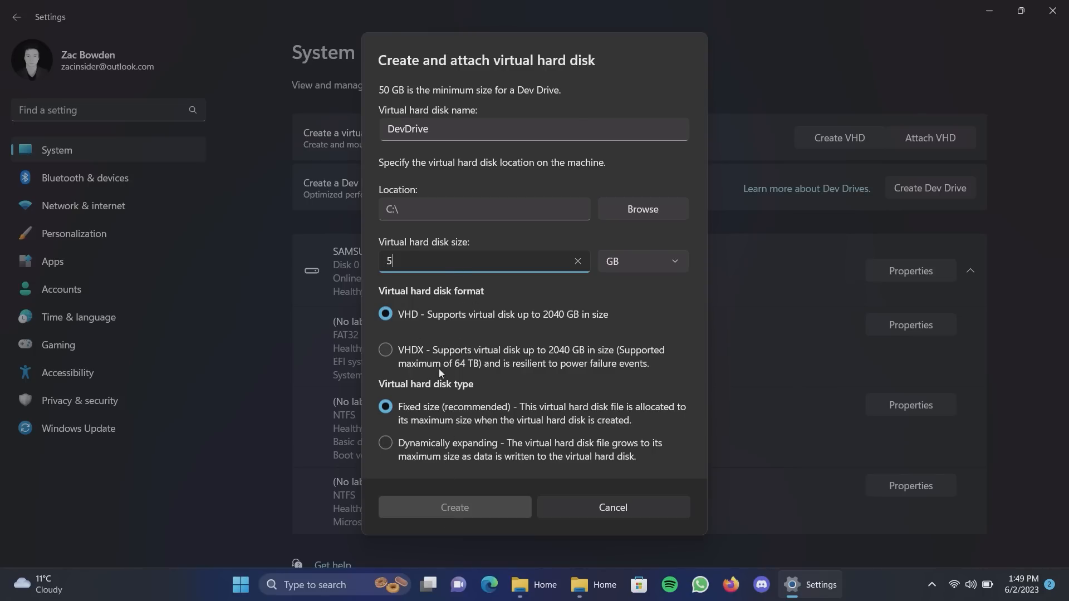
{"action": "mouse_move", "coordinate": [463, 409]}
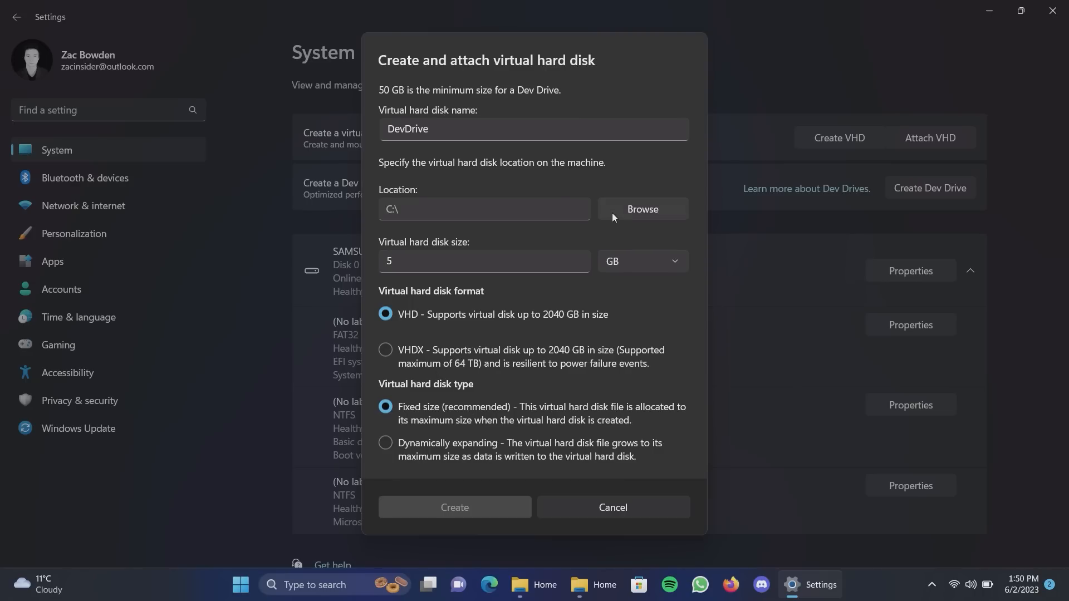
Store the virtual disk in the OneDrive Documents folder instead of C:\
{"action": "left_click", "coordinate": [642, 209]}
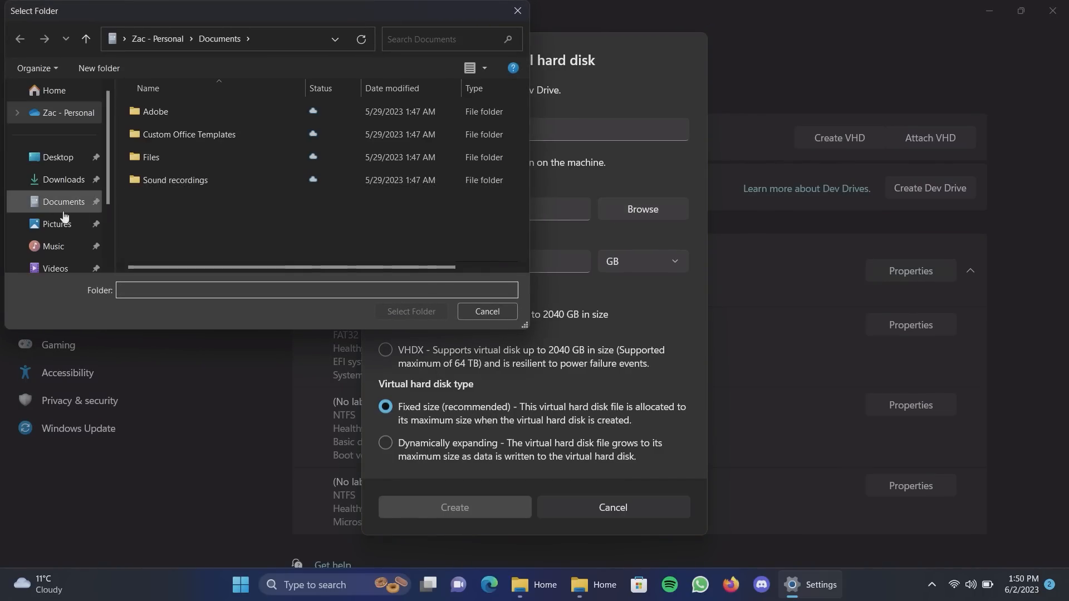
{"action": "left_click", "coordinate": [64, 203]}
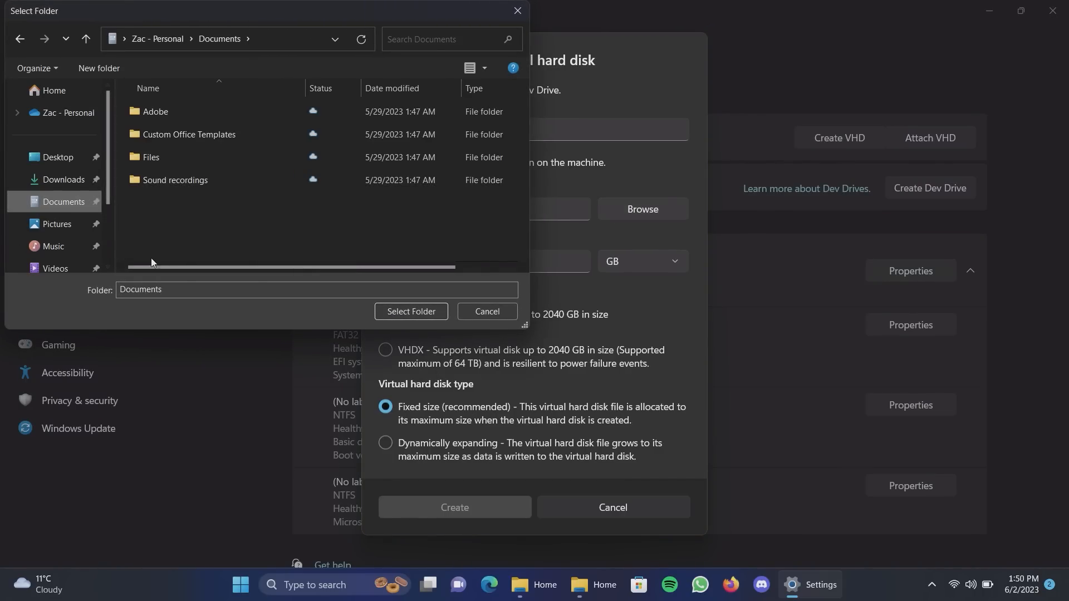
{"action": "left_click", "coordinate": [411, 311]}
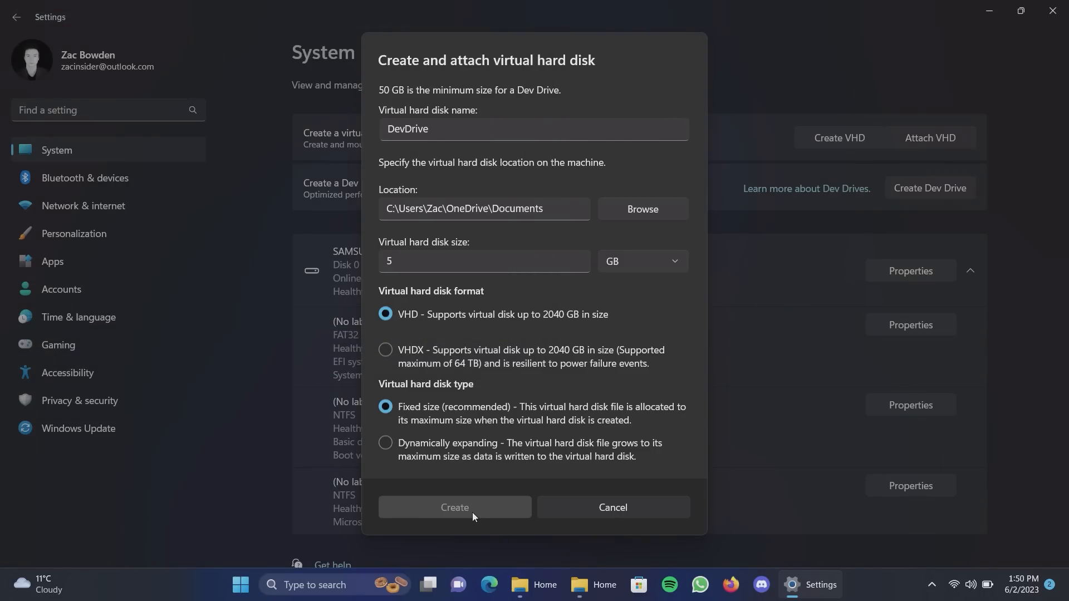
Keep the VHD format after trying VHDX and set the disk size to 50 GB
{"action": "left_click", "coordinate": [385, 349]}
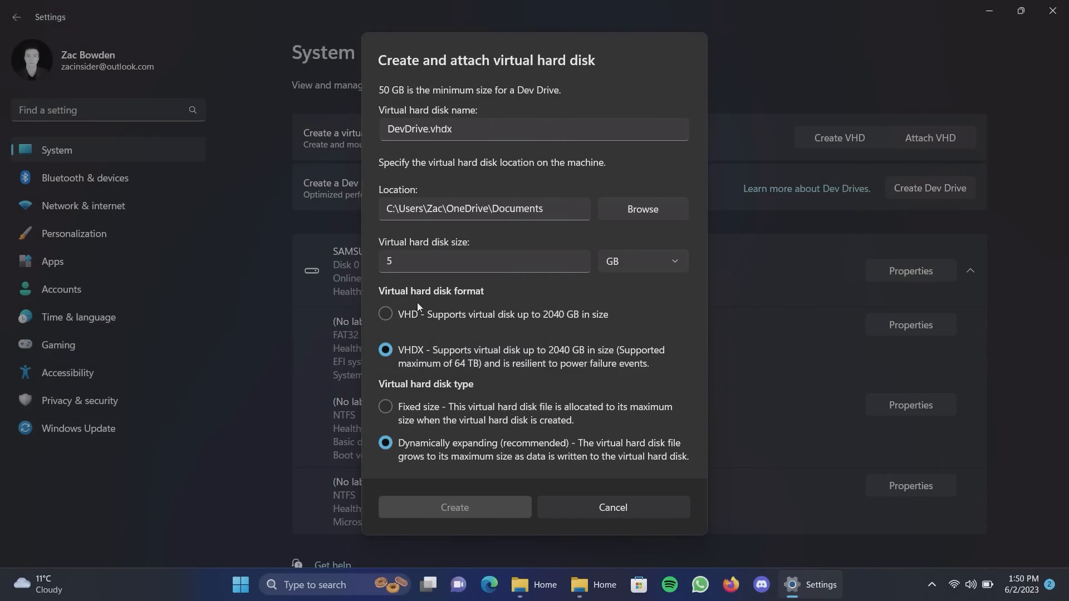
{"action": "left_click", "coordinate": [386, 314]}
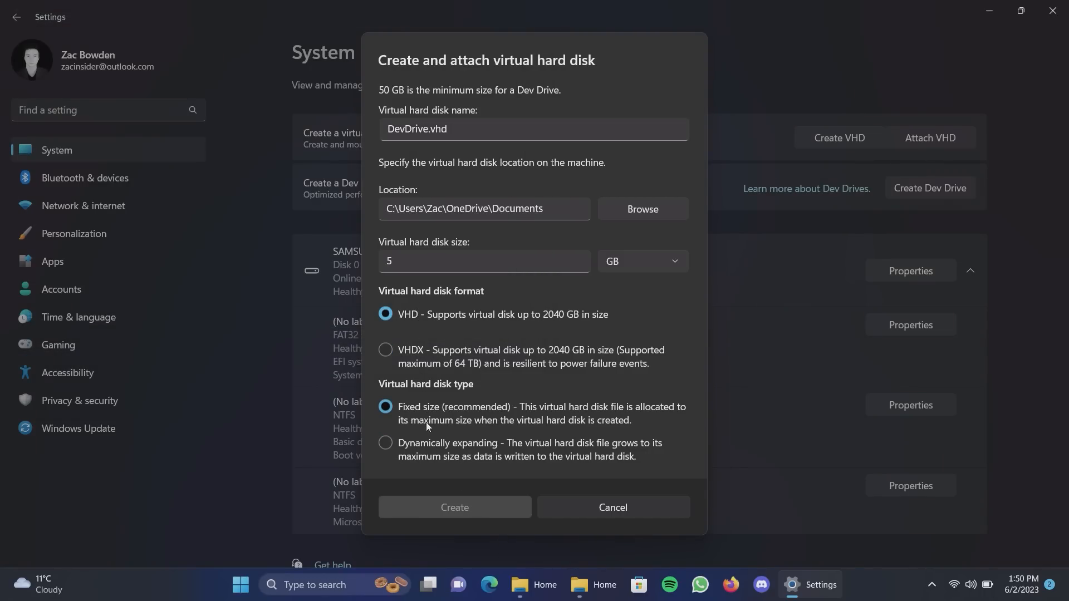
{"action": "mouse_move", "coordinate": [645, 536]}
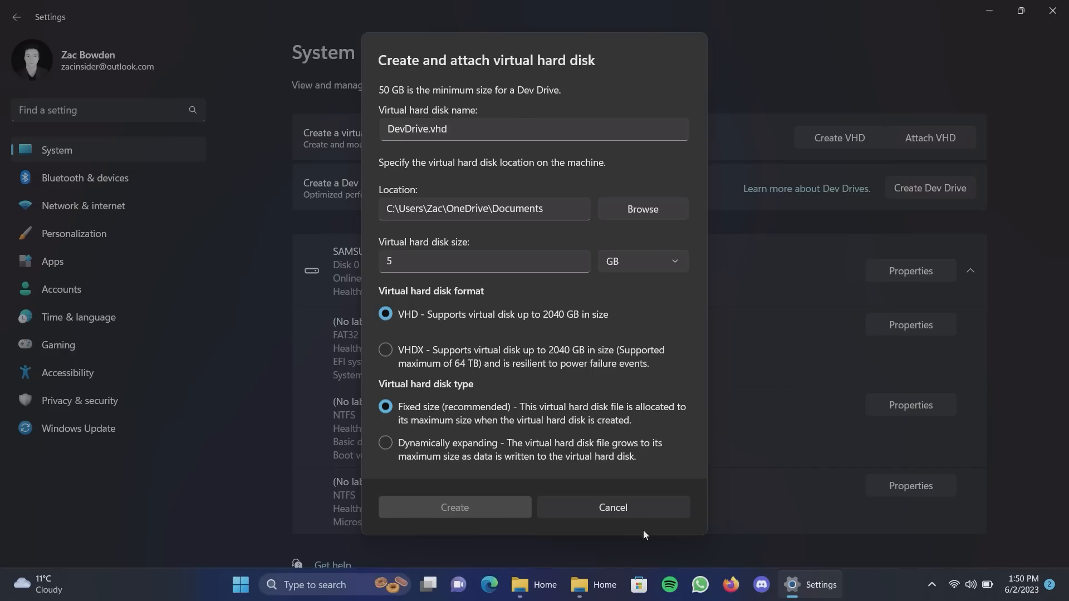
{"action": "left_click", "coordinate": [534, 129]}
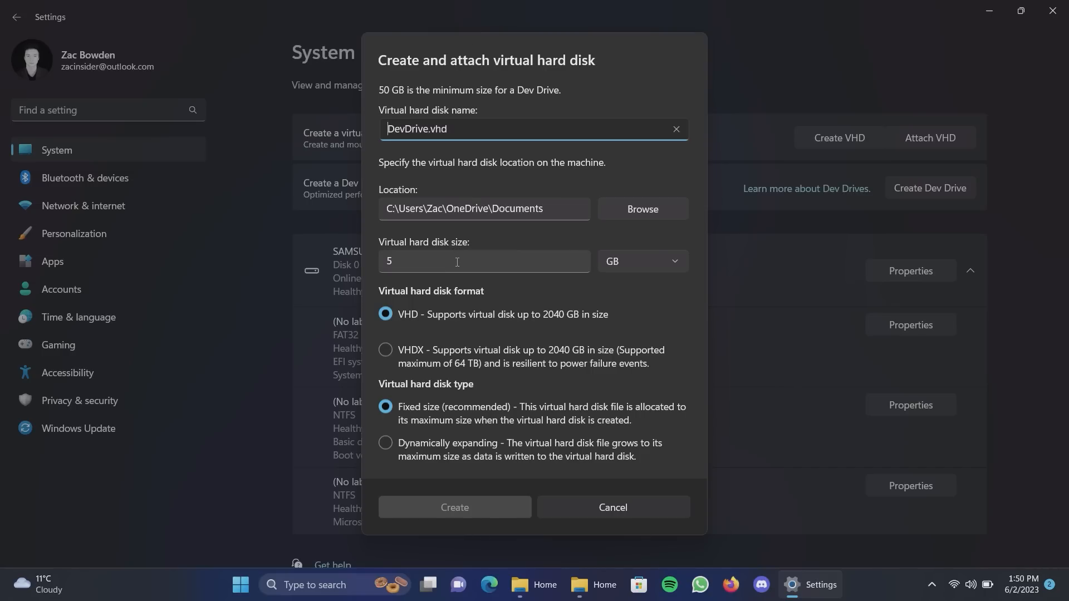
{"action": "type", "text": "0"}
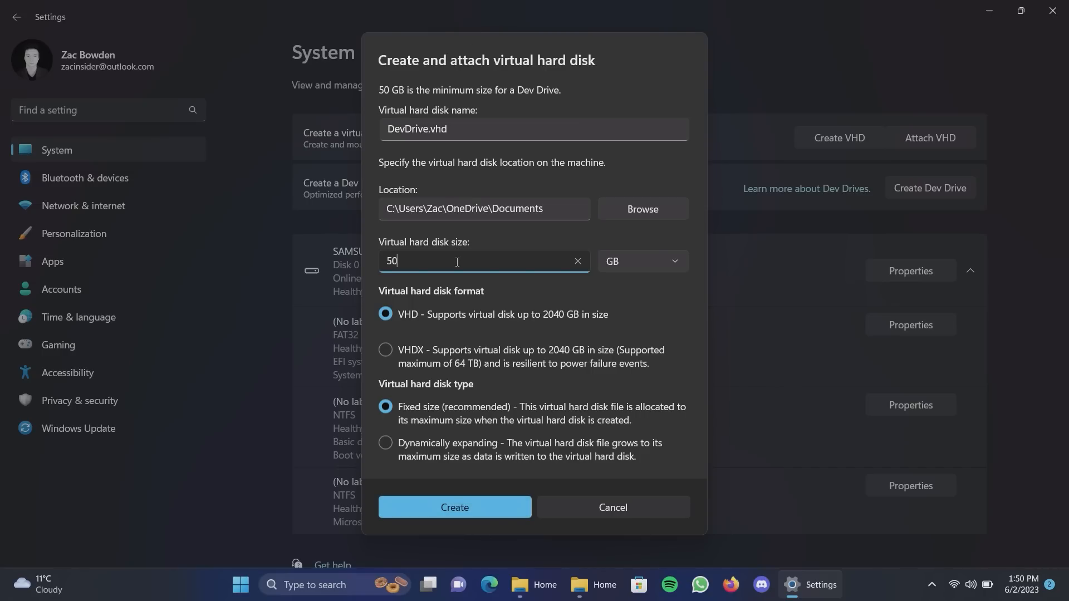
{"action": "type", "text": "30"}
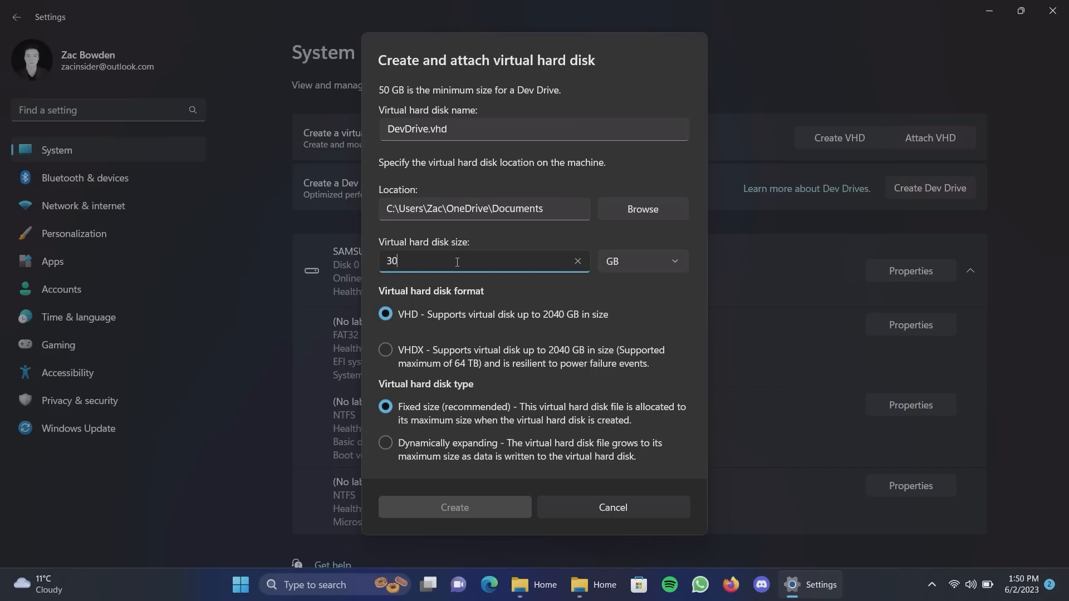
{"action": "left_click", "coordinate": [575, 260]}
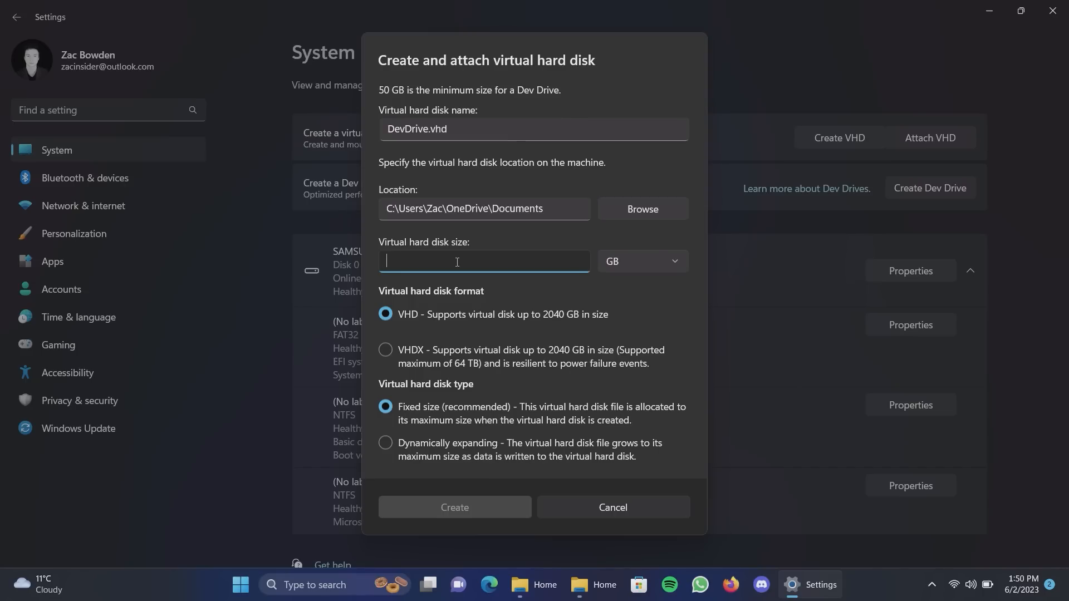
{"action": "type", "text": "5"}
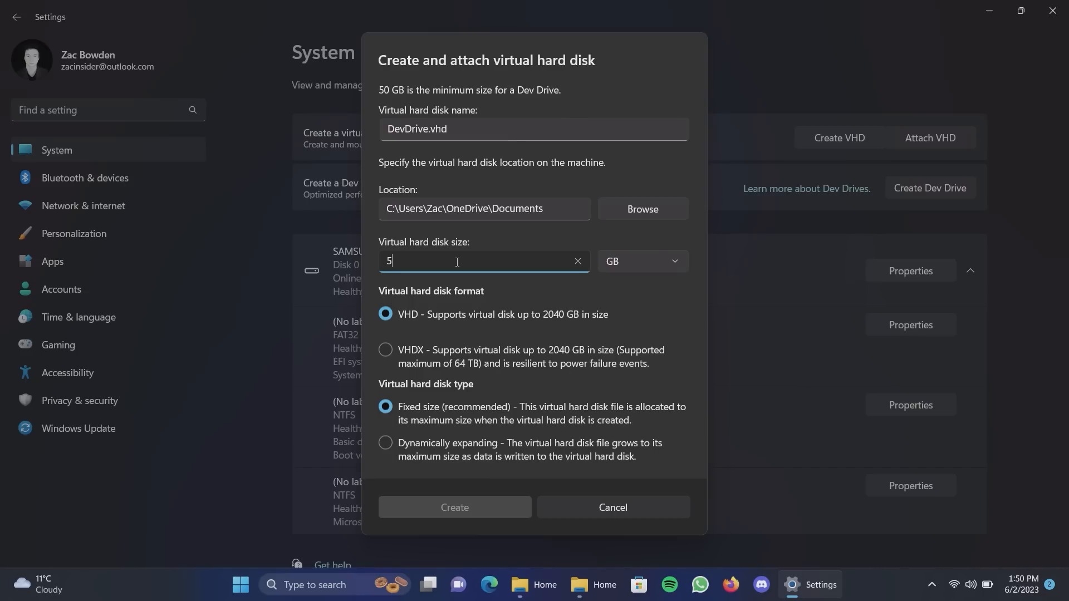
{"action": "type", "text": "0"}
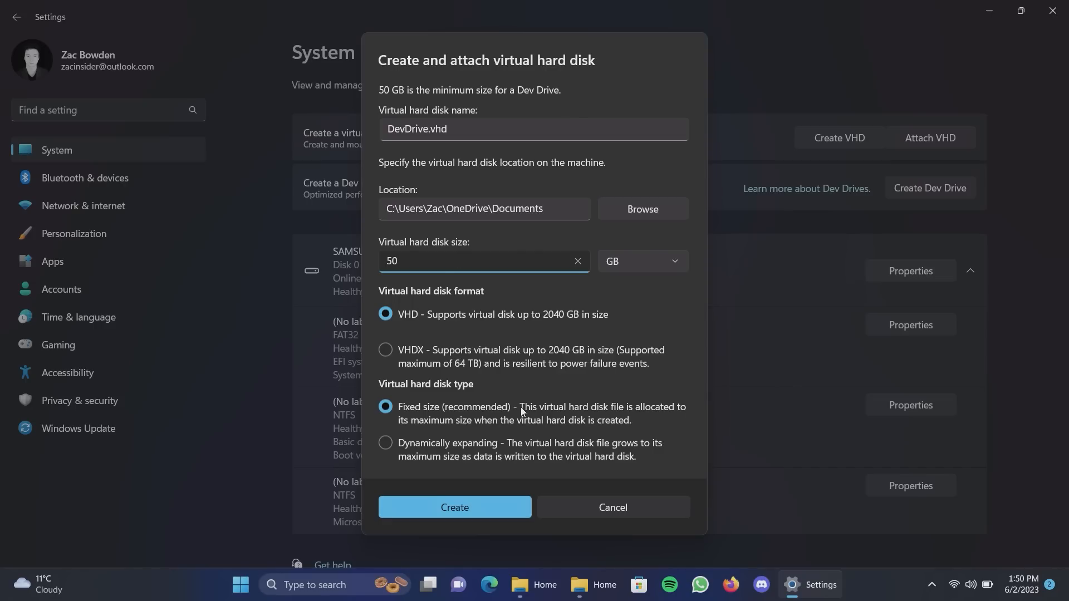
Make the disk dynamically expanding and create the virtual hard disk
{"action": "left_click", "coordinate": [386, 442]}
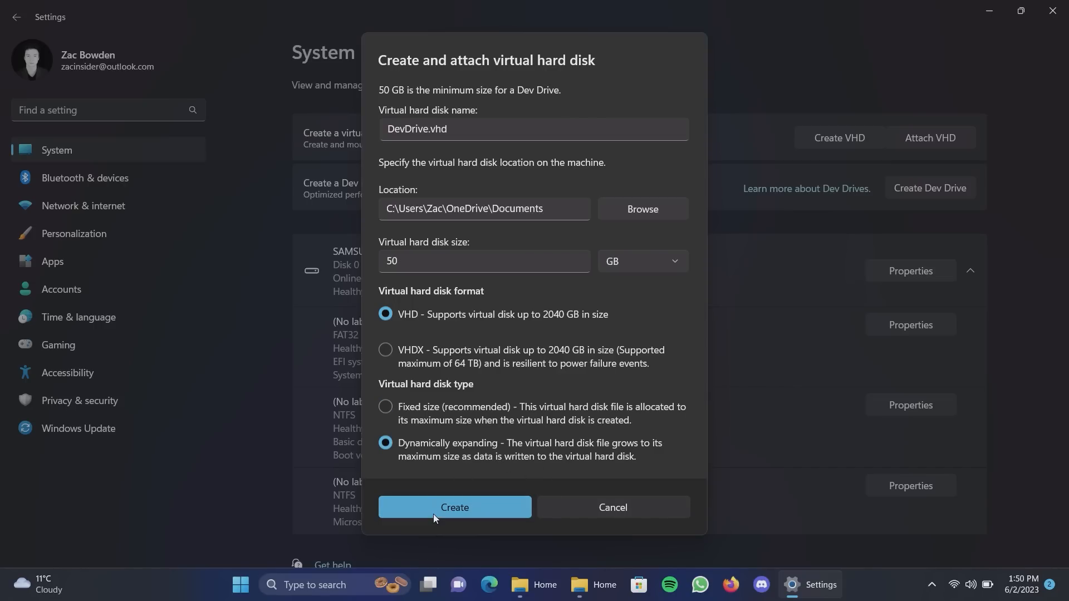
{"action": "mouse_move", "coordinate": [435, 511]}
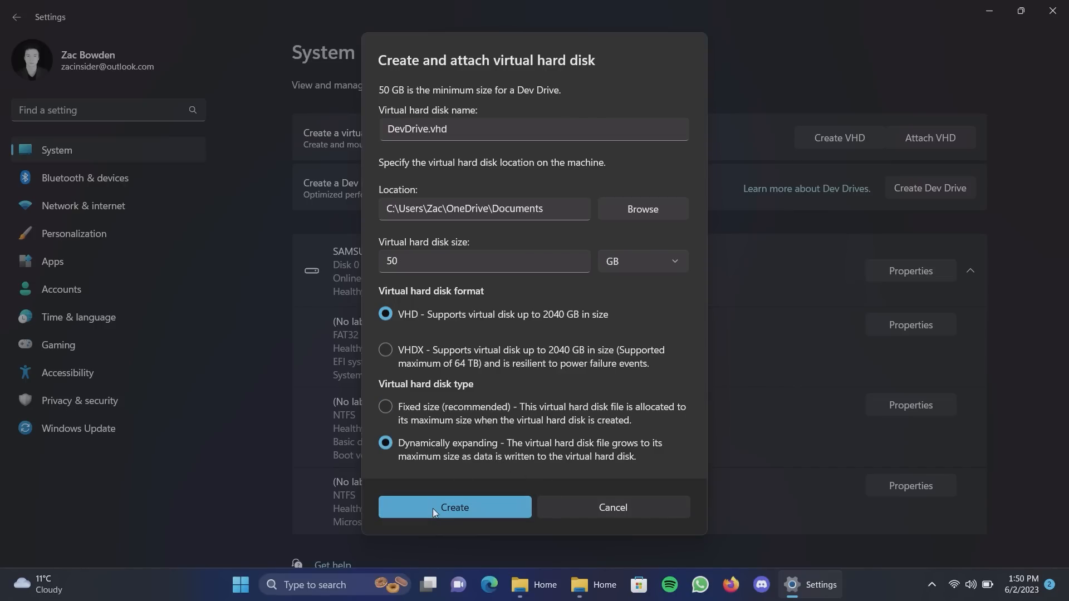
{"action": "left_click", "coordinate": [455, 508]}
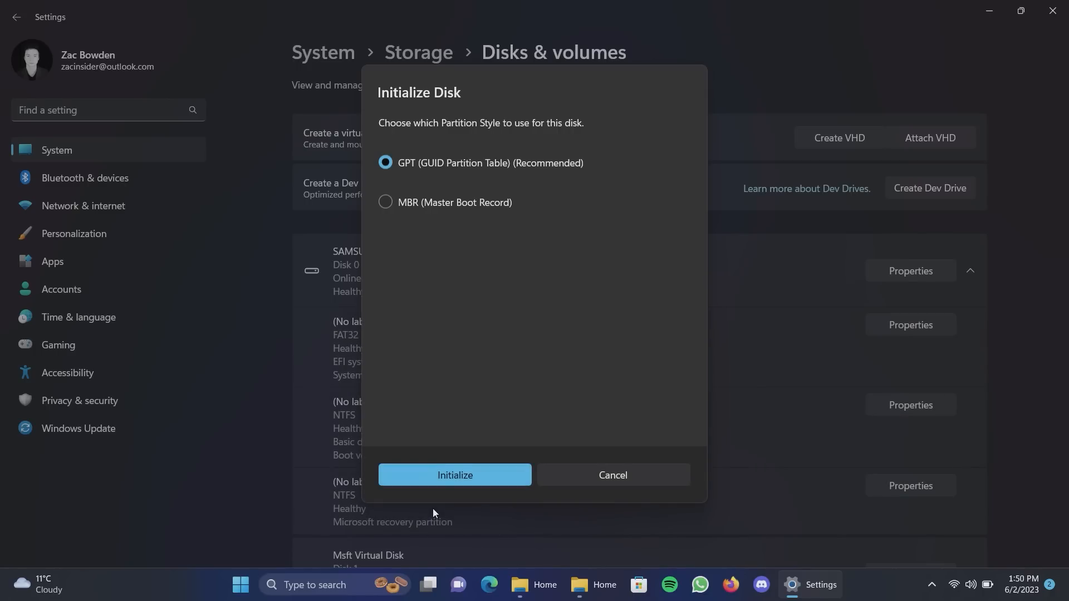
Initialize the disk as GPT and format it as a Dev Drive labelled DevDrive
{"action": "left_click", "coordinate": [455, 475]}
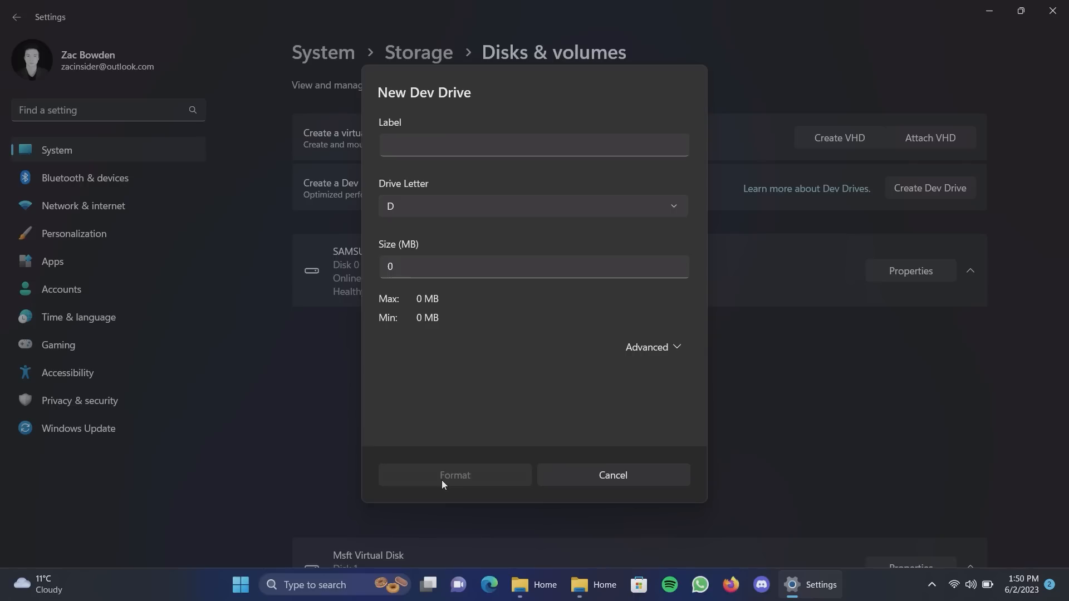
{"action": "type", "text": "Dev"}
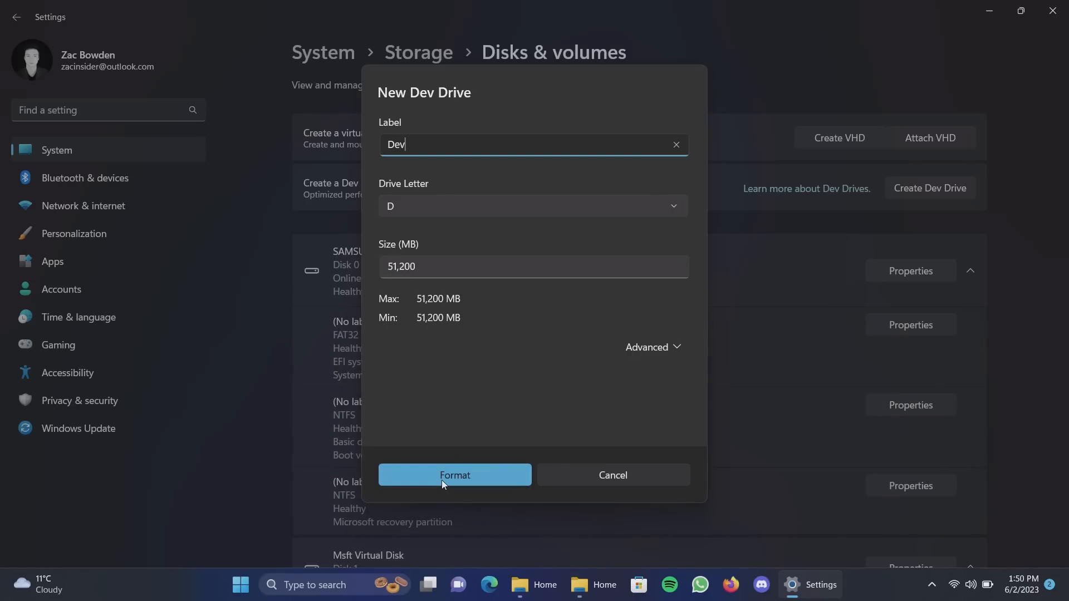
{"action": "type", "text": "Drive"}
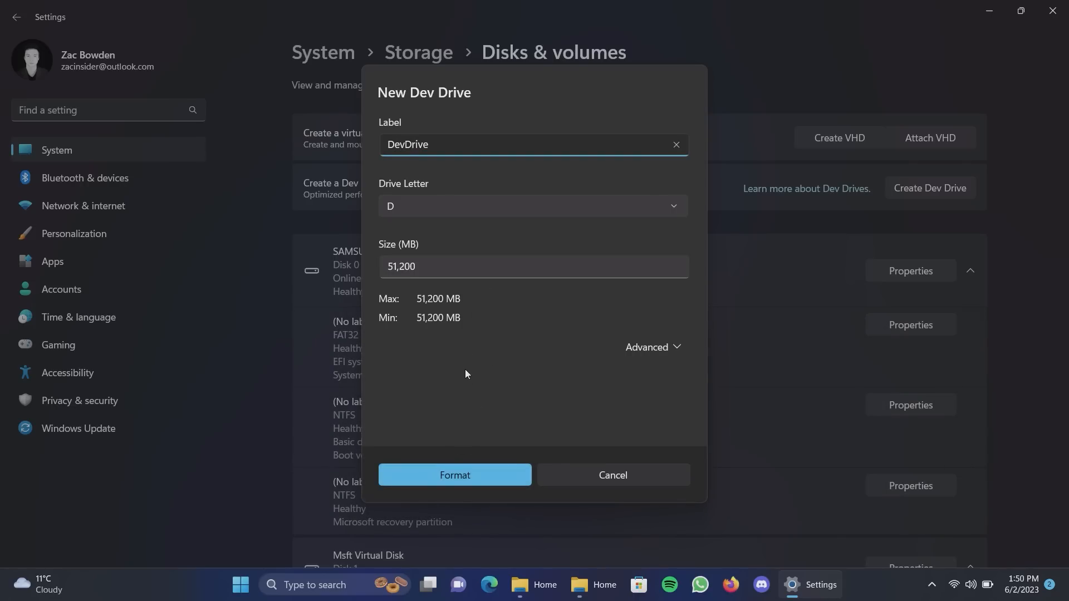
{"action": "left_click", "coordinate": [611, 475]}
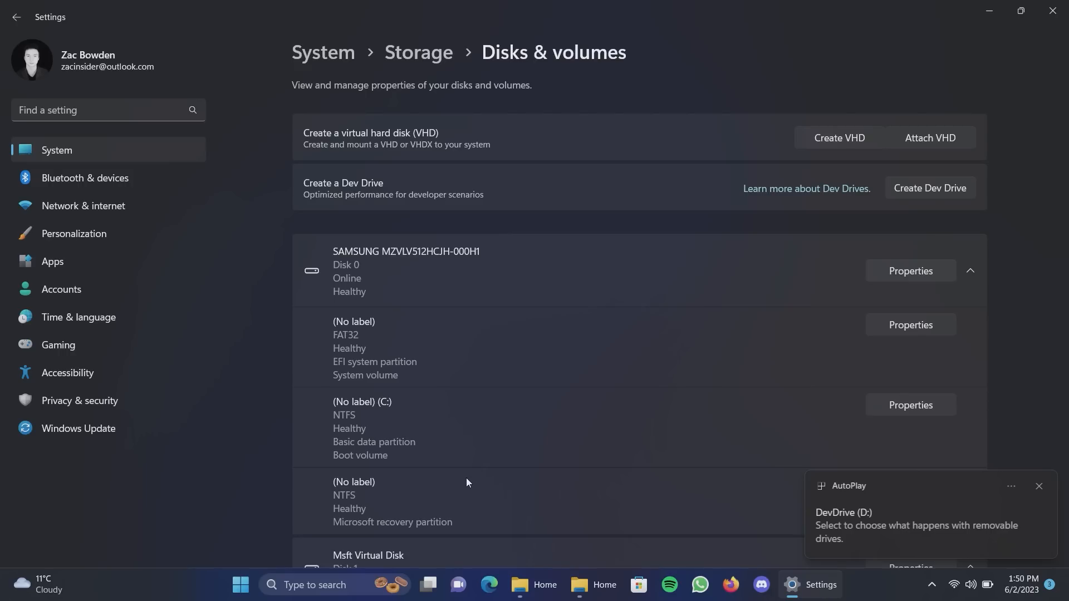
Dismiss the DevDrive AutoPlay toast and launch File Explorer to check the drive
{"action": "left_click", "coordinate": [1042, 488]}
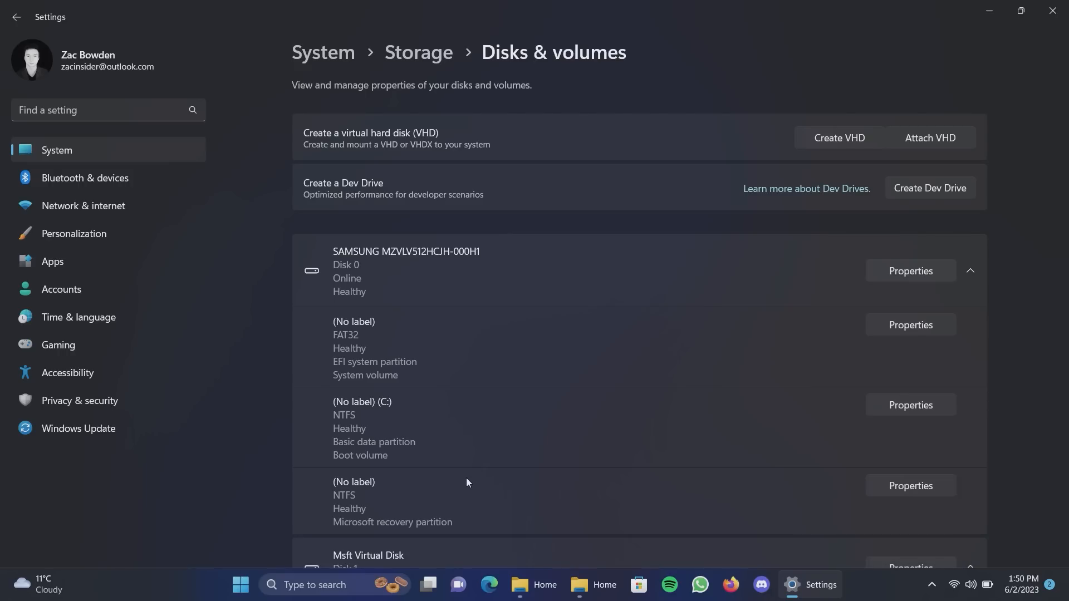
{"action": "left_click", "coordinate": [520, 589]}
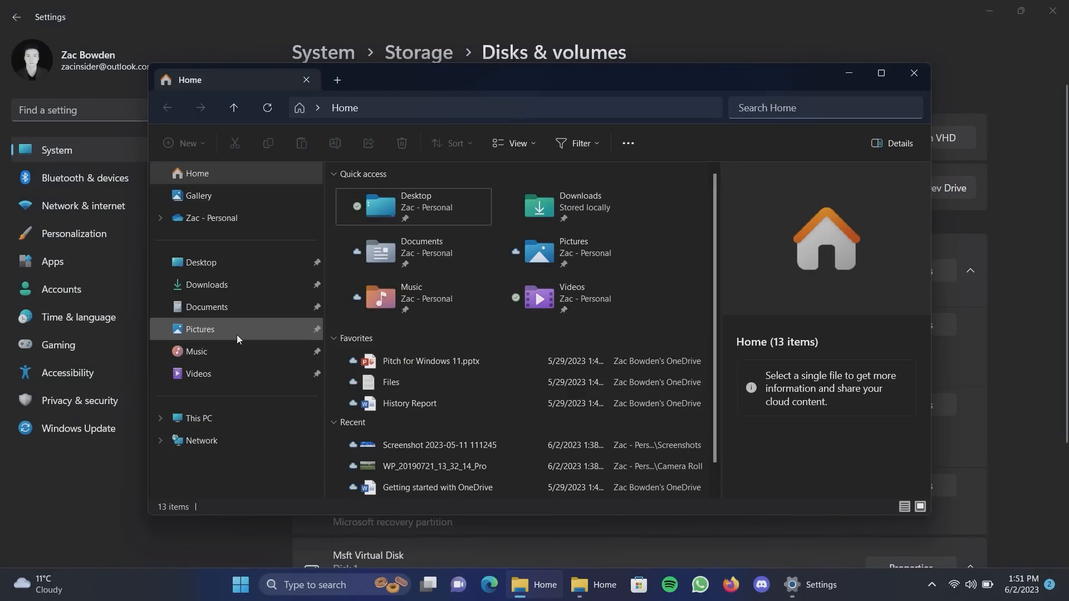
Inspect the empty DevDrive (D:) and its disk image in Documents, then close File Explorer
{"action": "left_click", "coordinate": [198, 417]}
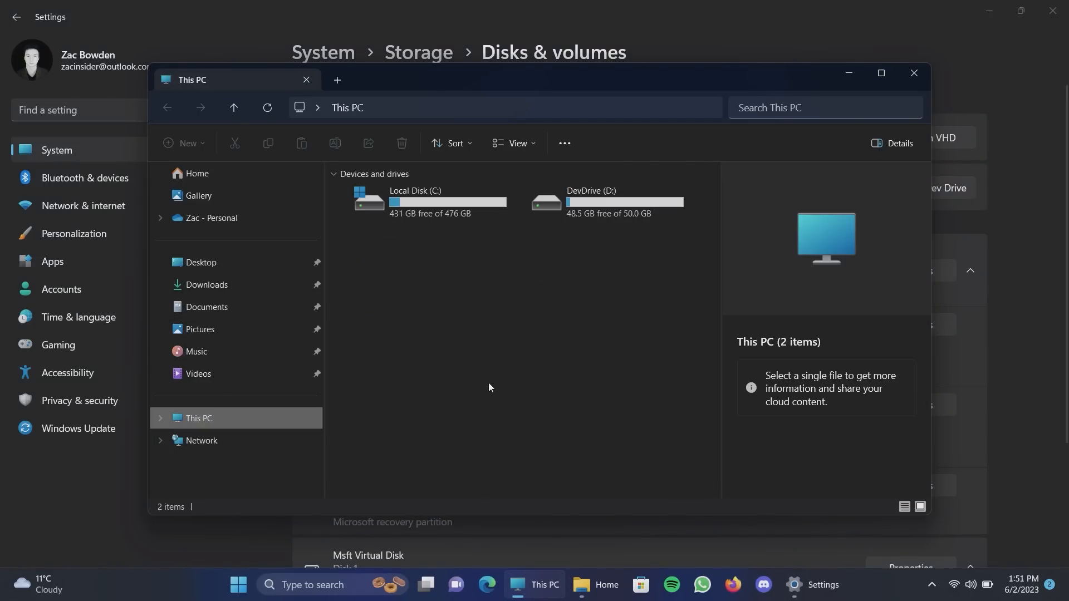
{"action": "mouse_move", "coordinate": [591, 215]}
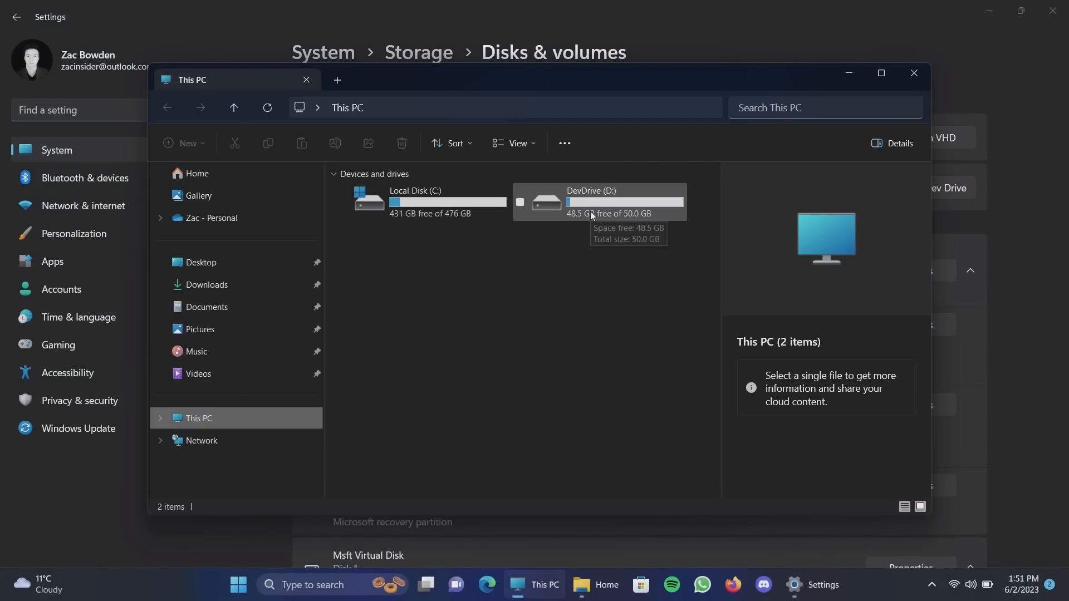
{"action": "double_click", "coordinate": [598, 202]}
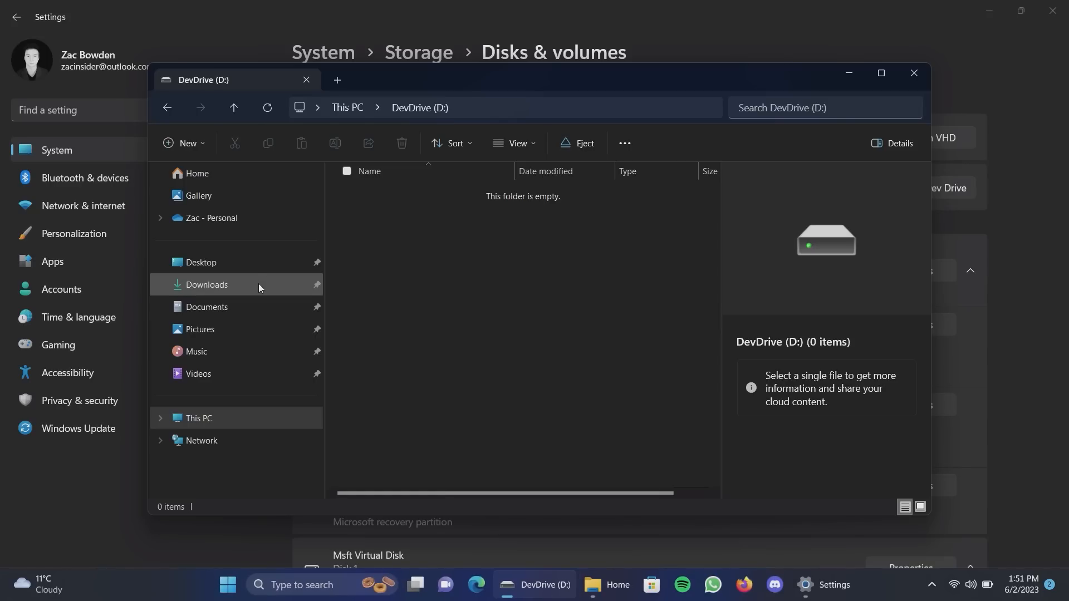
{"action": "left_click", "coordinate": [207, 308]}
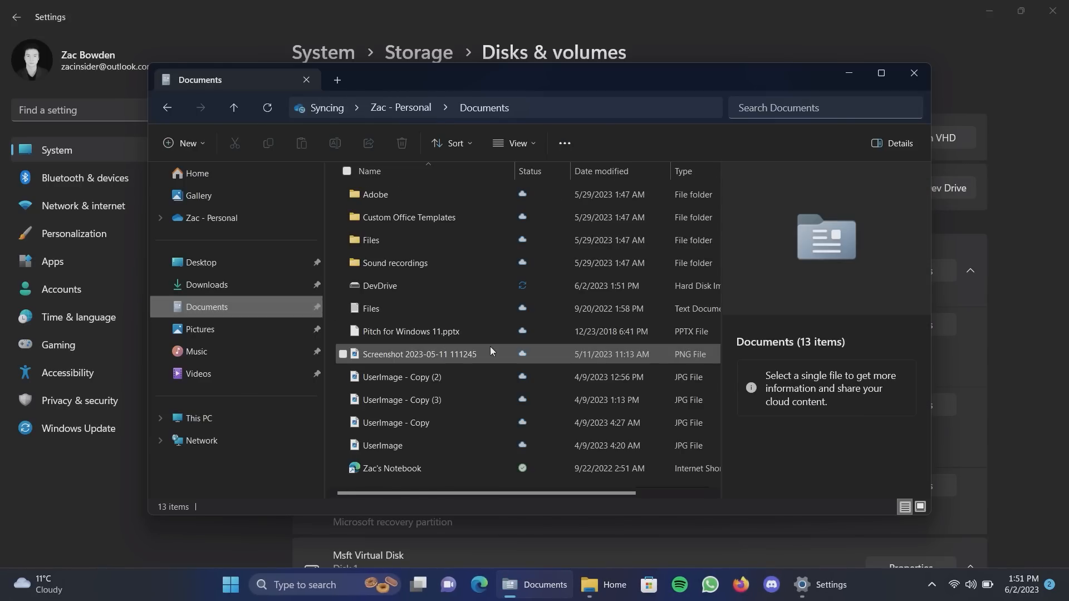
{"action": "left_click", "coordinate": [380, 286]}
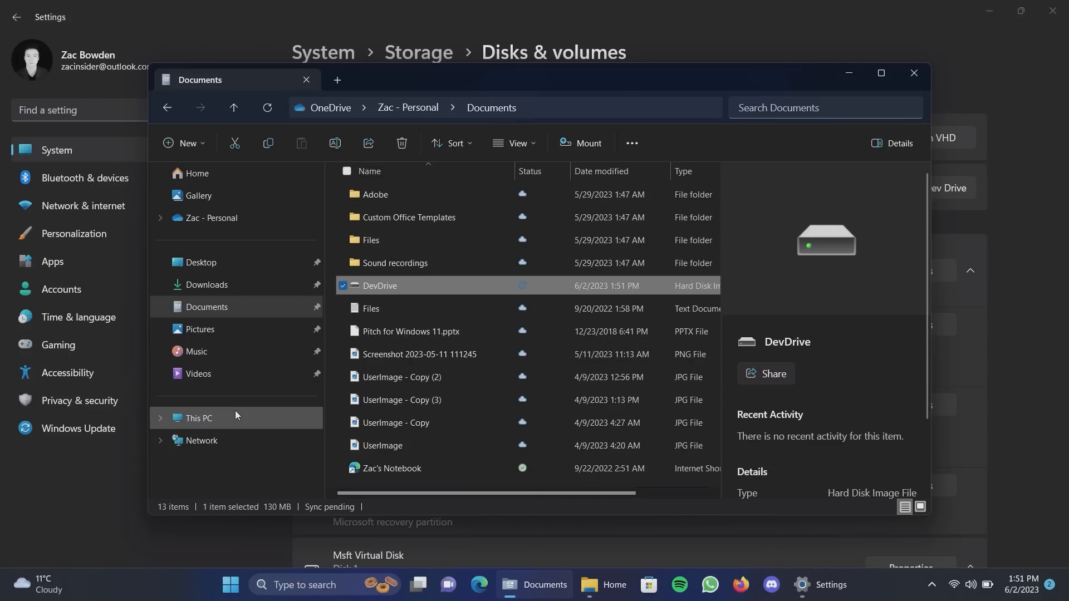
{"action": "left_click", "coordinate": [198, 418]}
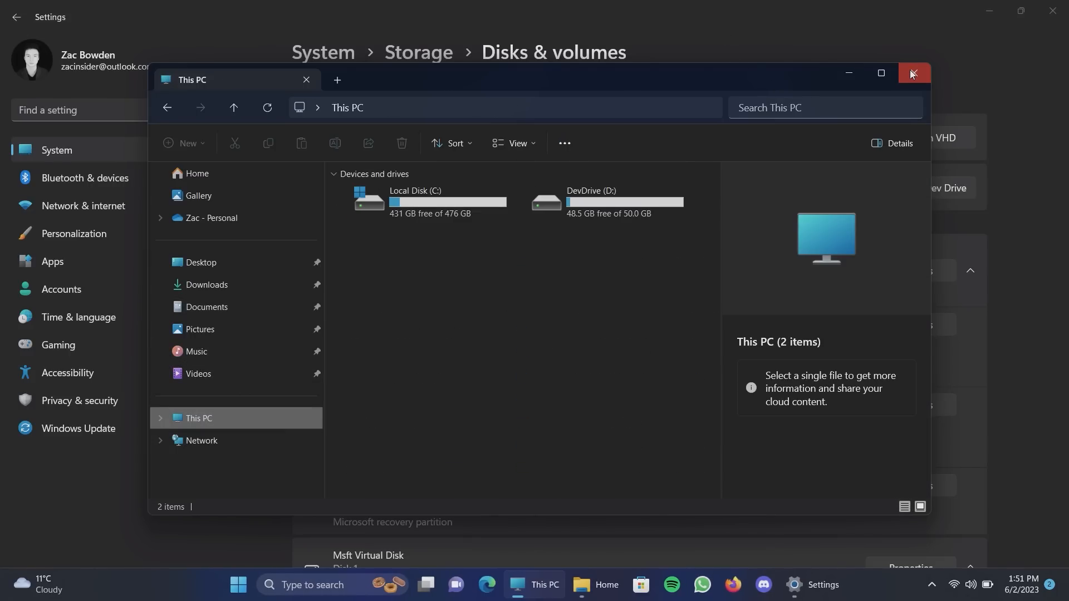
{"action": "left_click", "coordinate": [912, 73]}
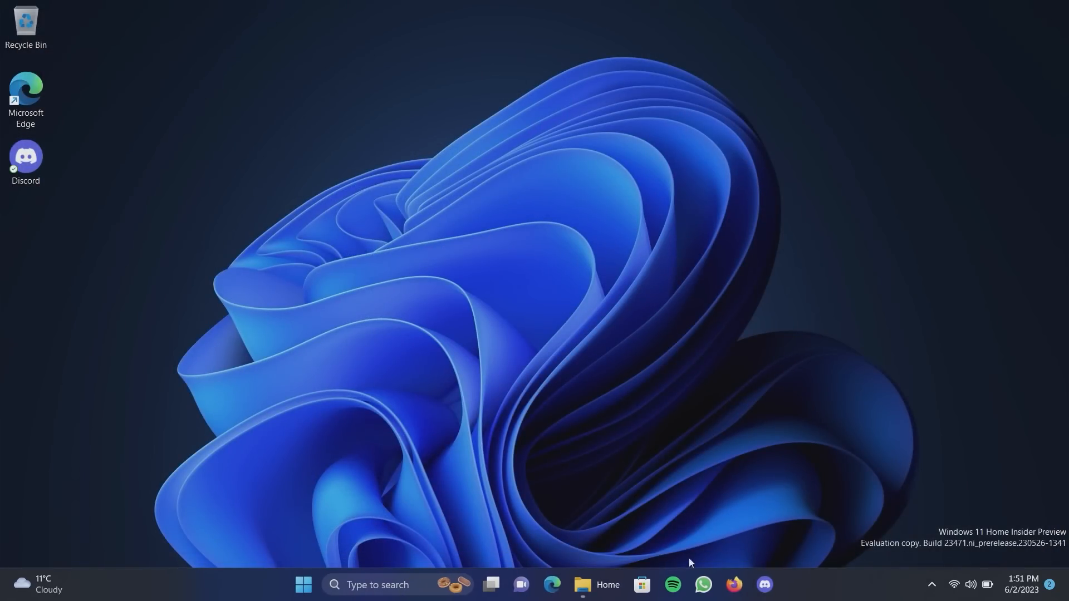
Launch Dev Home (Preview) to its Introducing Dev Home page
{"action": "left_click", "coordinate": [582, 584]}
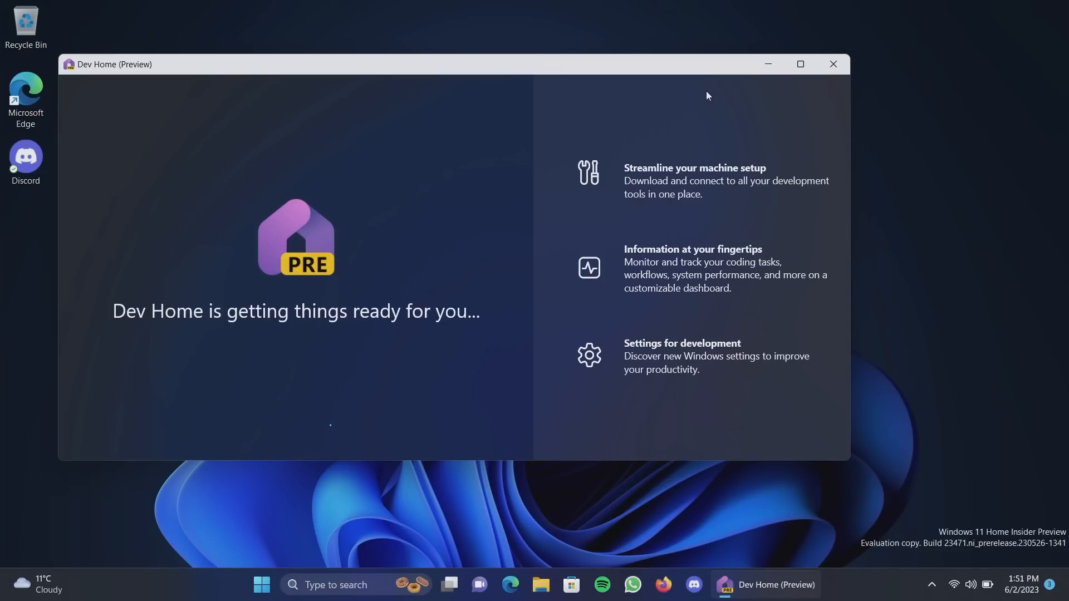
{"action": "mouse_move", "coordinate": [723, 88]}
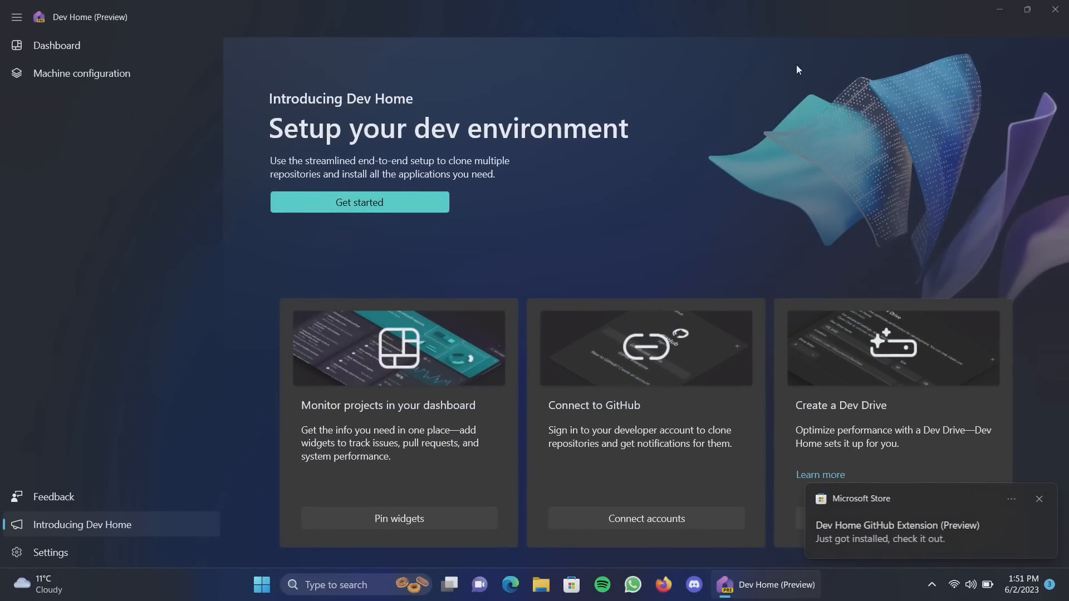
{"action": "left_click", "coordinate": [1039, 499]}
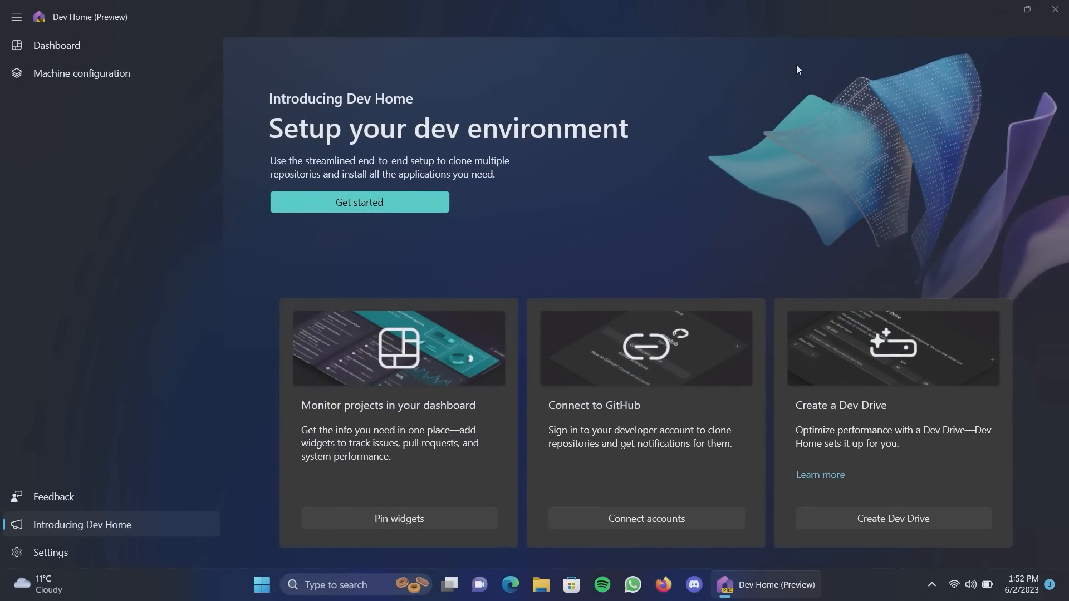
{"action": "mouse_move", "coordinate": [514, 265]}
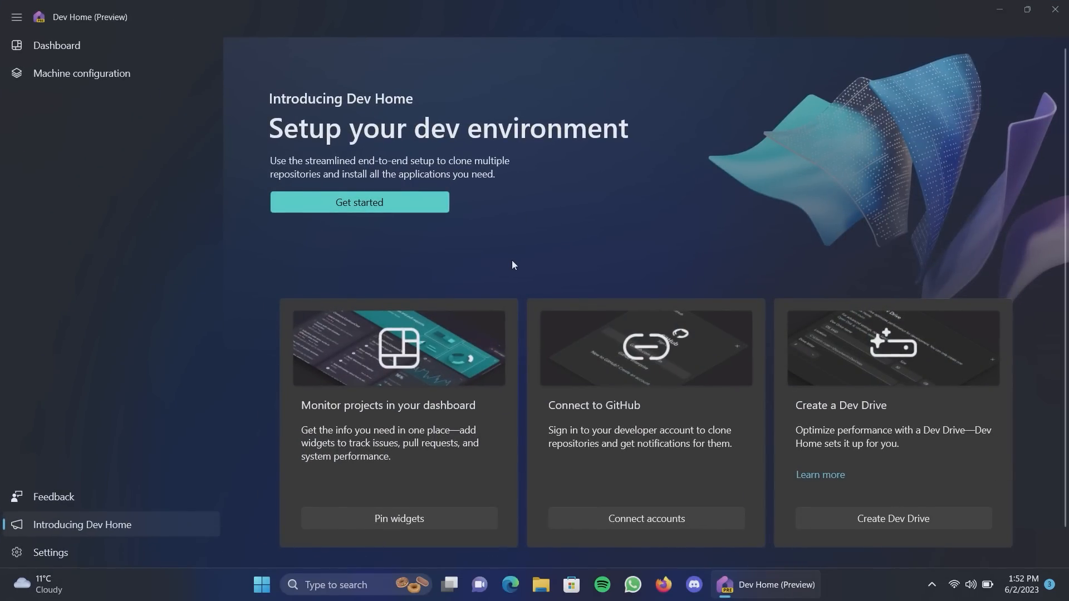
{"action": "mouse_move", "coordinate": [391, 481]}
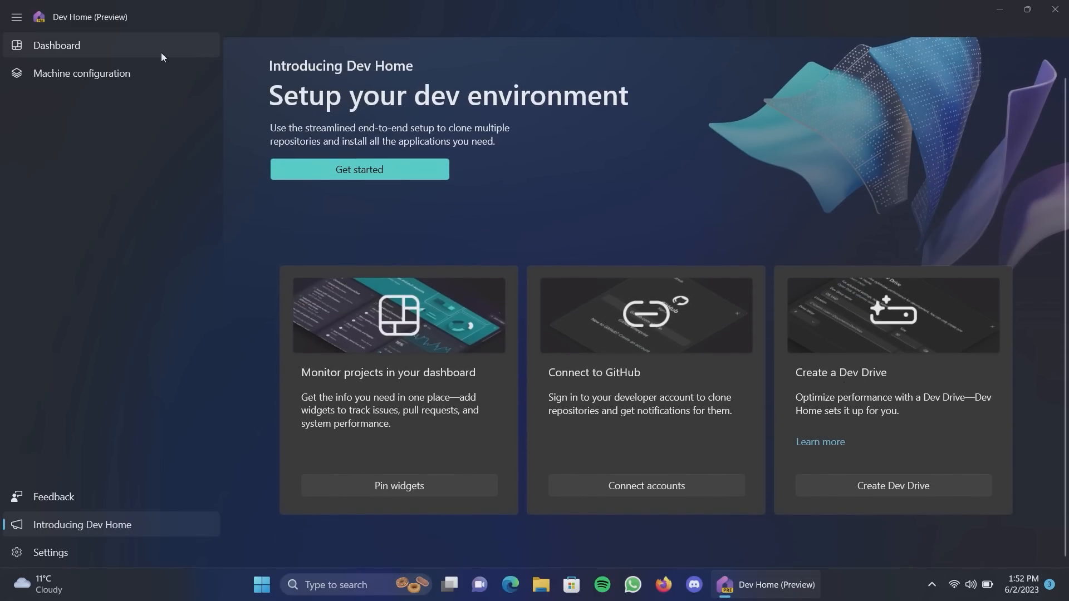
In Machine configuration's Install applications, add Visual Studio Code and Notepad++ to the list
{"action": "left_click", "coordinate": [82, 73]}
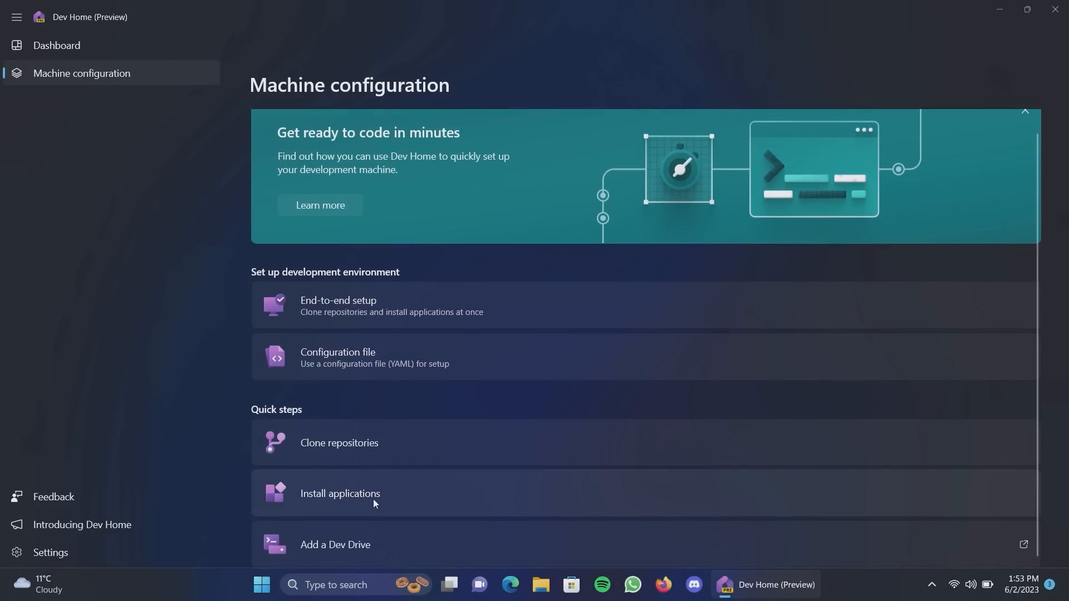
{"action": "left_click", "coordinate": [341, 494]}
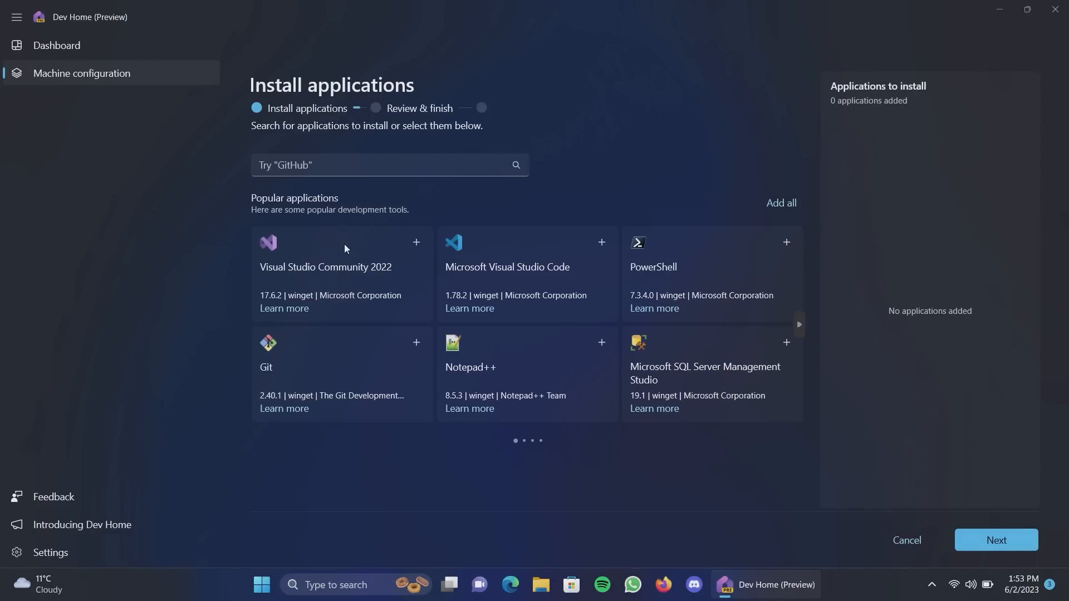
{"action": "mouse_move", "coordinate": [601, 248]}
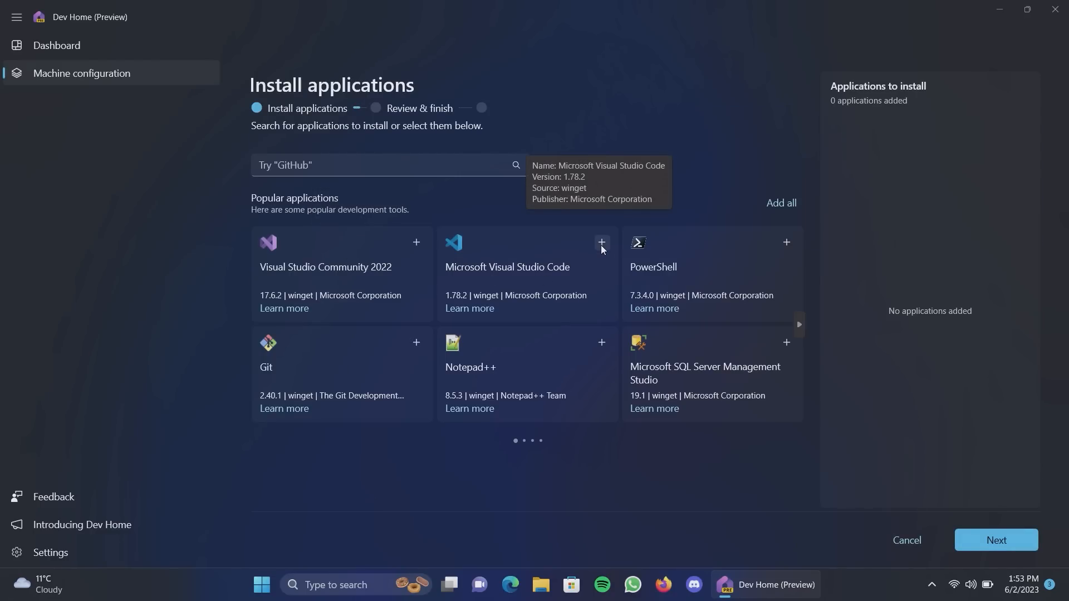
{"action": "left_click", "coordinate": [600, 242]}
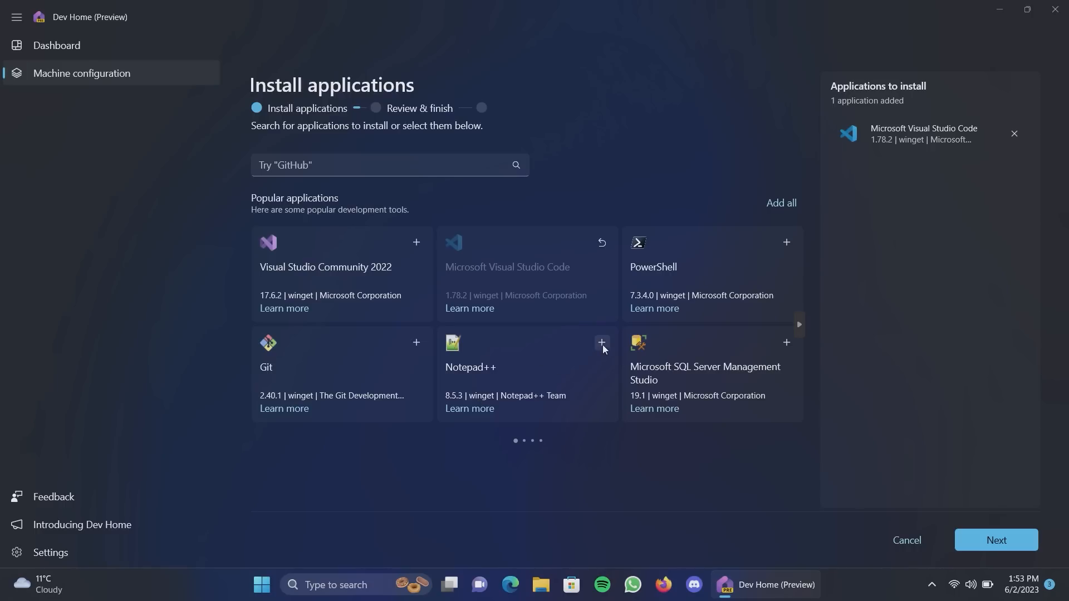
{"action": "left_click", "coordinate": [601, 343]}
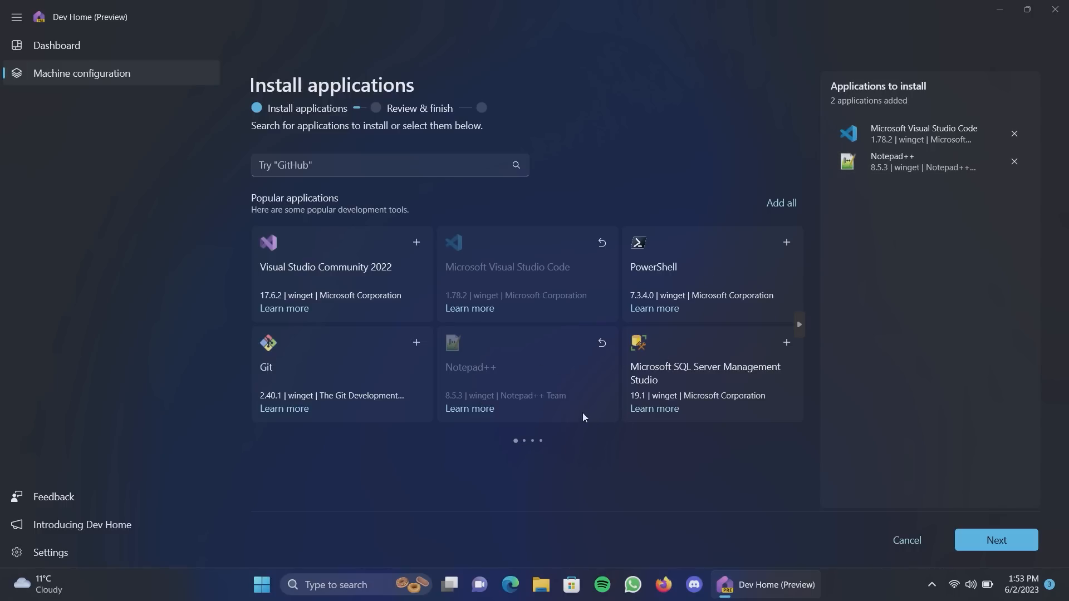
Add PowerToys from the later pages of popular applications and continue to review the selection
{"action": "left_click", "coordinate": [799, 324]}
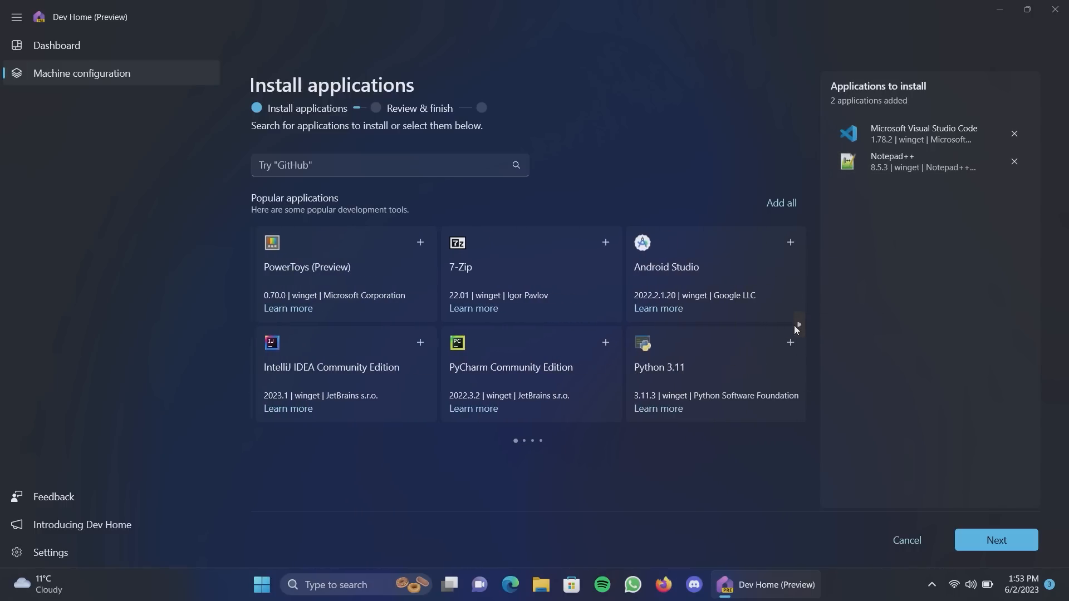
{"action": "left_click", "coordinate": [604, 243]}
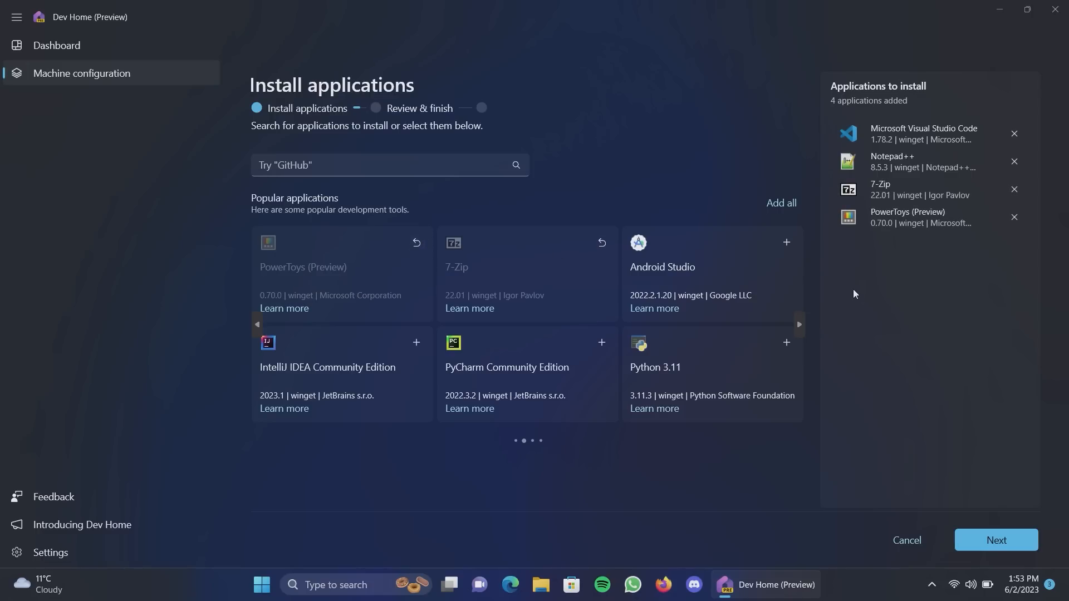
{"action": "left_click", "coordinate": [797, 324]}
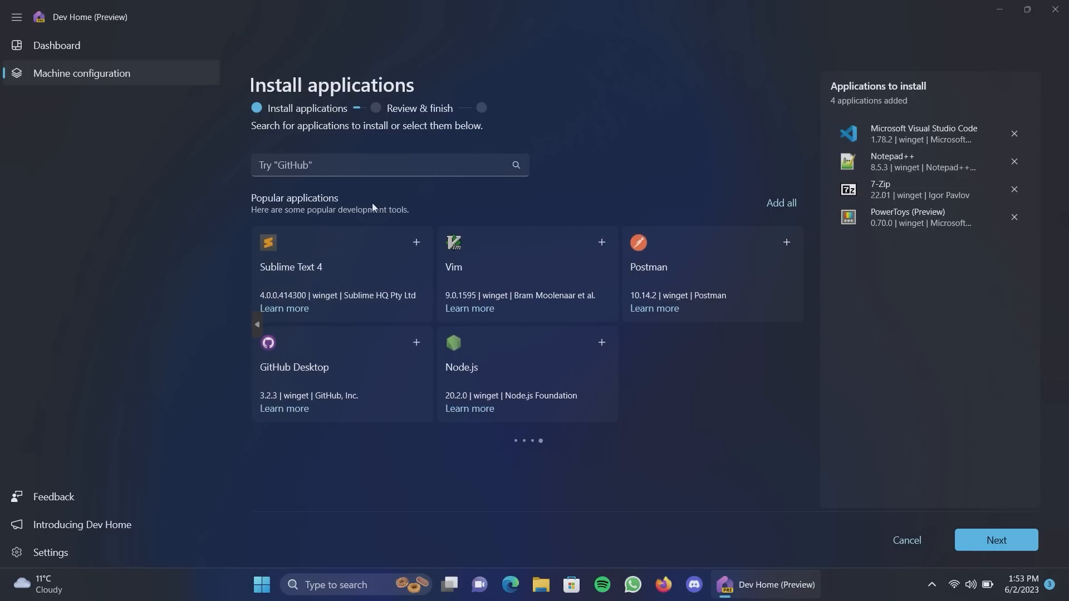
{"action": "mouse_move", "coordinate": [938, 493]}
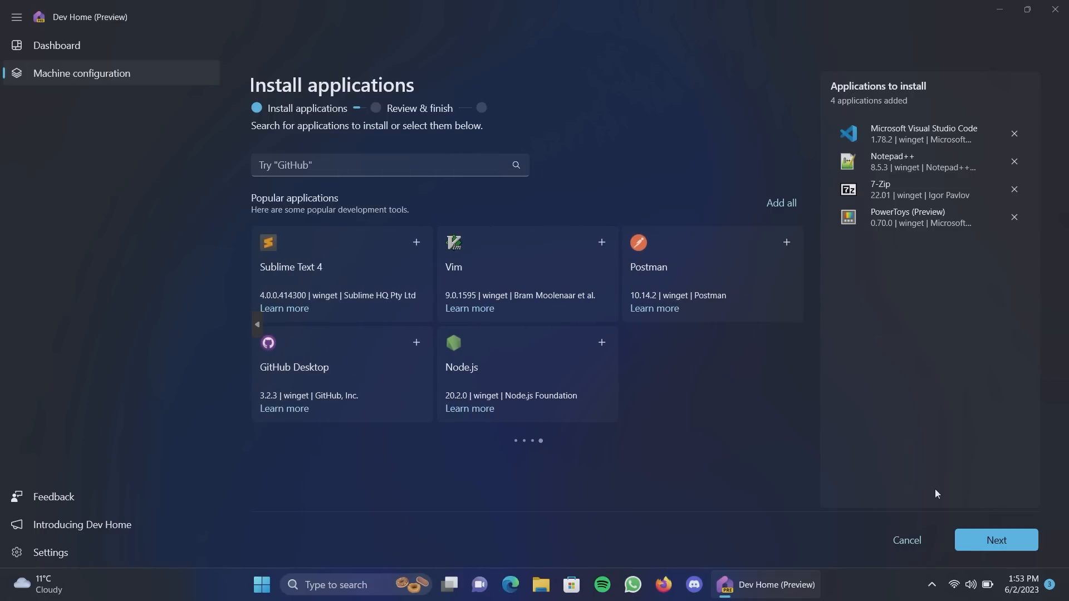
{"action": "left_click", "coordinate": [995, 540]}
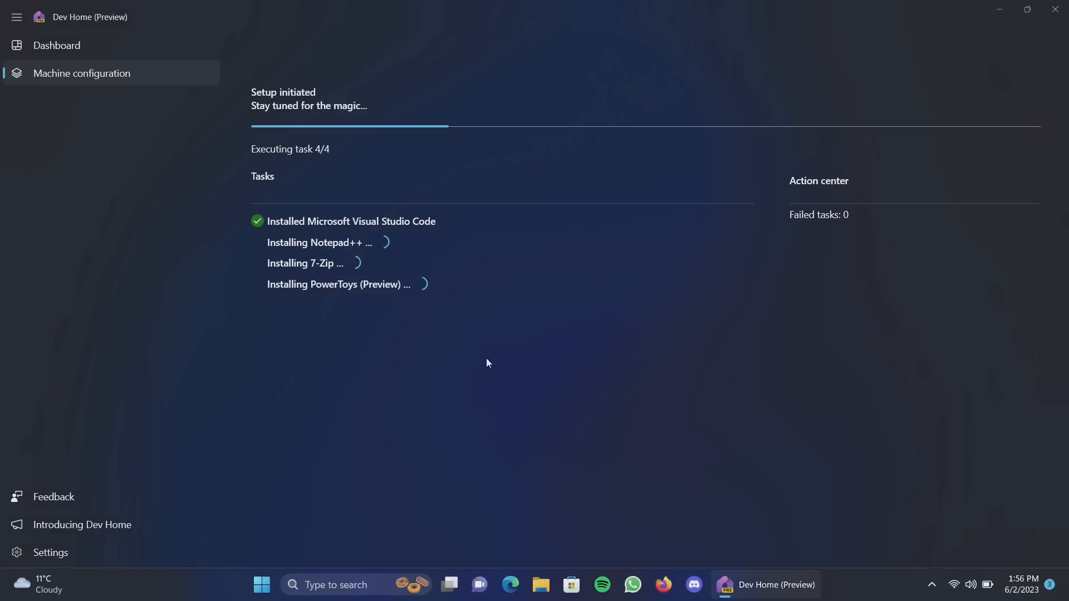
Pin a CPU widget from the Core group to the Dev Home dashboard
{"action": "left_click", "coordinate": [57, 44]}
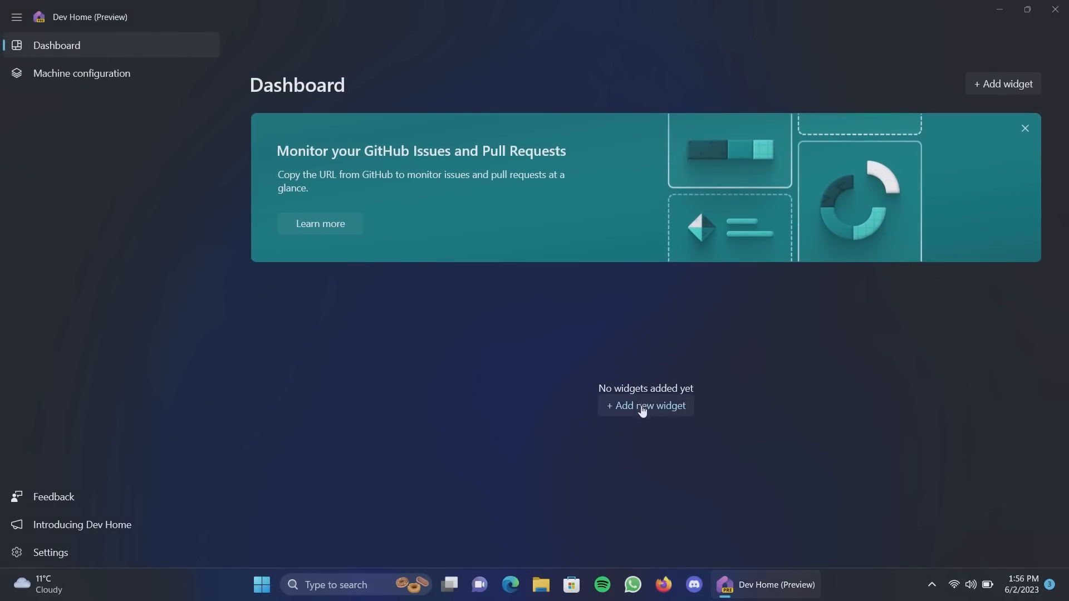
{"action": "mouse_move", "coordinate": [639, 416]}
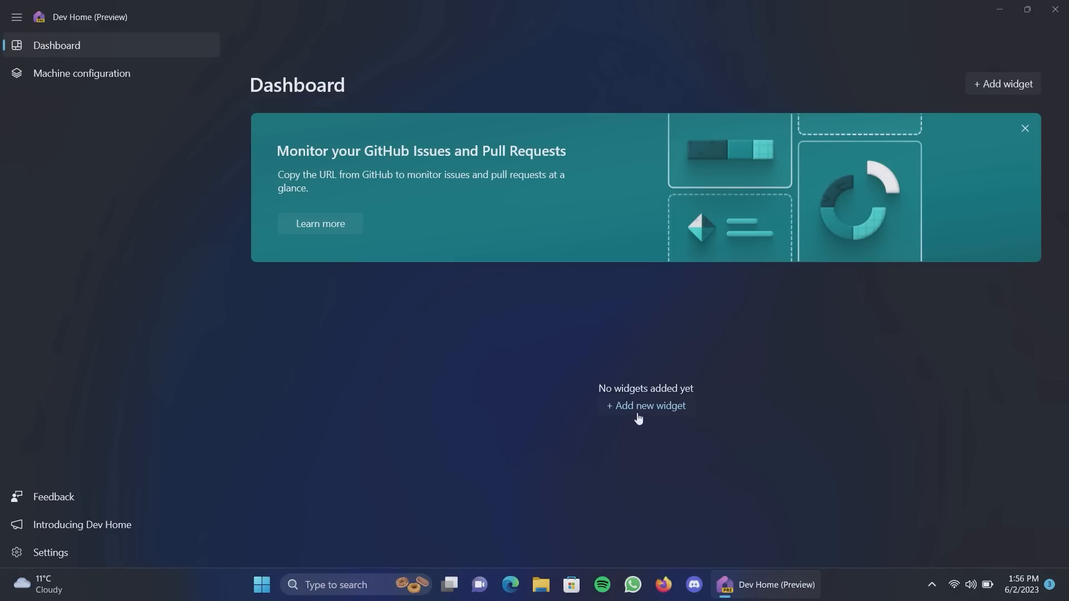
{"action": "left_click", "coordinate": [645, 405]}
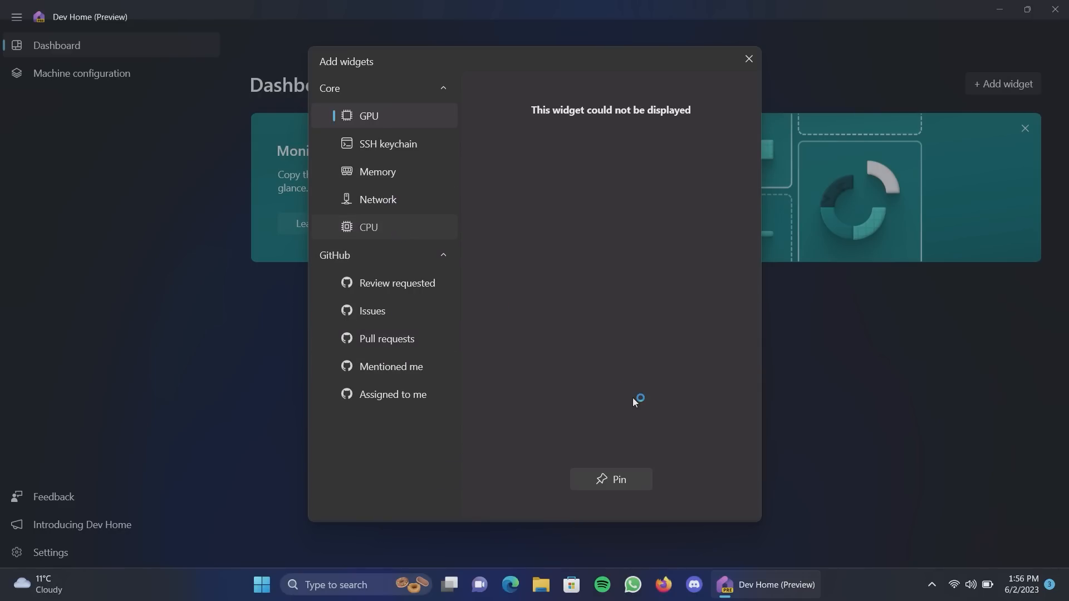
{"action": "left_click", "coordinate": [369, 227]}
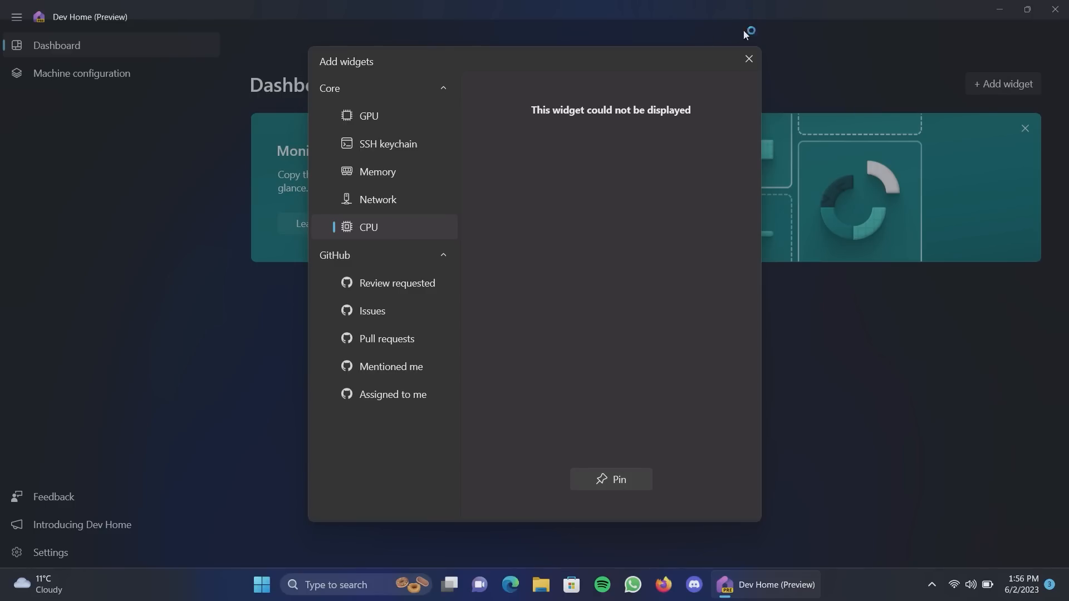
{"action": "left_click", "coordinate": [748, 59]}
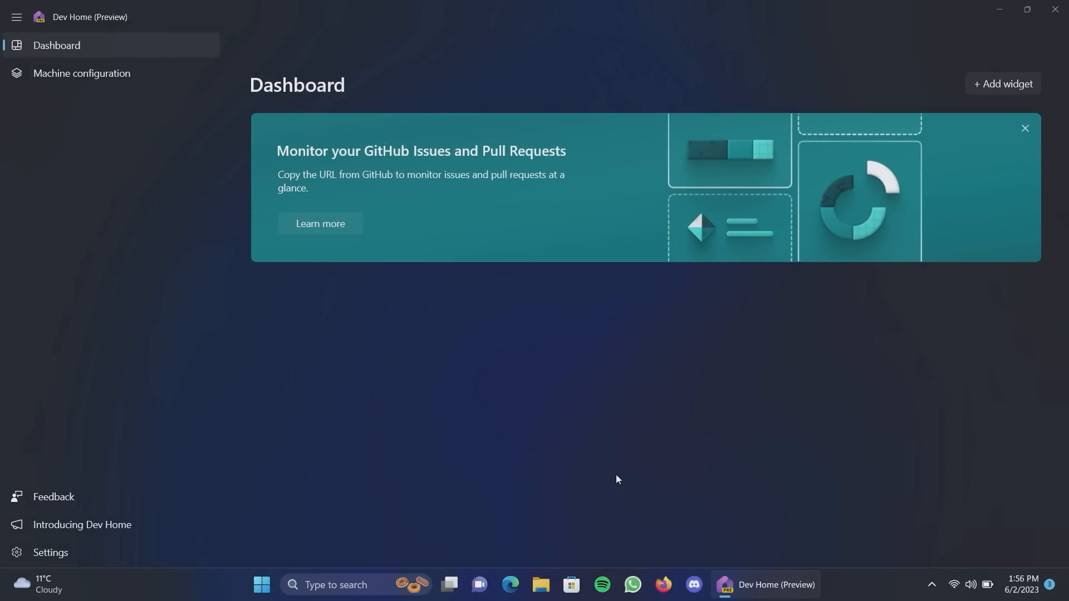
{"action": "left_click", "coordinate": [1003, 83]}
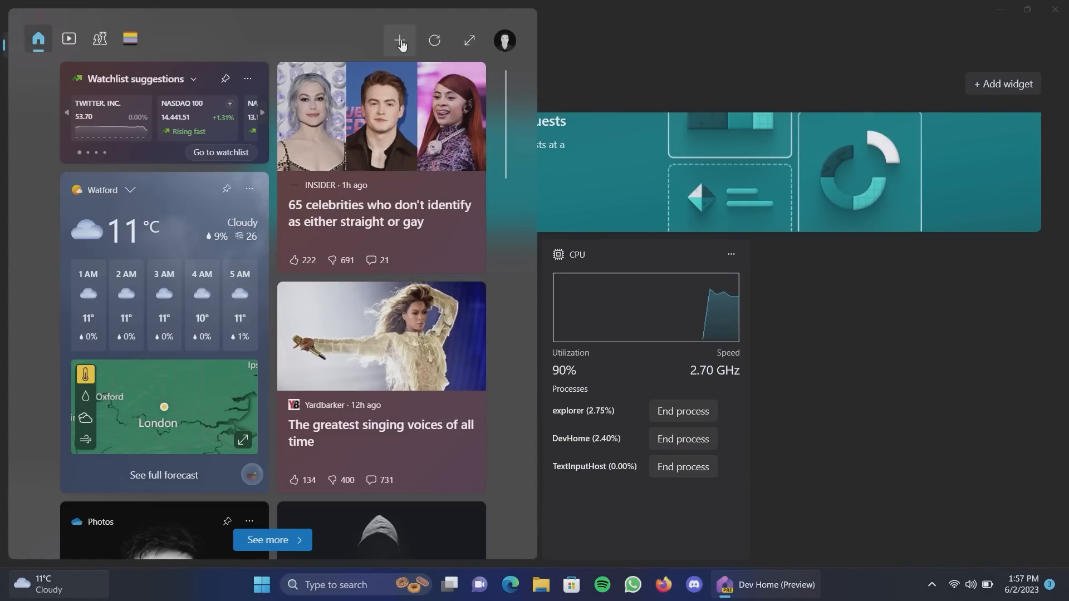
Add a CPU usage widget to the Windows Widgets board from the Add Widgets list
{"action": "left_click", "coordinate": [400, 41]}
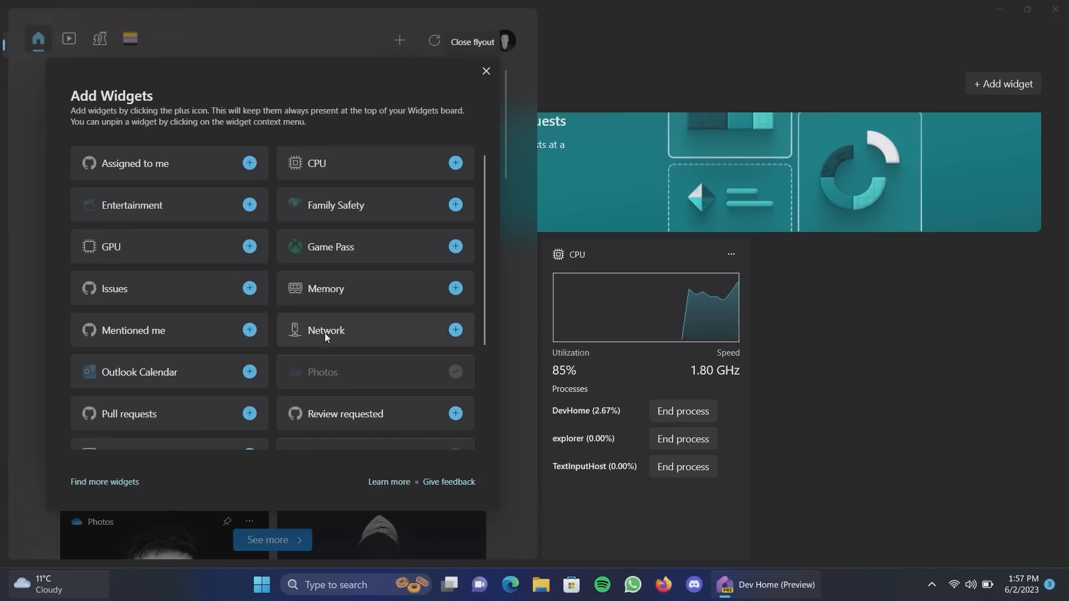
{"action": "mouse_move", "coordinate": [202, 207]}
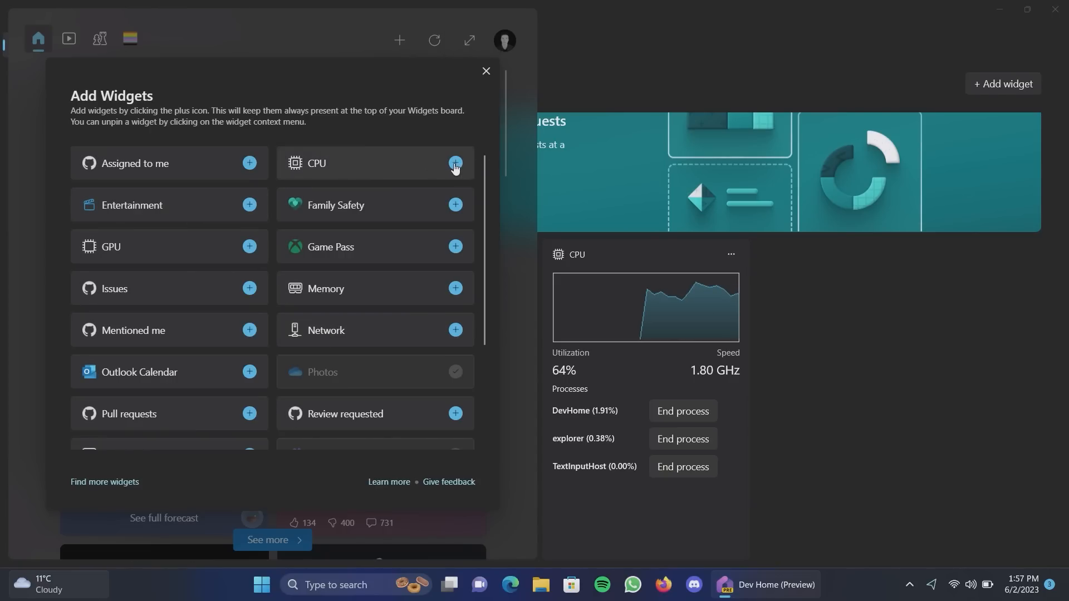
{"action": "left_click", "coordinate": [485, 71]}
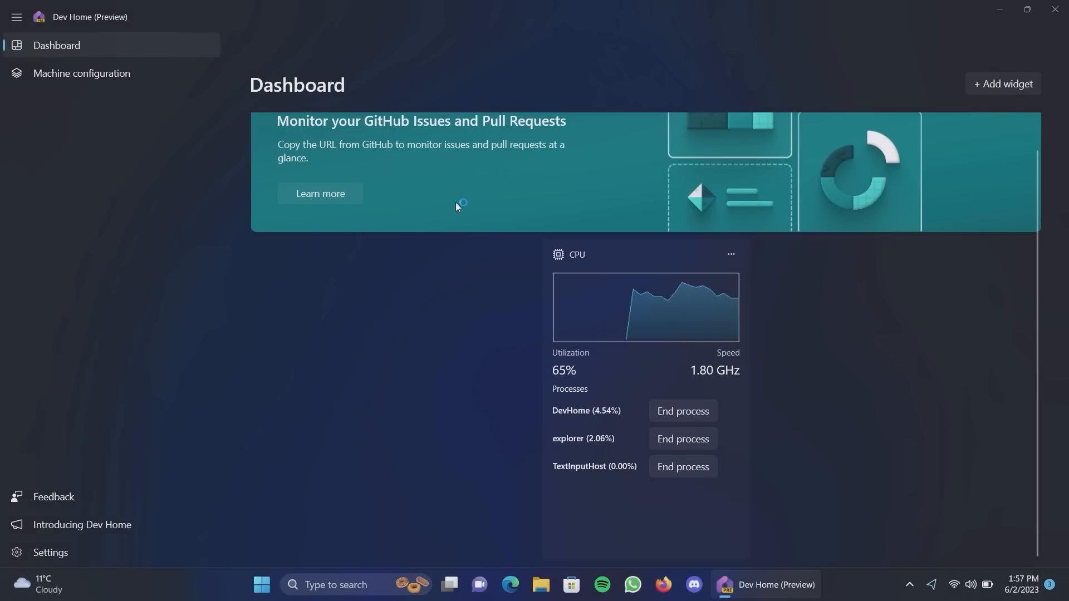
{"action": "left_click", "coordinate": [510, 585]}
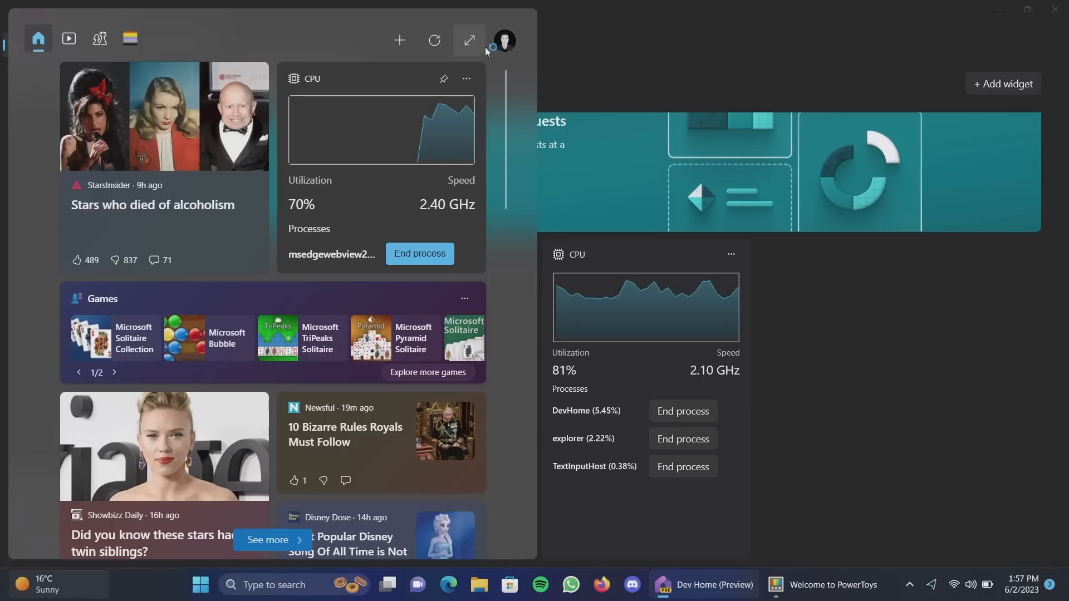
{"action": "mouse_move", "coordinate": [648, 226]}
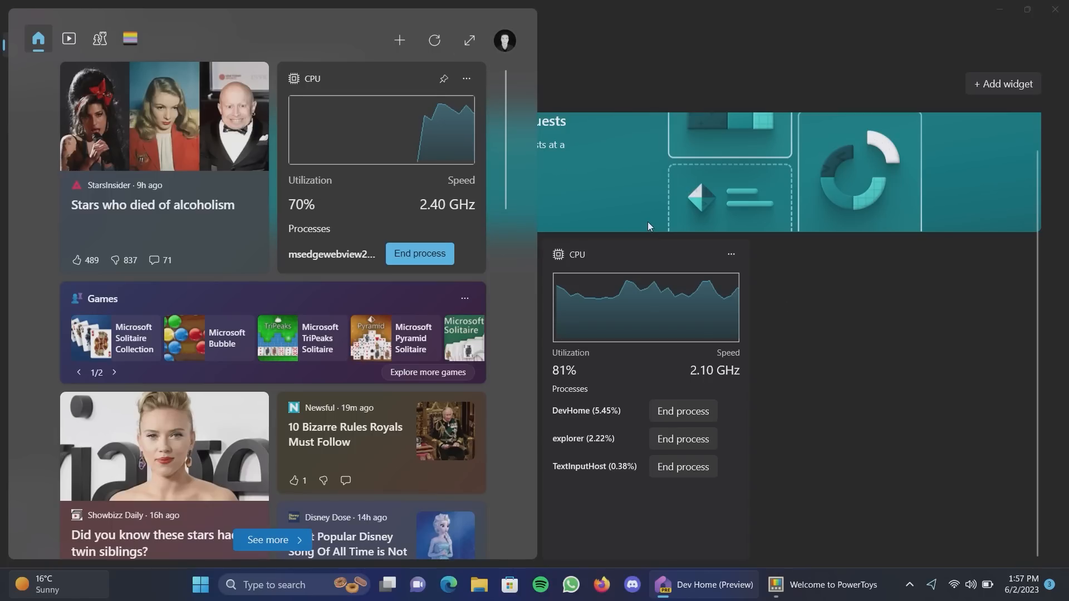
Browse the Add Widgets list on the Widgets board without adding anything
{"action": "left_click", "coordinate": [400, 40]}
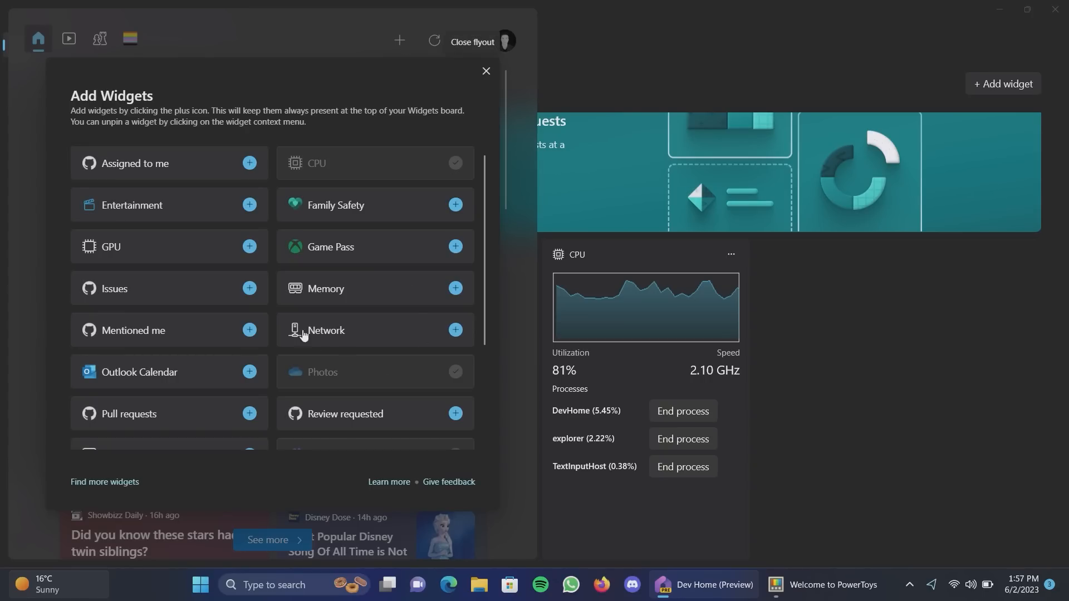
{"action": "scroll", "scroll_direction": "down", "scroll_amount": 3}
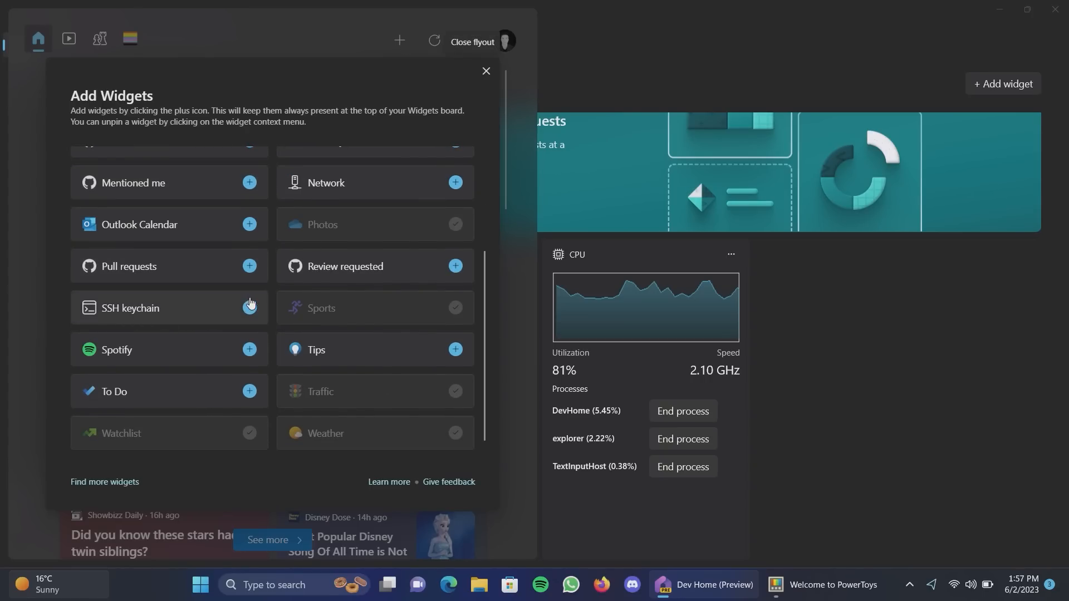
{"action": "scroll", "scroll_direction": "up", "scroll_amount": 3}
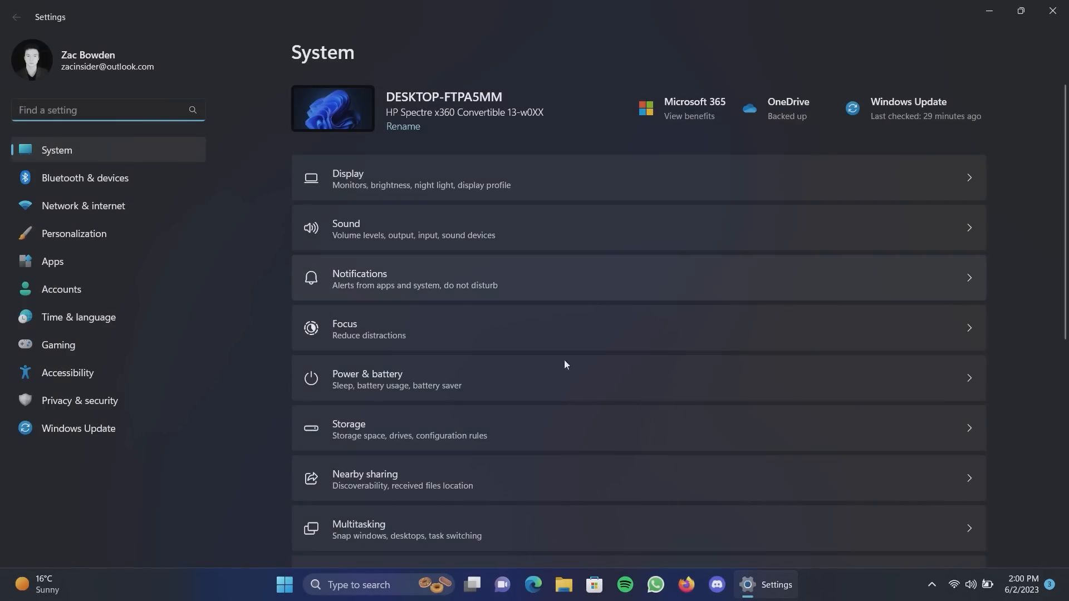
Scroll System settings to Recovery and start Reset this PC
{"action": "scroll", "scroll_direction": "down", "scroll_amount": 3}
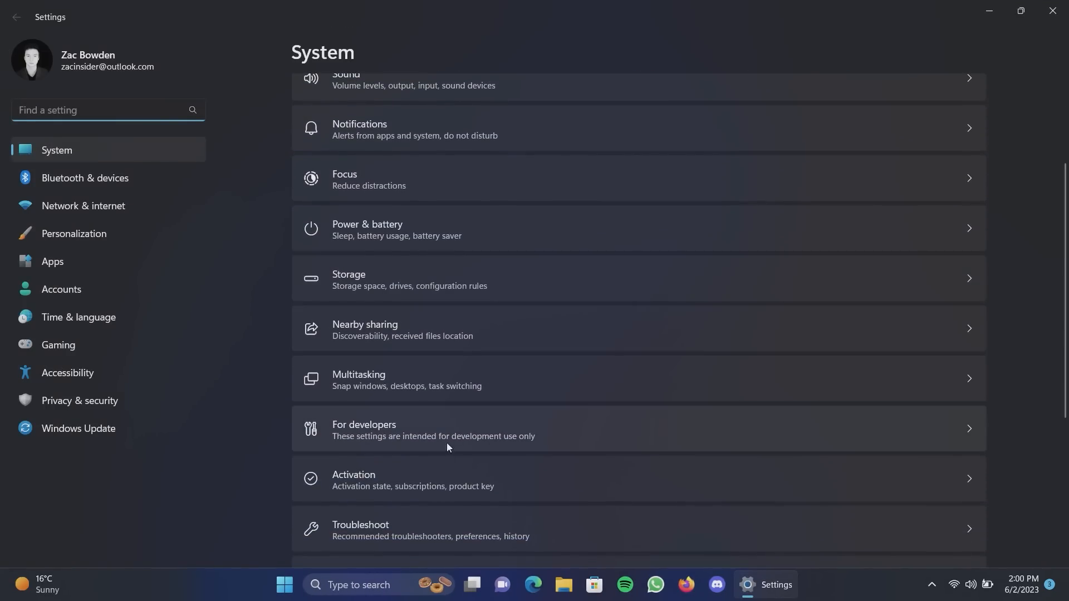
{"action": "scroll", "scroll_direction": "down", "scroll_amount": 3}
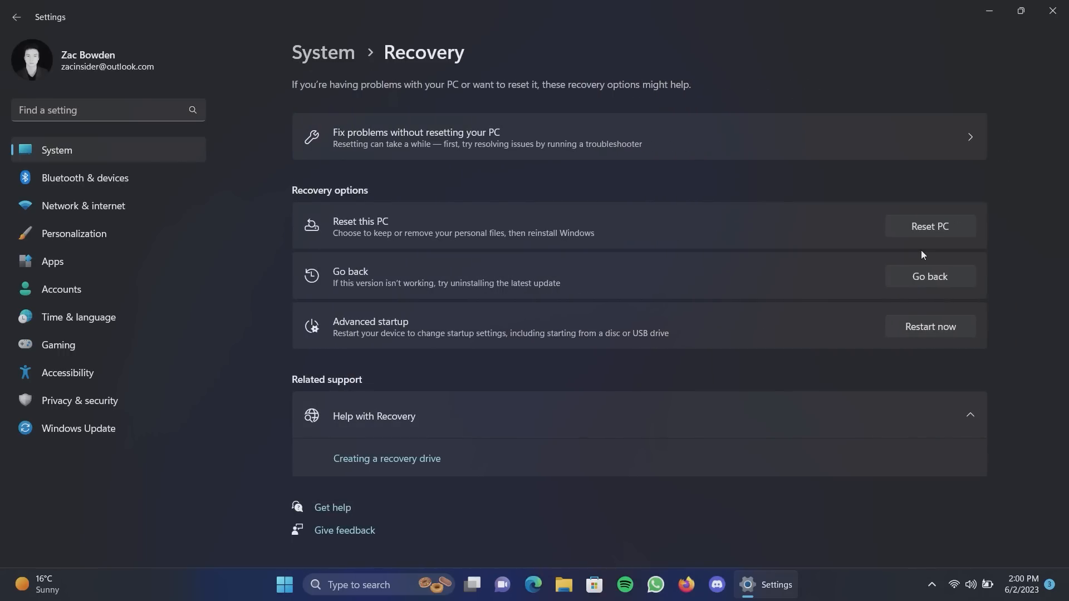
{"action": "left_click", "coordinate": [929, 226]}
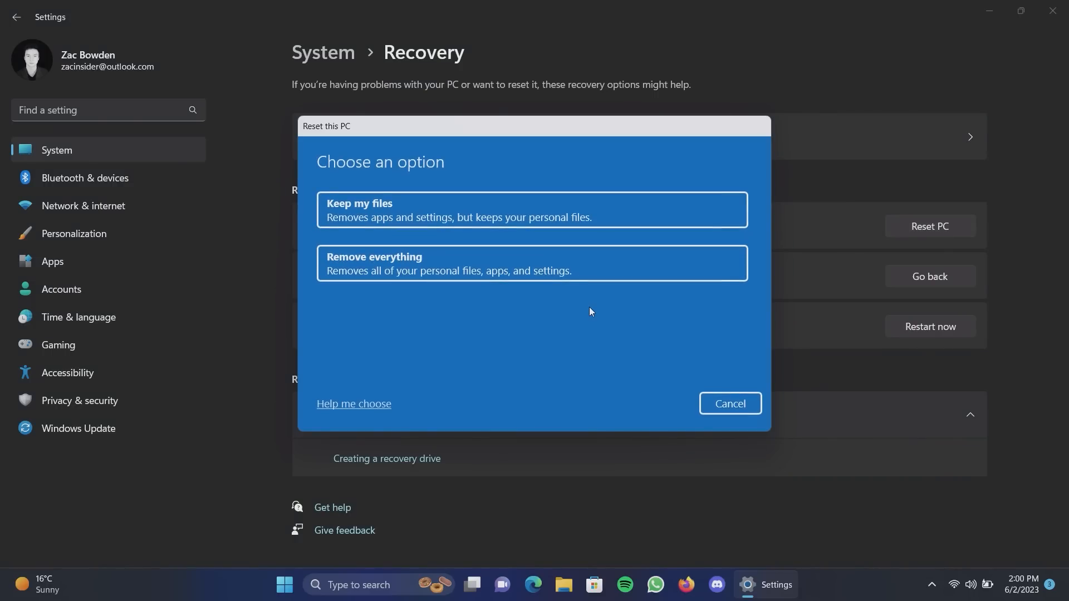
{"action": "mouse_move", "coordinate": [573, 282]}
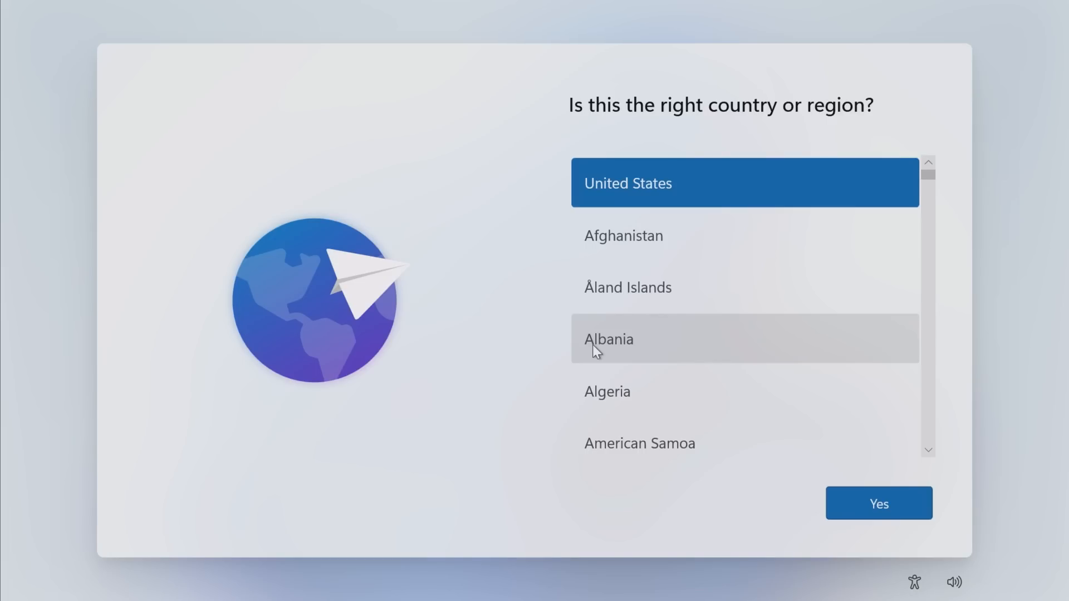
{"action": "mouse_move", "coordinate": [879, 487]}
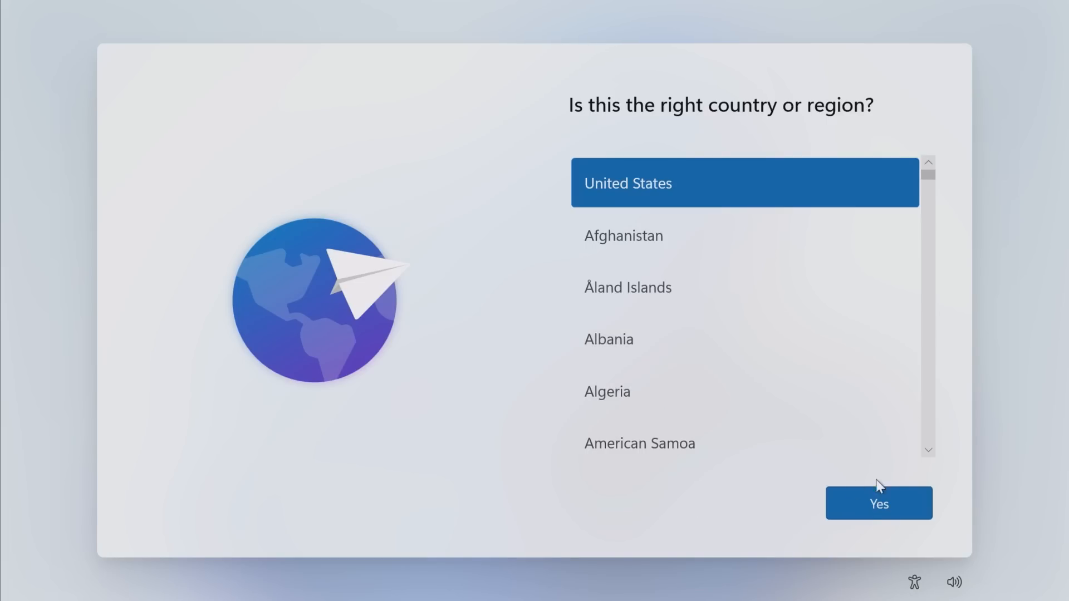
Confirm United States, skip a second keyboard layout, and join the TARDIS Wi‑Fi network
{"action": "left_click", "coordinate": [878, 503]}
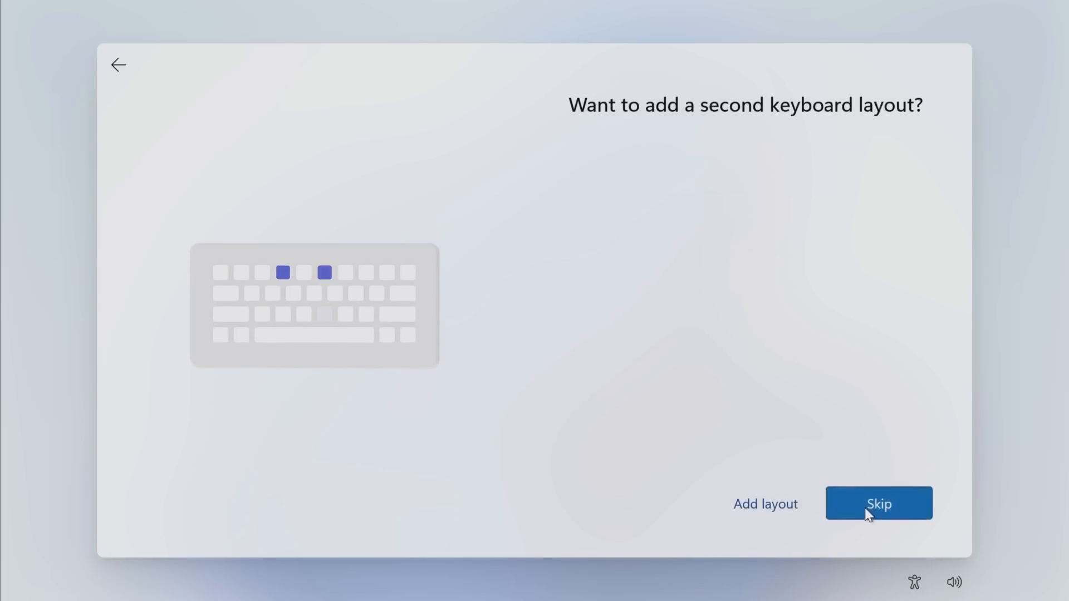
{"action": "left_click", "coordinate": [879, 503]}
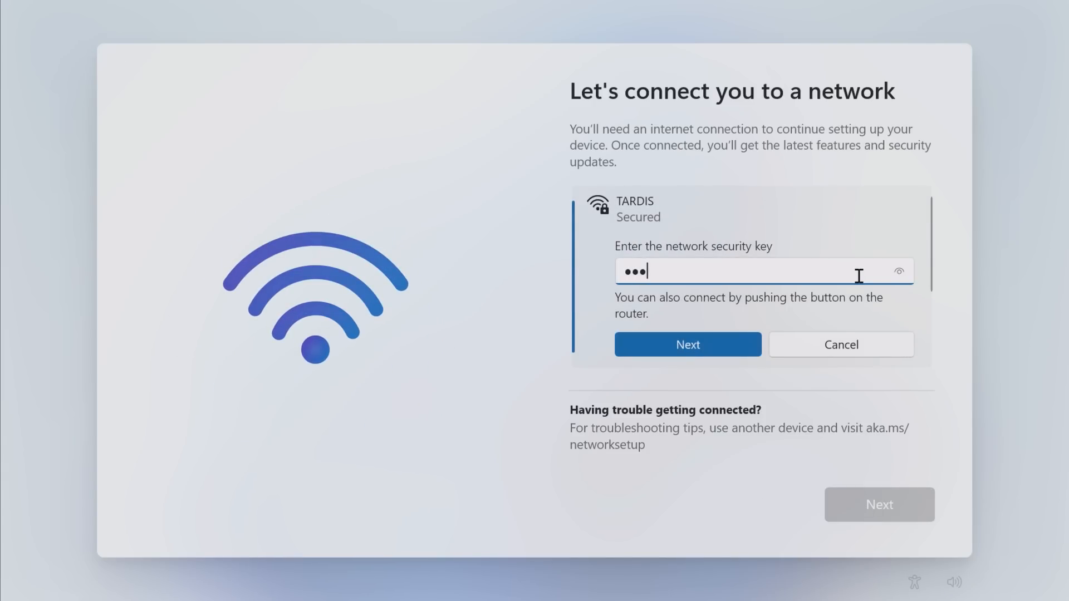
{"action": "left_click", "coordinate": [687, 344]}
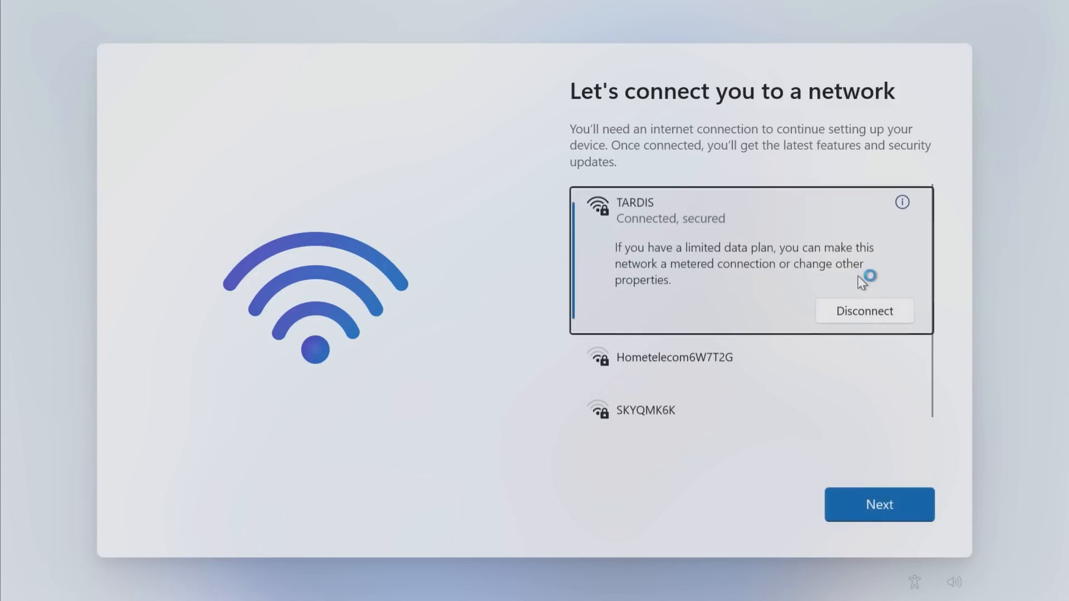
{"action": "left_click", "coordinate": [879, 504]}
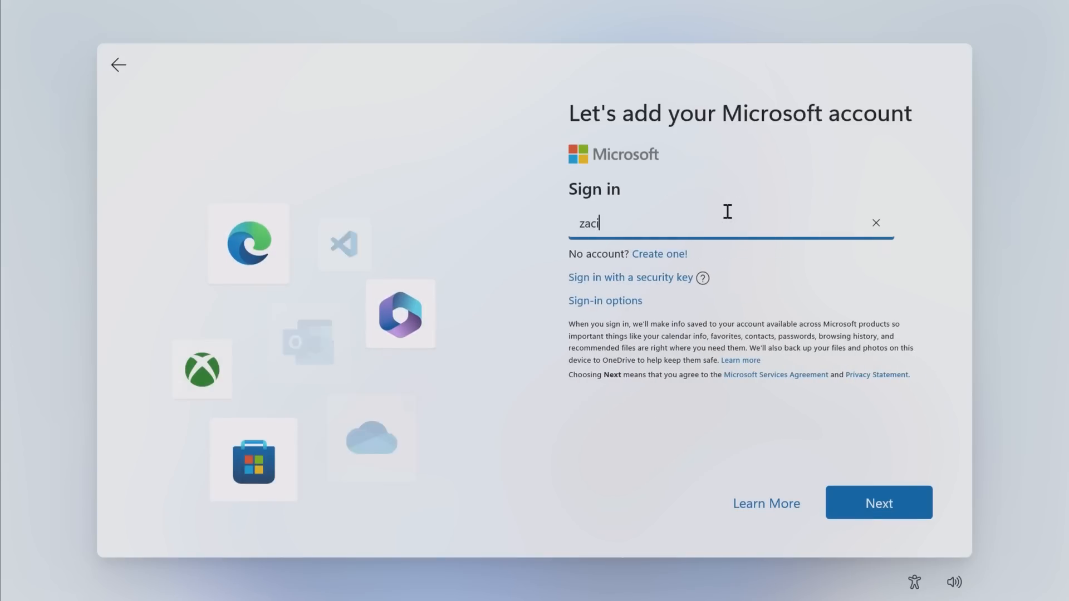
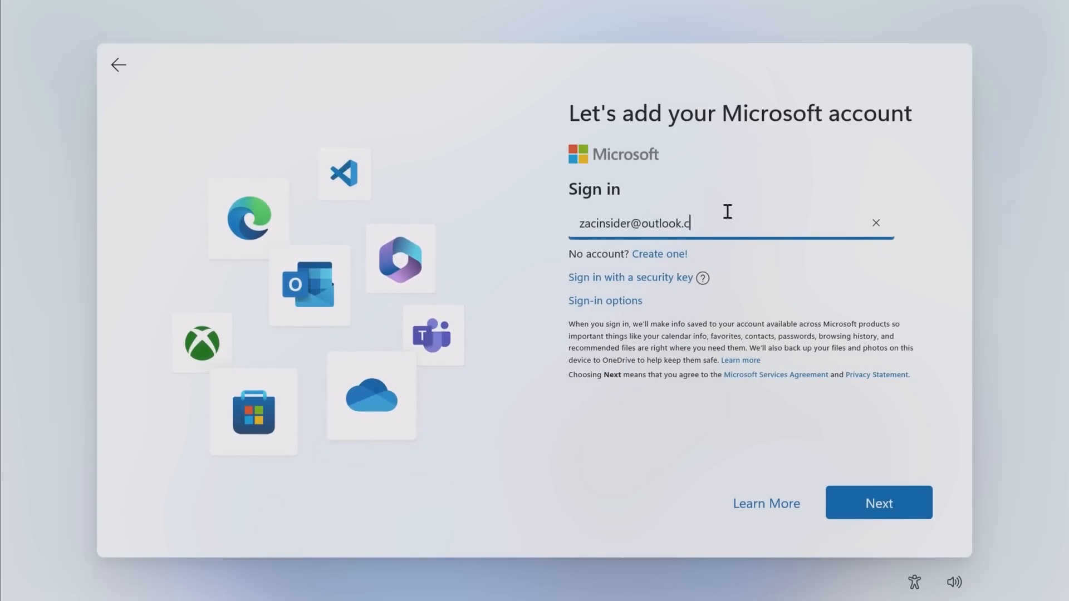
{"action": "left_click", "coordinate": [877, 503]}
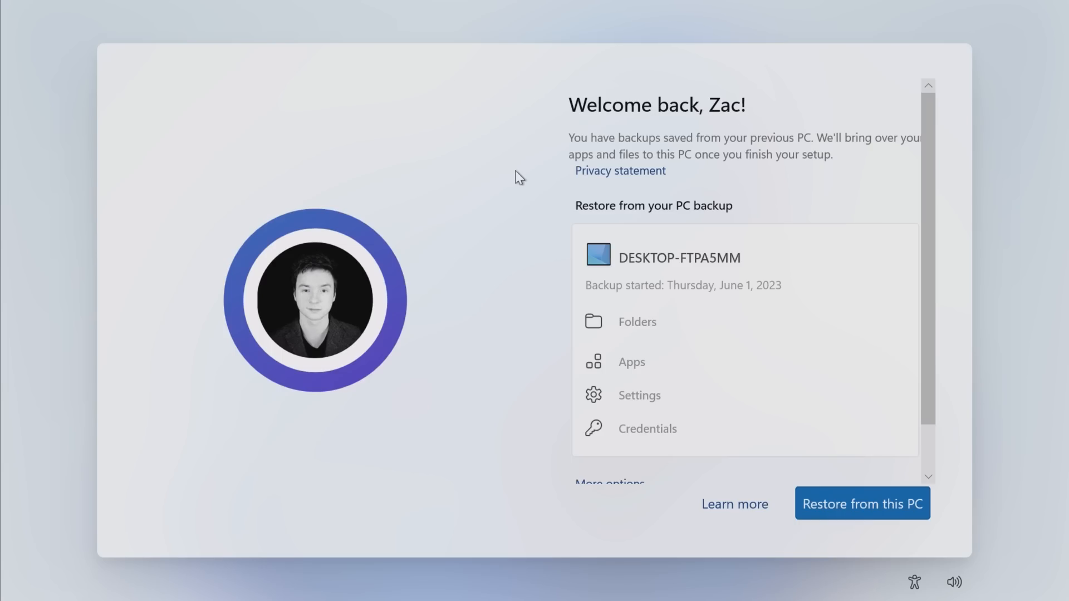
{"action": "mouse_move", "coordinate": [768, 147]}
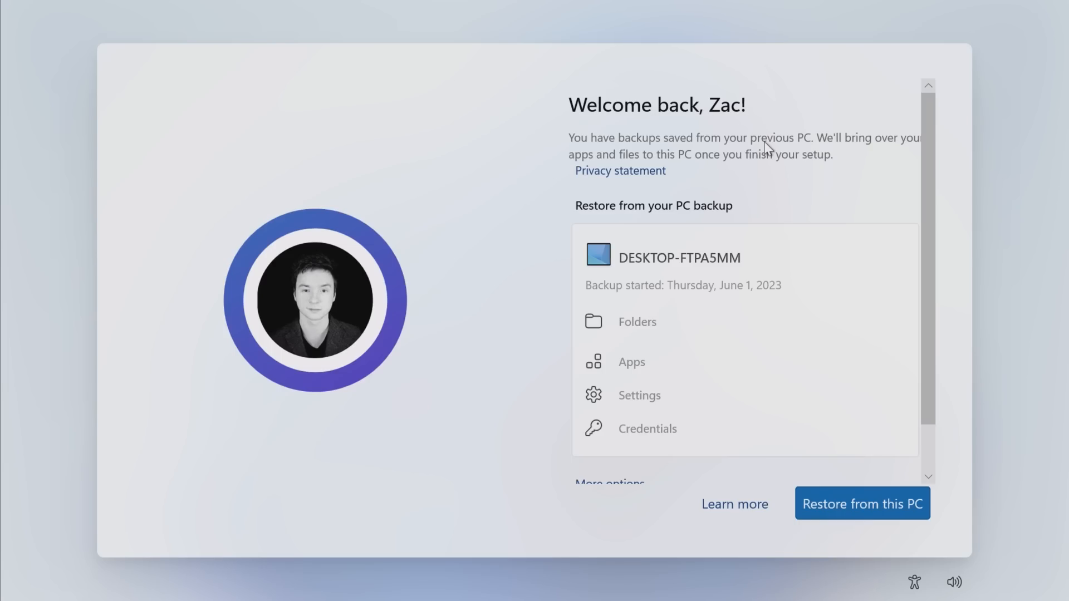
Choose the DESKTOP-FTPA5MM backup under More options and restore from that PC
{"action": "scroll", "scroll_direction": "down", "scroll_amount": 3}
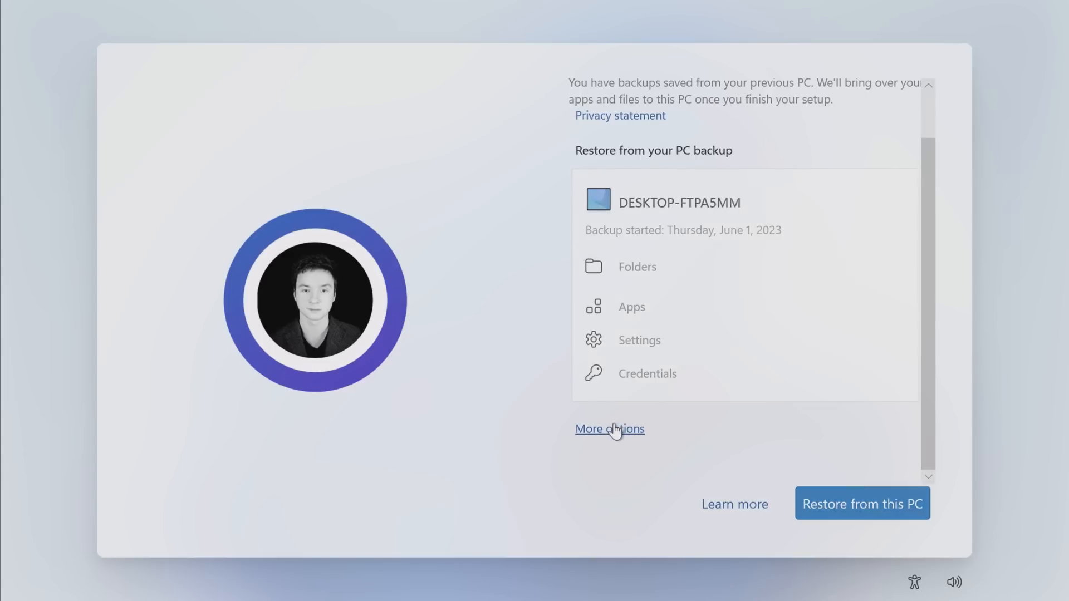
{"action": "left_click", "coordinate": [609, 429]}
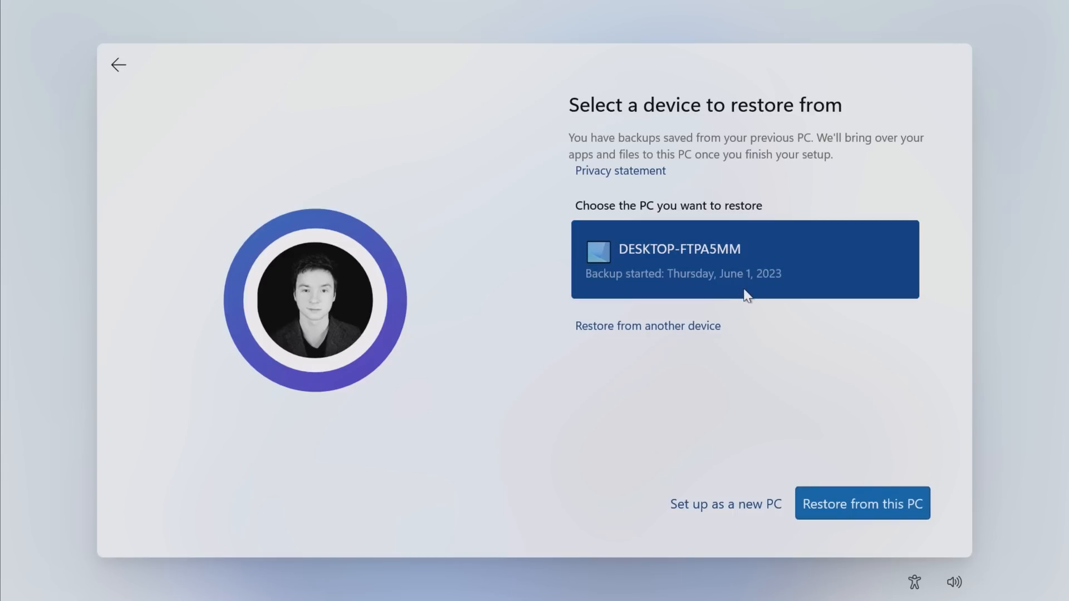
{"action": "mouse_move", "coordinate": [961, 572]}
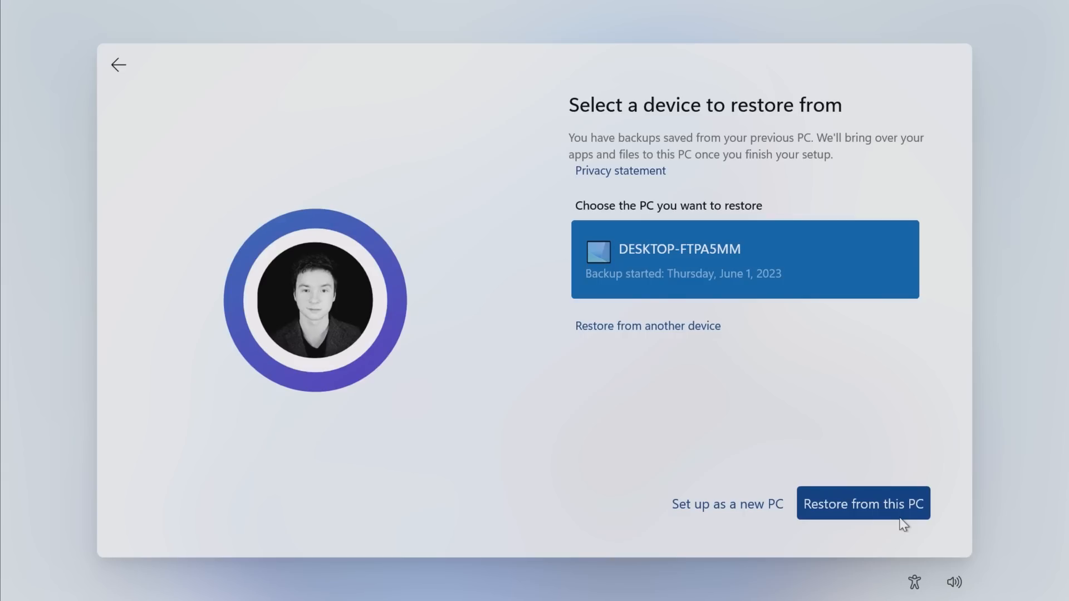
{"action": "mouse_move", "coordinate": [894, 520]}
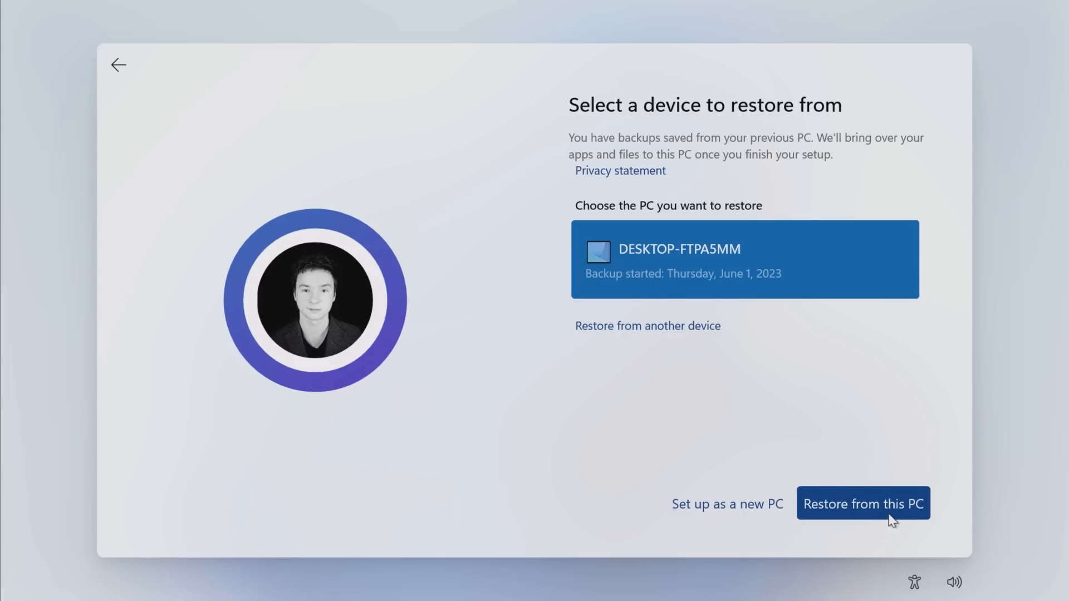
{"action": "left_click", "coordinate": [863, 503]}
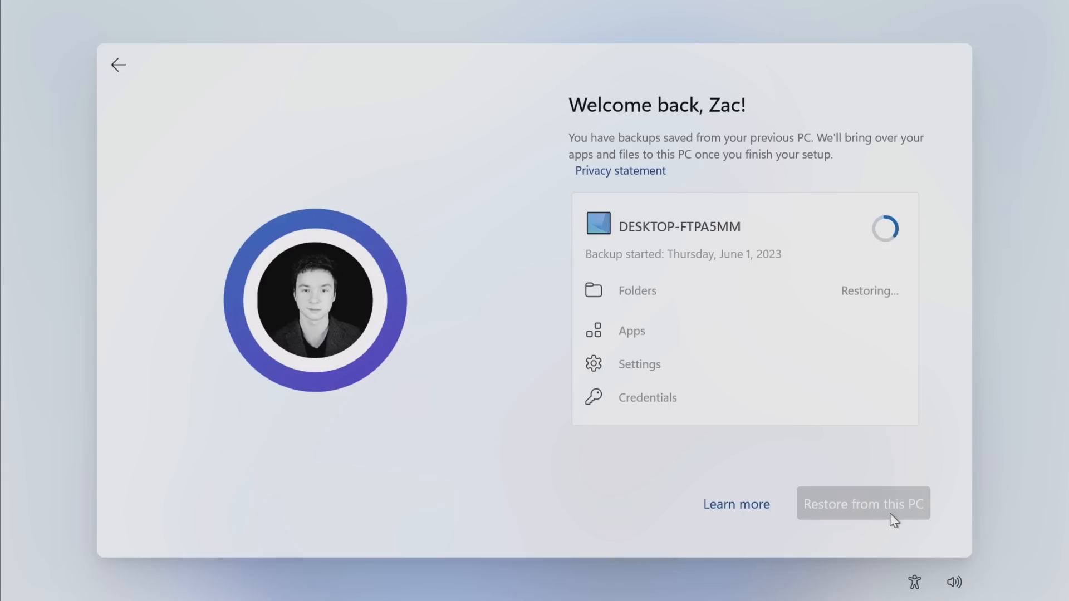
{"action": "mouse_move", "coordinate": [499, 332]}
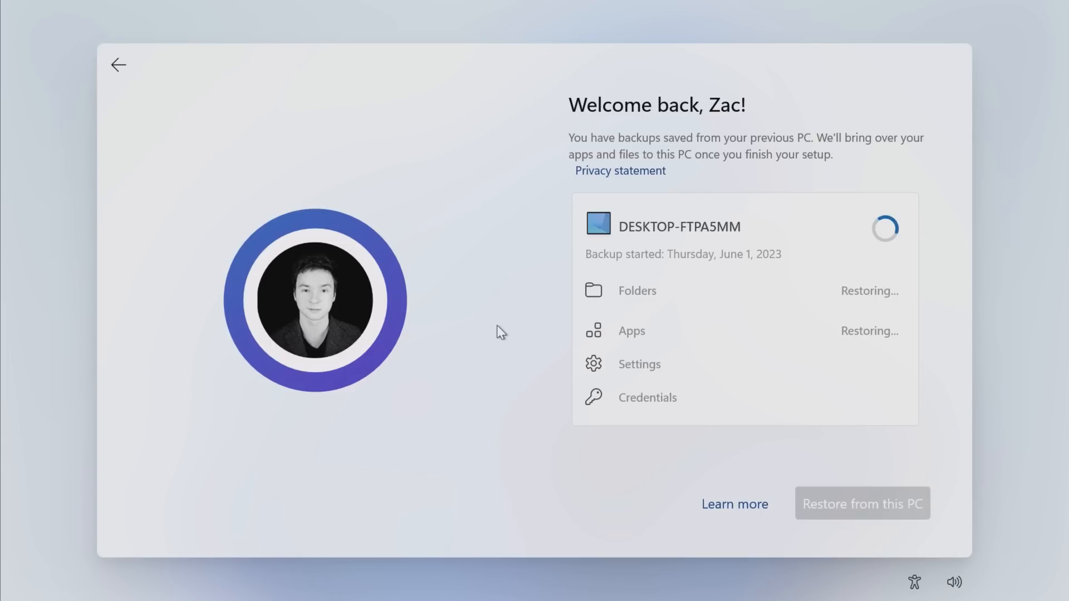
{"action": "left_click", "coordinate": [861, 503]}
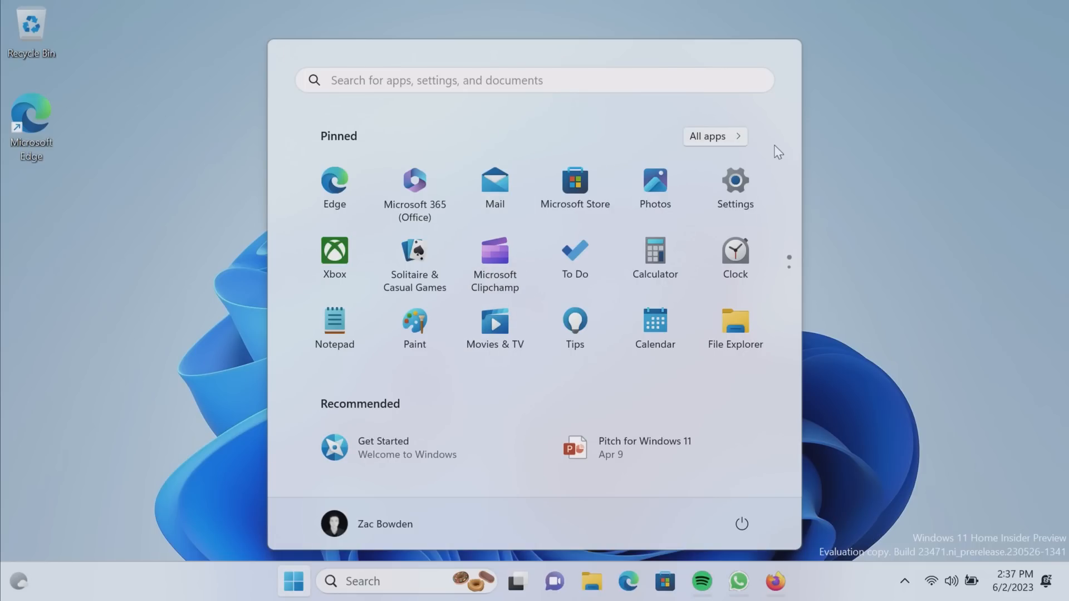
Browse All apps in Start, seeing Dev Home and Firefox as pending installs
{"action": "left_click", "coordinate": [714, 136]}
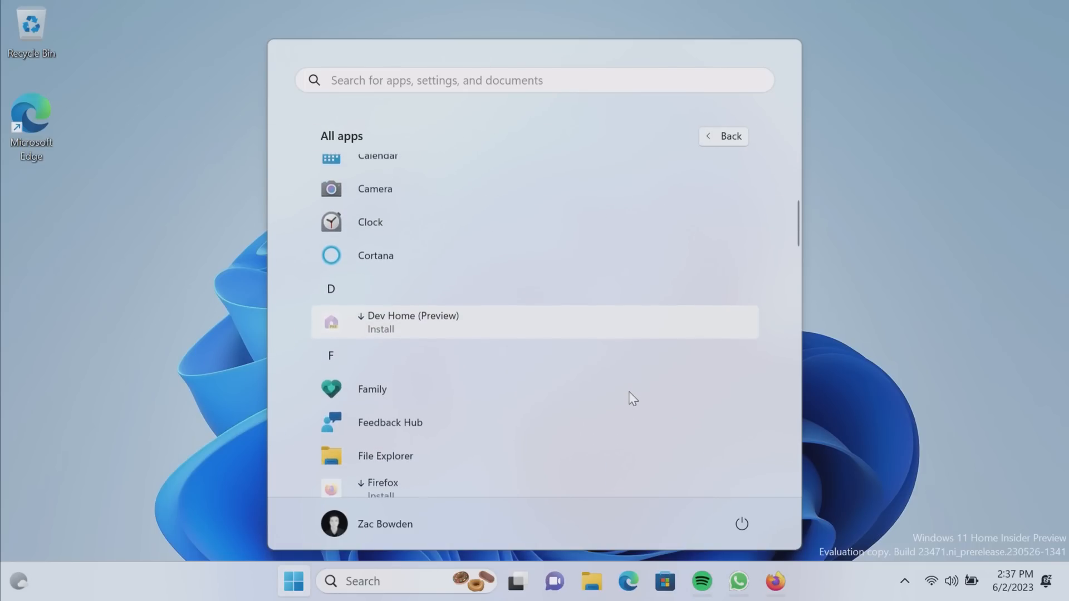
{"action": "scroll", "scroll_direction": "down", "scroll_amount": 3}
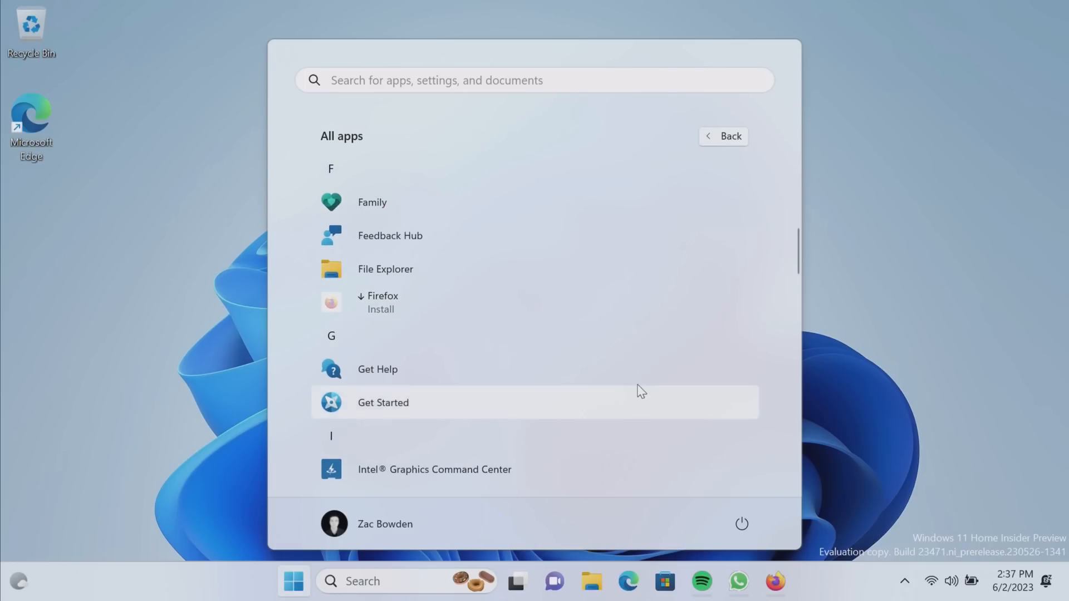
{"action": "scroll", "scroll_direction": "up", "scroll_amount": 3}
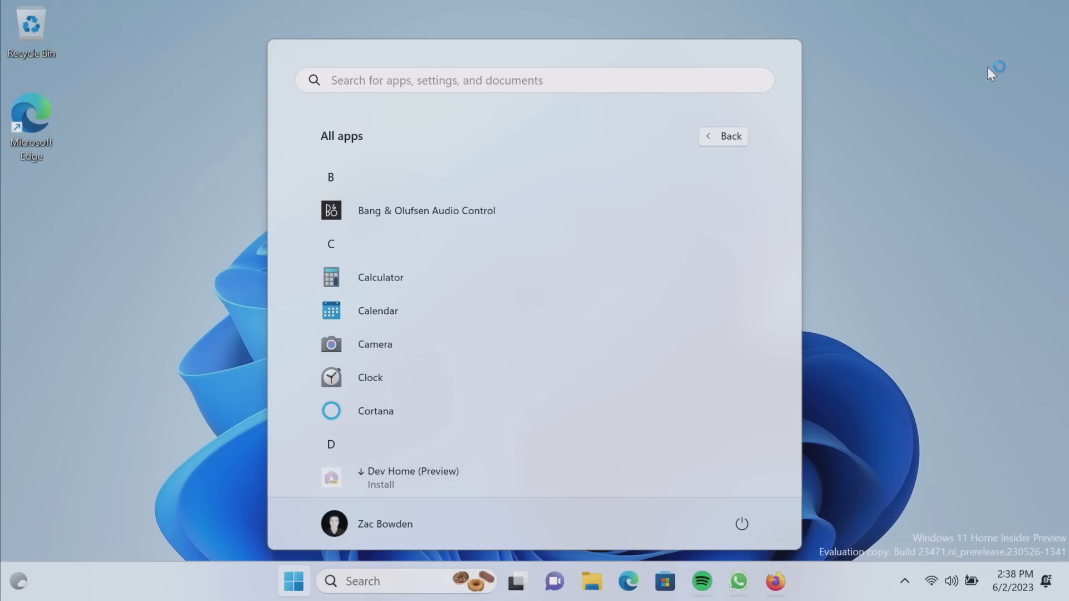
{"action": "mouse_move", "coordinate": [992, 73]}
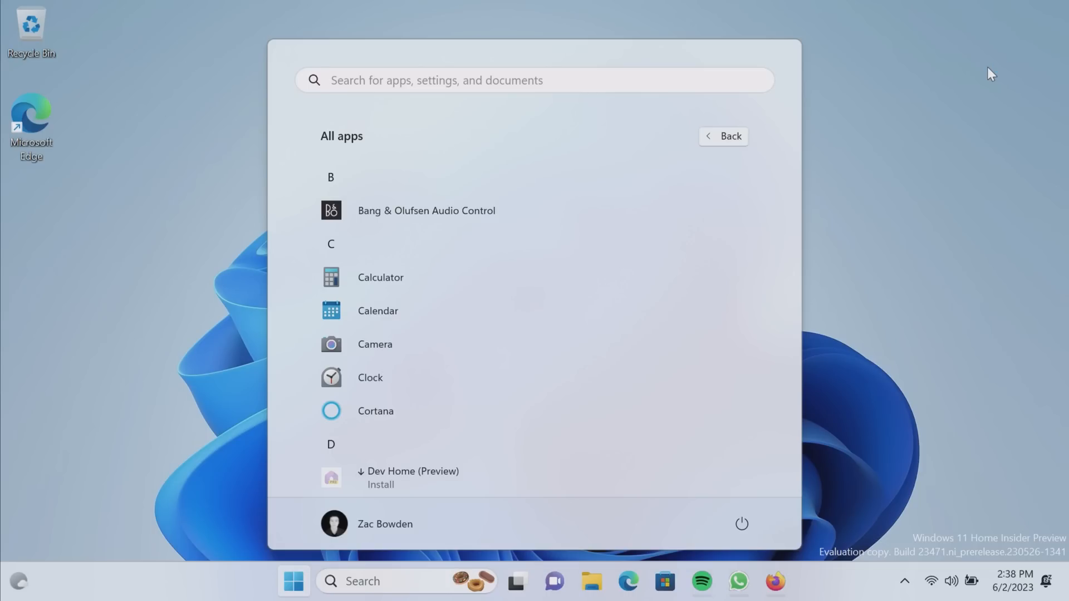
{"action": "mouse_move", "coordinate": [845, 207]}
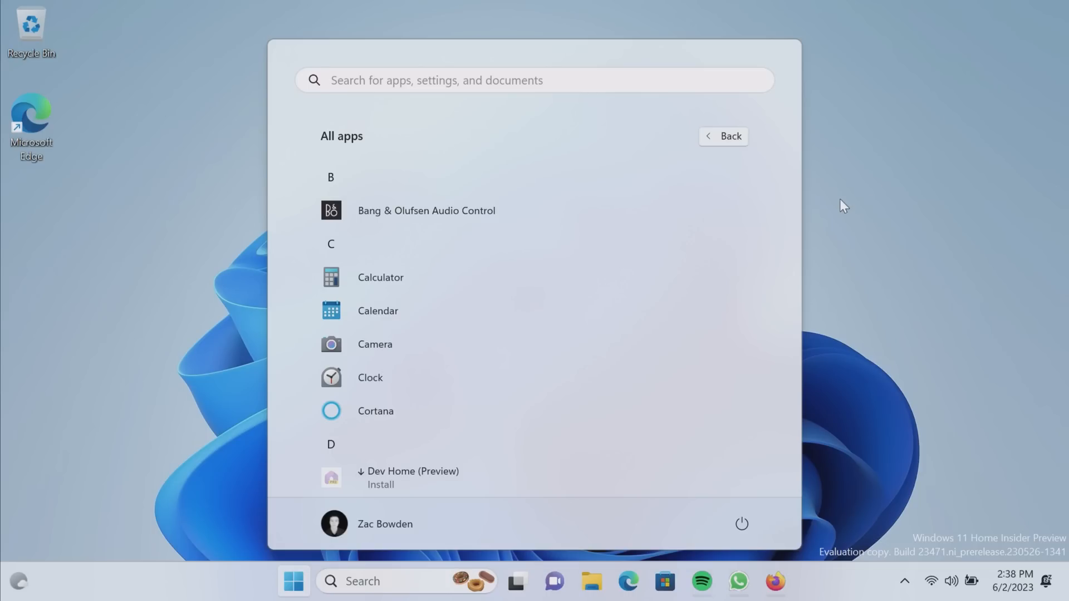
{"action": "scroll", "scroll_direction": "down", "scroll_amount": 3}
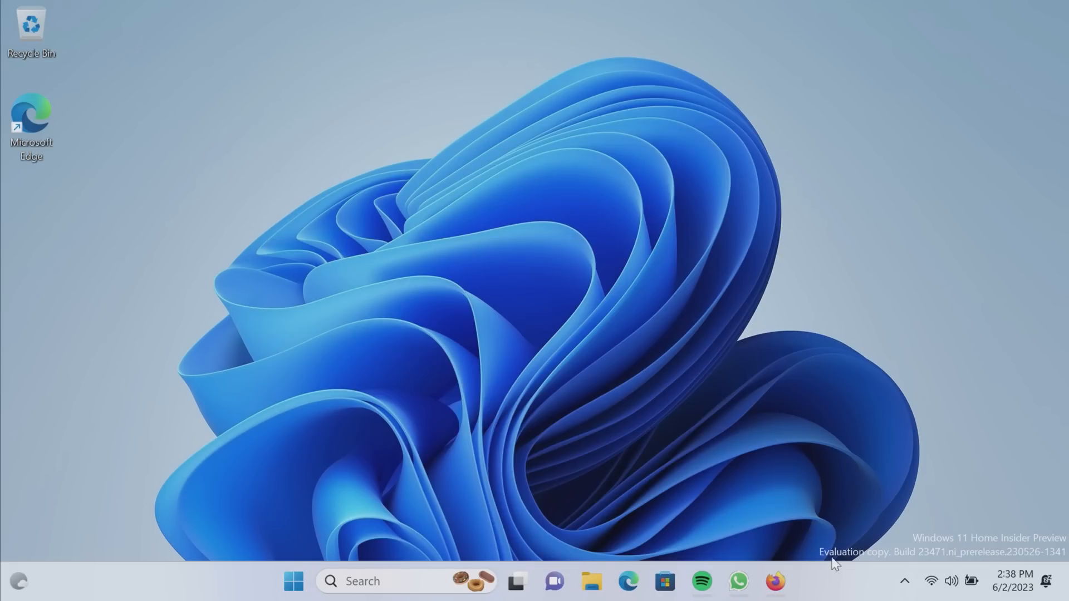
{"action": "mouse_move", "coordinate": [700, 581]}
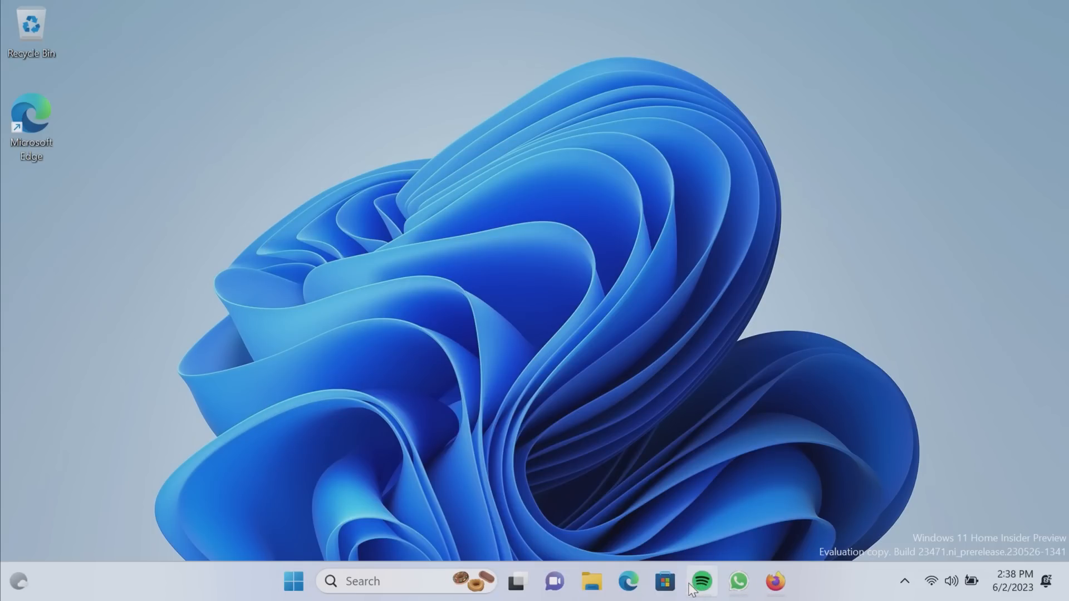
{"action": "mouse_move", "coordinate": [738, 581]}
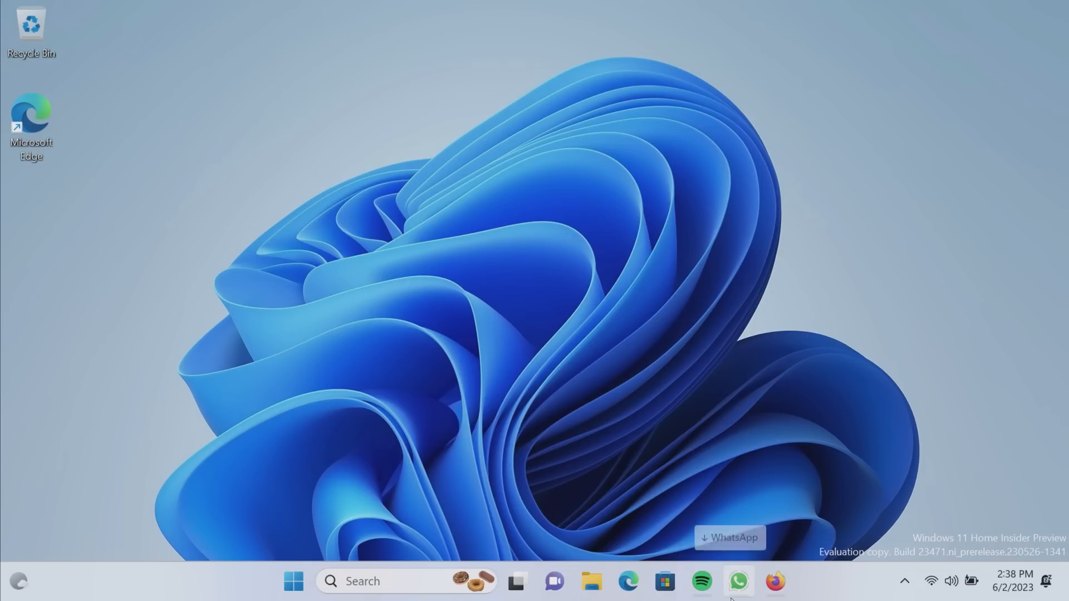
{"action": "mouse_move", "coordinate": [775, 581]}
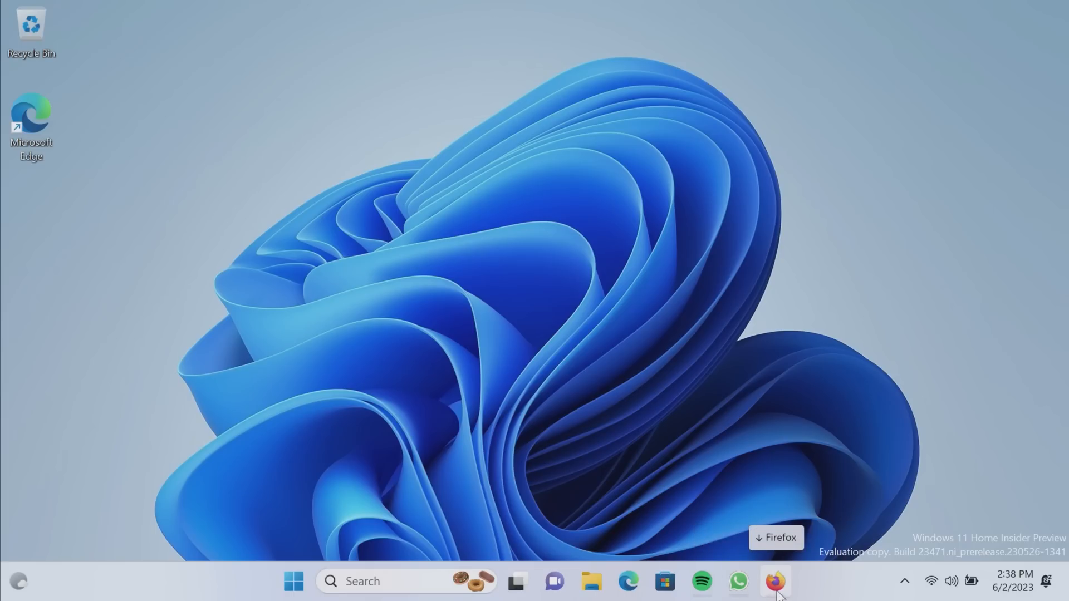
{"action": "mouse_move", "coordinate": [667, 272]}
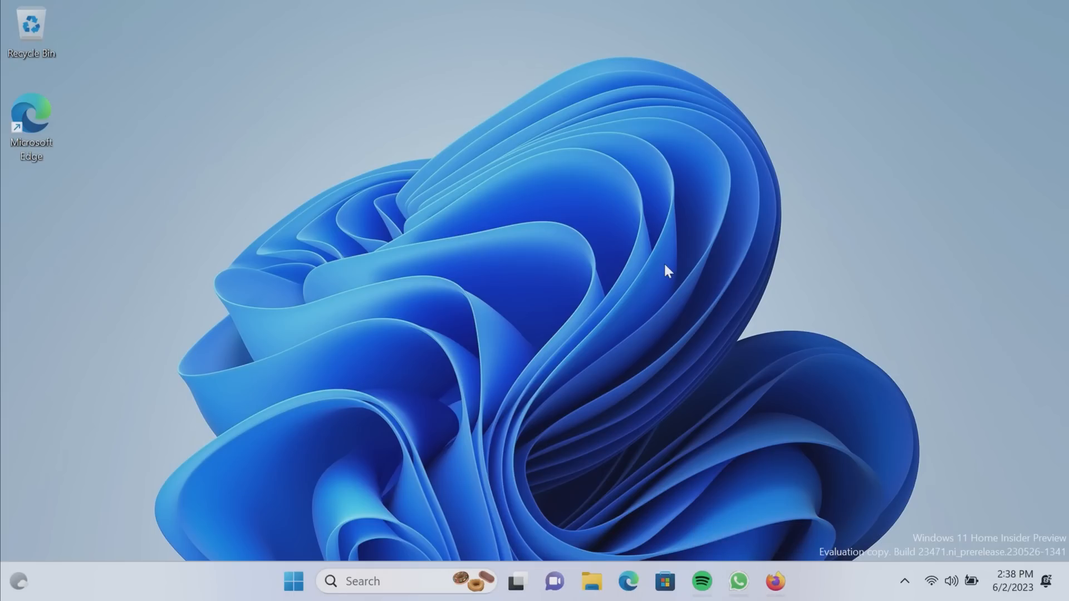